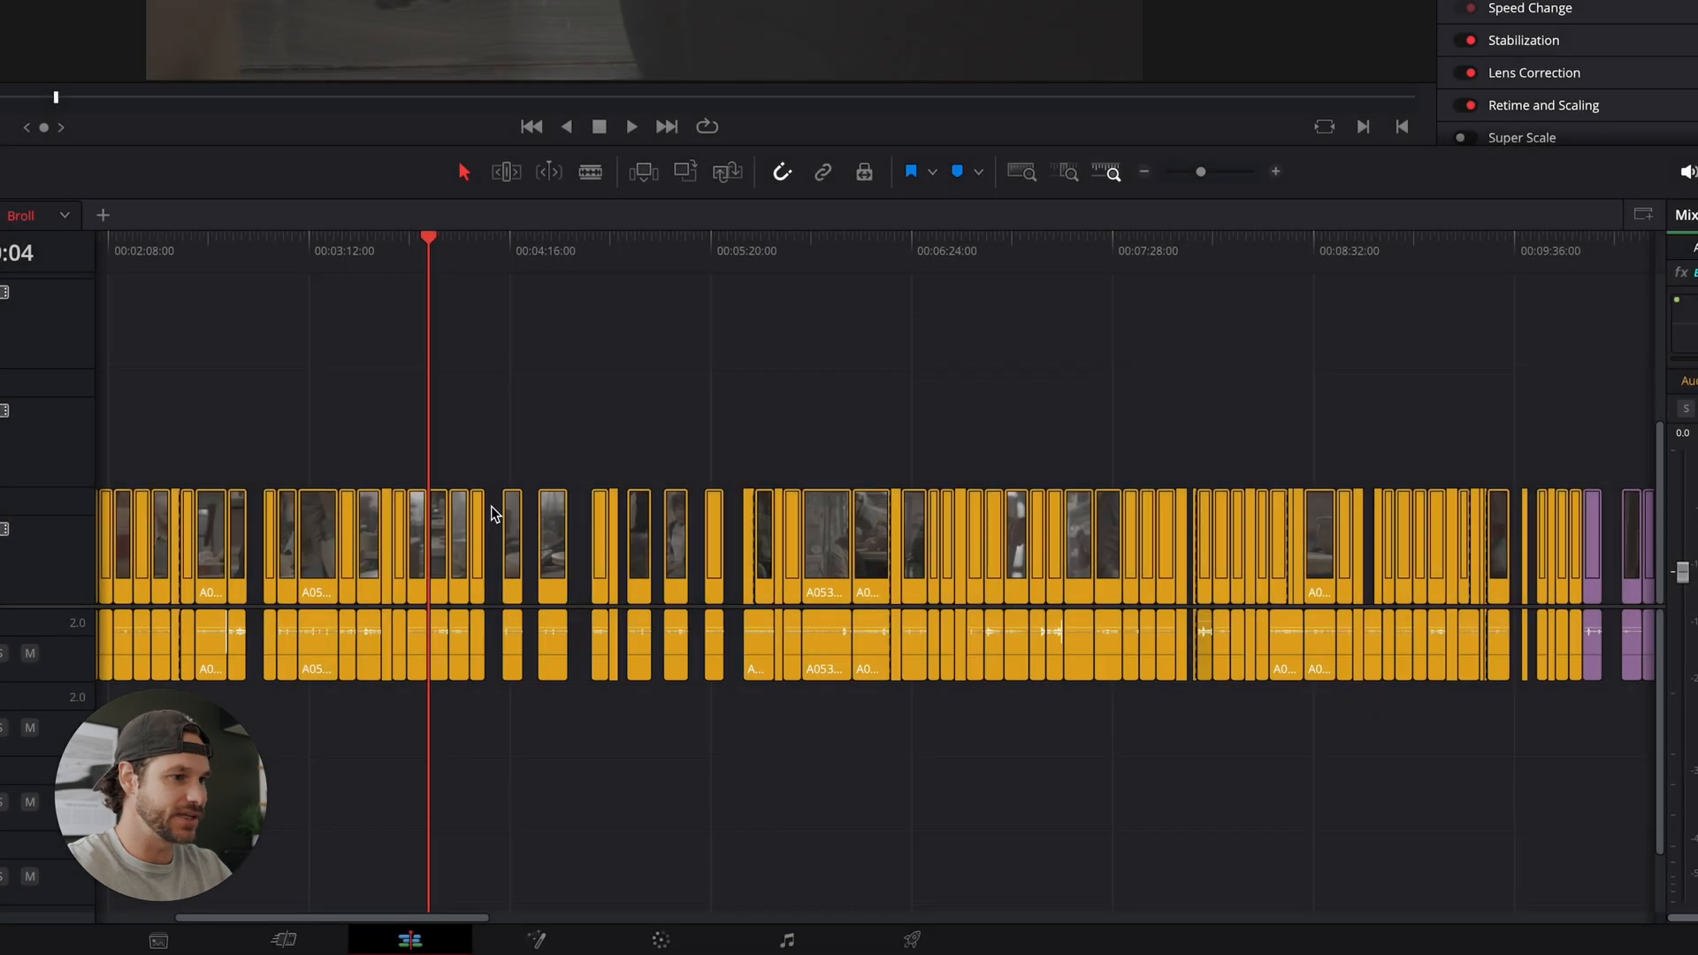
mouse_move(473, 463)
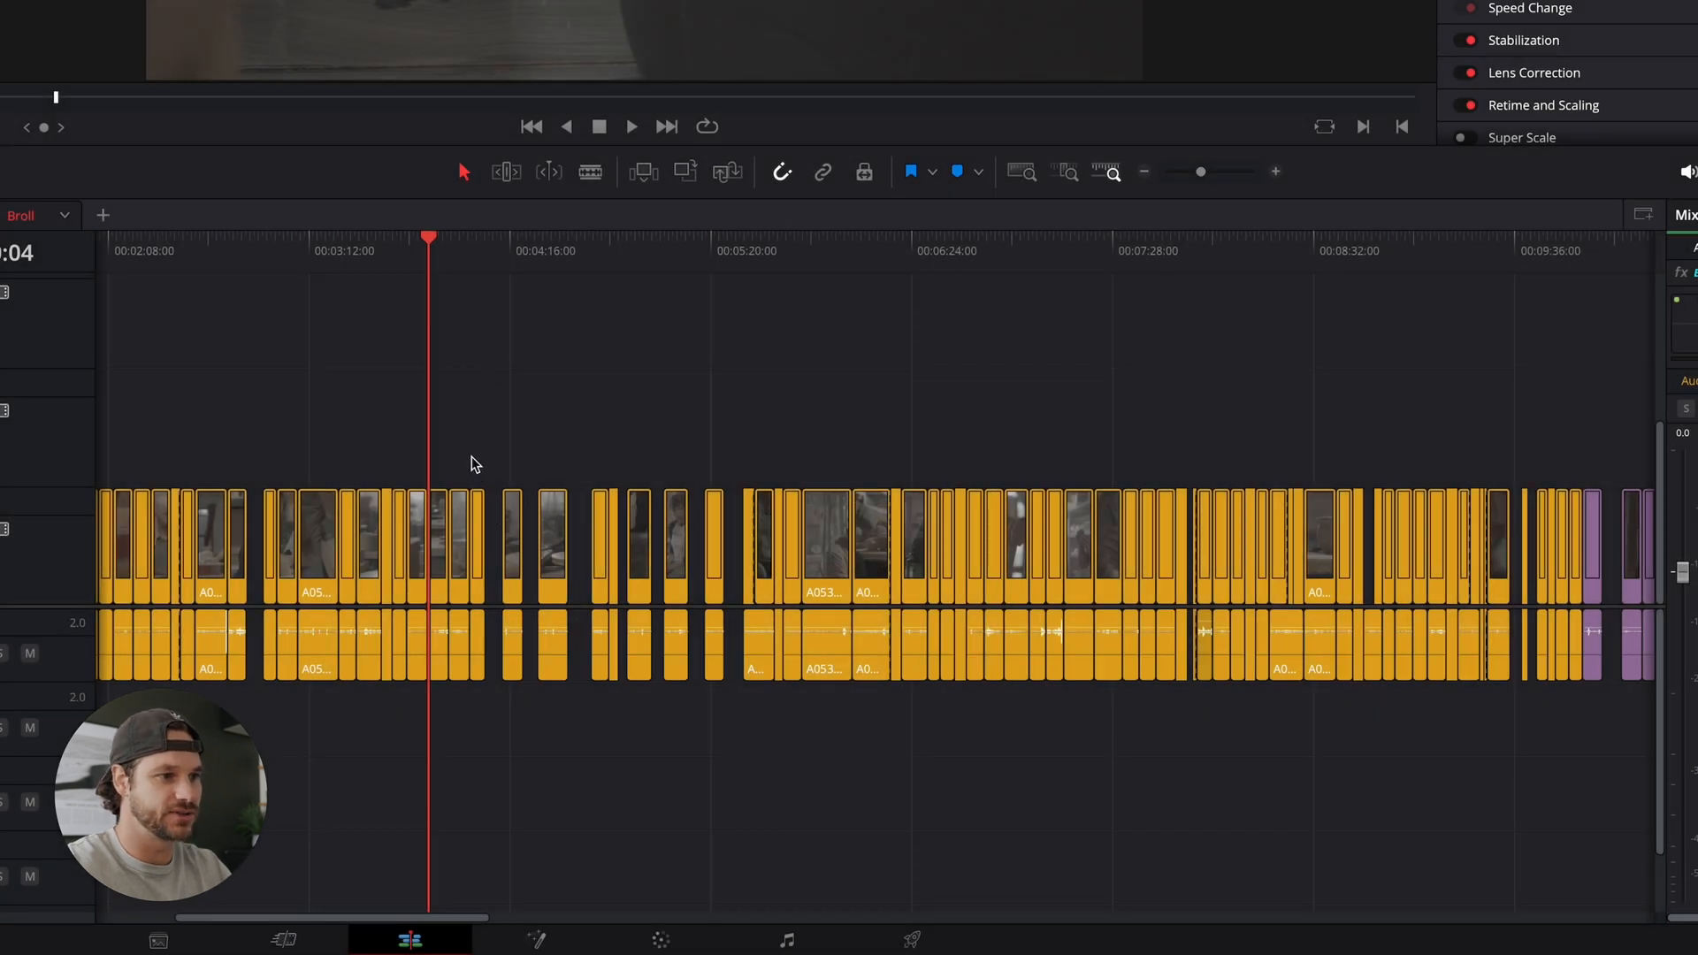
mouse_move(506, 497)
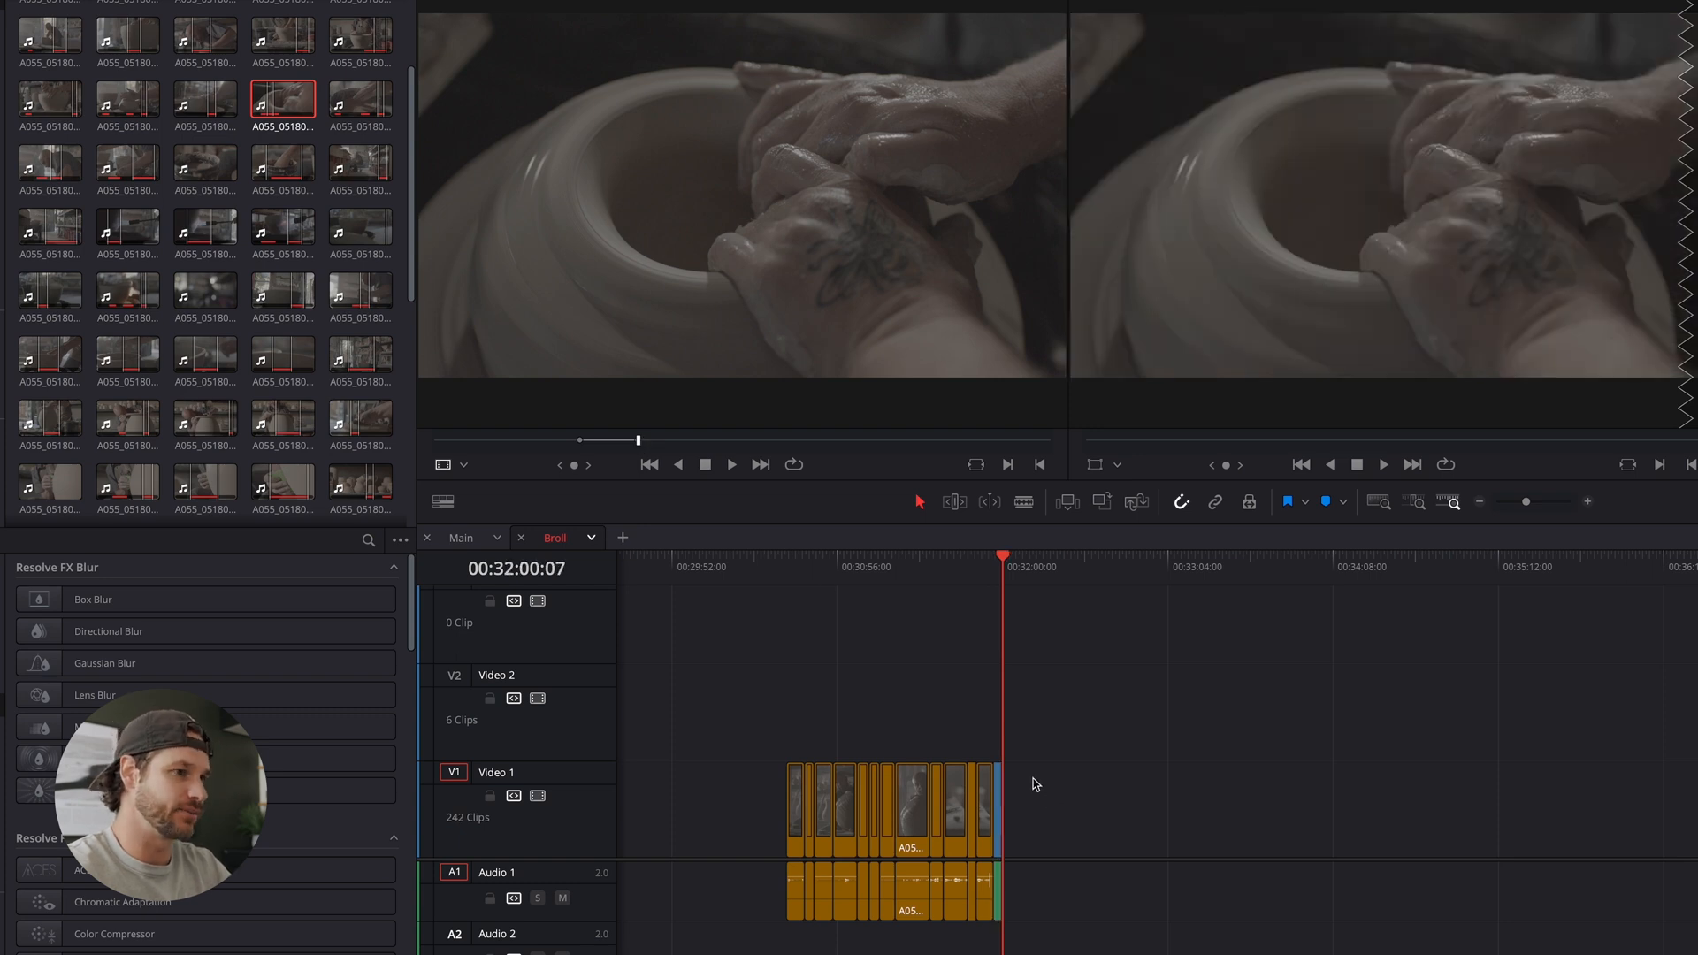
mouse_move(1026, 749)
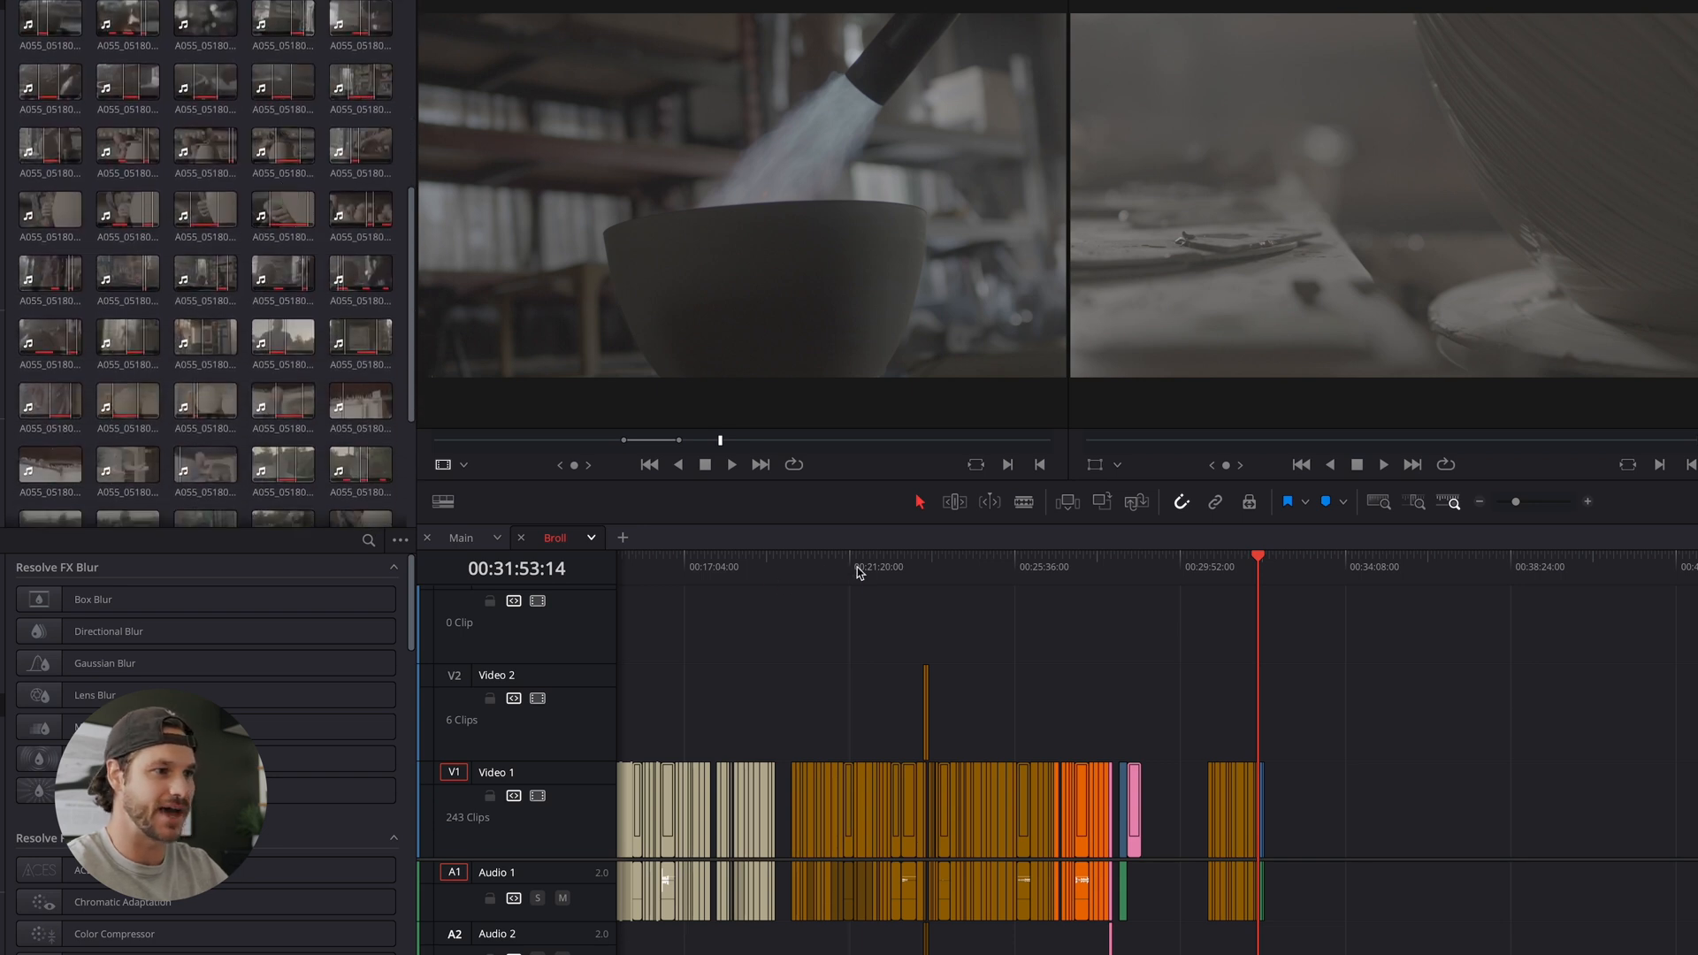
Preview a pottery source clip and append it to Broll's Video 1, reaching 244 clips
click(859, 566)
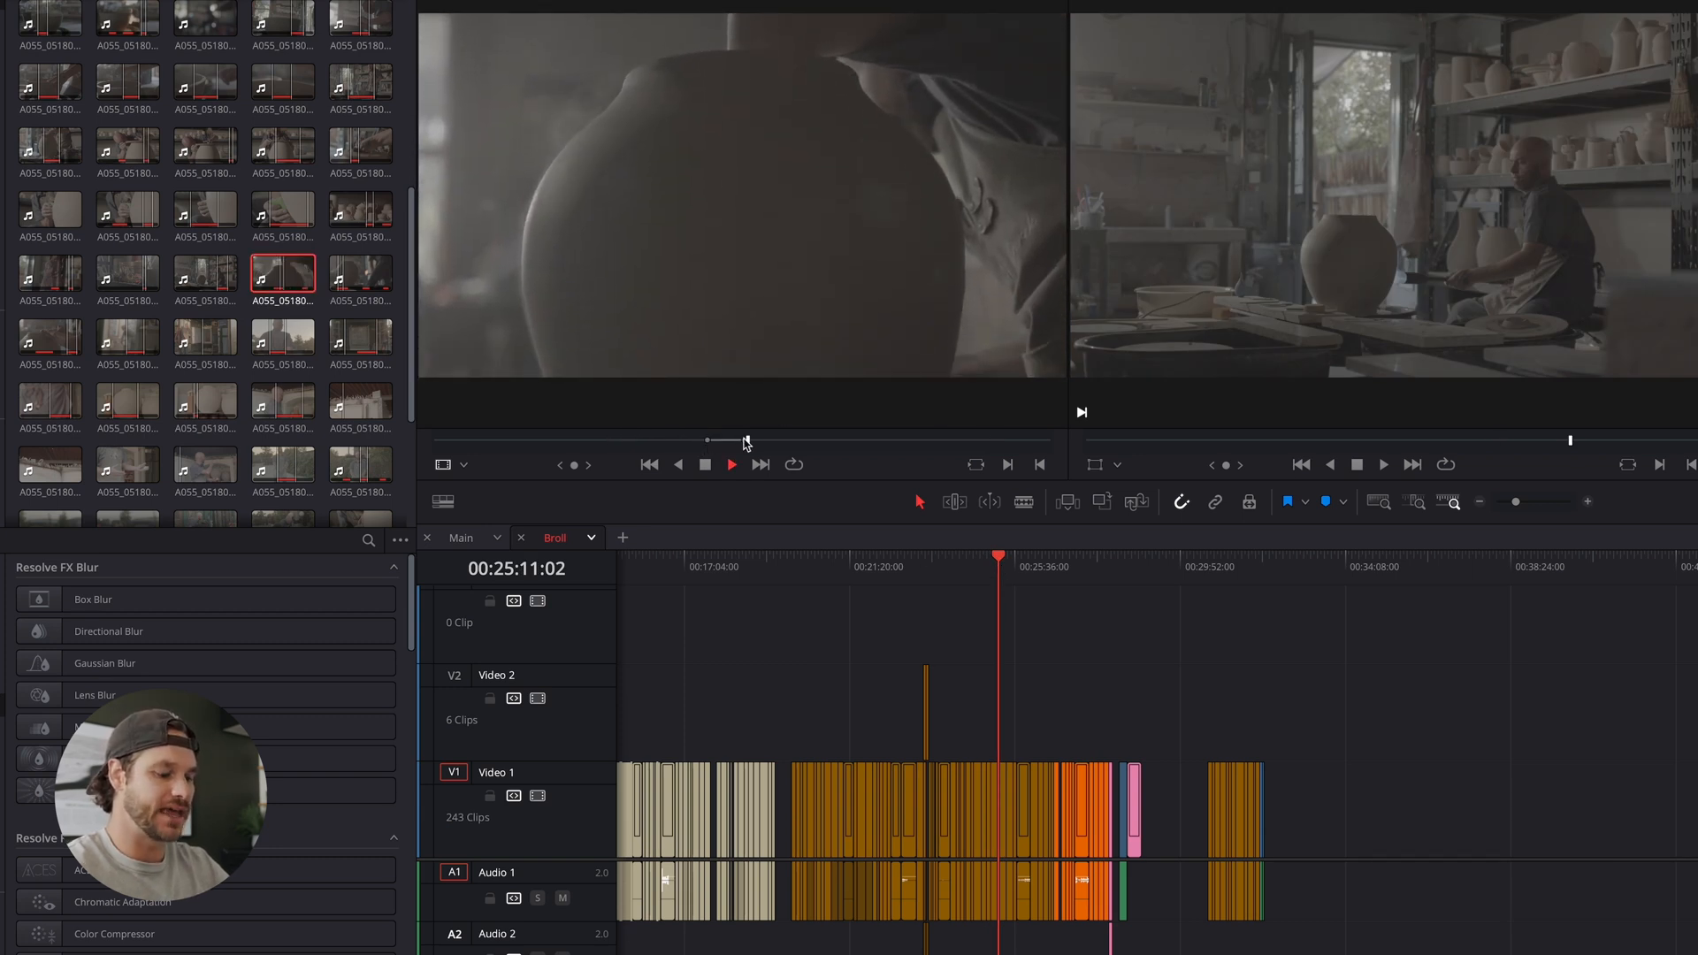
click(731, 465)
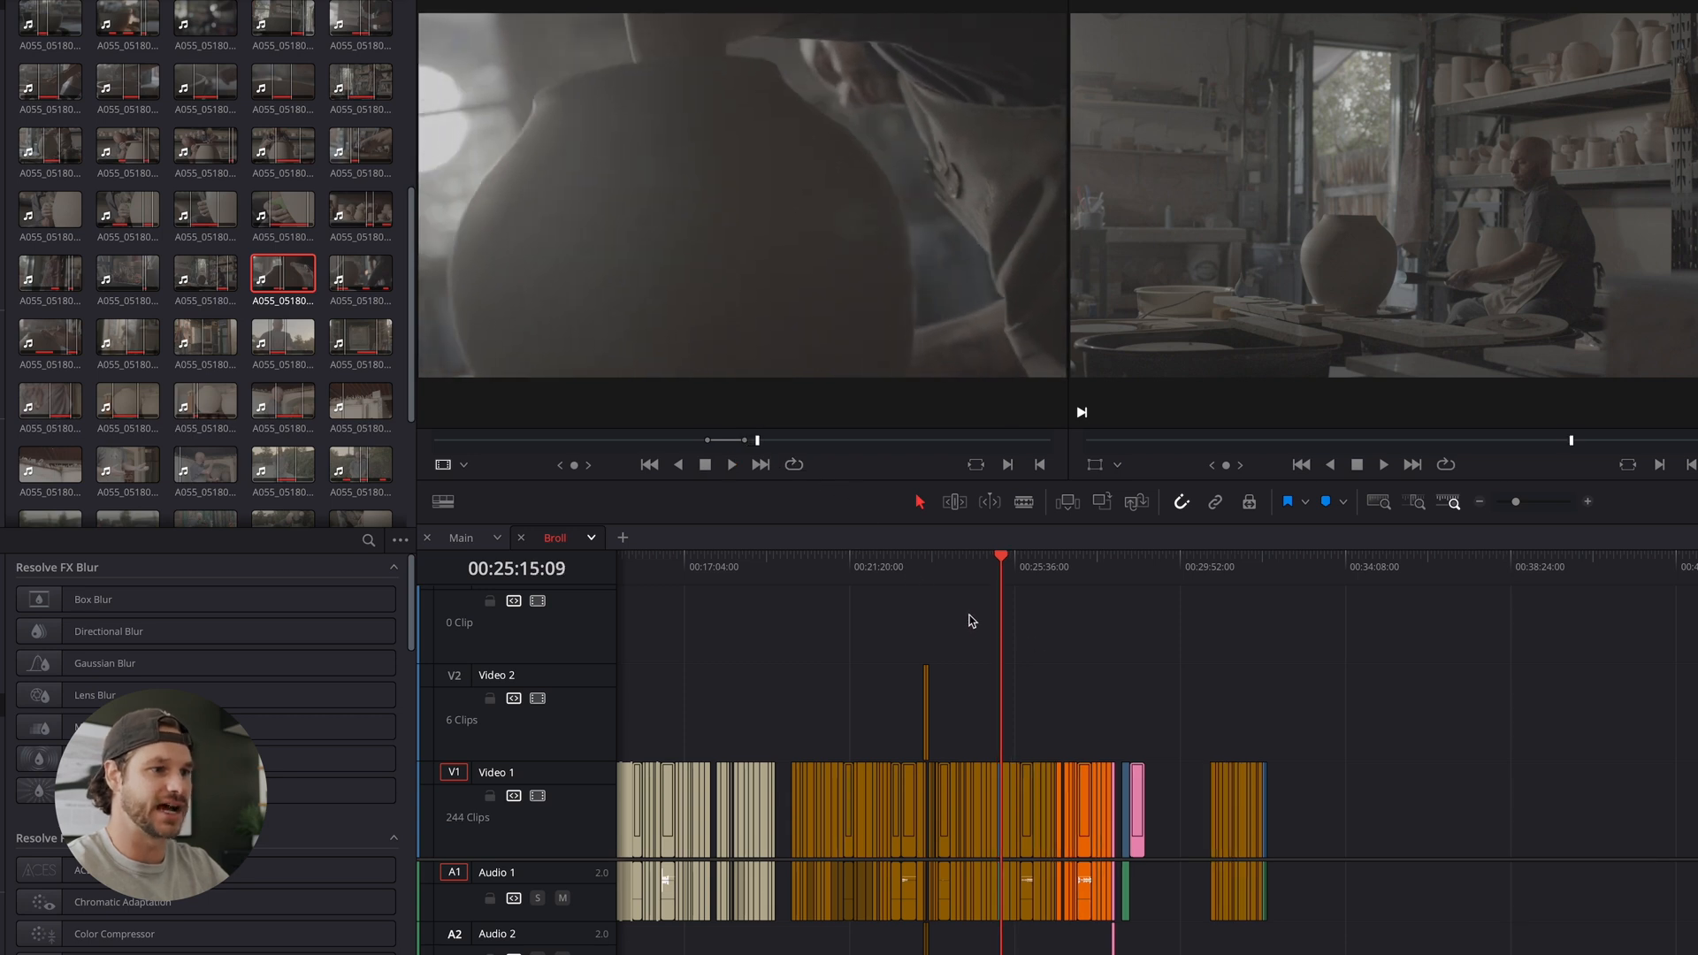
click(1251, 563)
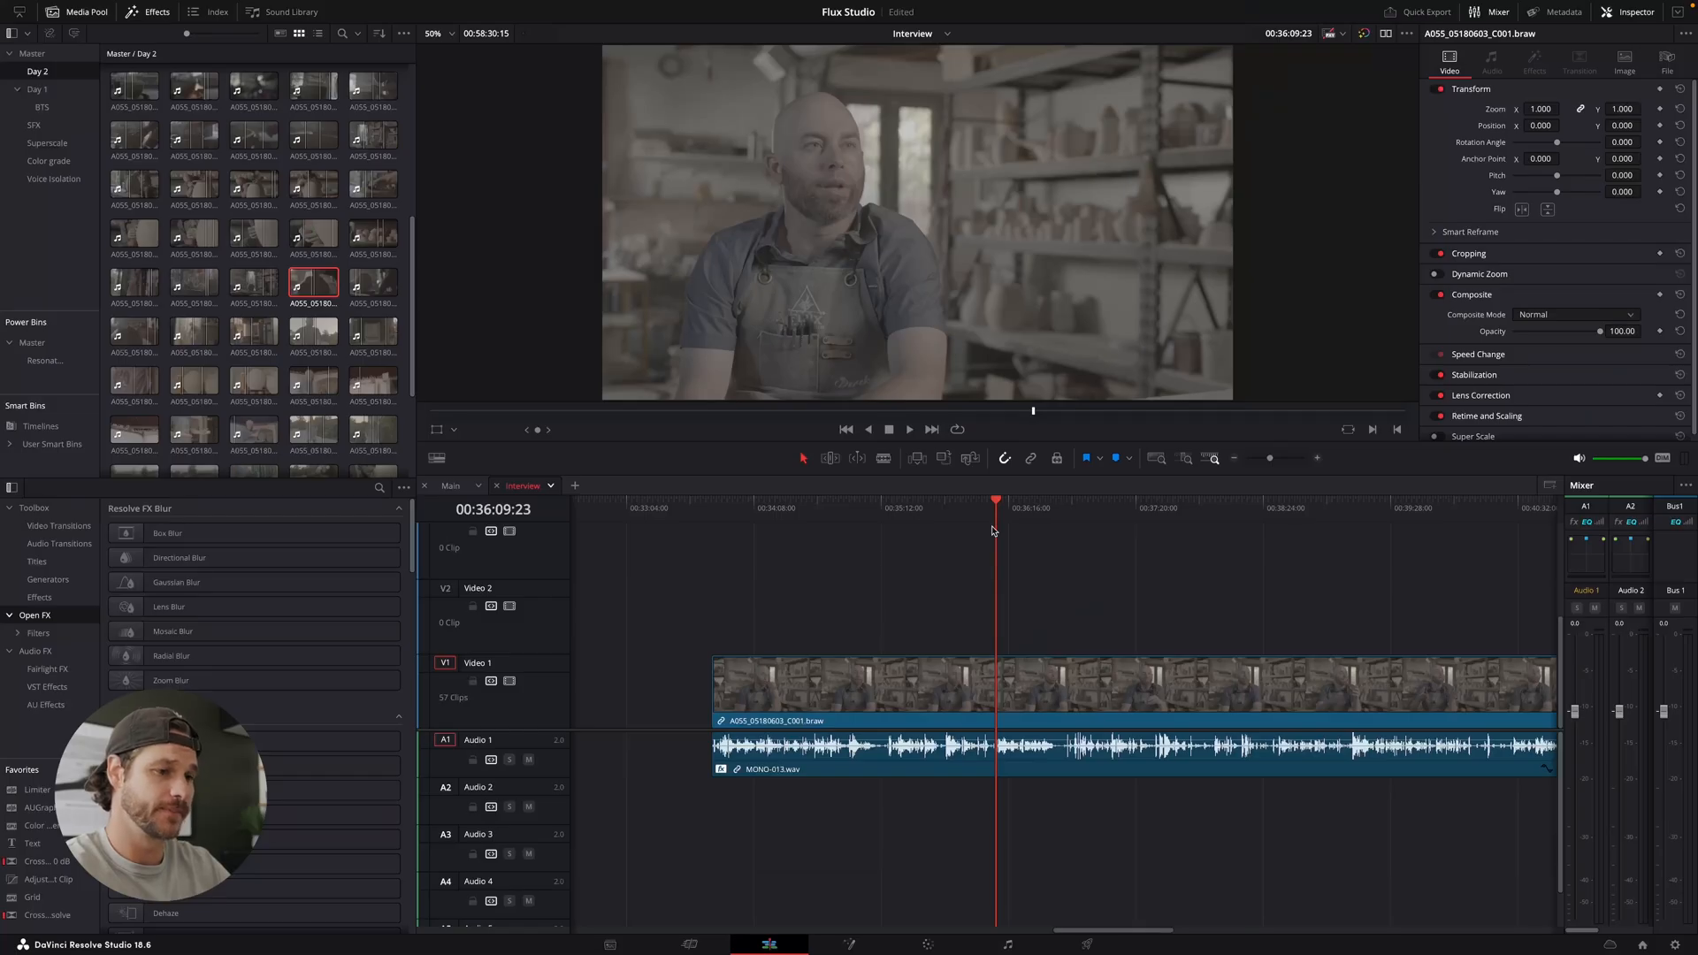
Switch to the Interview timeline tab and zoom out to show the interview clip and audio
click(910, 429)
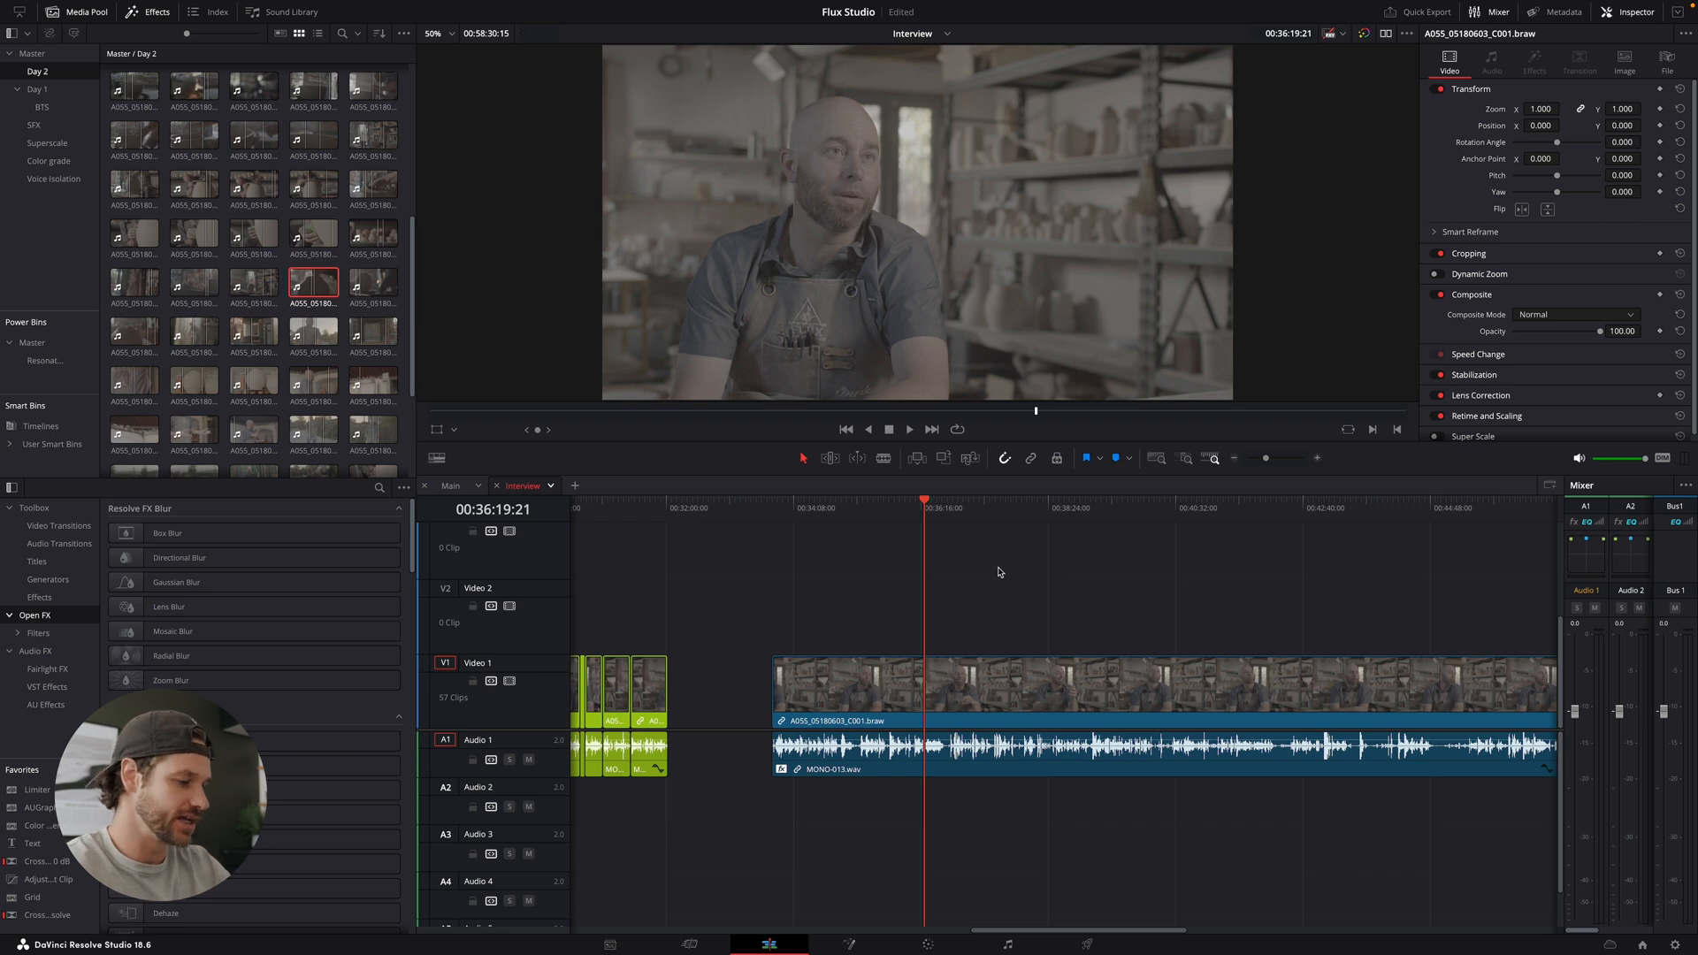
click(452, 483)
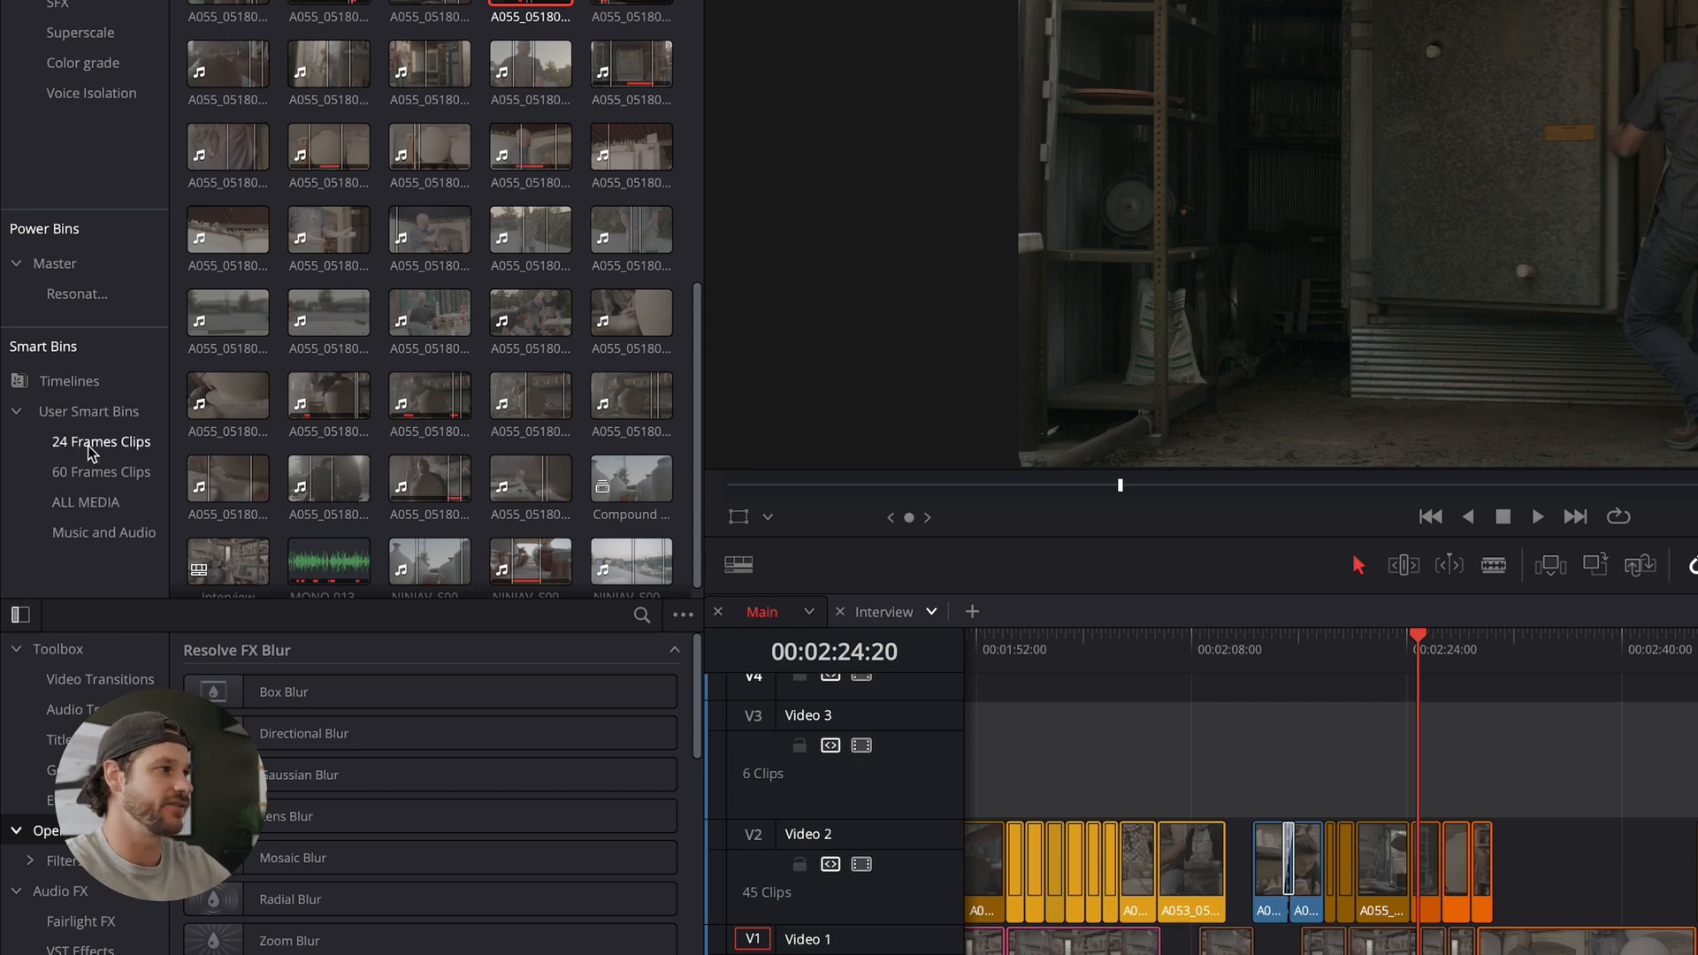
Browse the 60 Frames Clips, all-media and Music and Audio smart bins
click(102, 471)
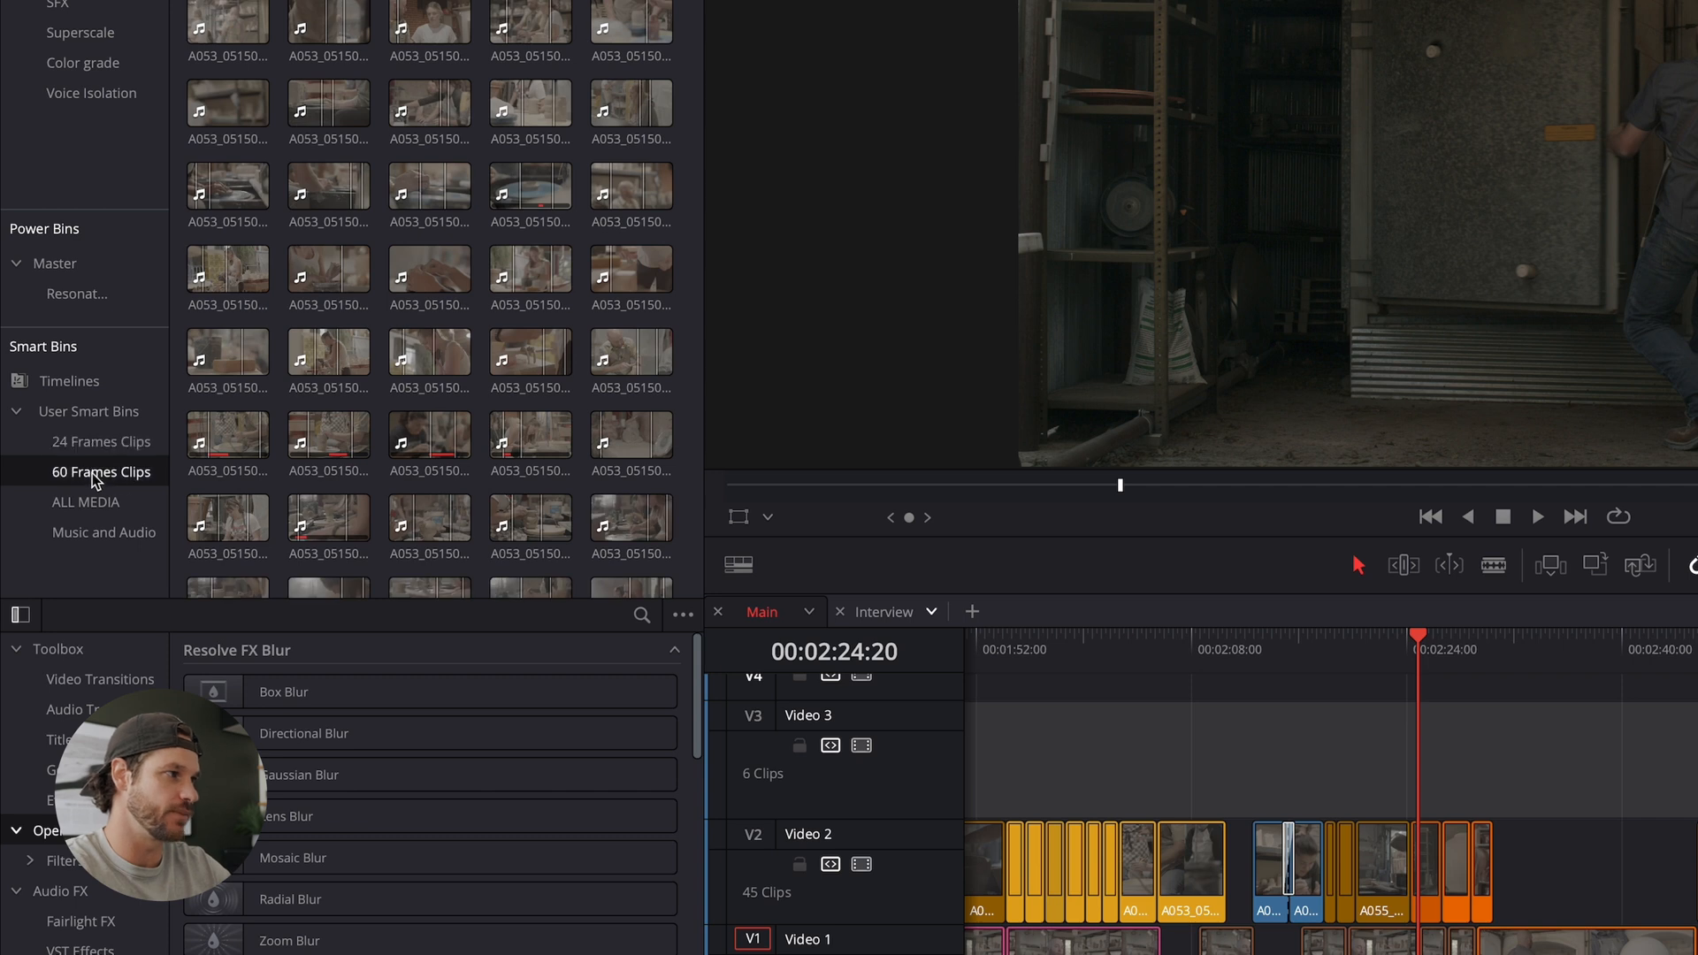
click(101, 471)
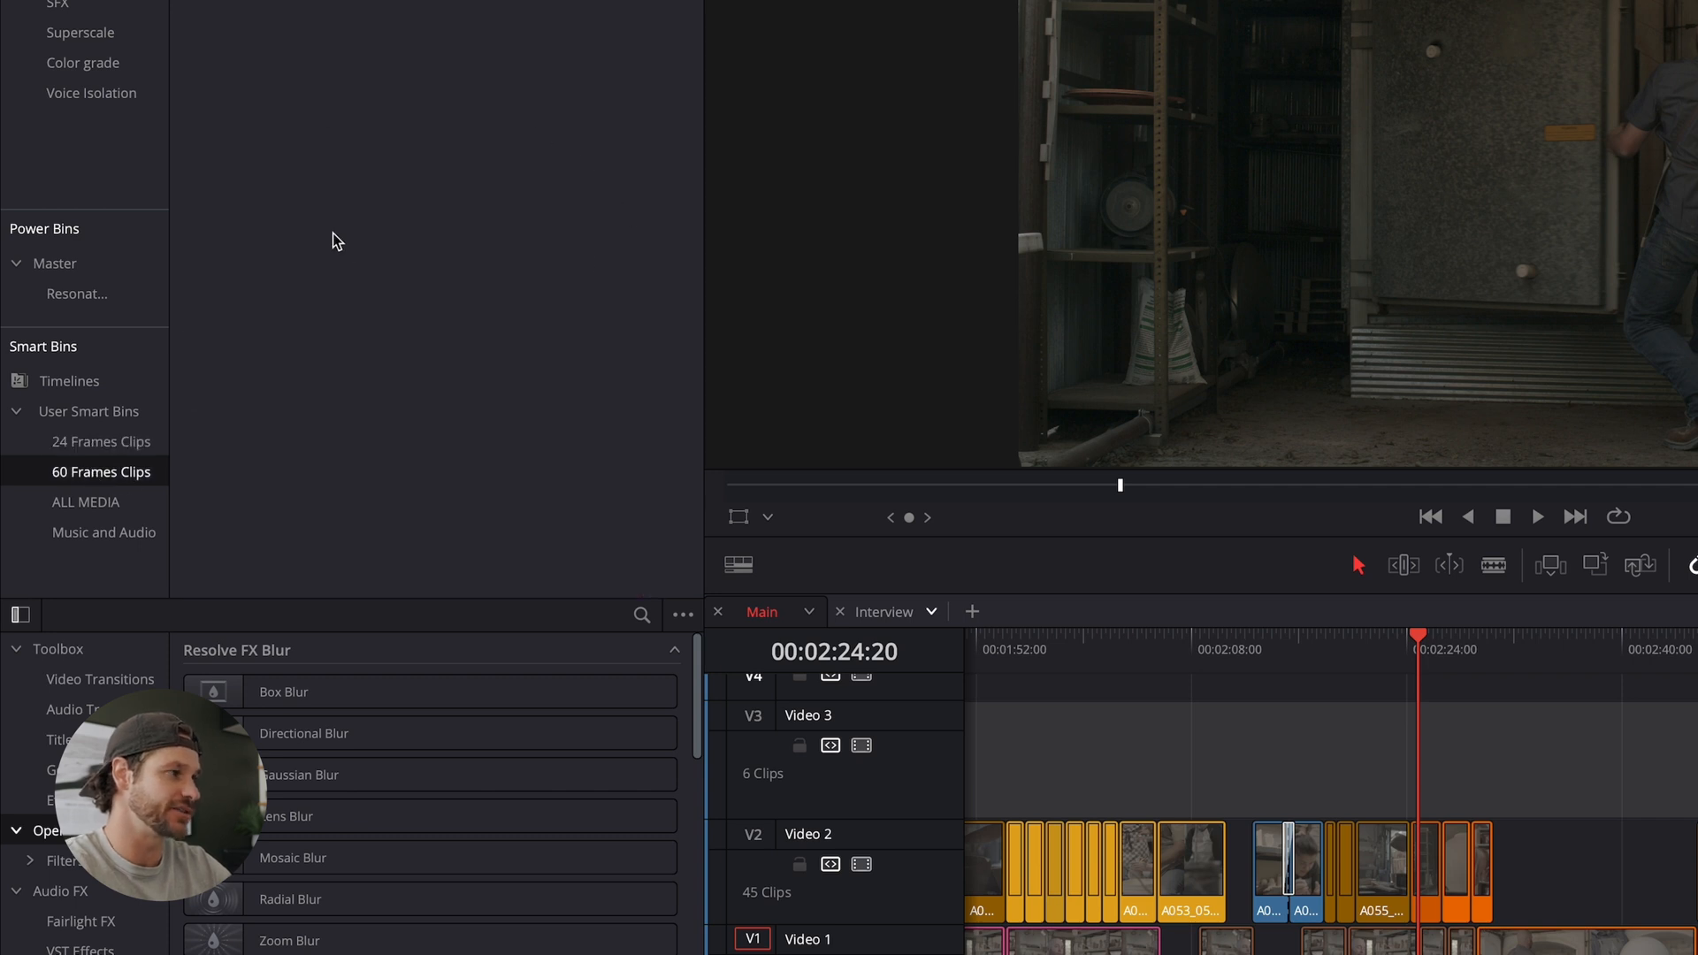
click(85, 501)
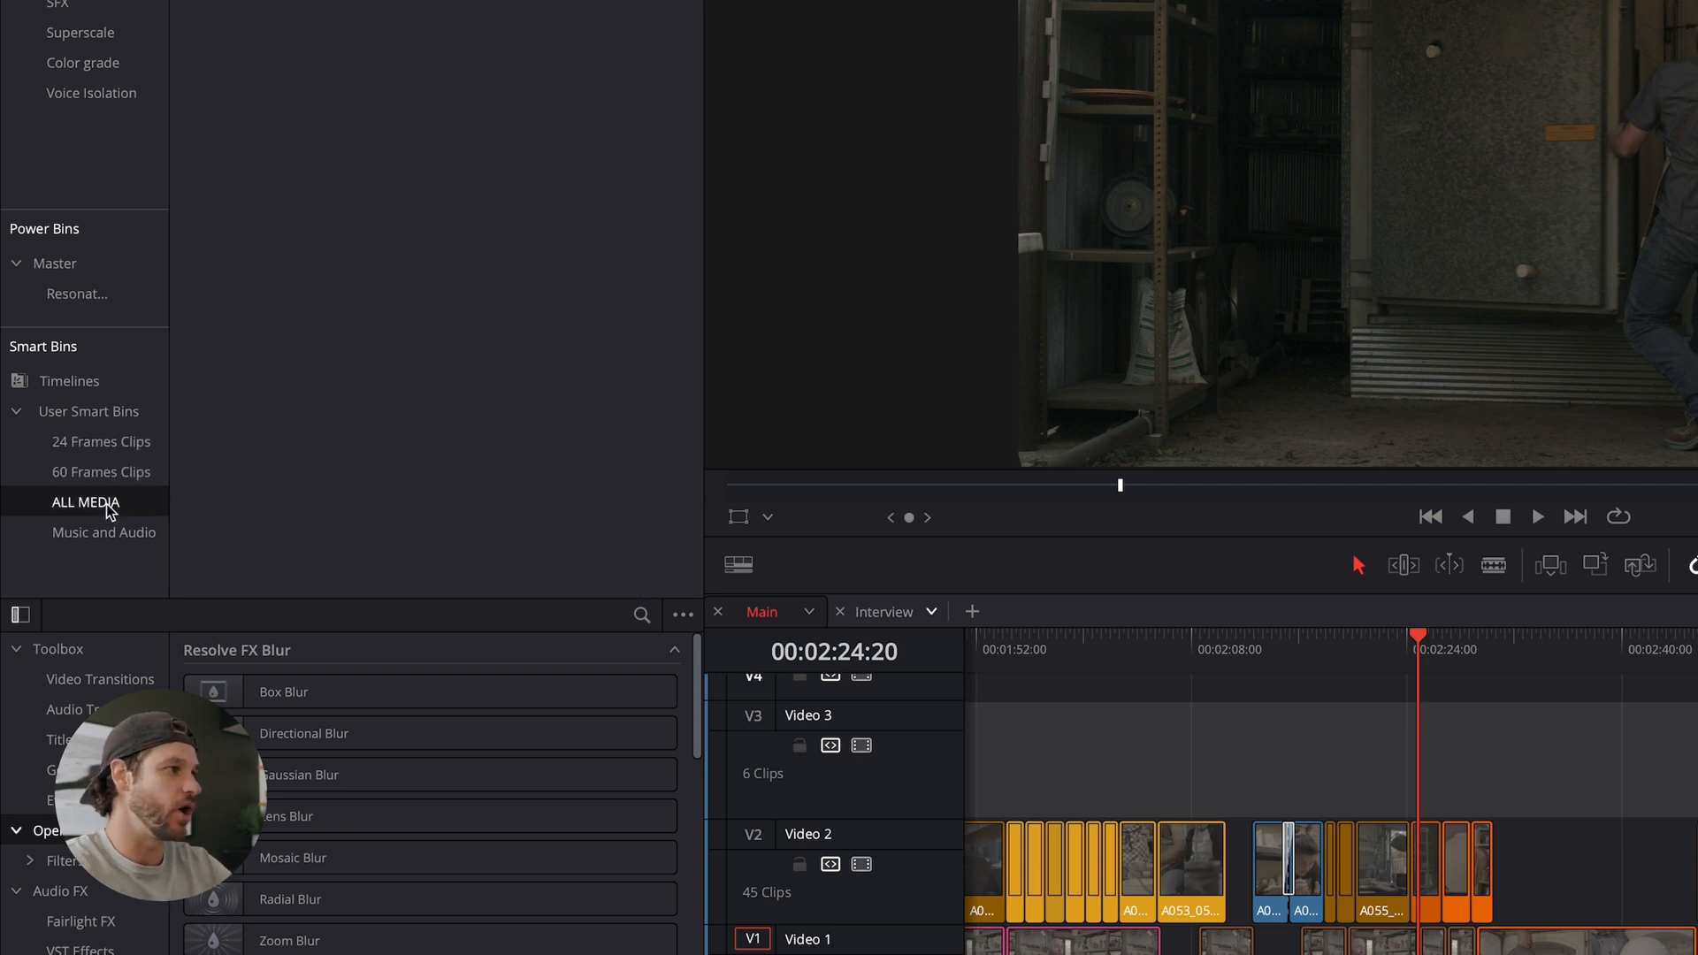
click(85, 502)
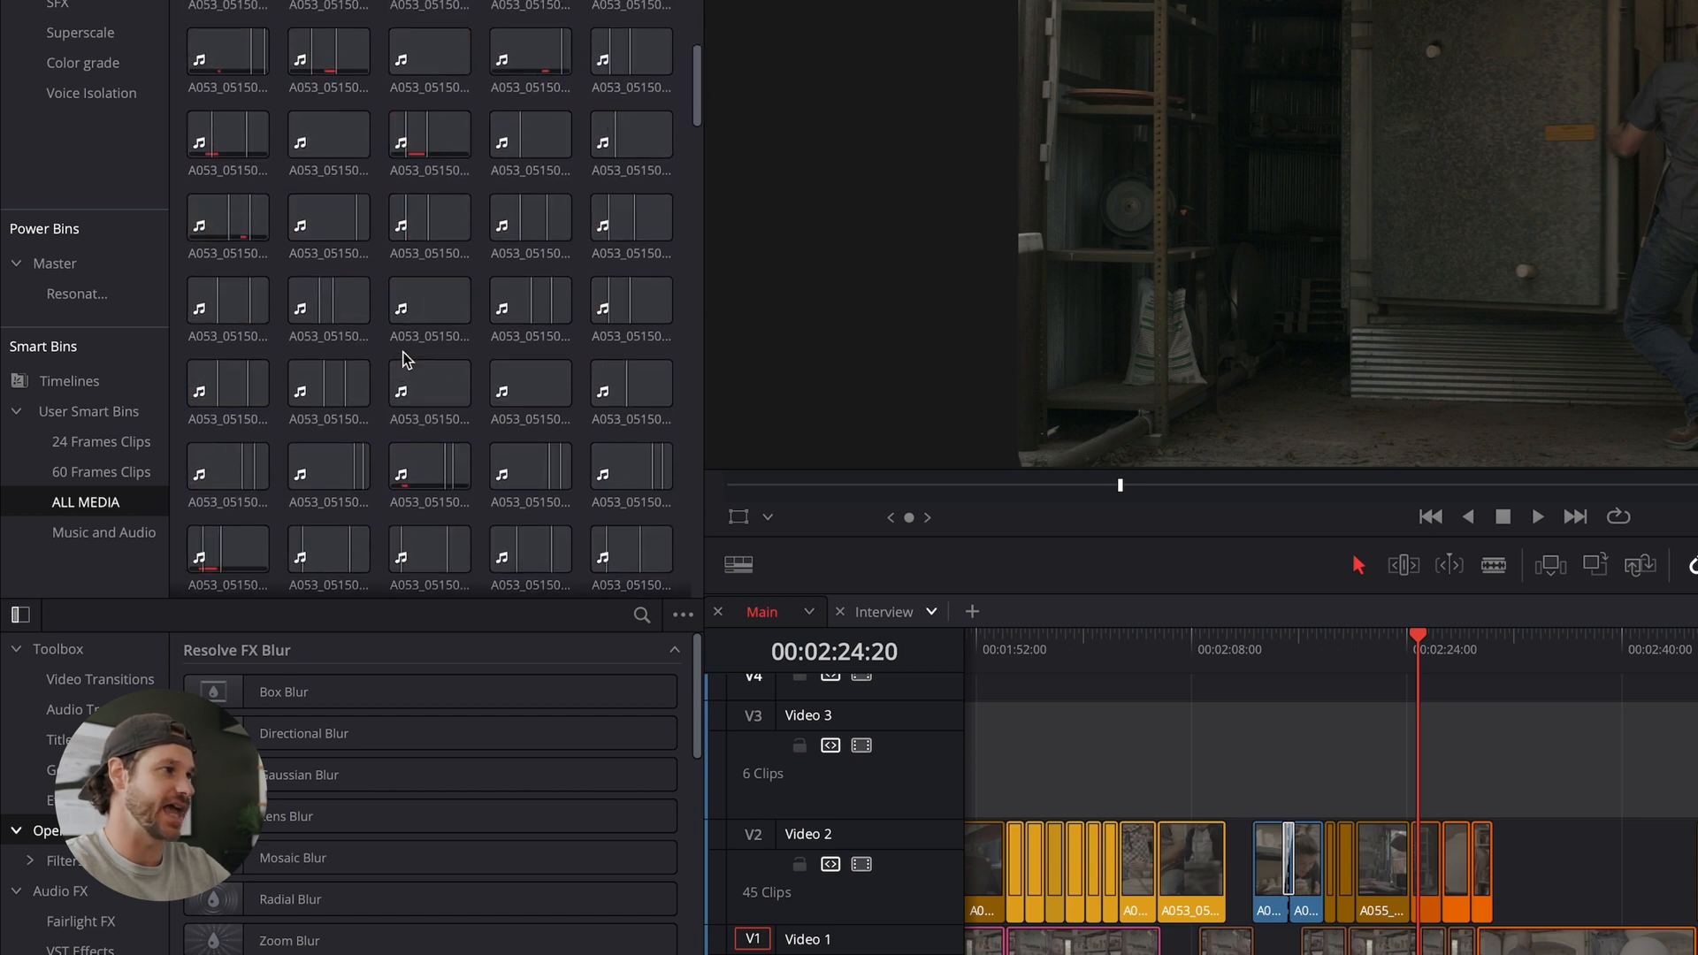
click(106, 531)
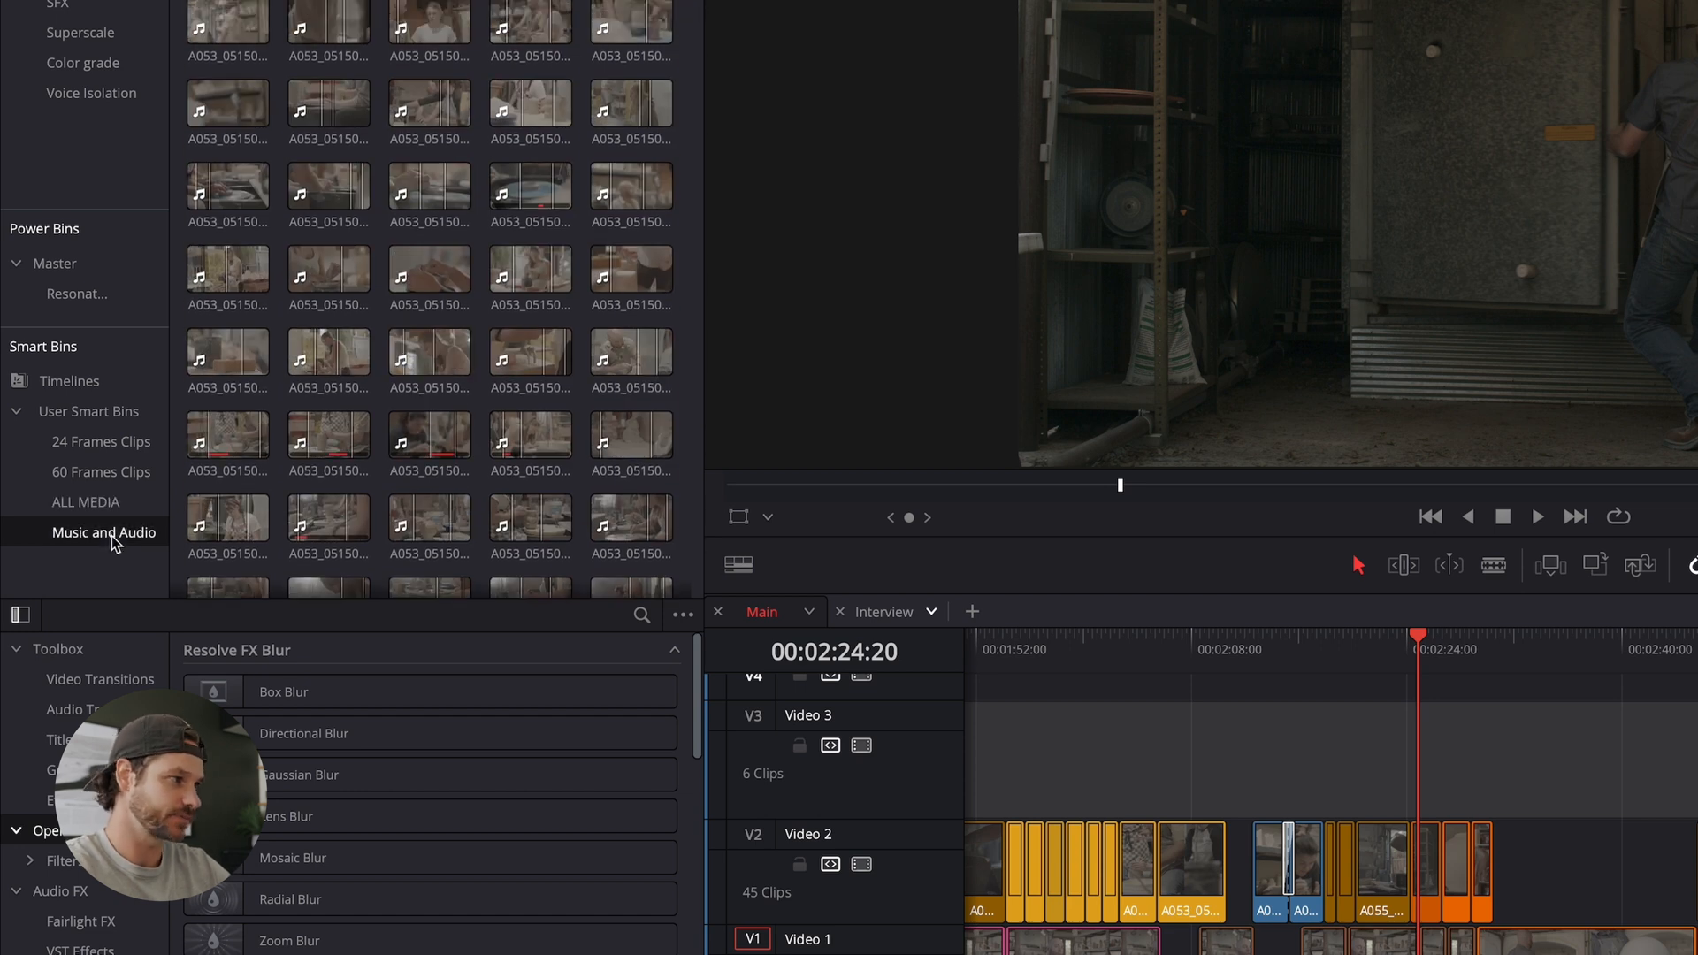
Inspect a new smart bin's rule category and property options, then cancel without creating it
right_click(85, 412)
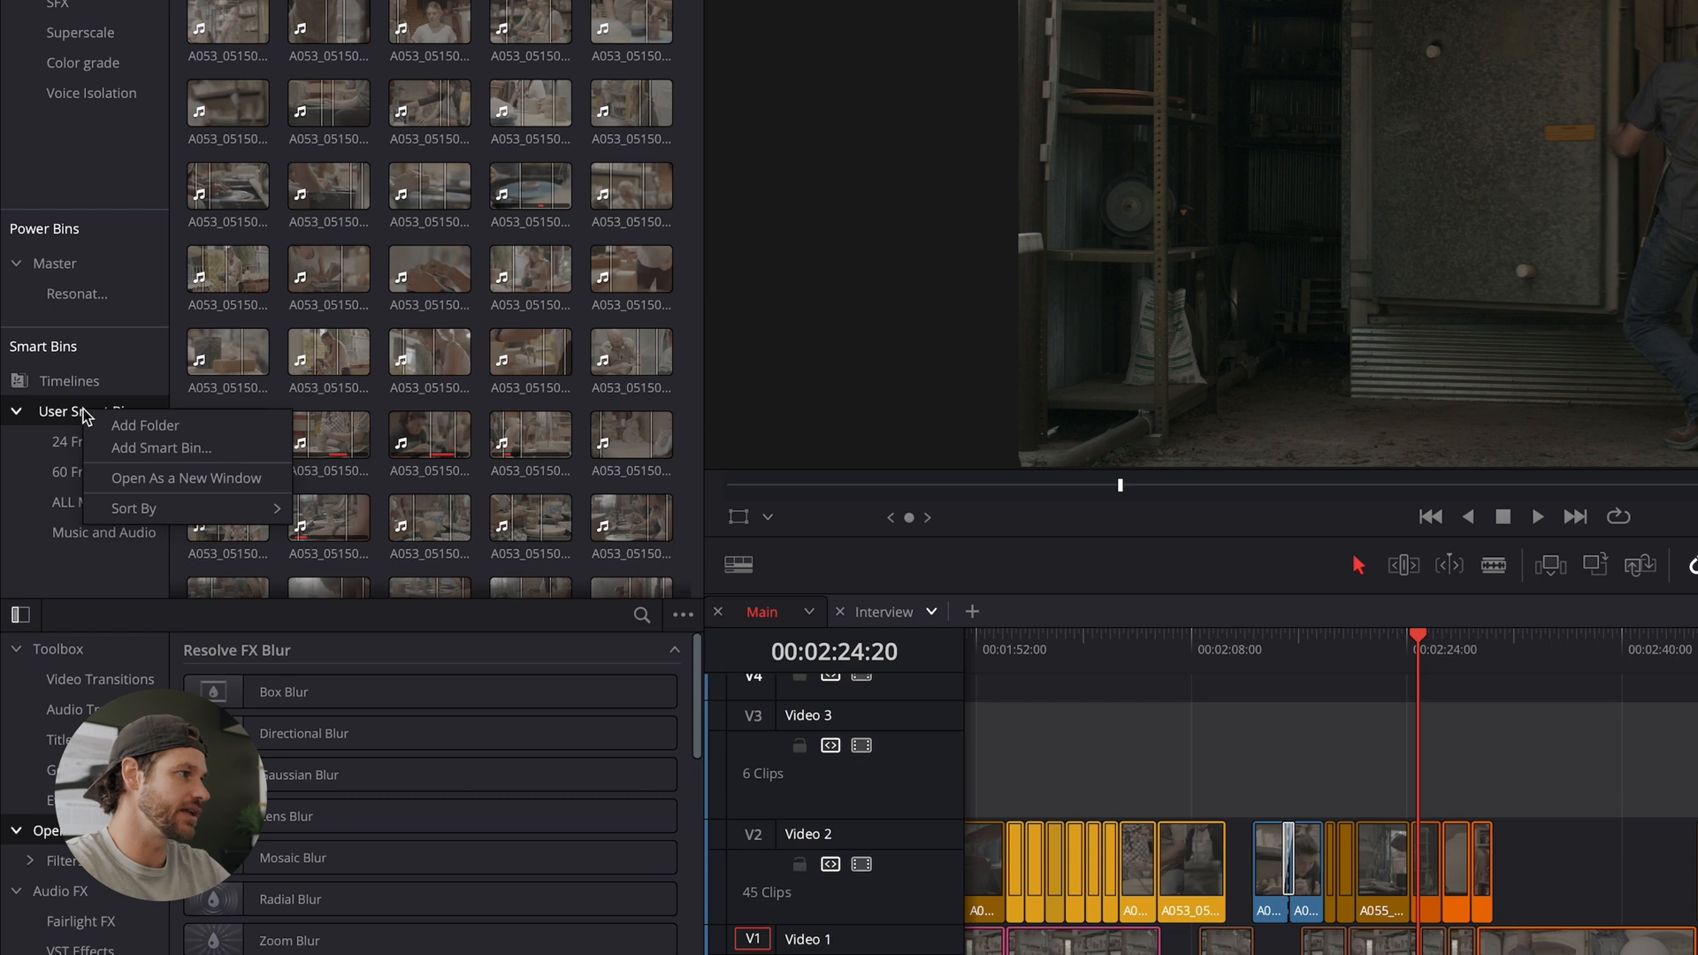
click(159, 447)
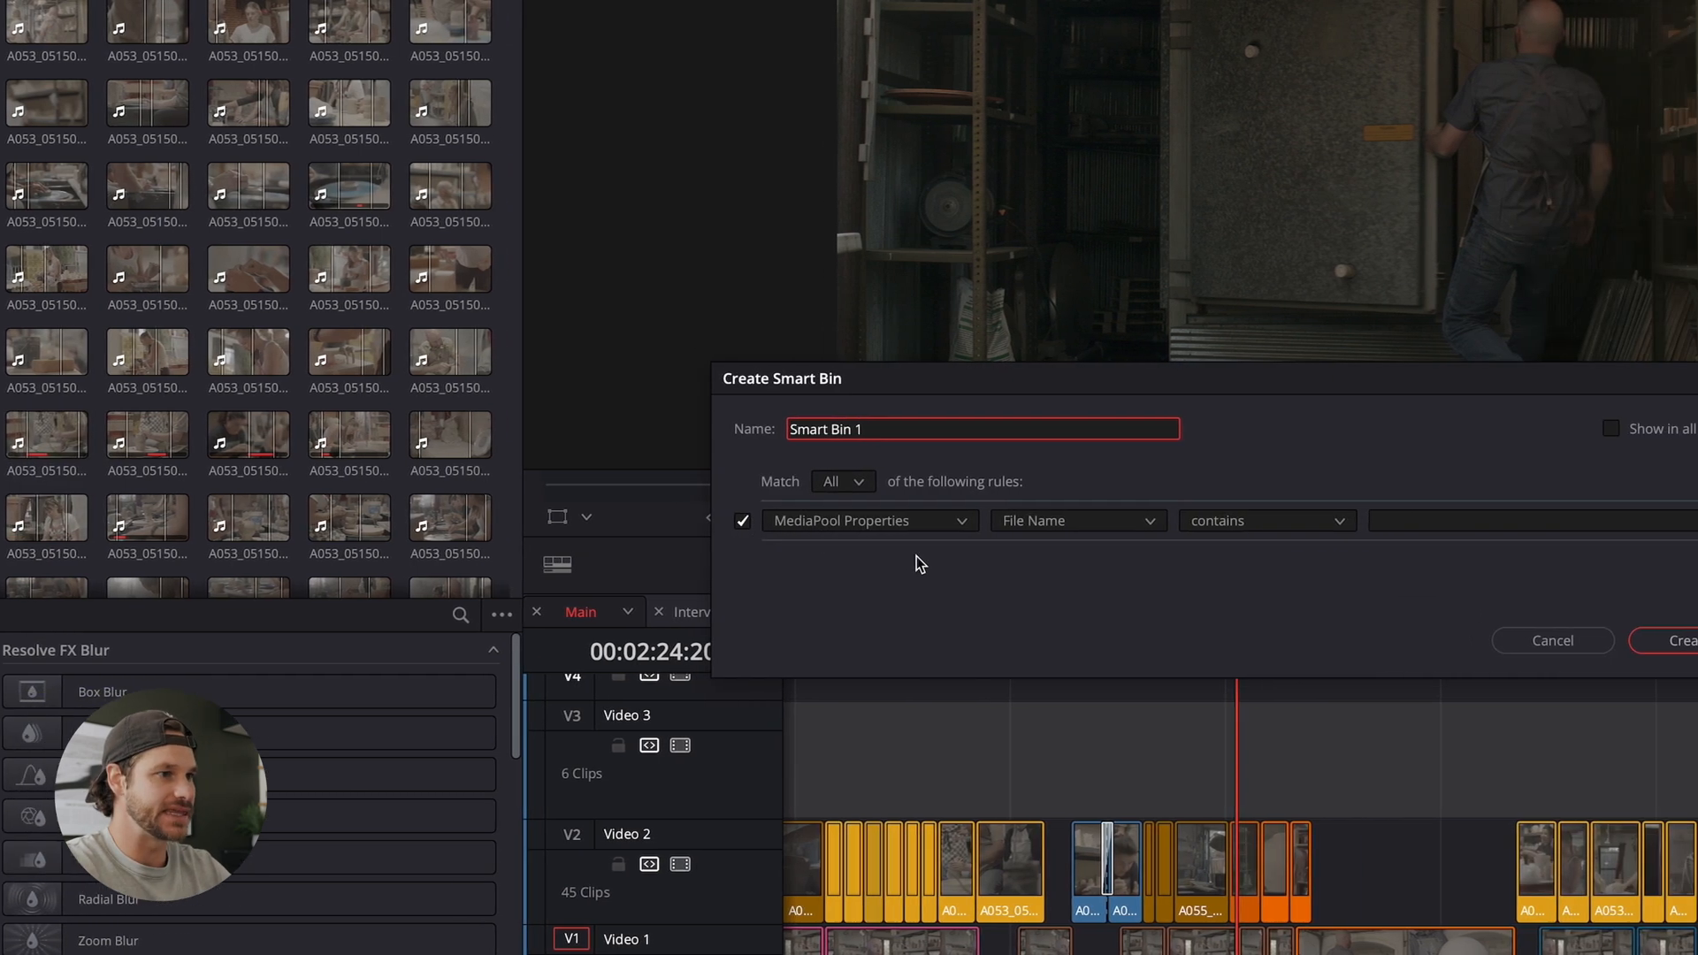
click(961, 520)
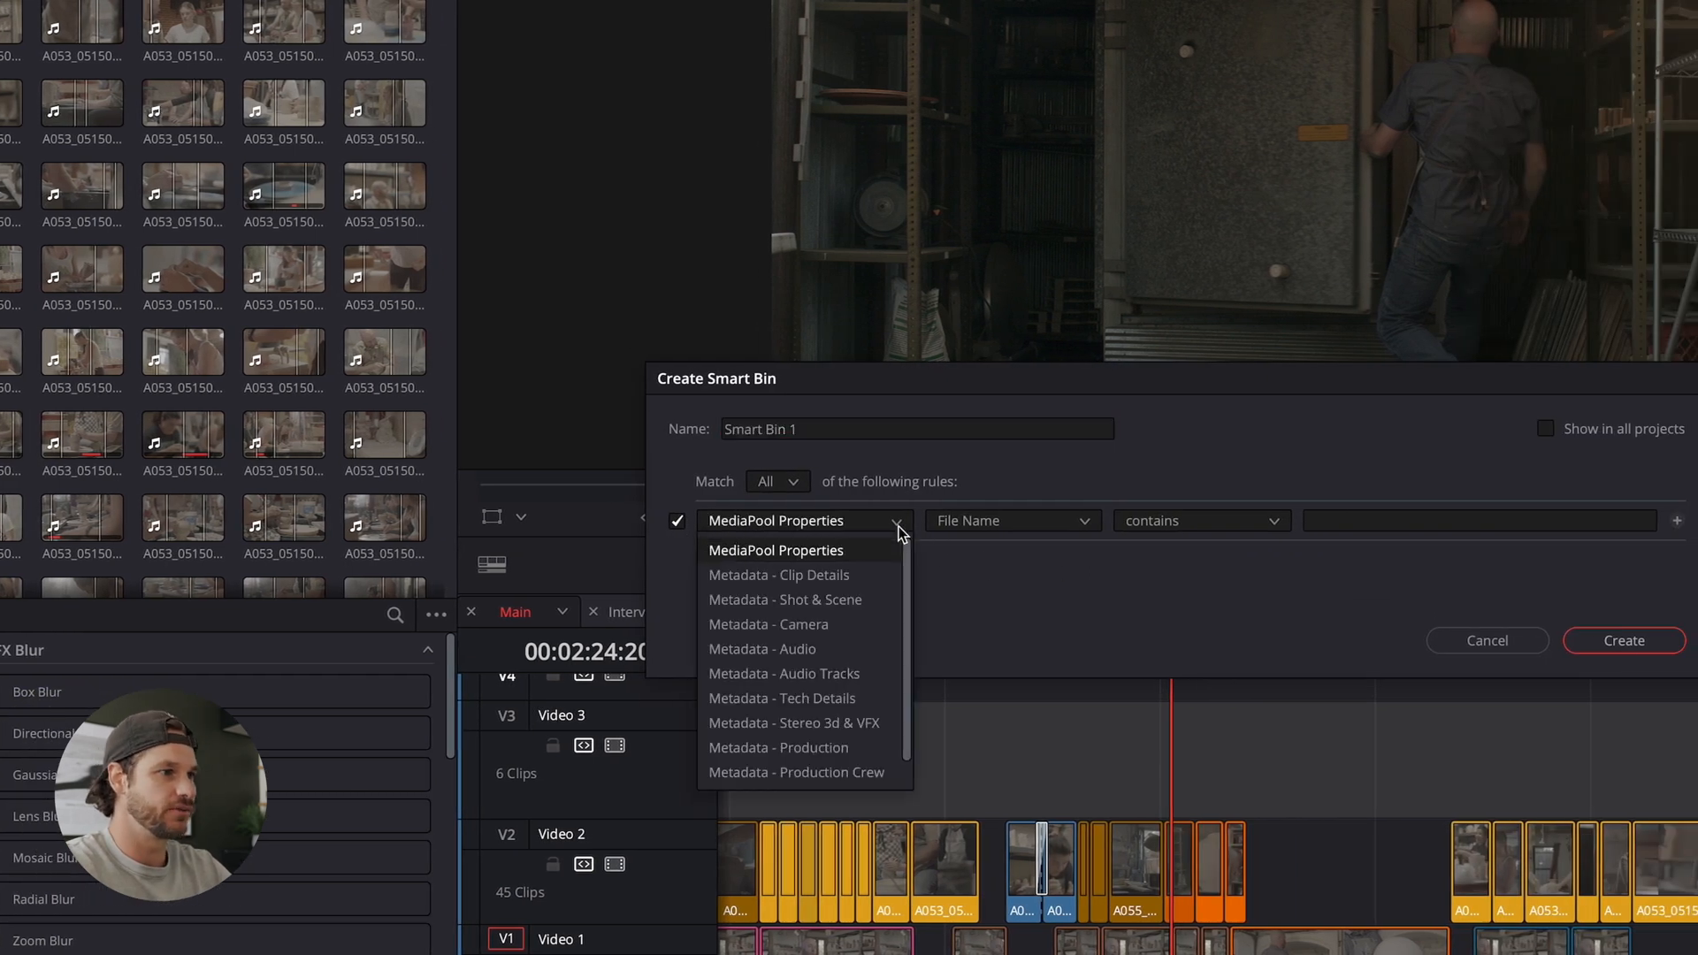
click(1012, 520)
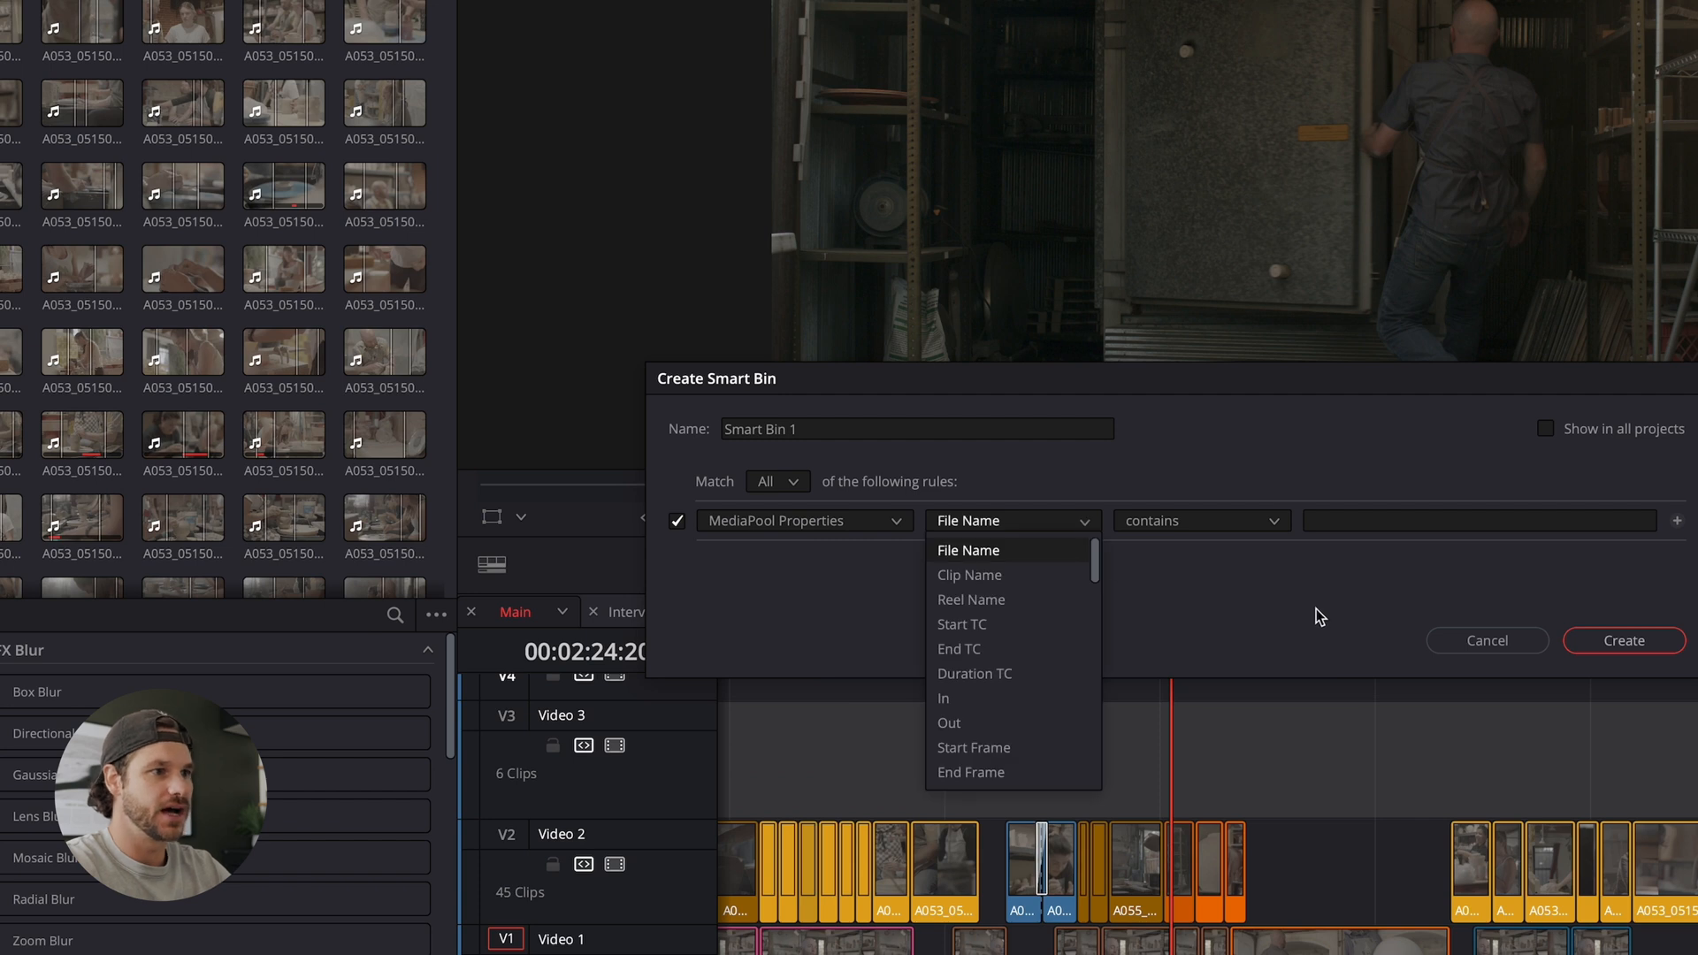
click(1485, 640)
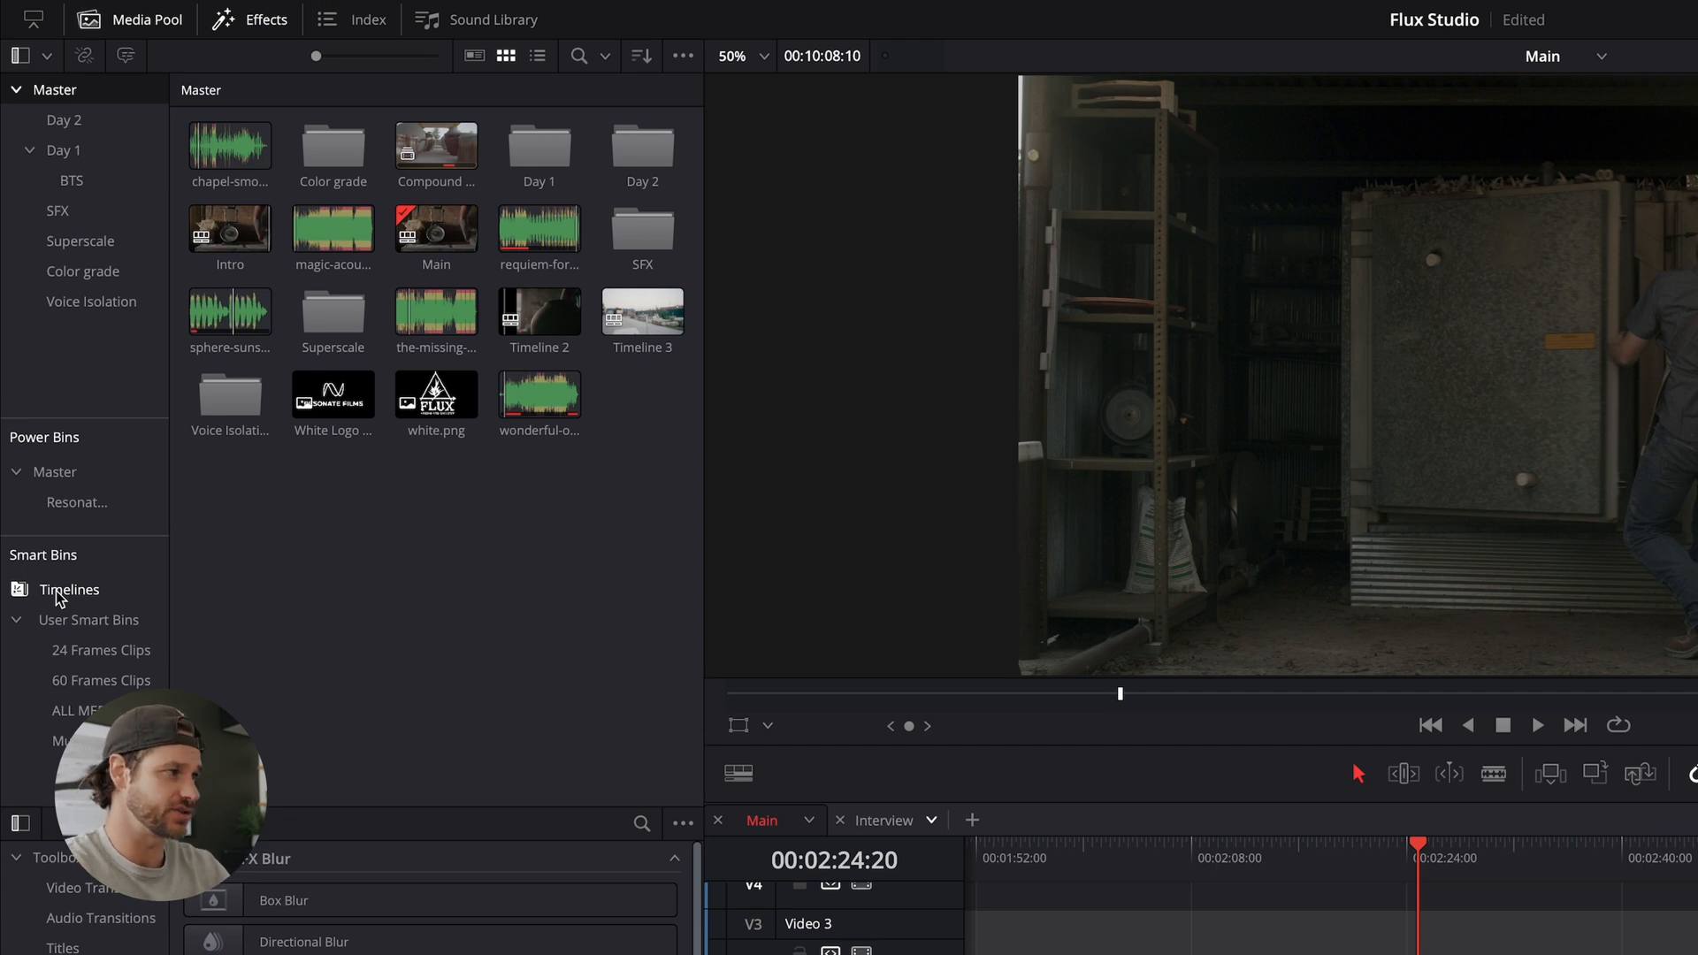
List the eight timelines in the Timelines smart bin and save 'Smart bin for timelines' enabled
click(68, 588)
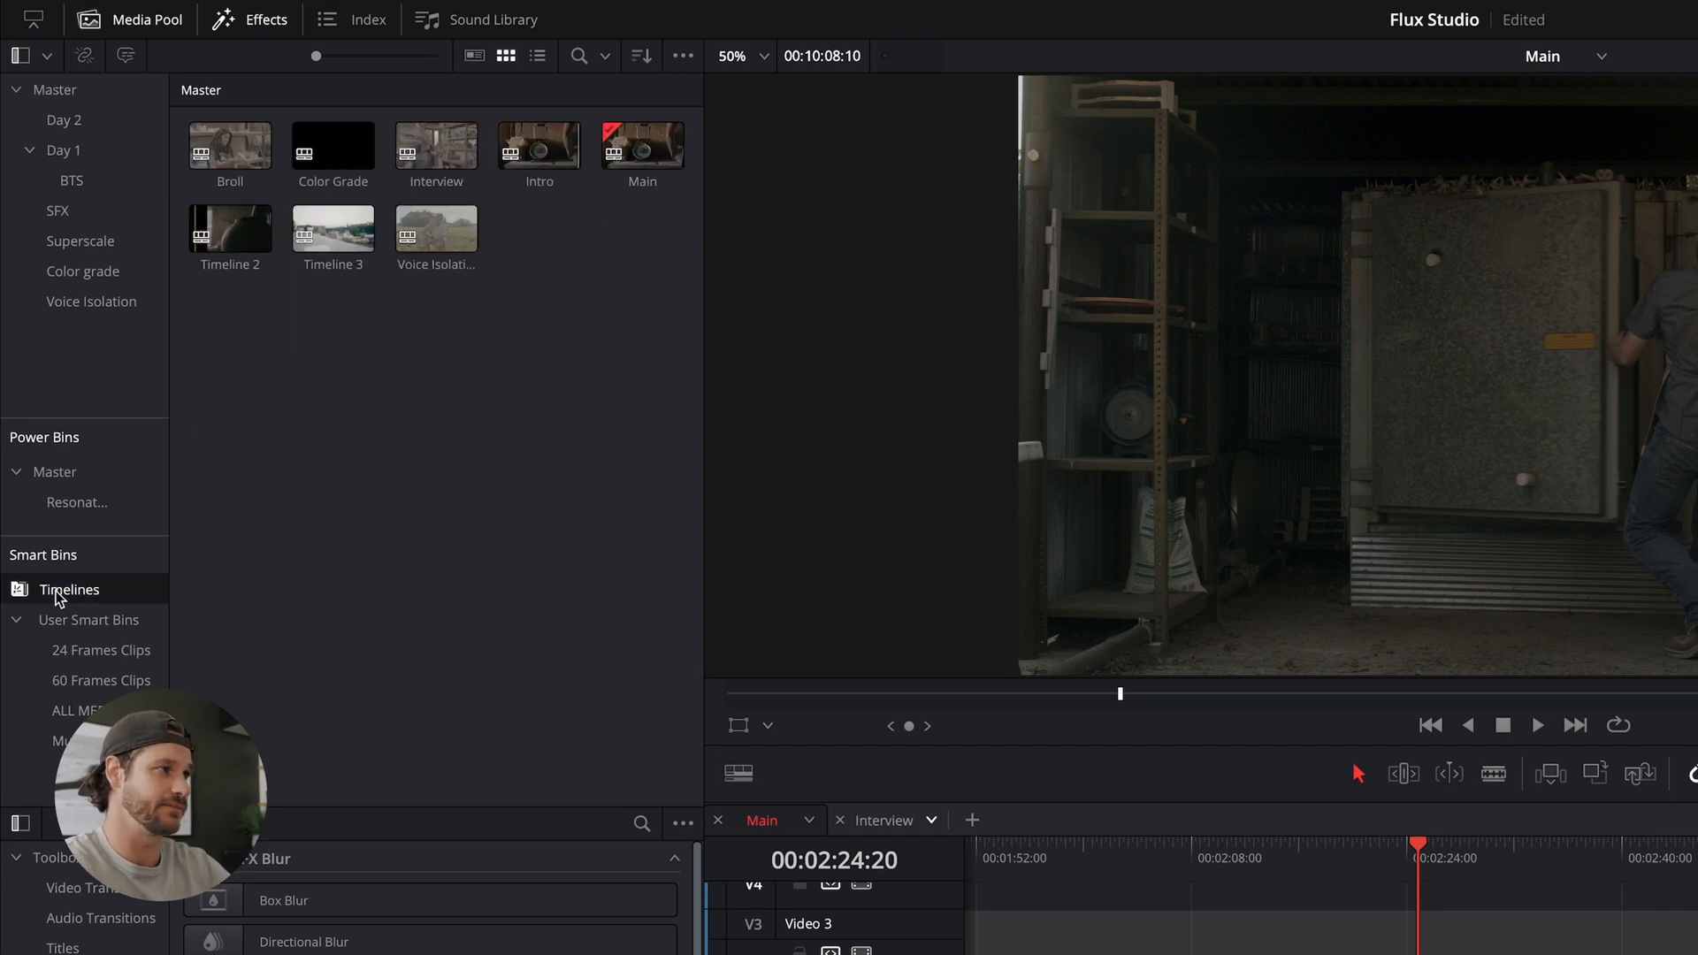
click(436, 228)
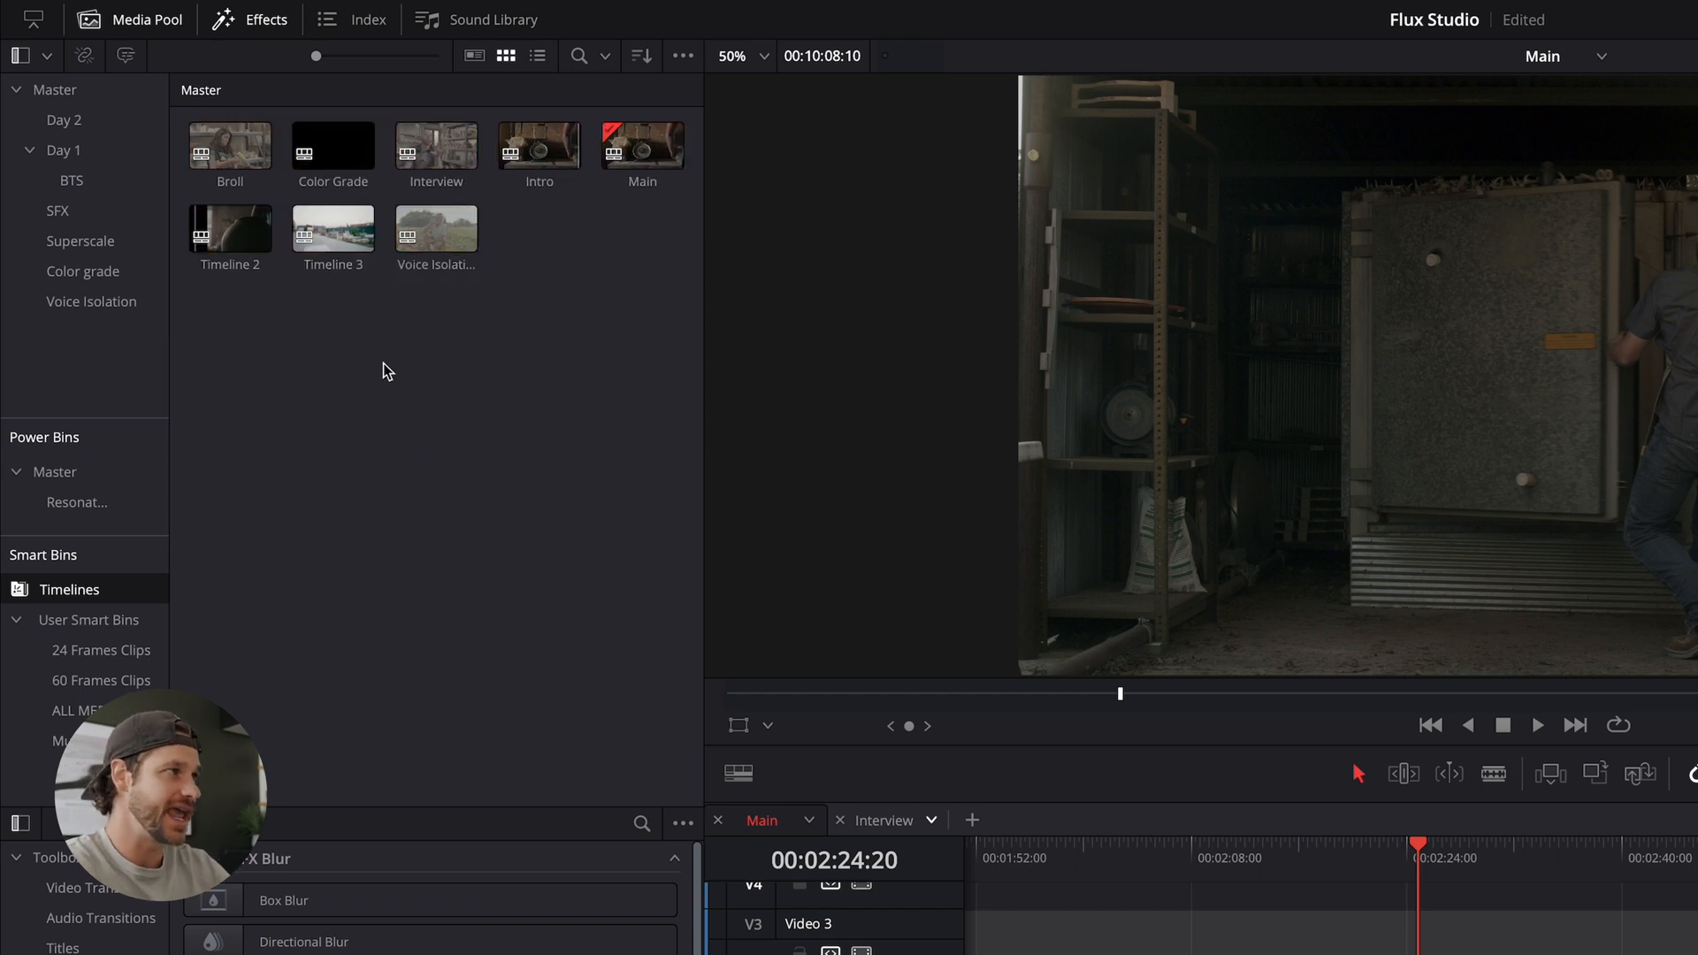
click(117, 11)
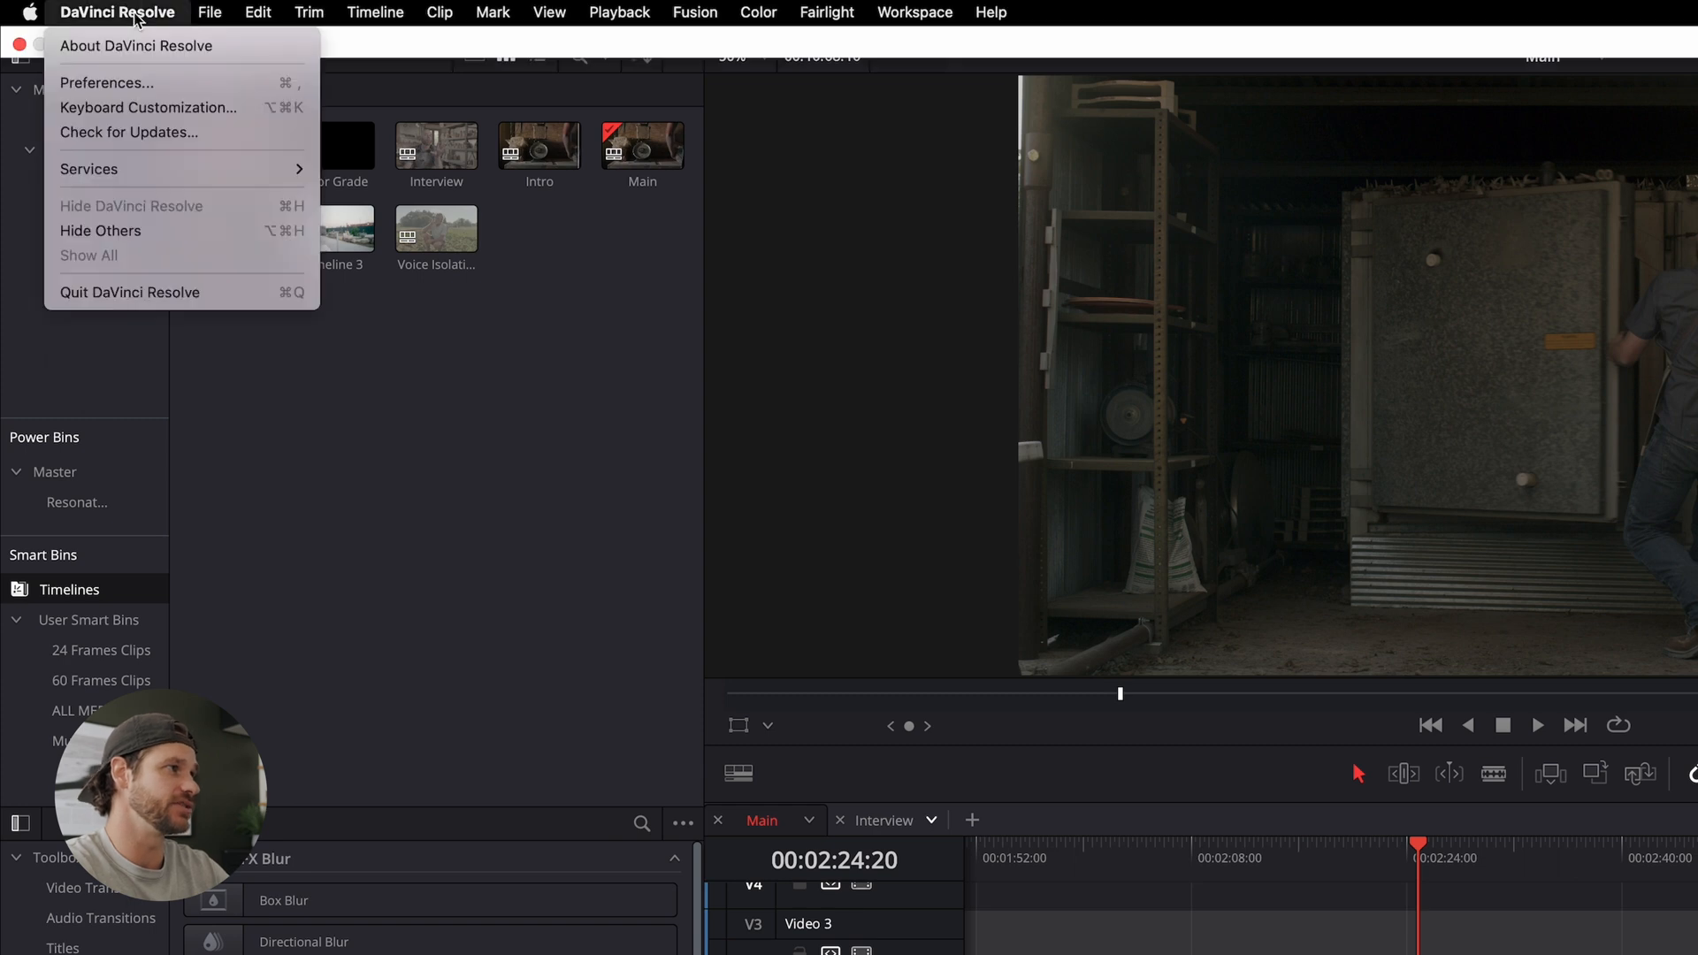
click(106, 82)
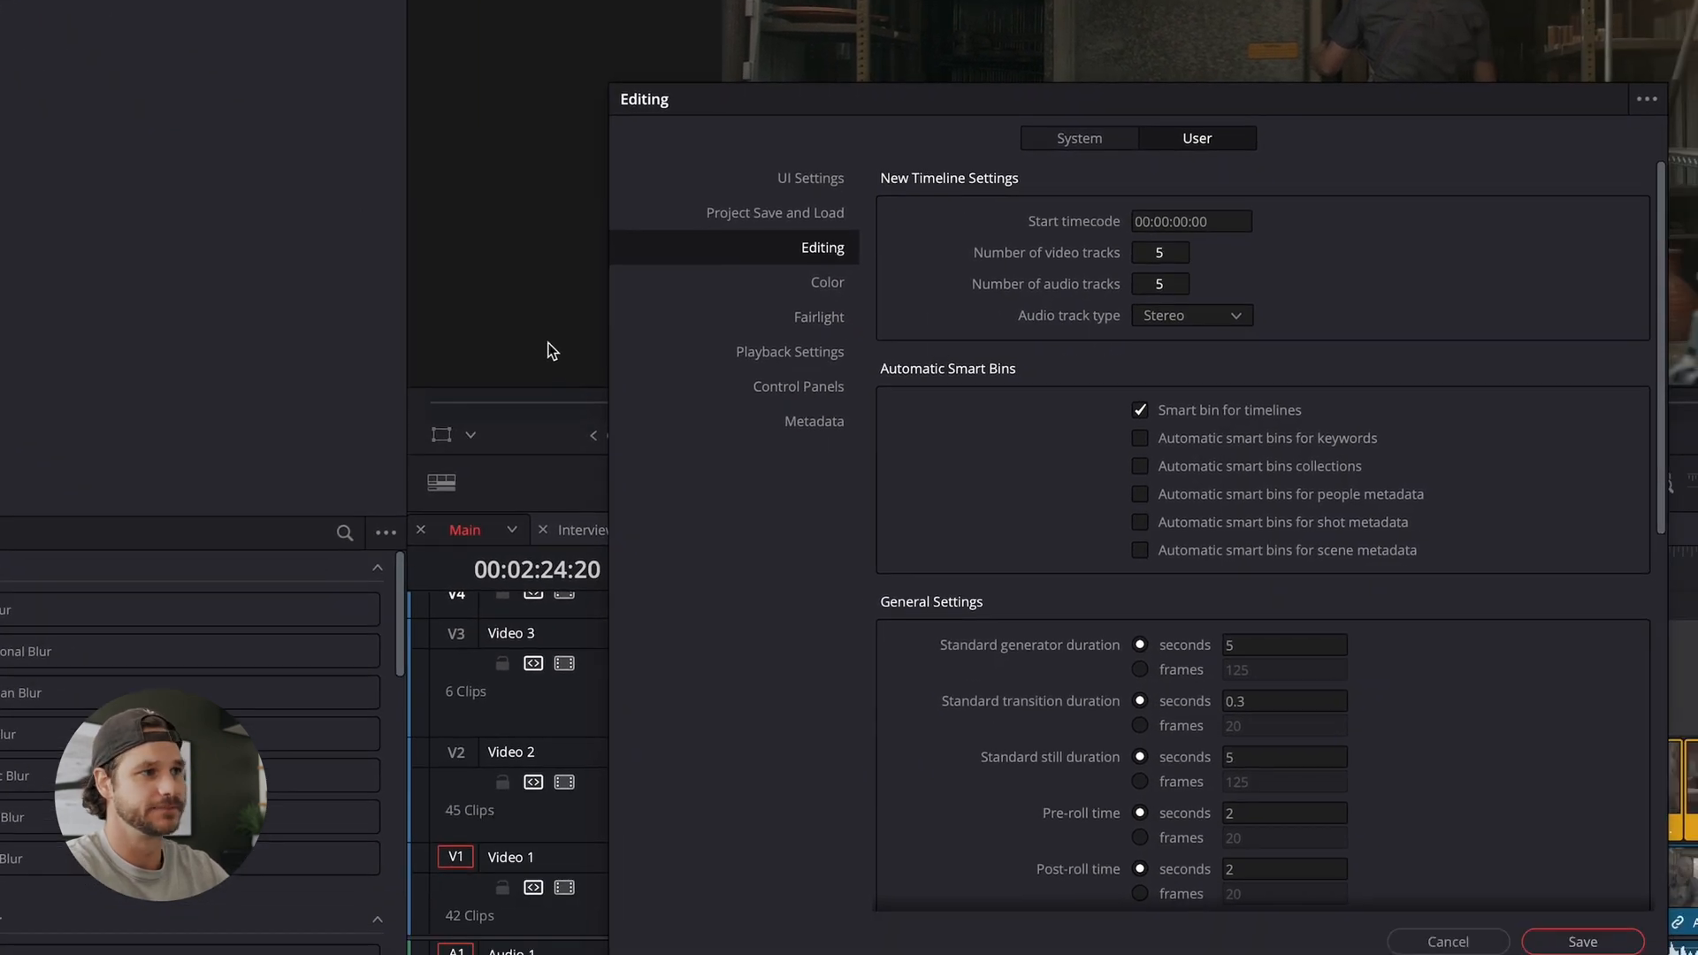
mouse_move(828, 264)
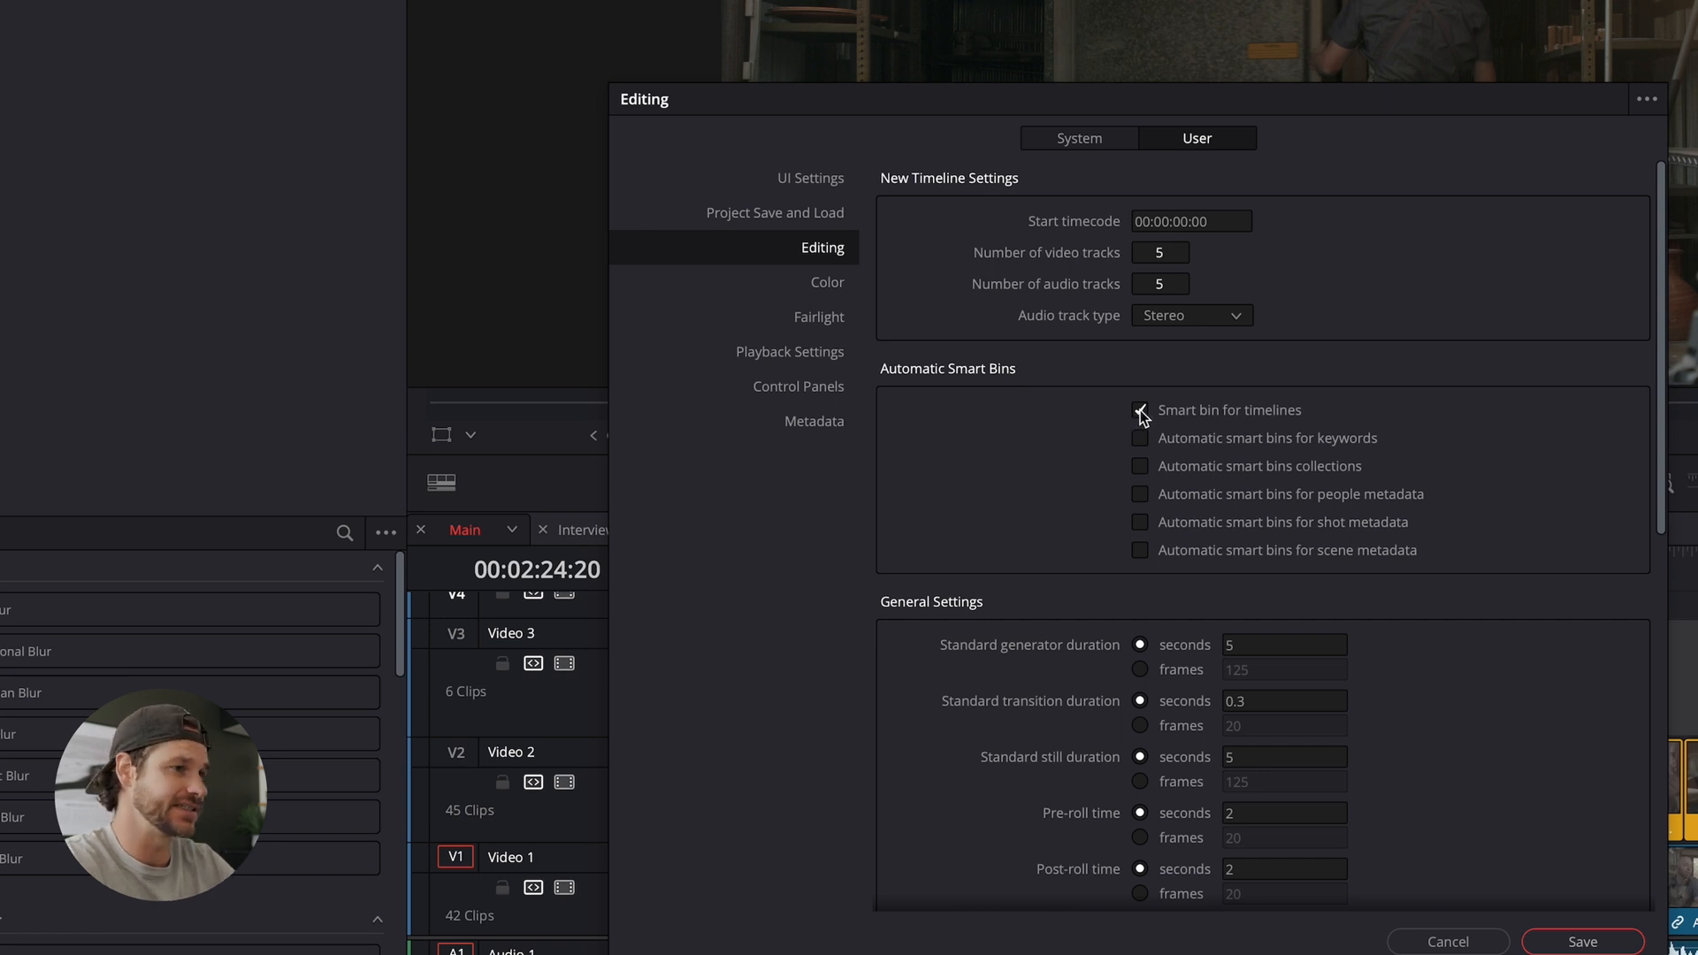
click(1139, 410)
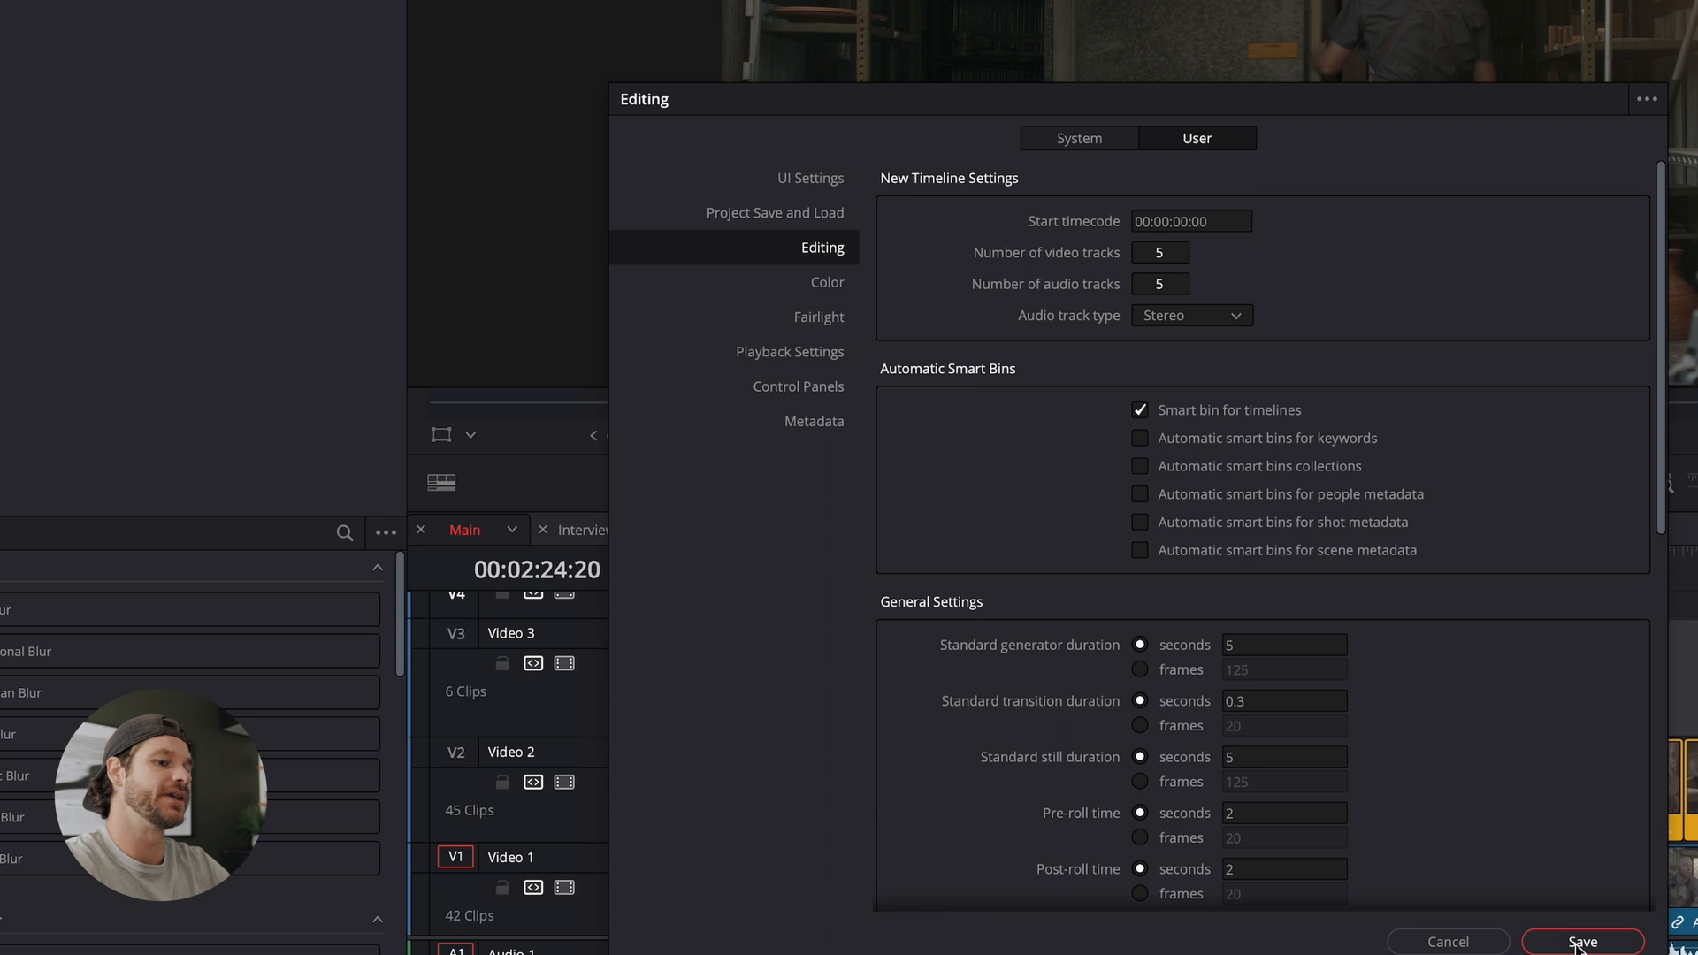
click(1582, 941)
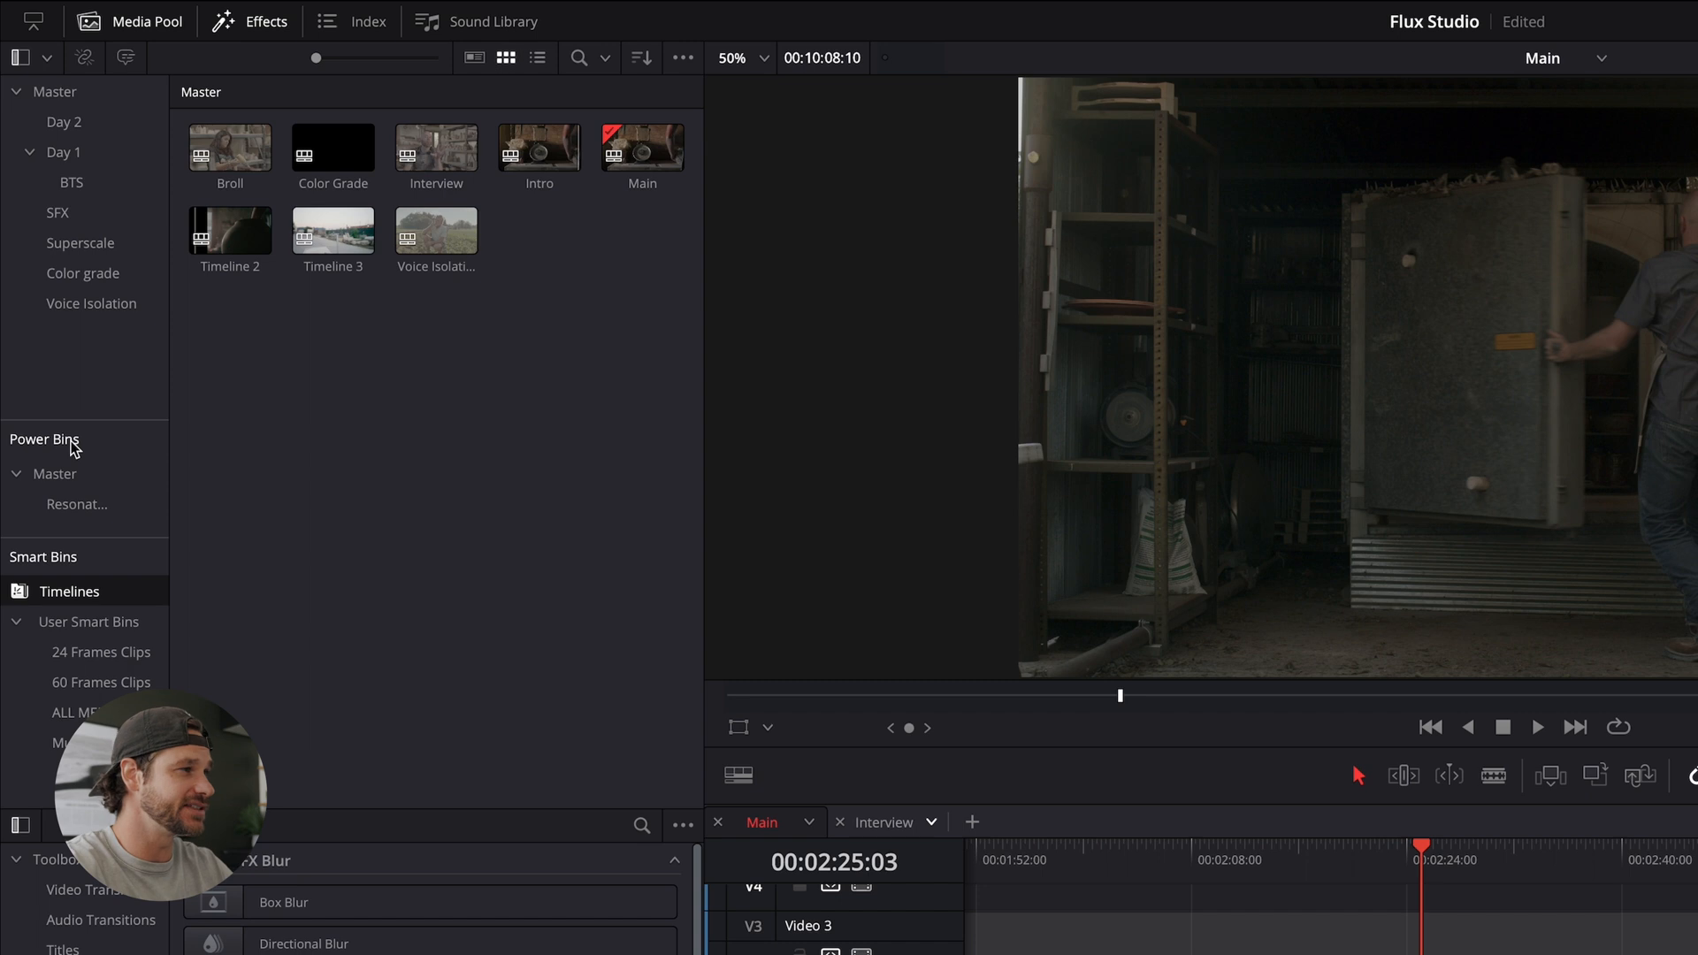
View the Master power bin's items, including Gilroy Title, then open the Voice Isolation timeline
click(54, 474)
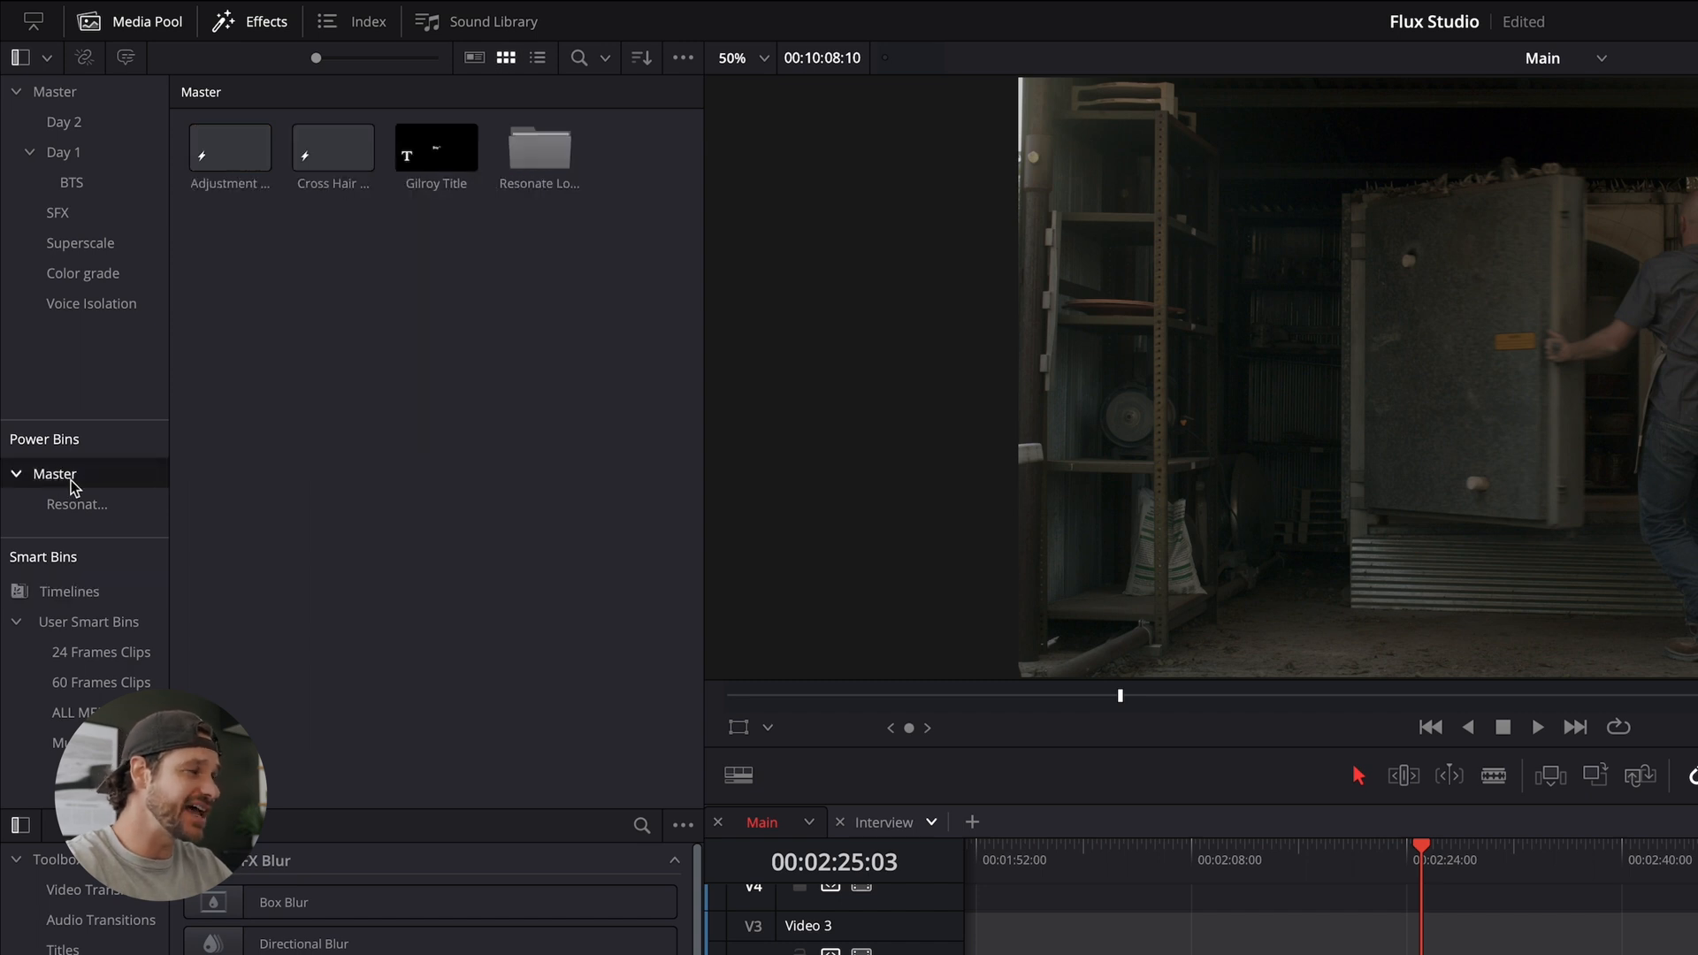
mouse_move(223, 526)
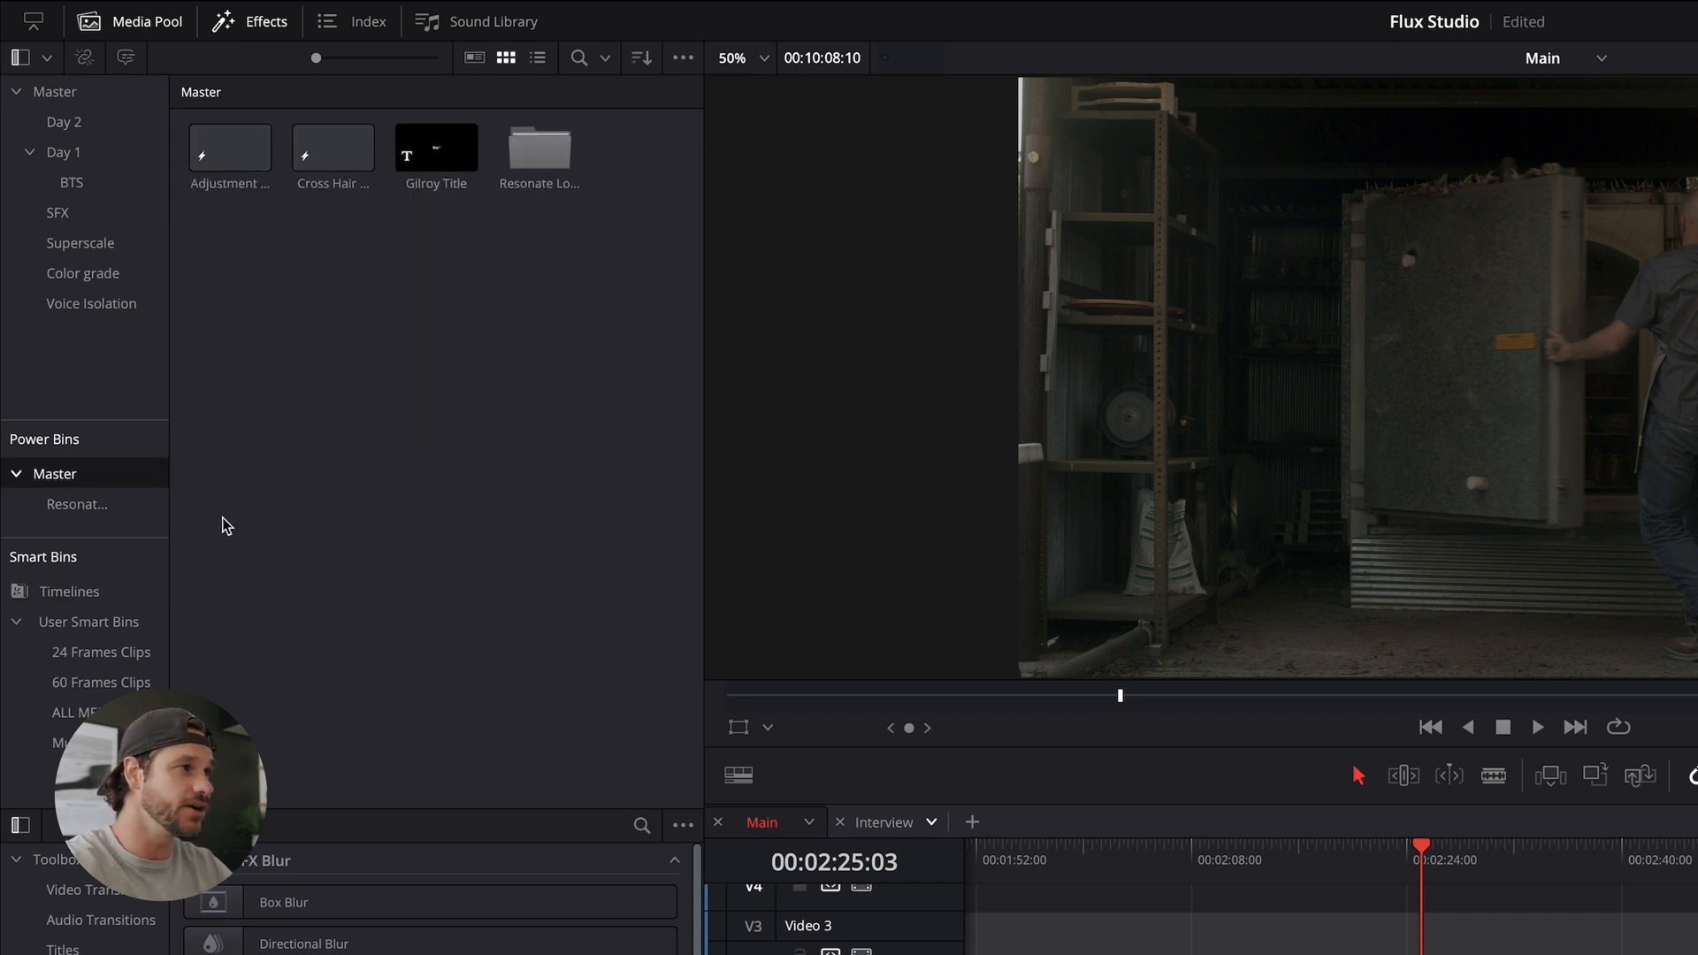
mouse_move(396, 464)
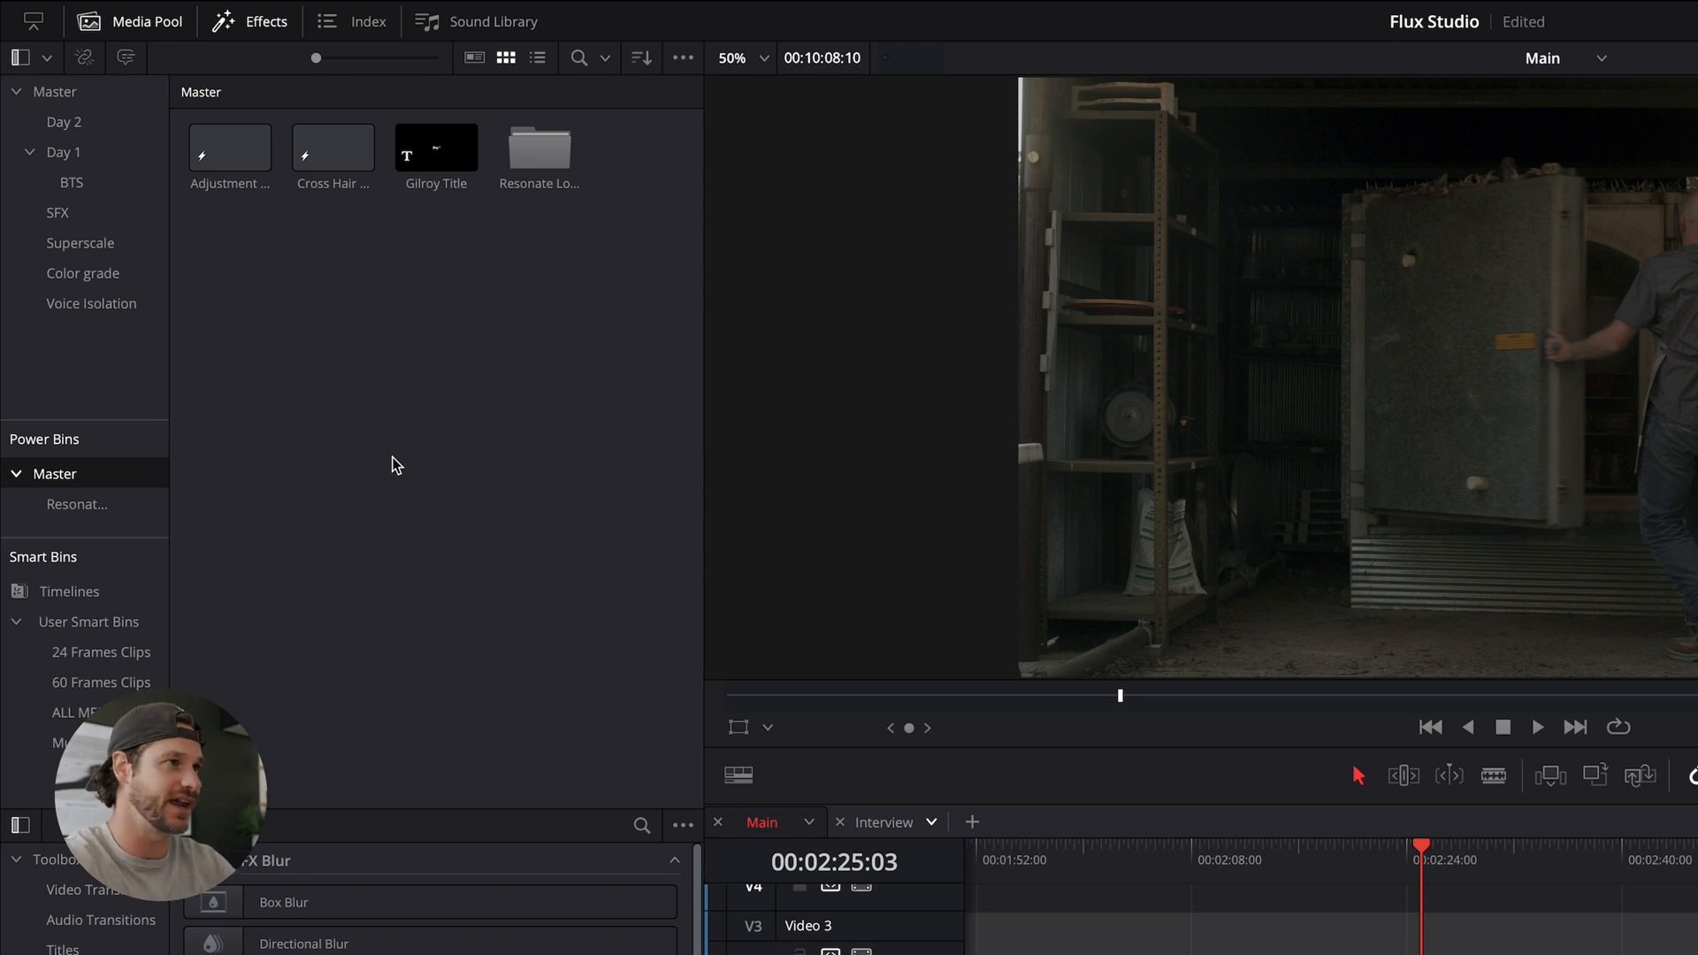
double_click(539, 149)
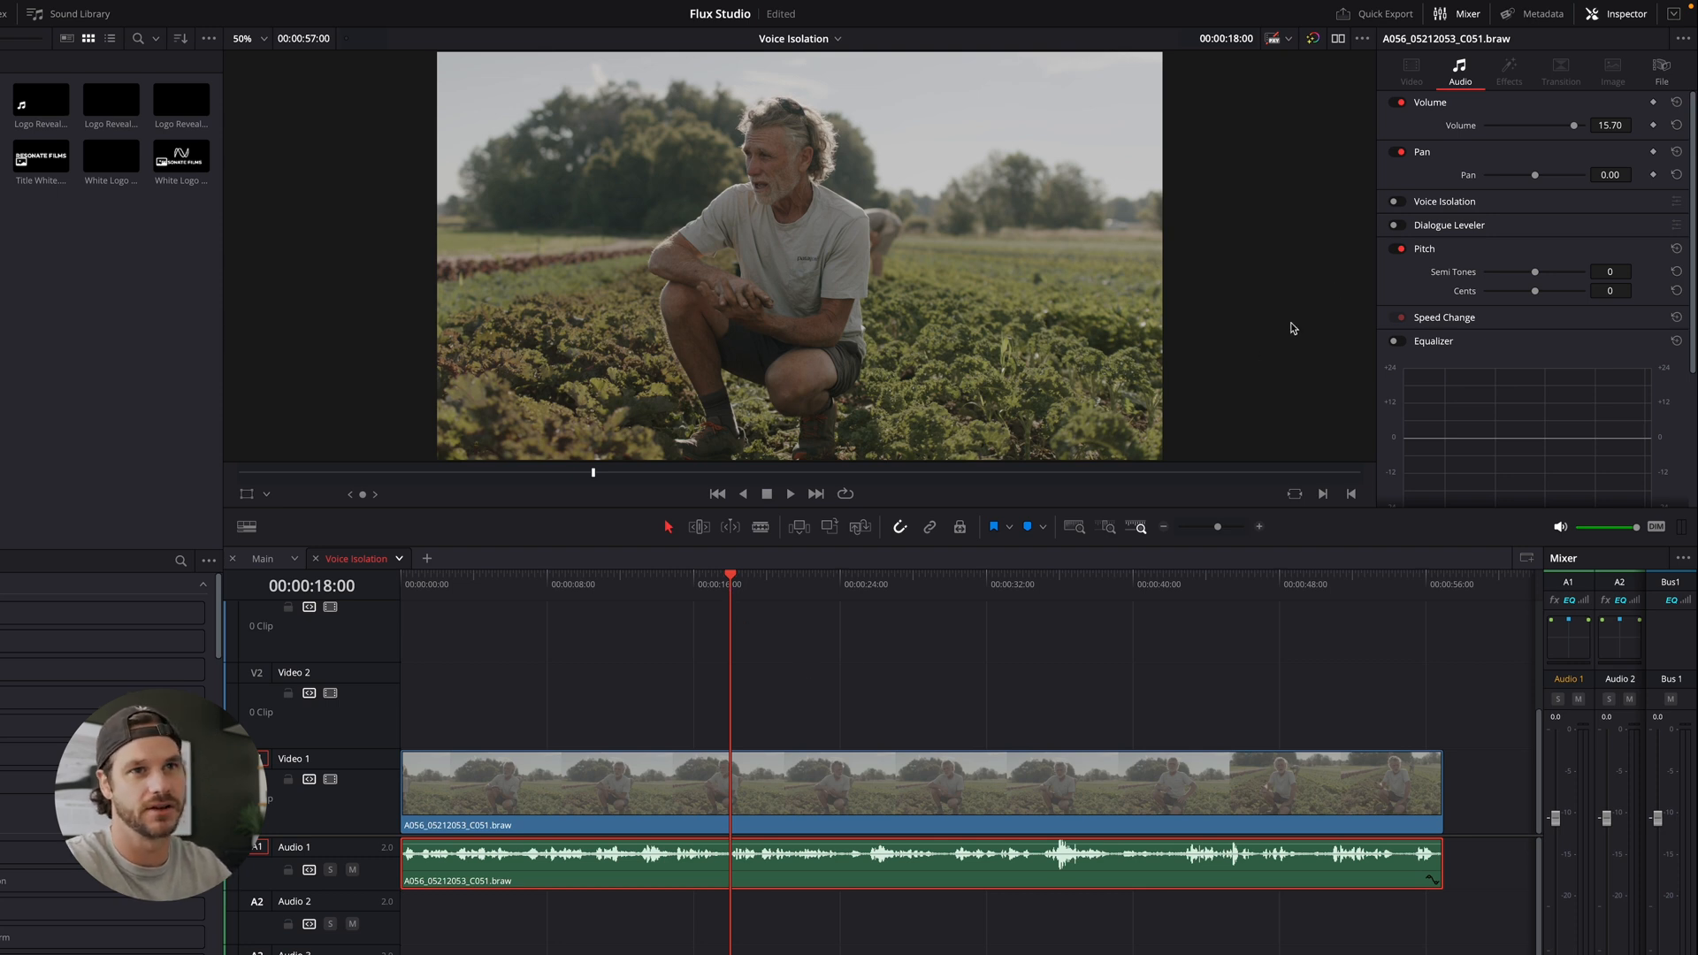
Enable Voice Isolation on the farm interview audio with Amount 30
click(1395, 201)
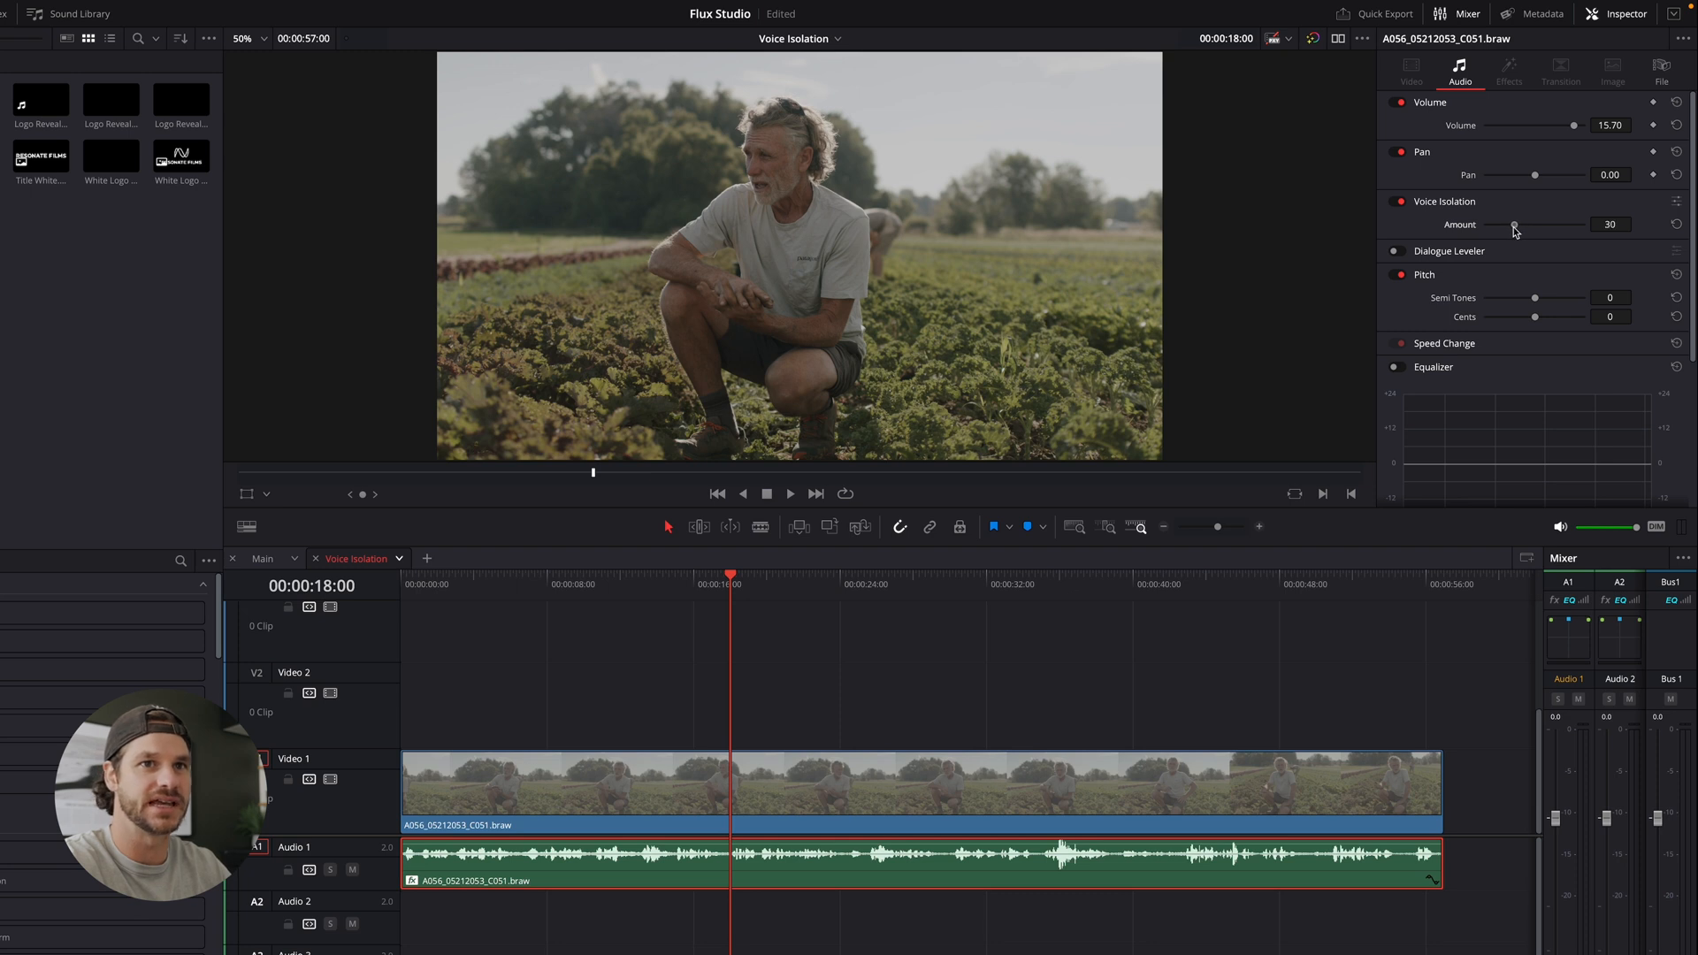
click(790, 493)
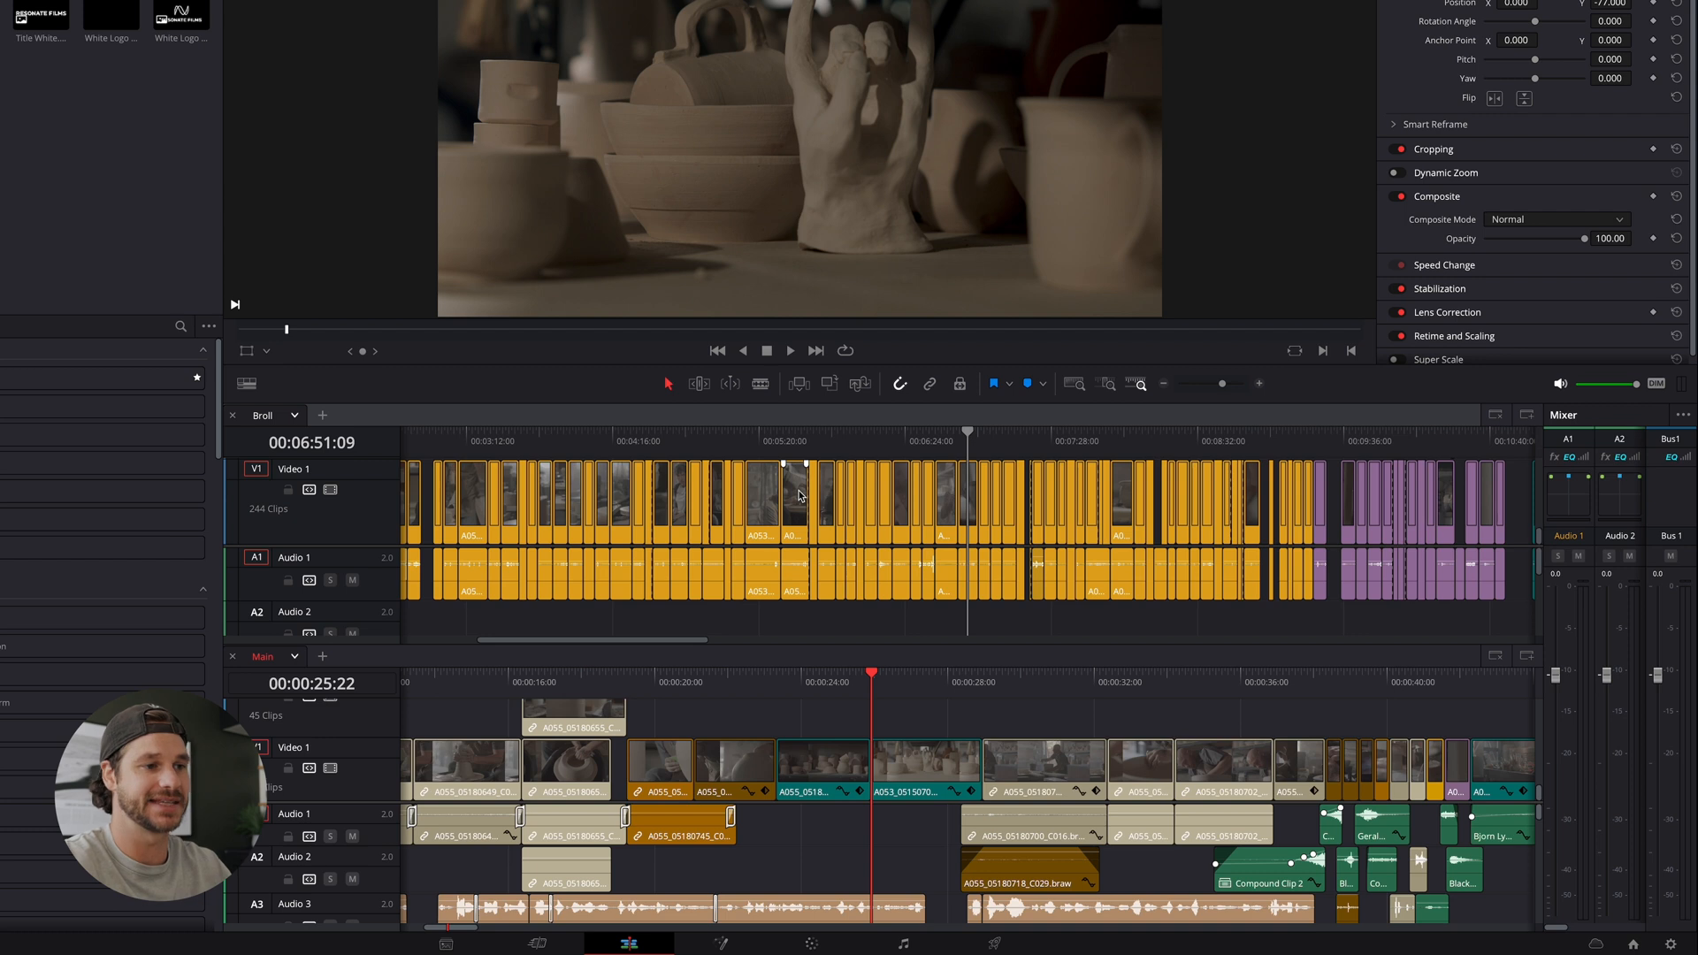
Scrub the stacked Broll timeline and place a pottery shot into Main, making 46 clips
click(782, 441)
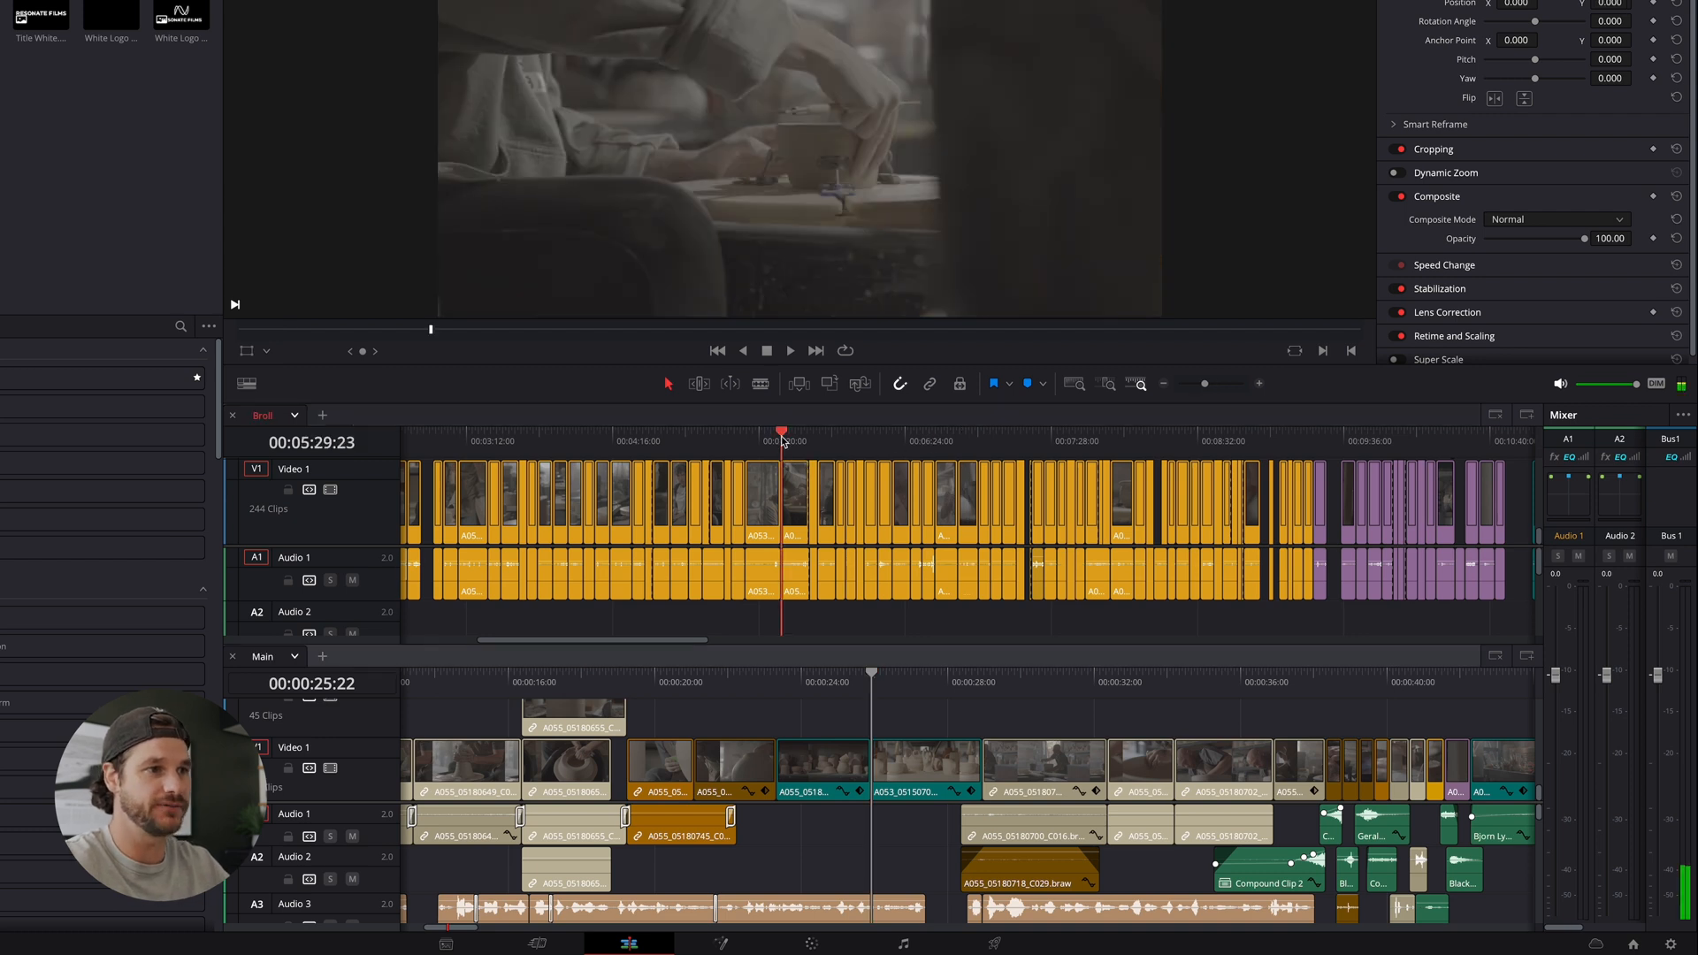
click(910, 440)
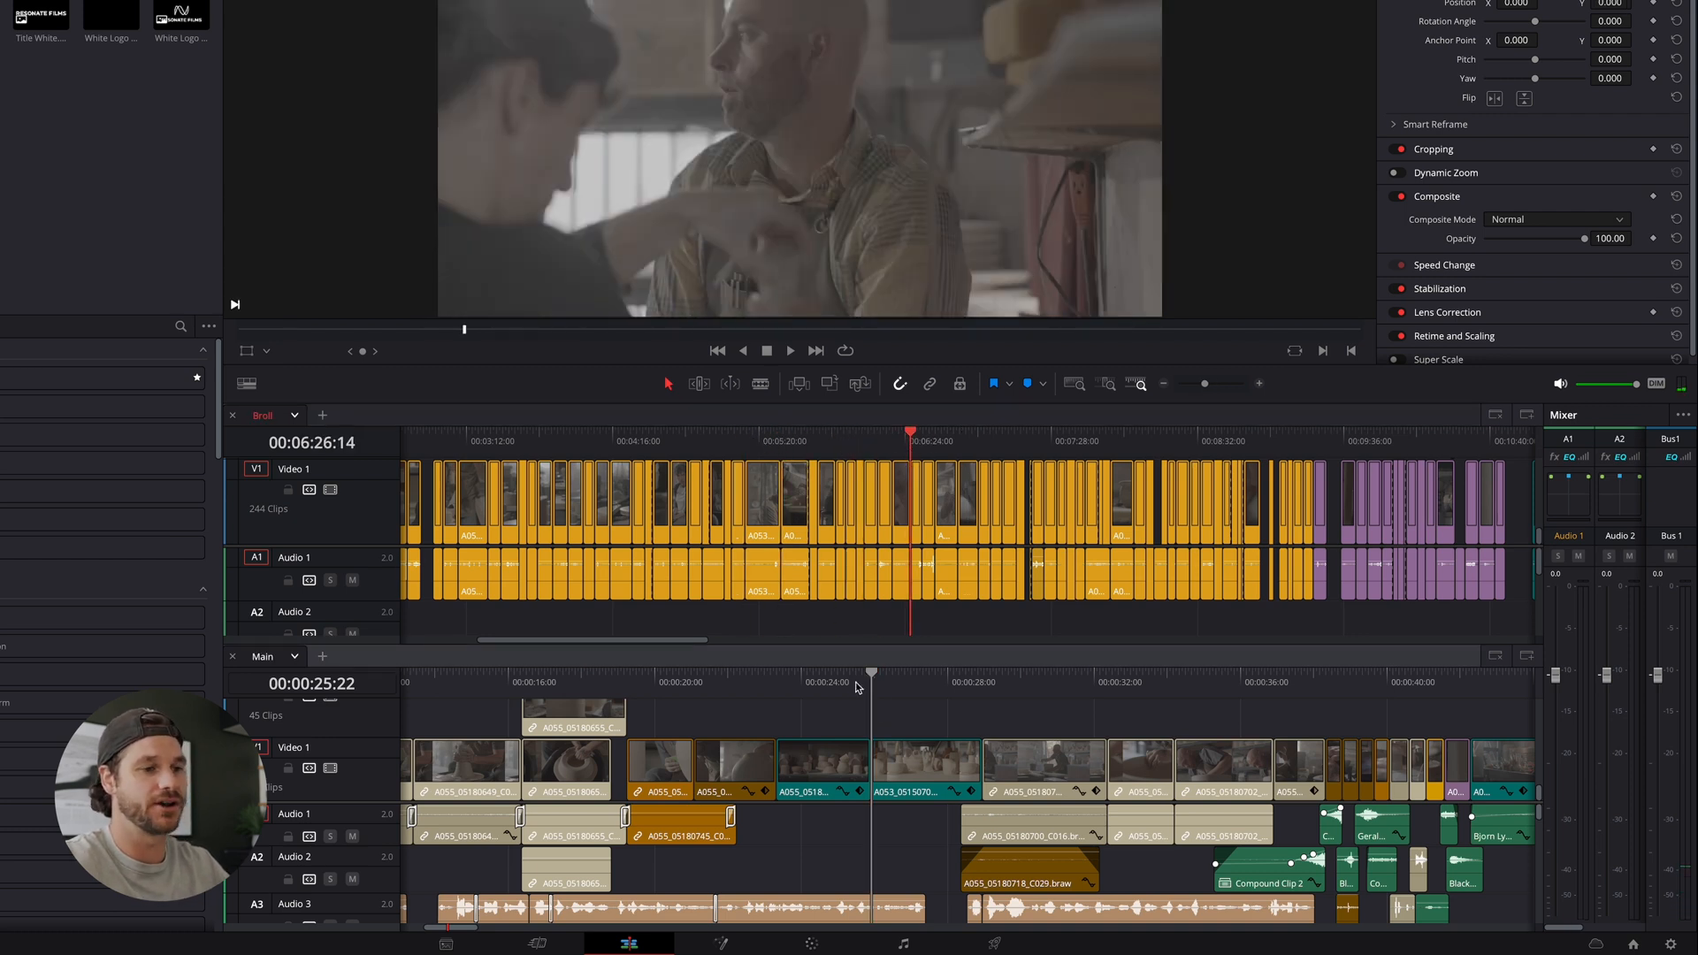
click(909, 672)
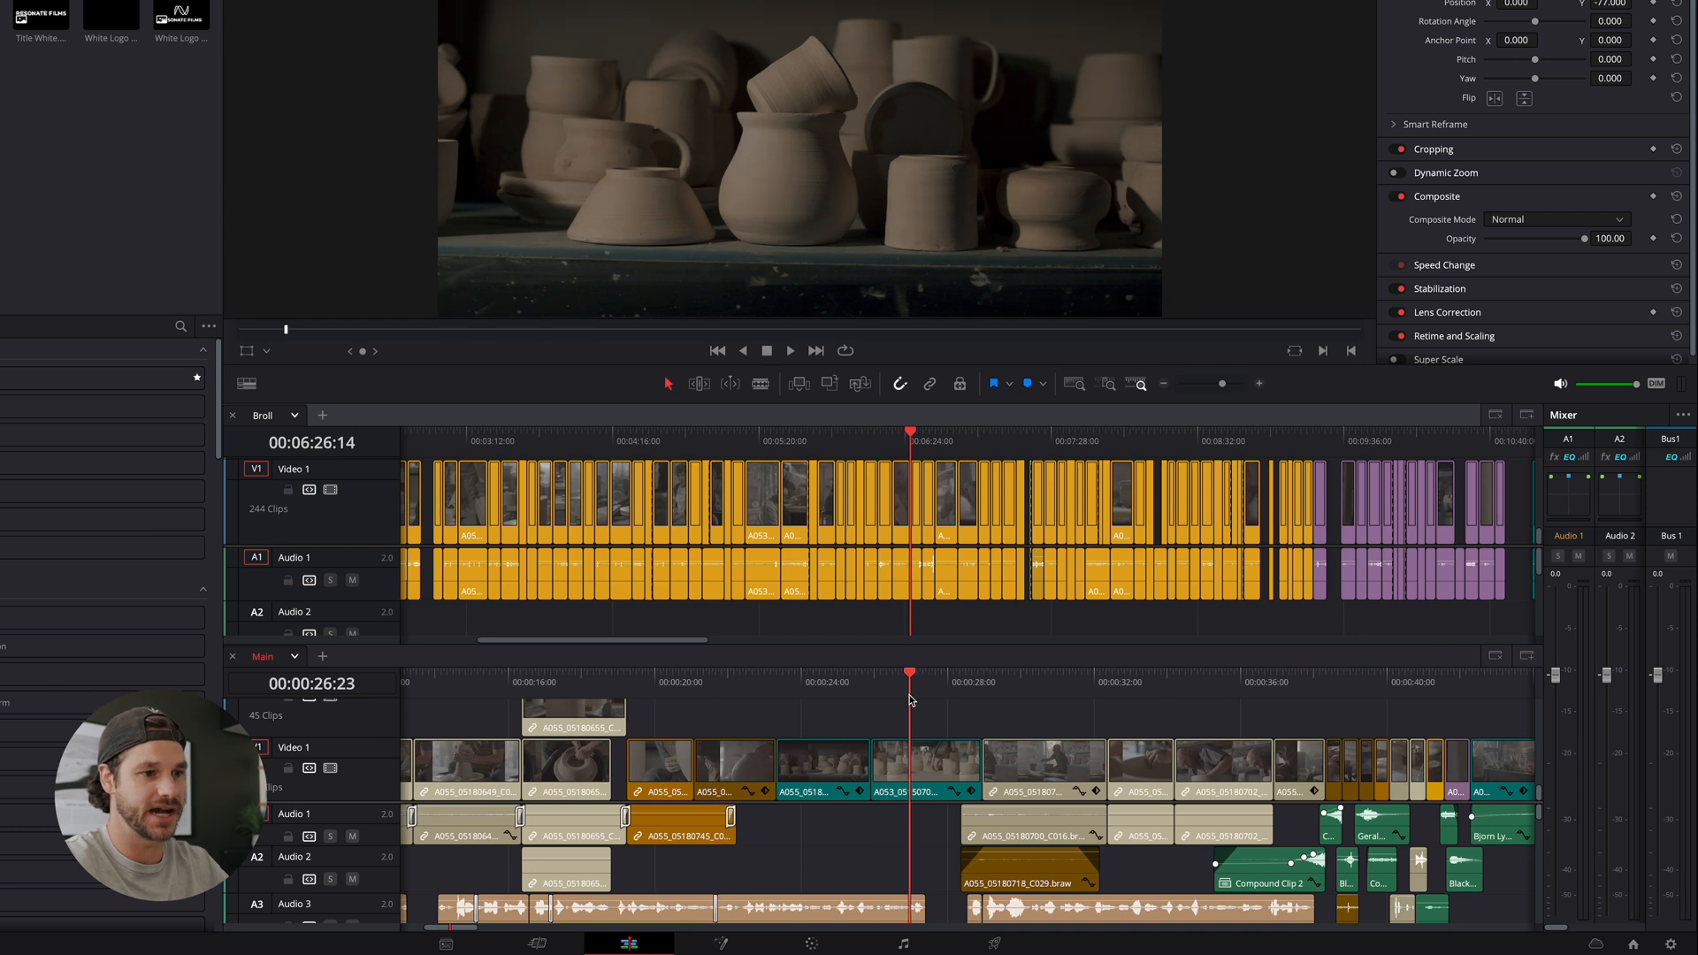
click(872, 677)
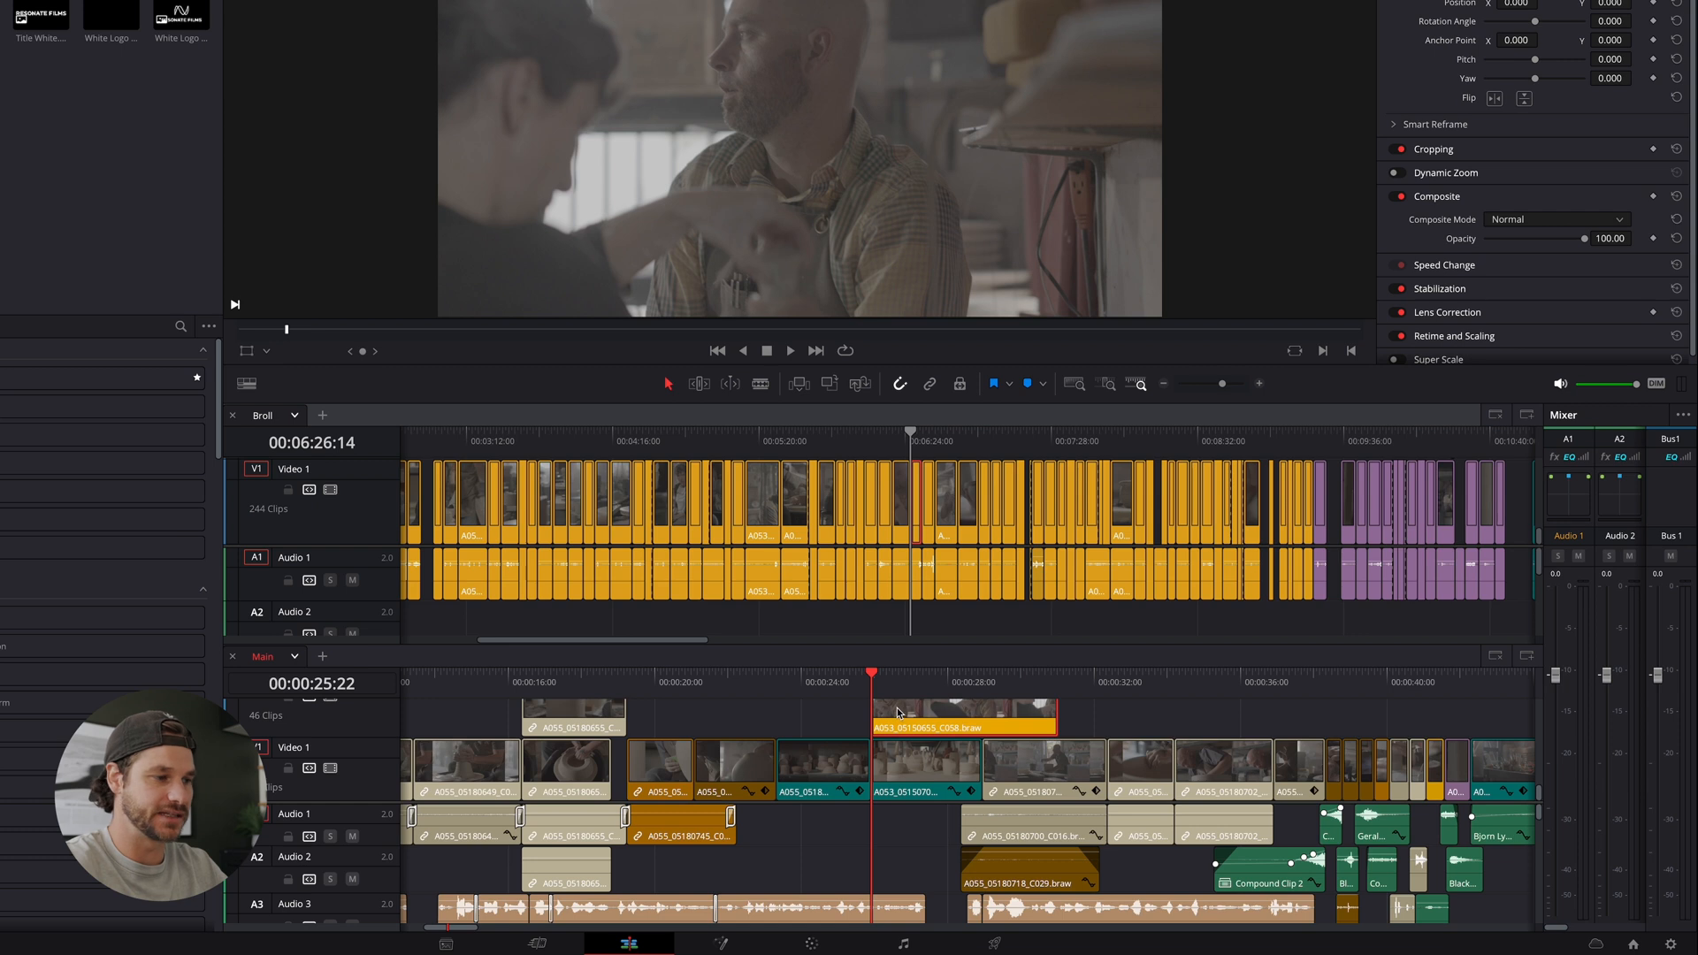
click(838, 674)
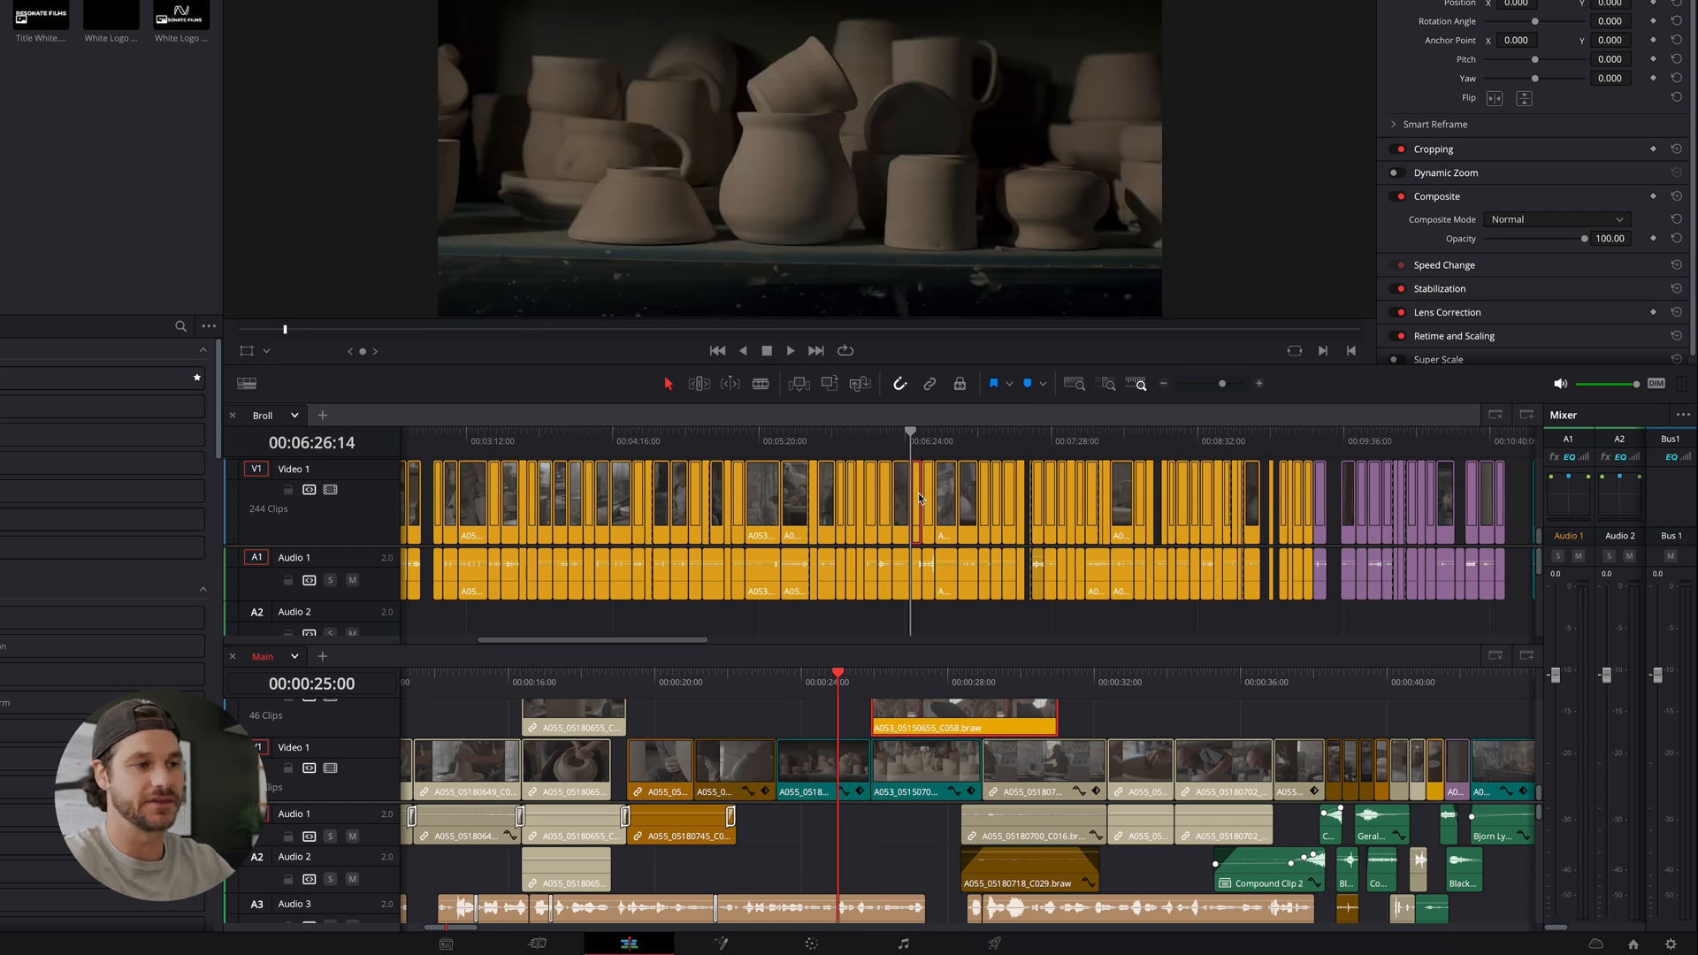
mouse_move(859, 698)
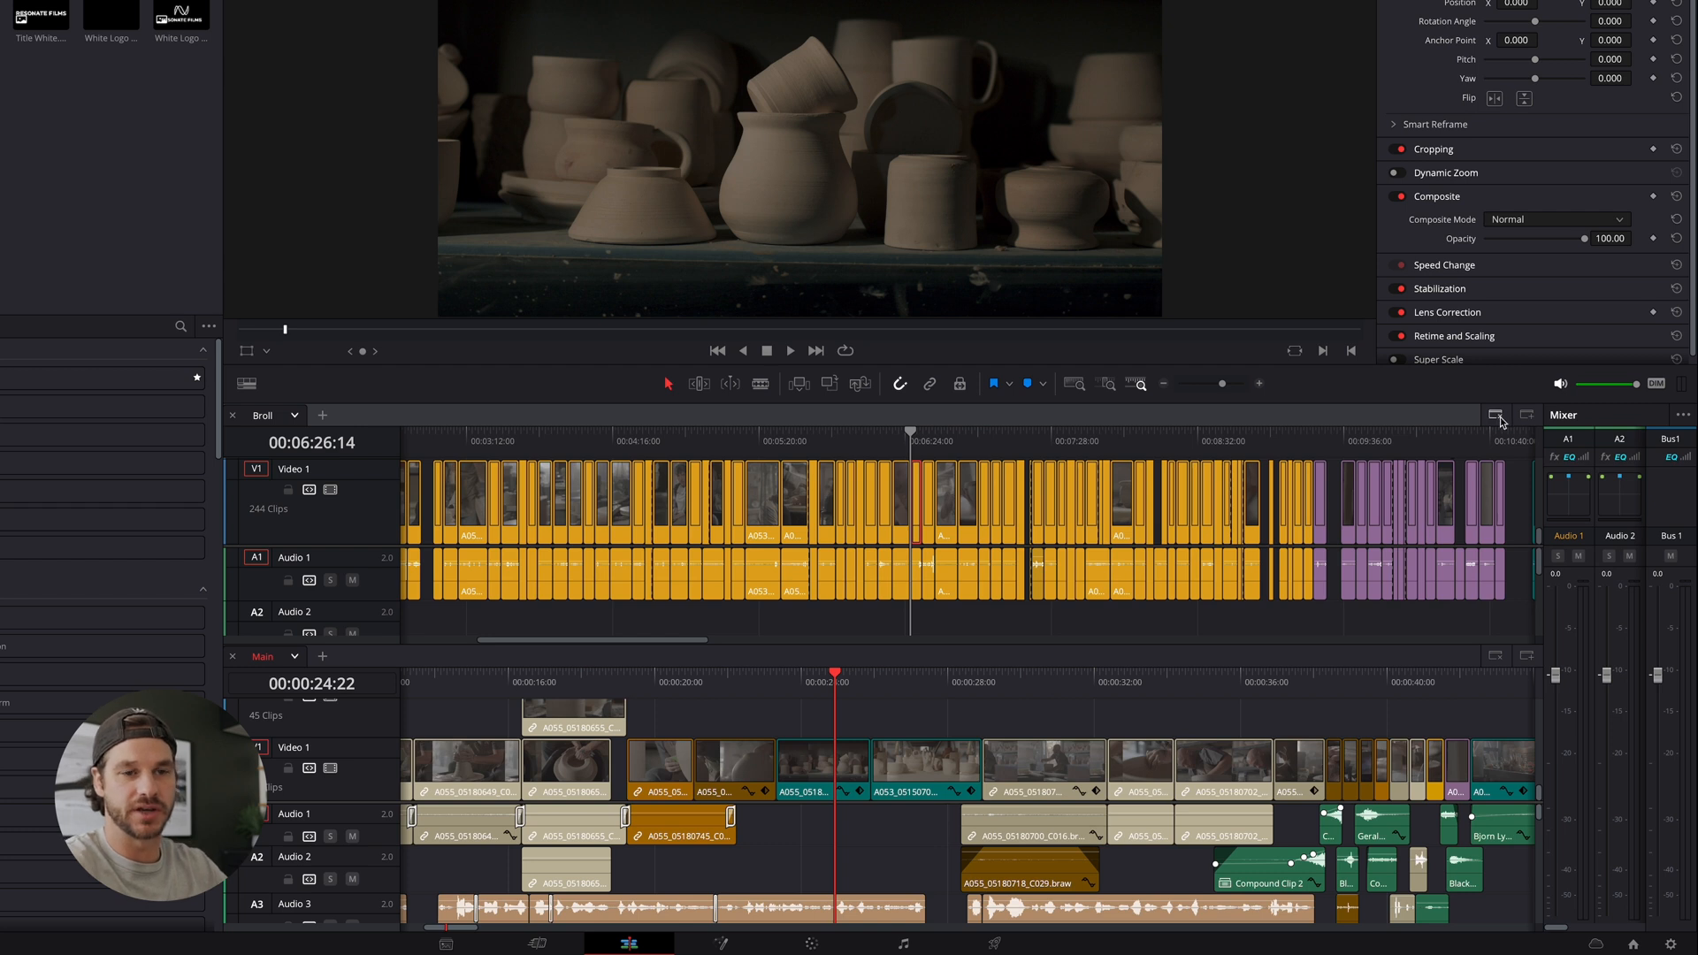
Close the stacked Broll tab and add an empty stacked panel below Main, picking a timeline
click(232, 415)
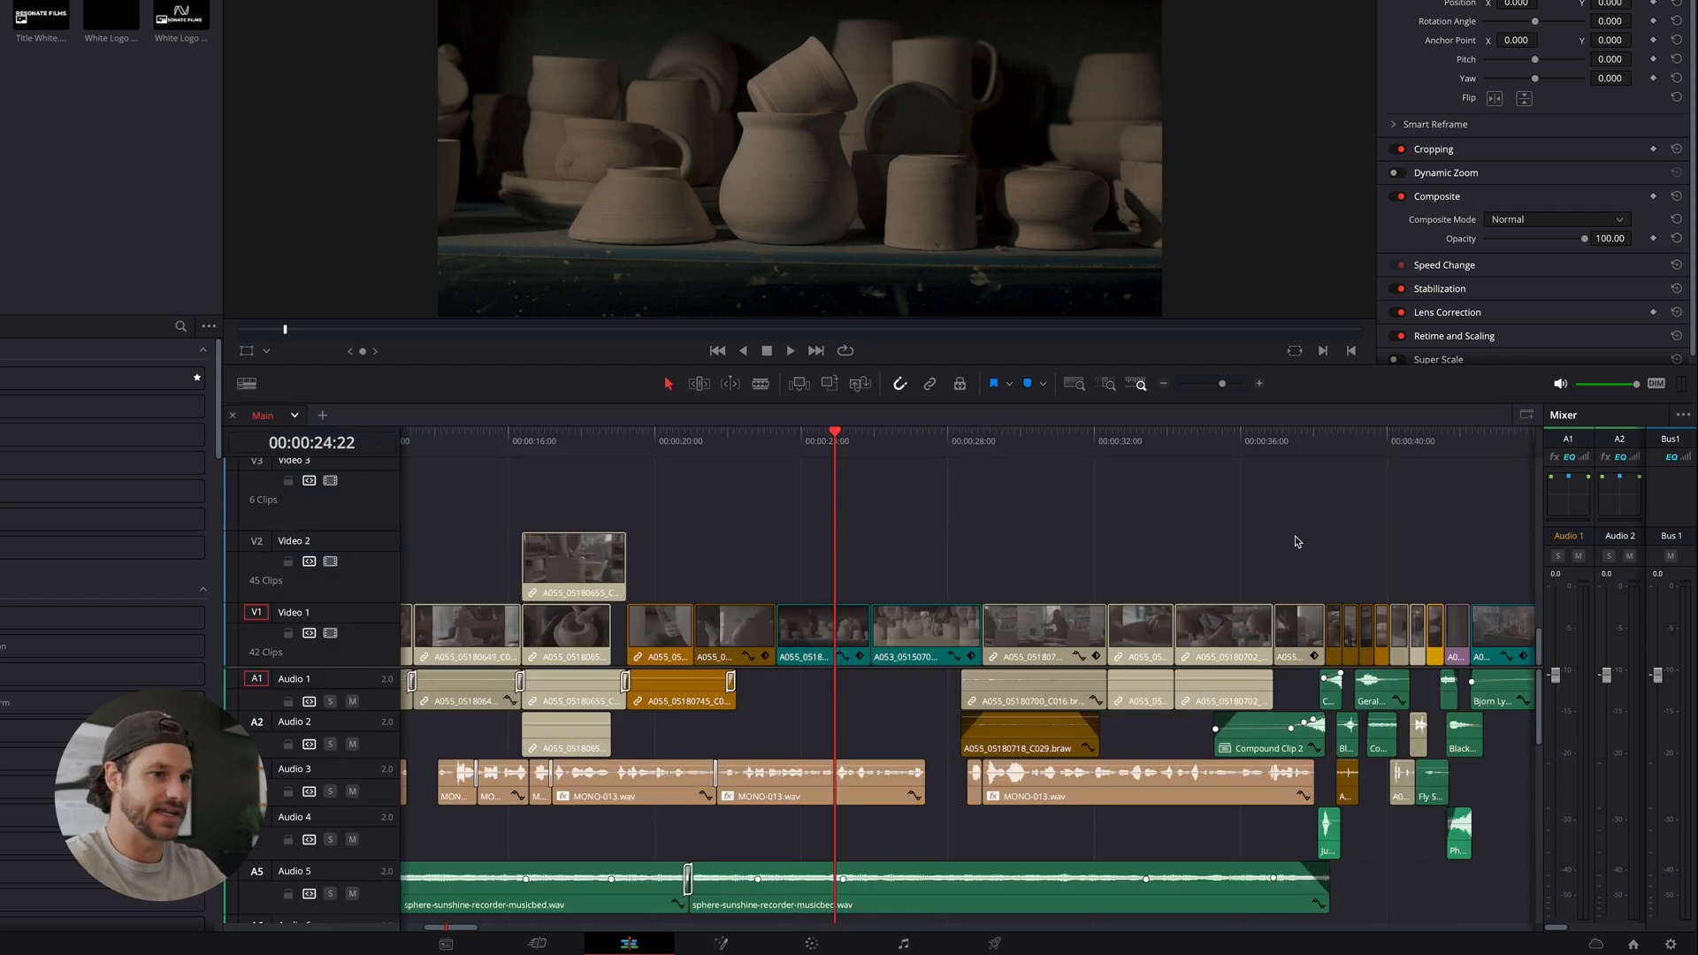
click(967, 441)
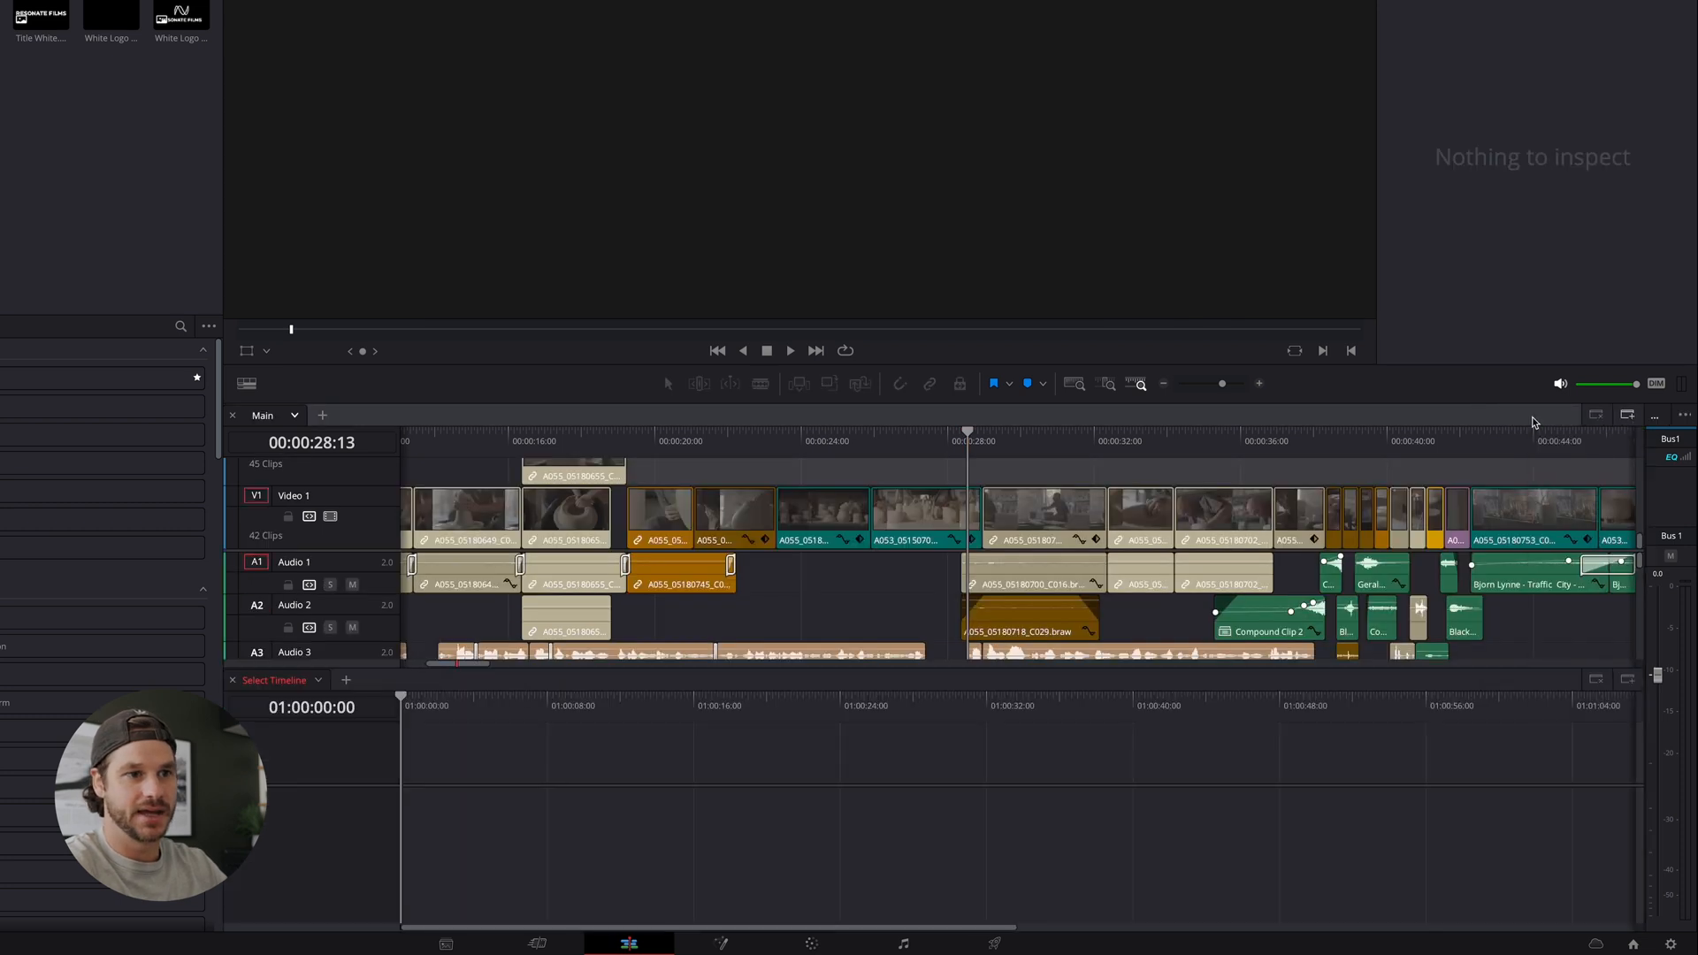
click(317, 680)
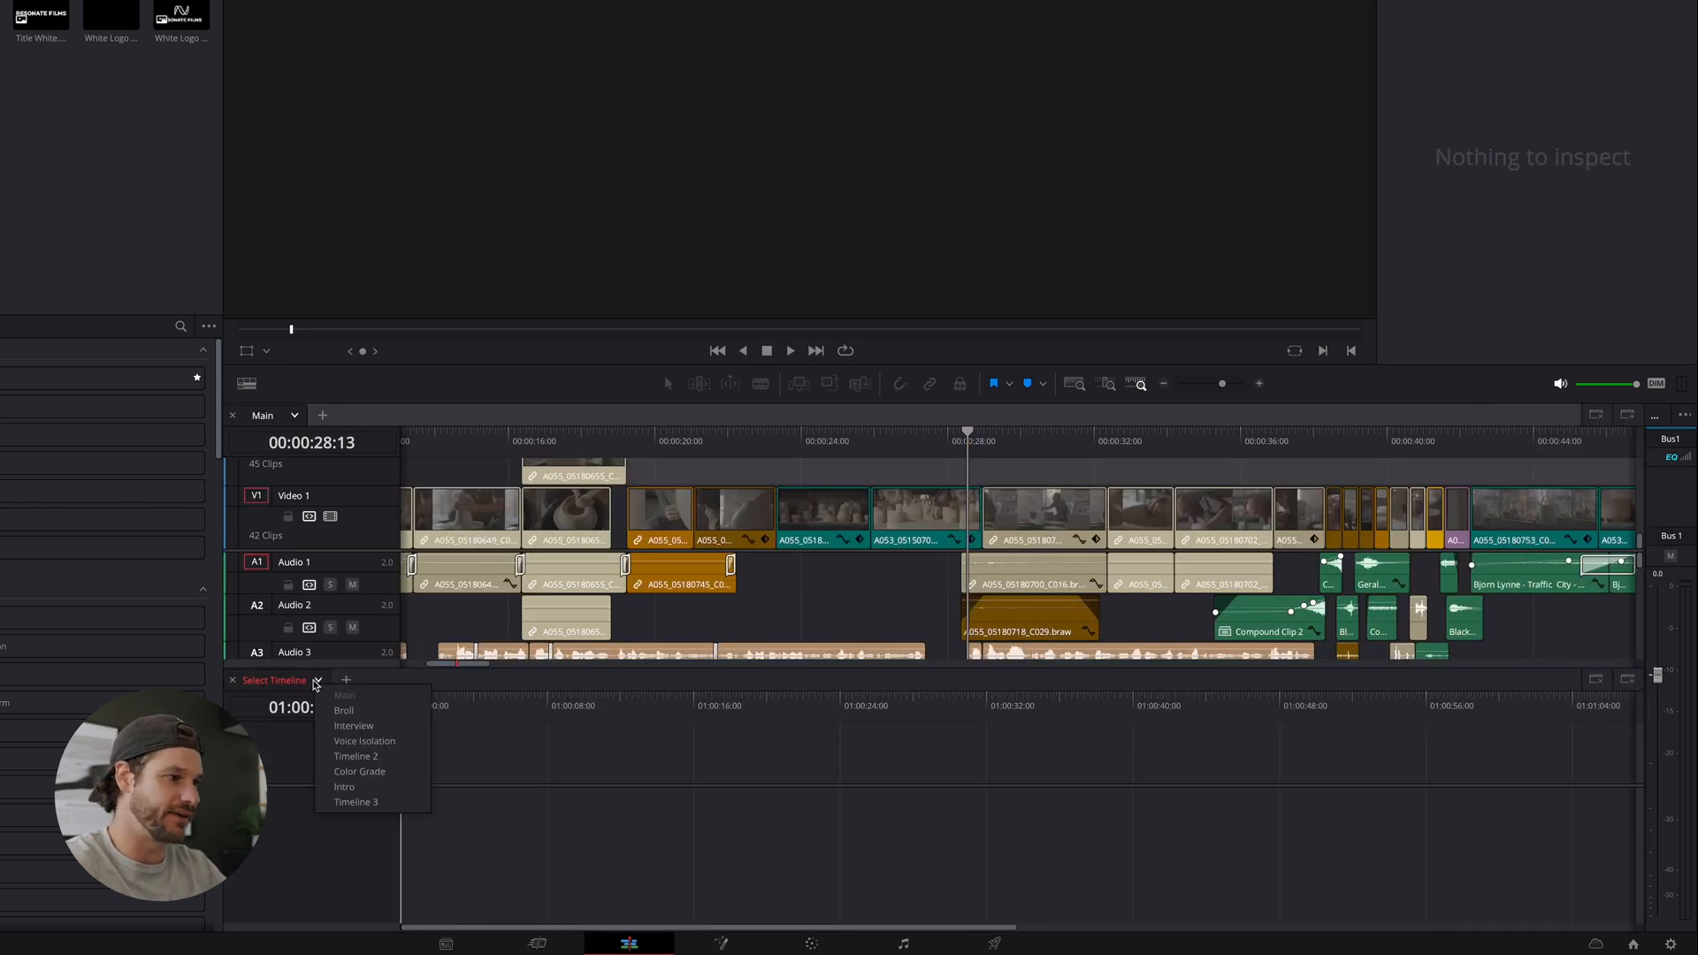
click(352, 725)
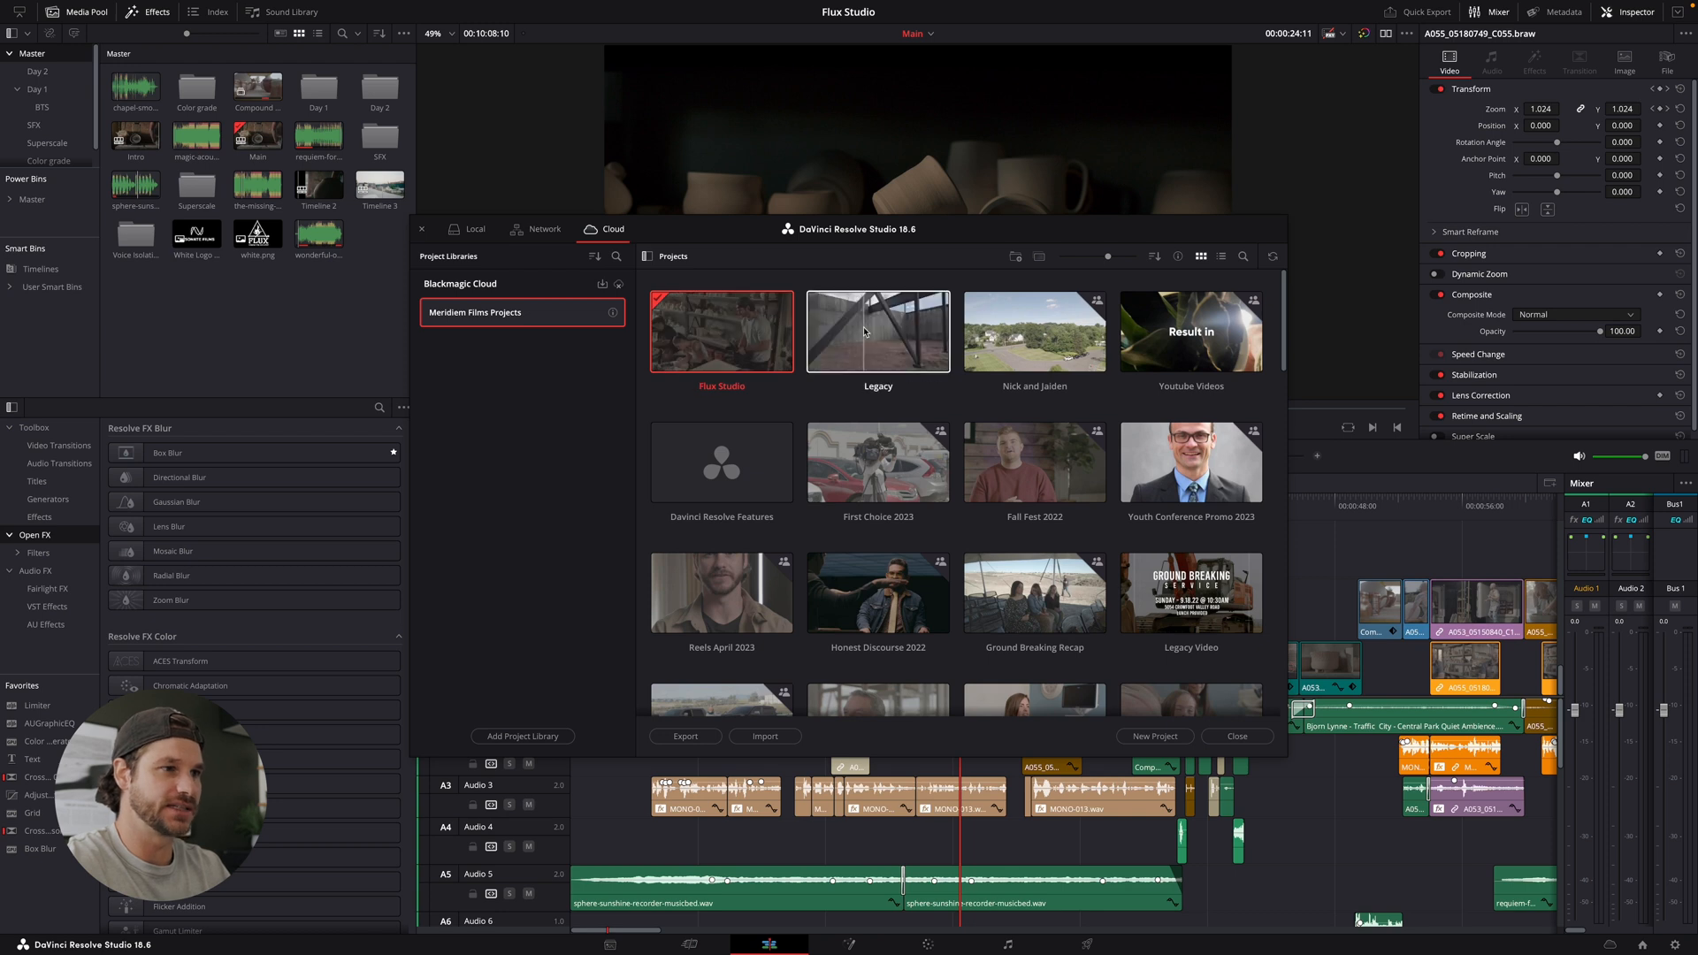
Open the Legacy project from the Cloud project library
right_click(877, 332)
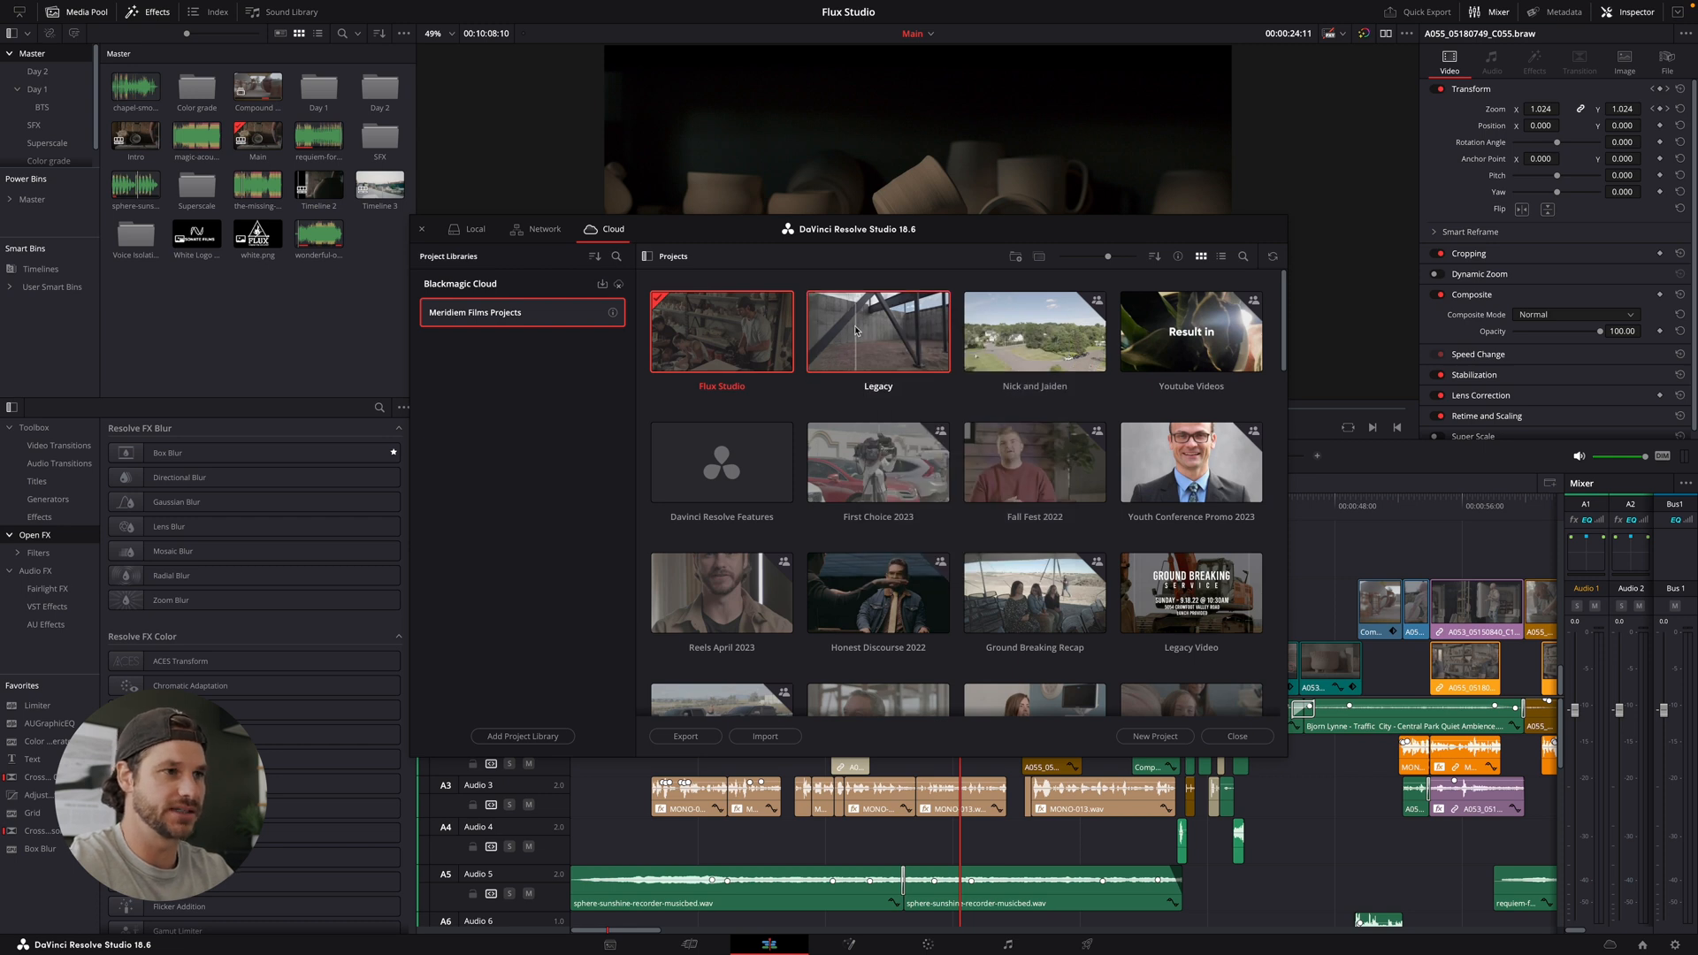
double_click(877, 331)
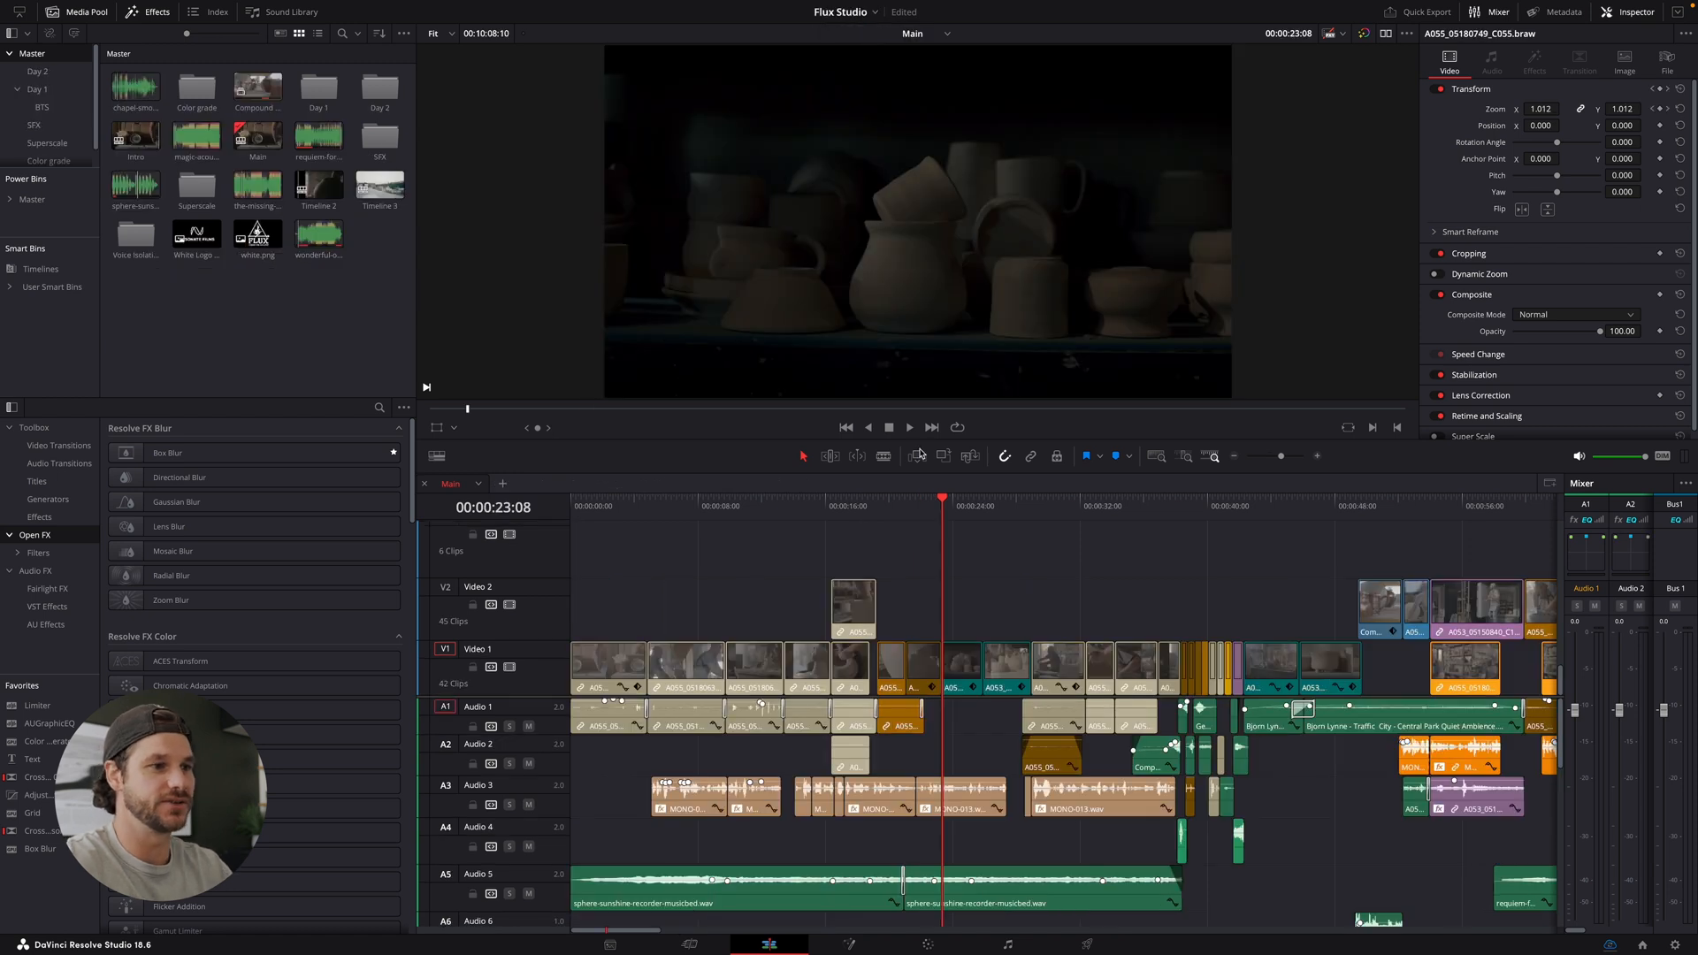
click(967, 507)
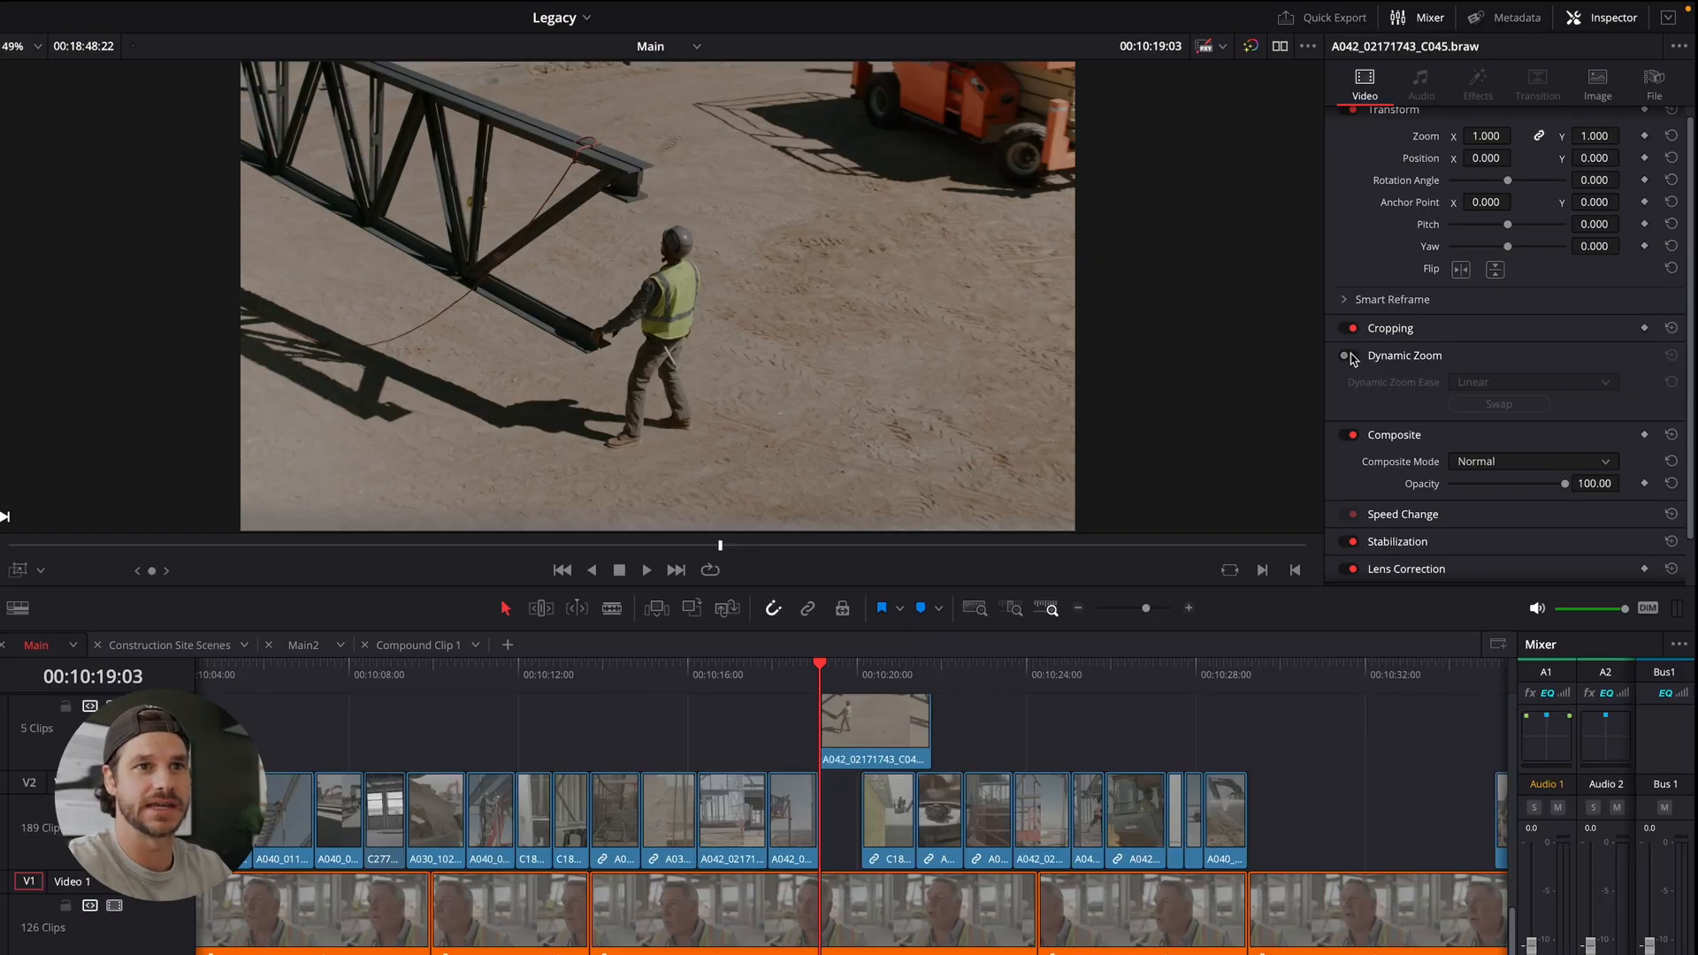
Select the steel-beam worker clip and enable Dynamic Zoom in the Inspector
click(1347, 355)
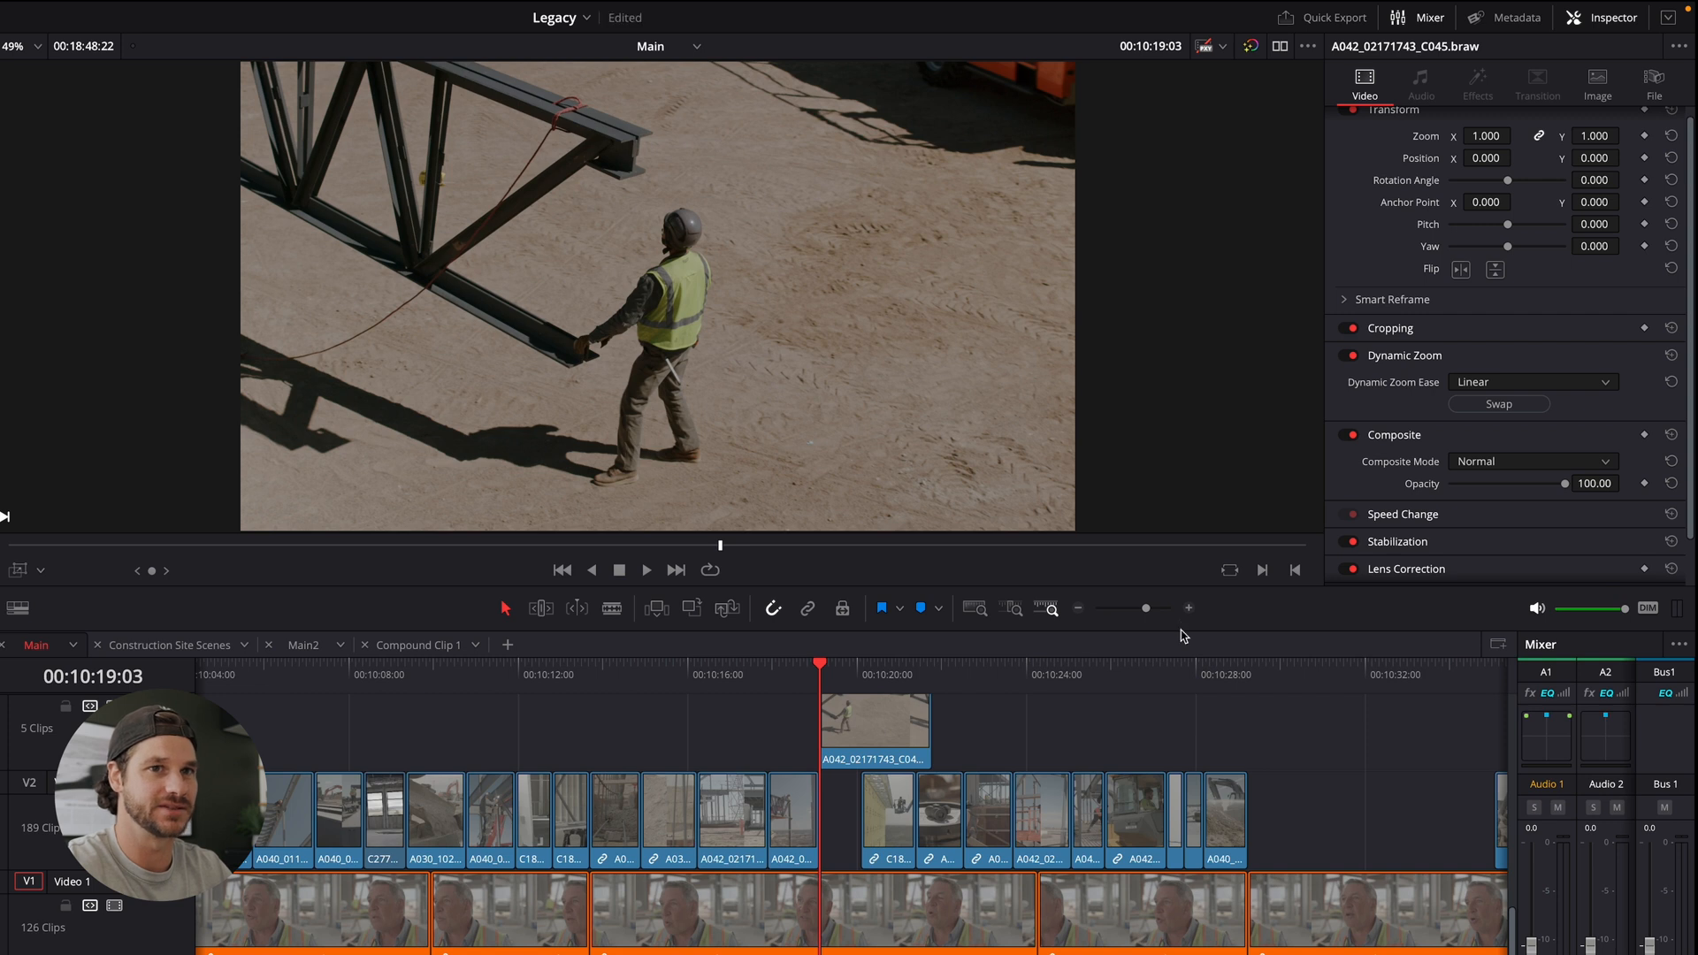
mouse_move(853, 713)
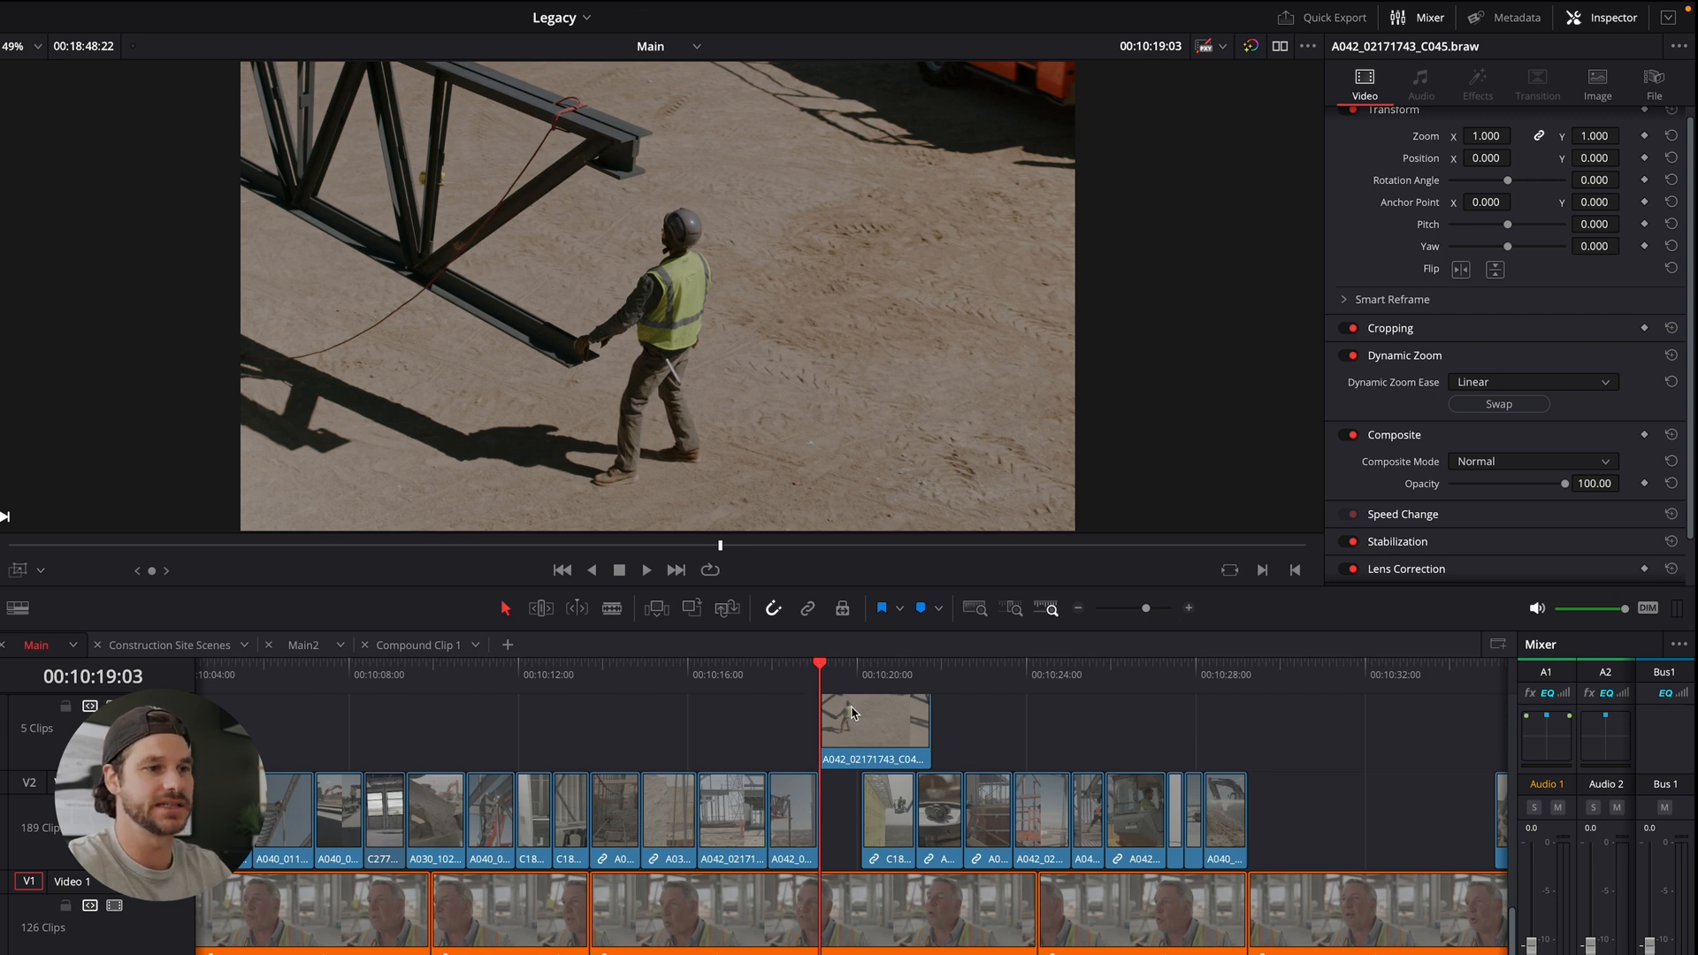
click(1350, 354)
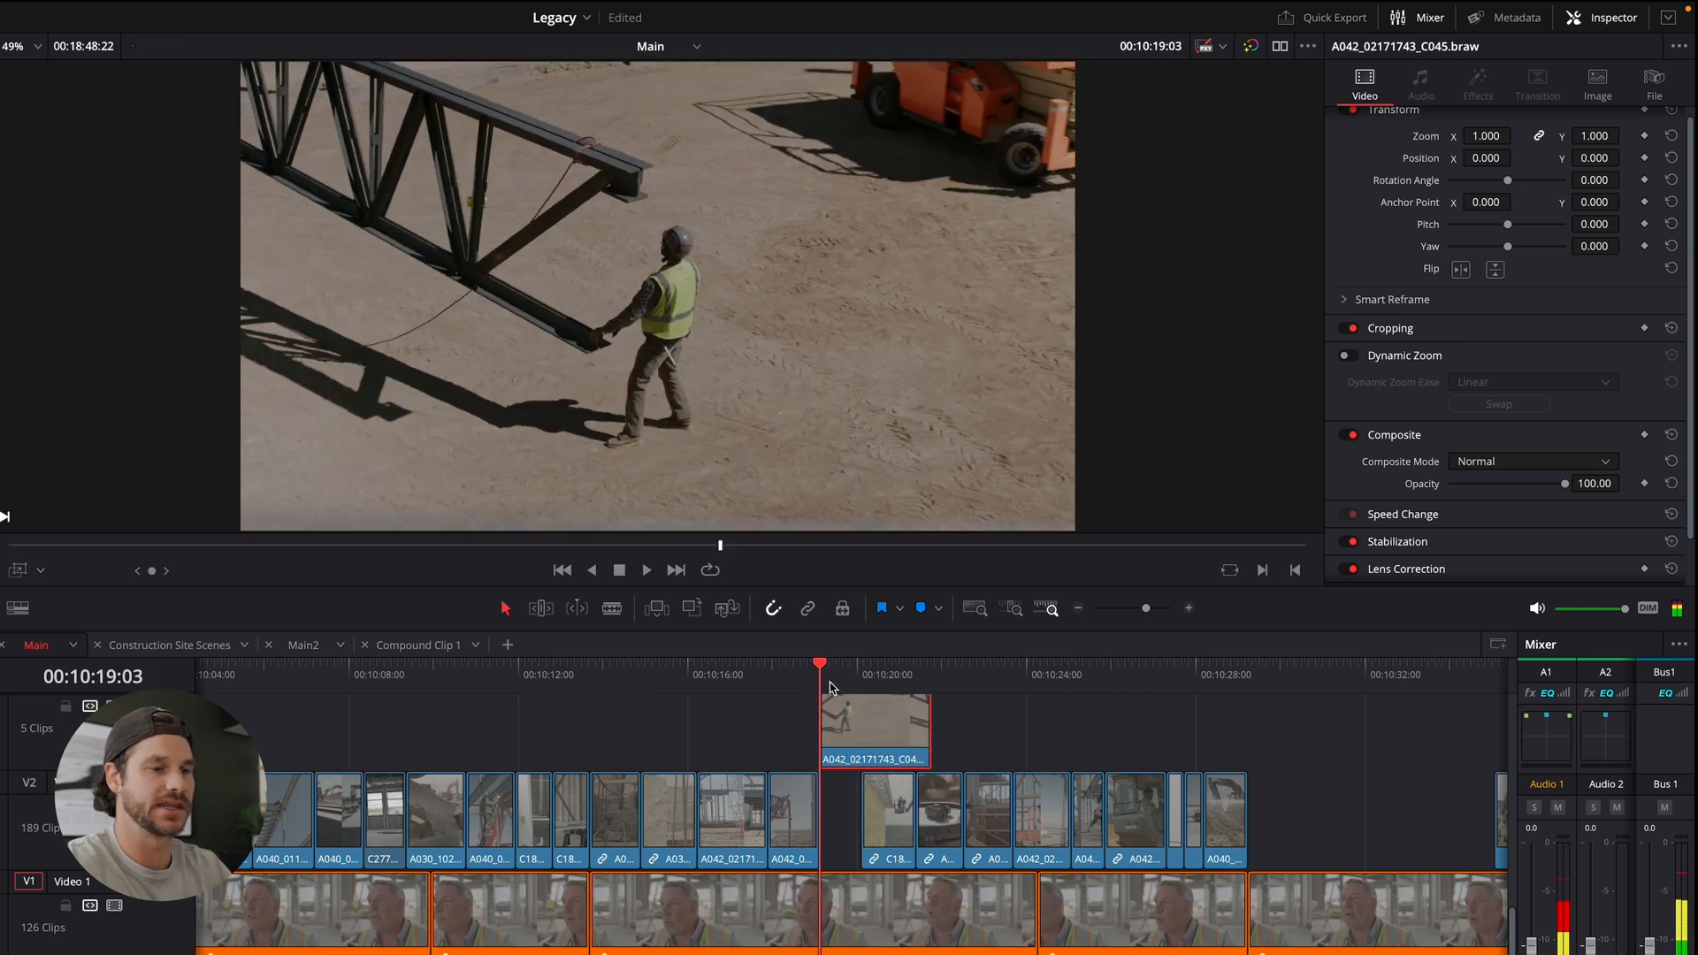
click(1347, 355)
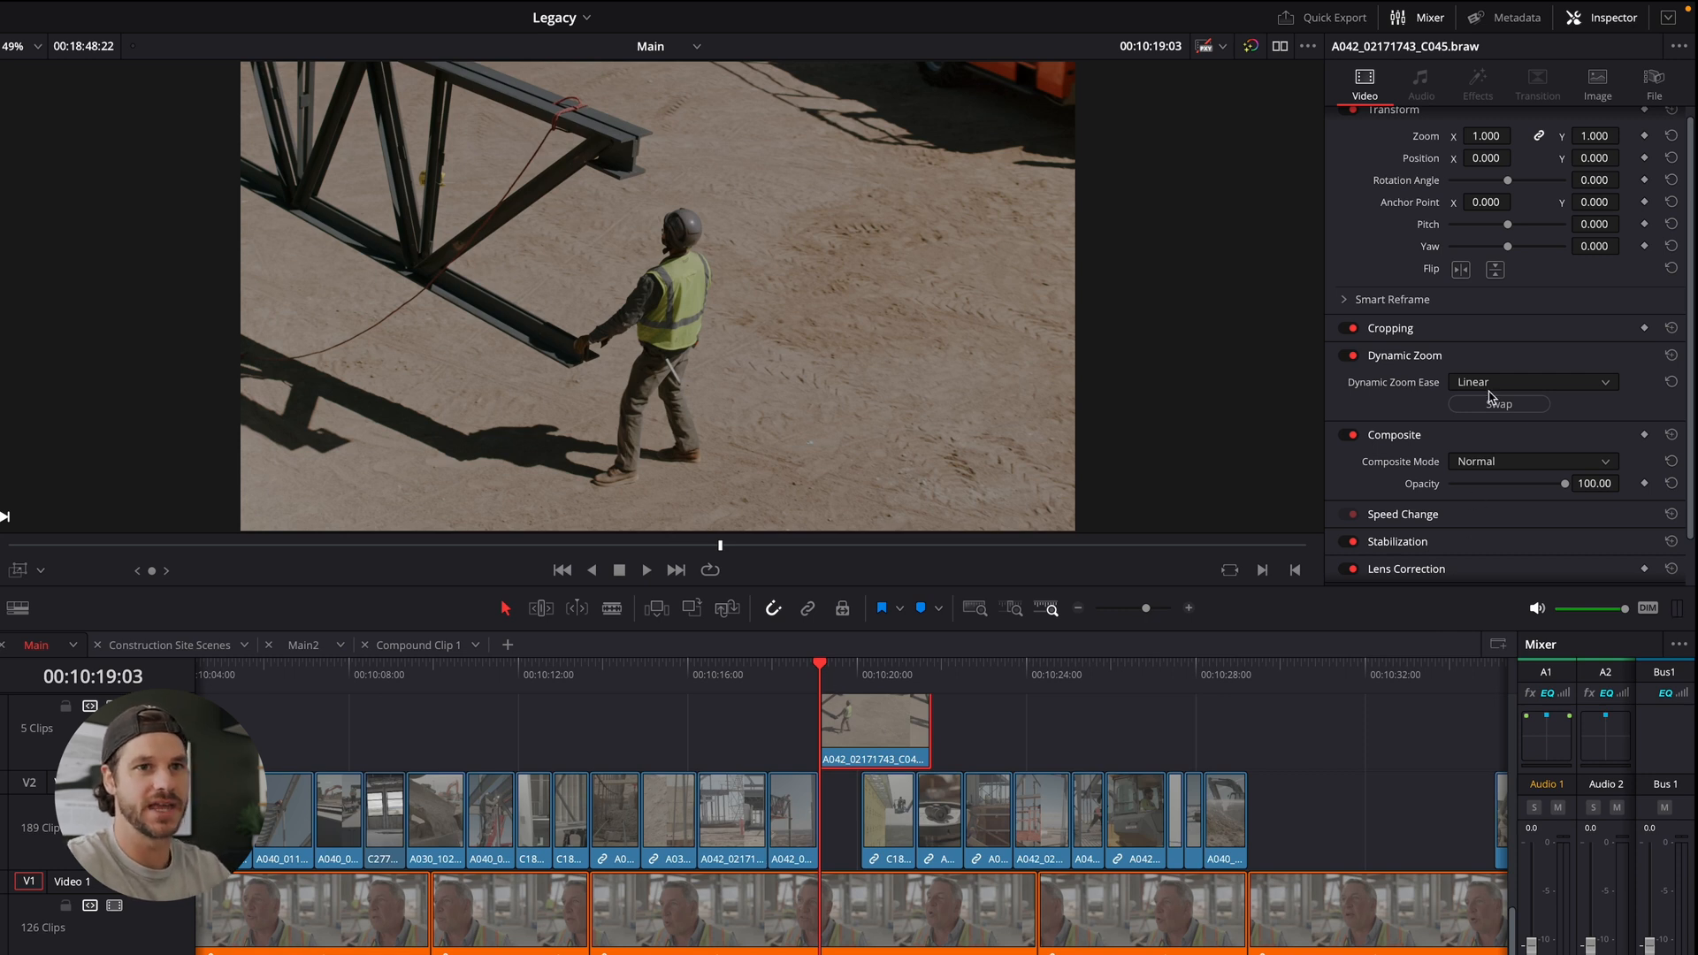
click(1499, 403)
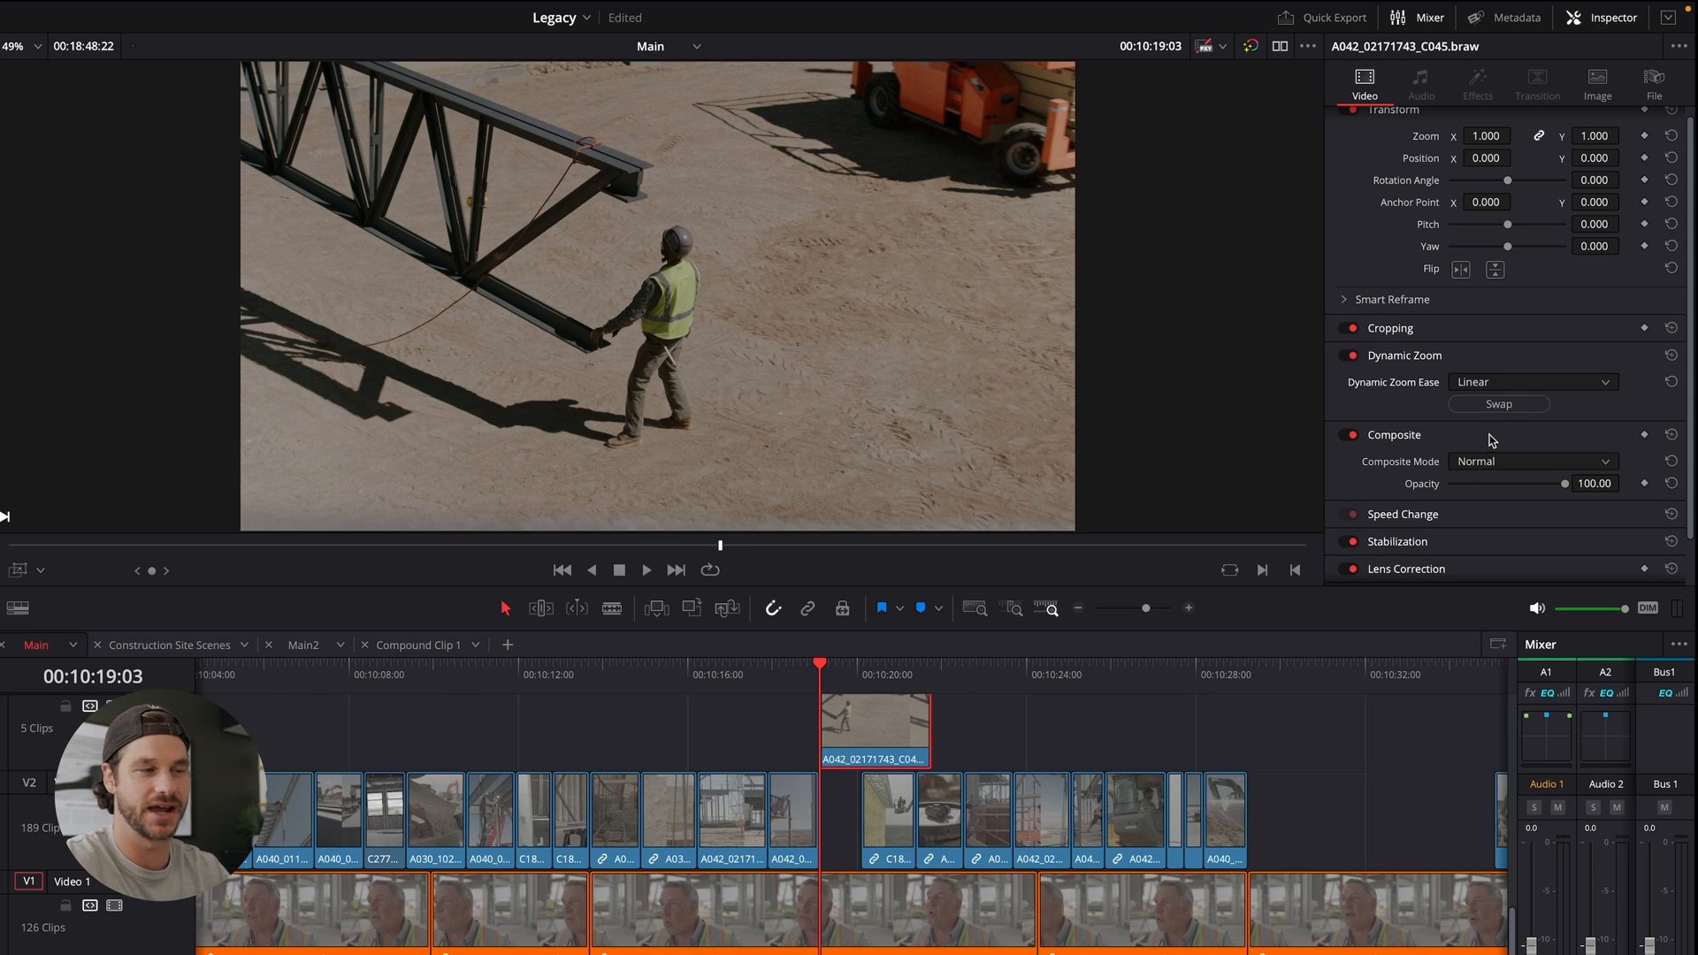
Set the viewer overlay to Dynamic Zoom and resize the end box toward the worker
click(19, 569)
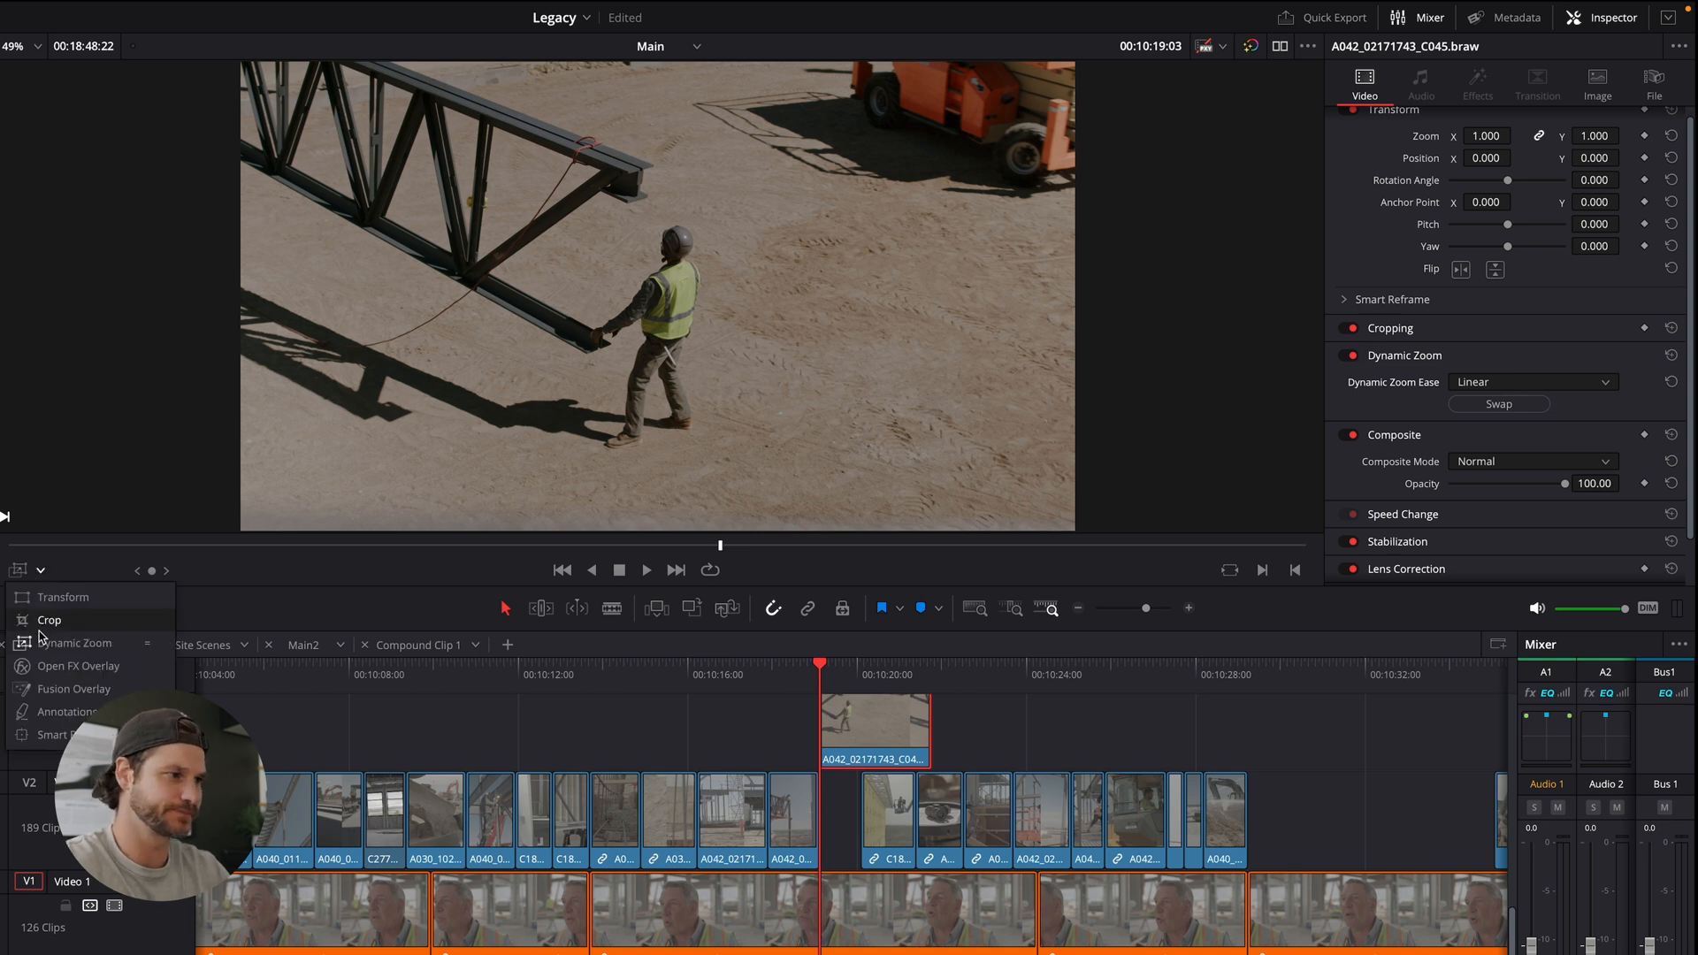
click(73, 642)
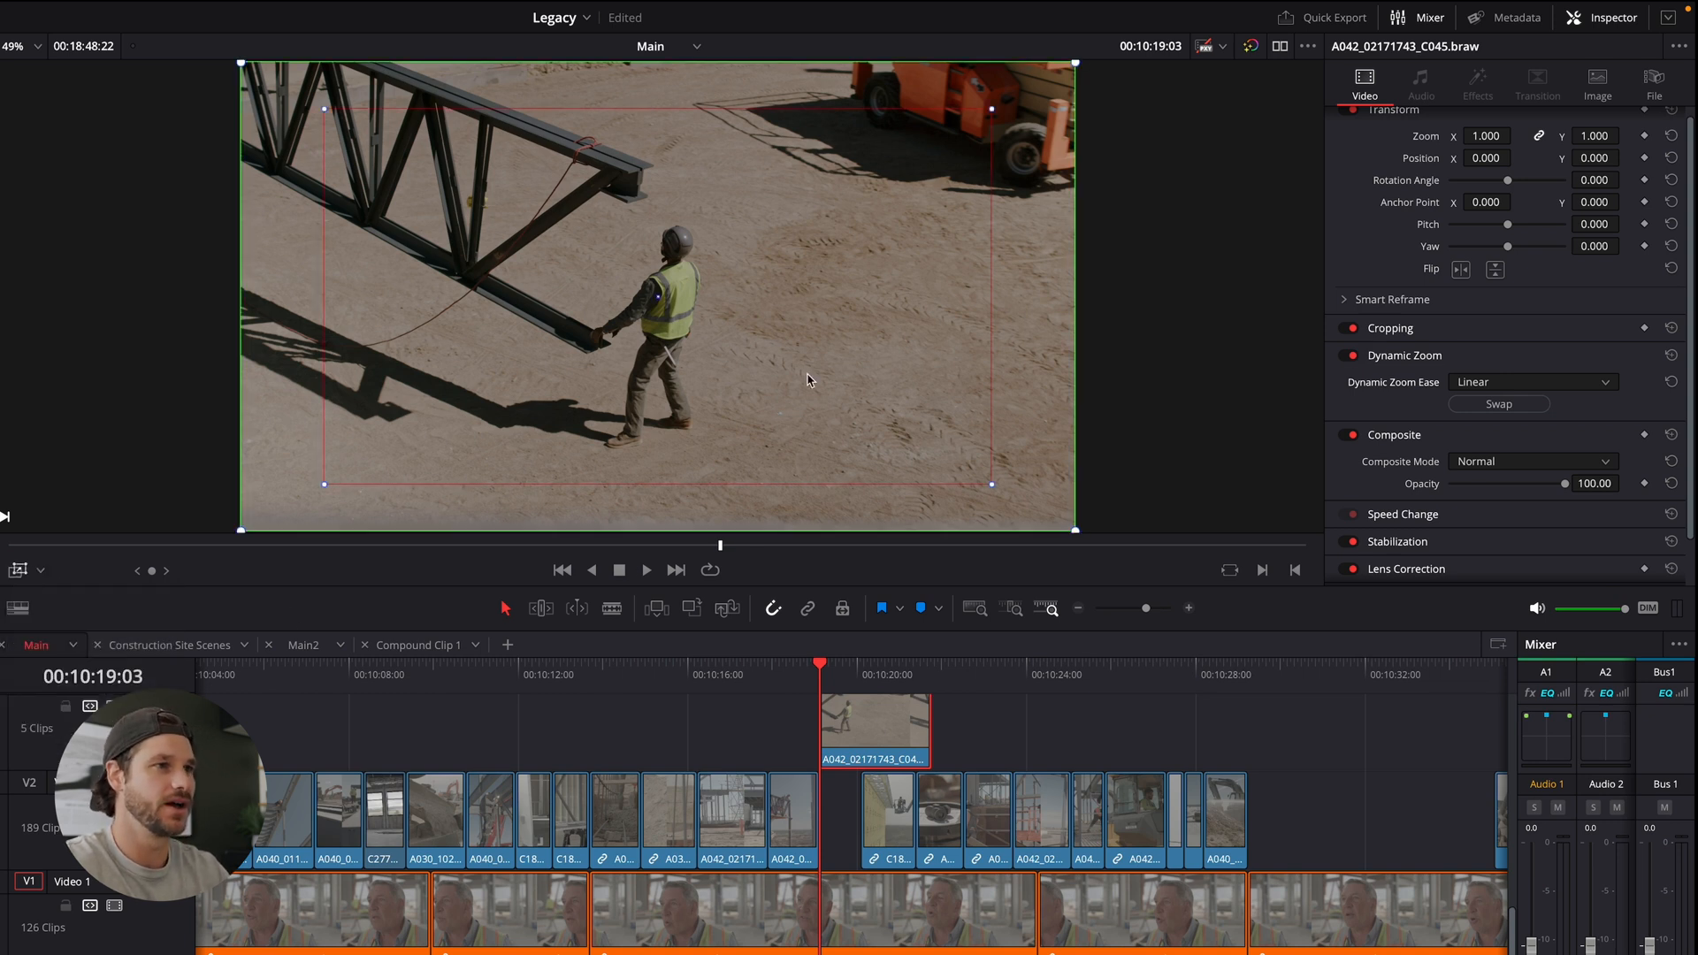
mouse_move(993, 157)
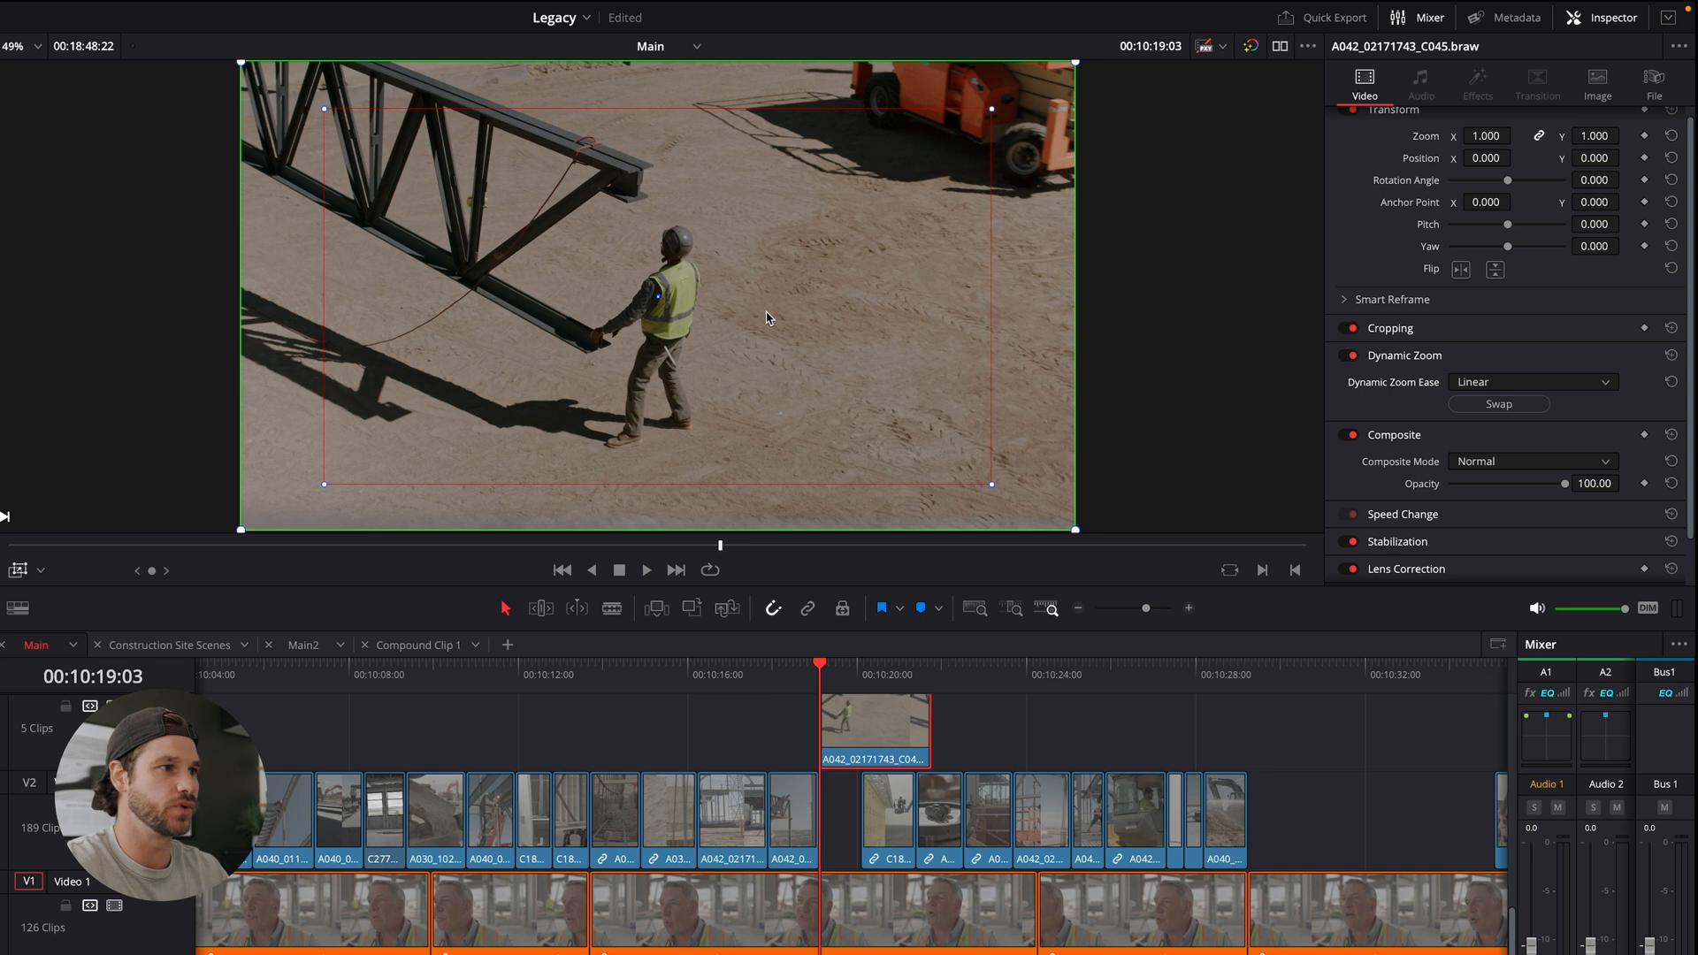
mouse_move(1000, 117)
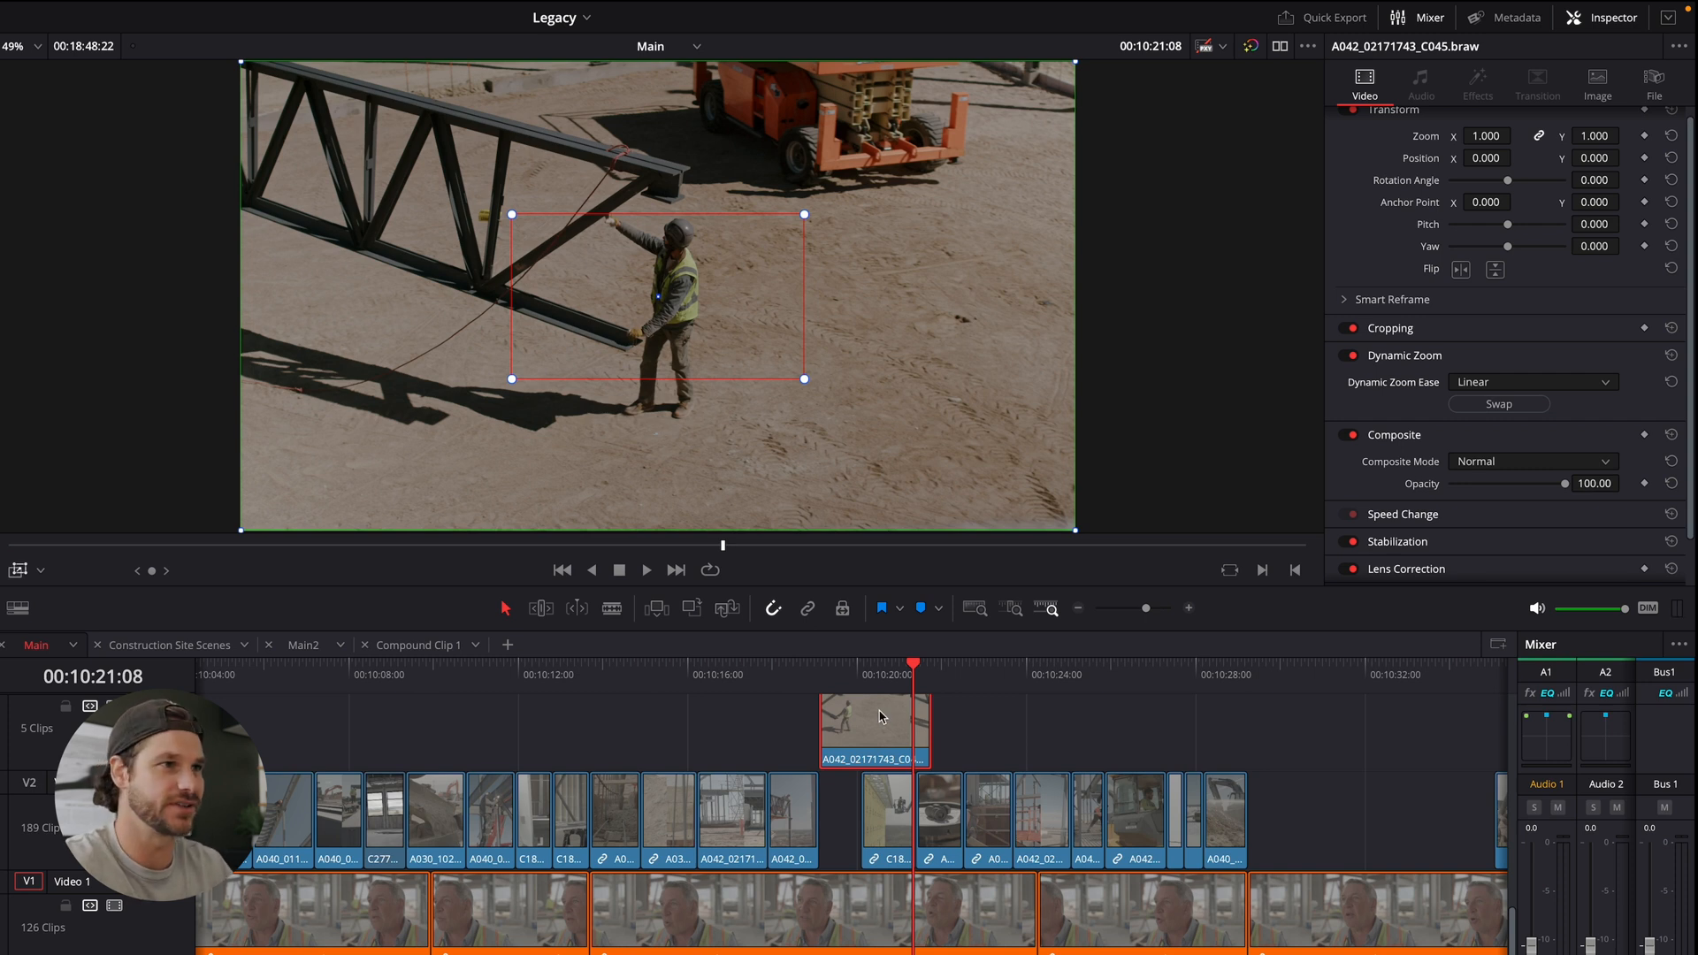
click(520, 736)
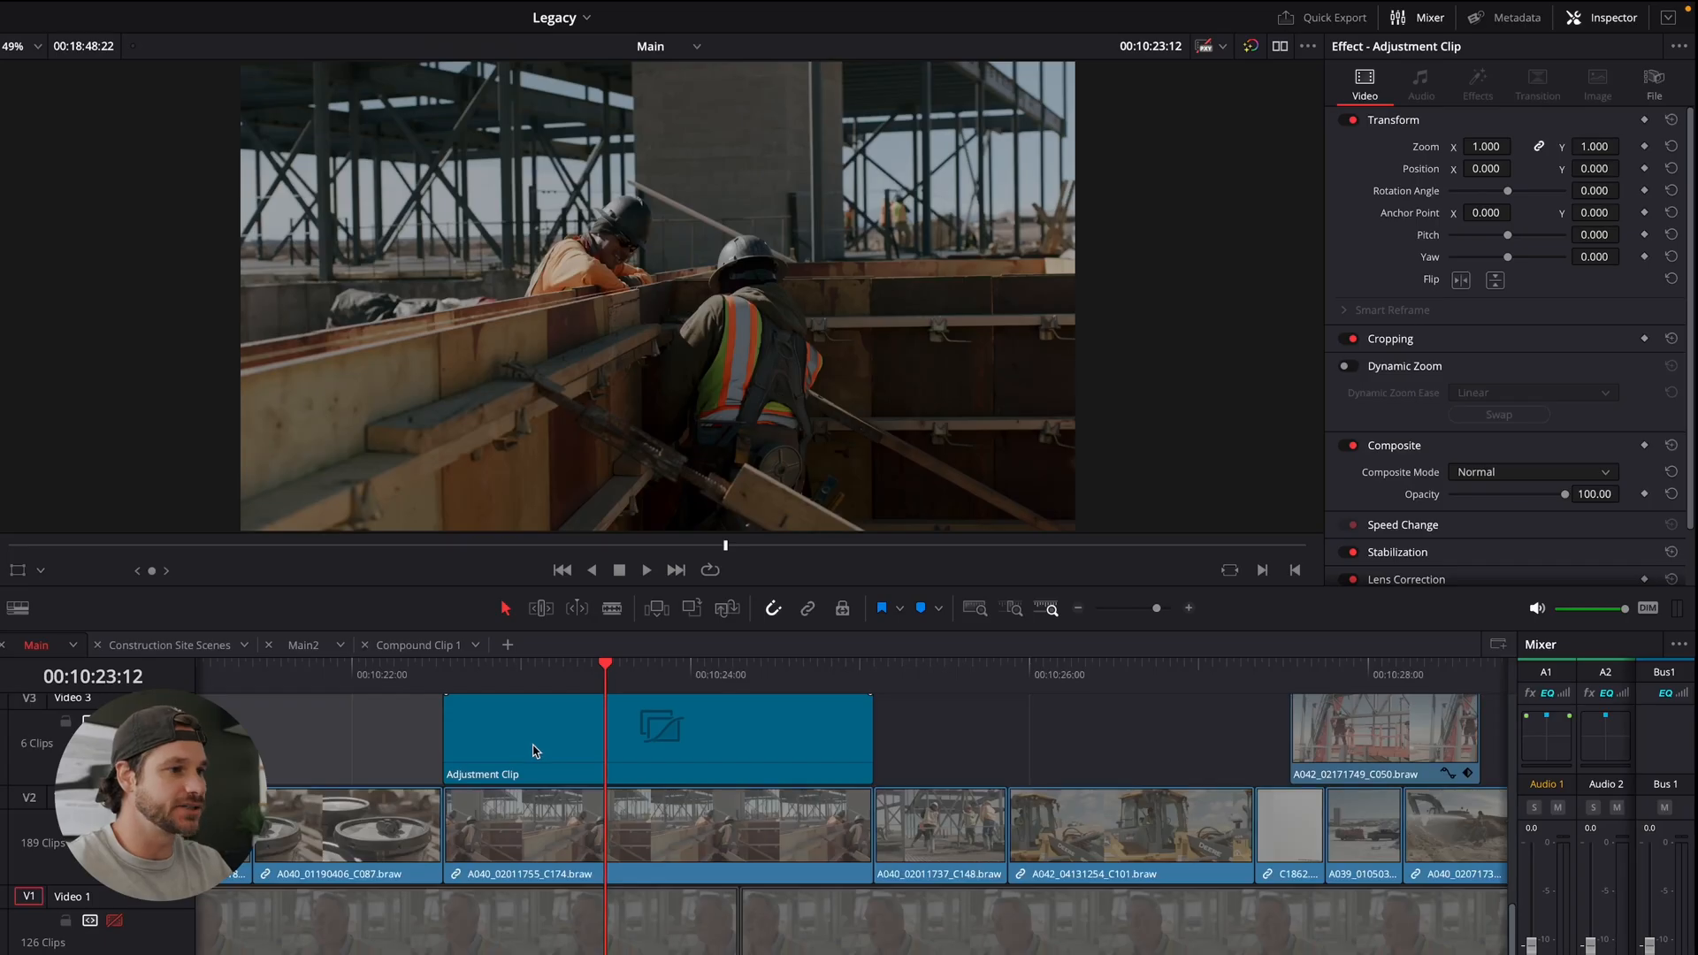
Use the Transform overlay to move the workers shot to Position X -960, then select the adjustment clip
click(19, 571)
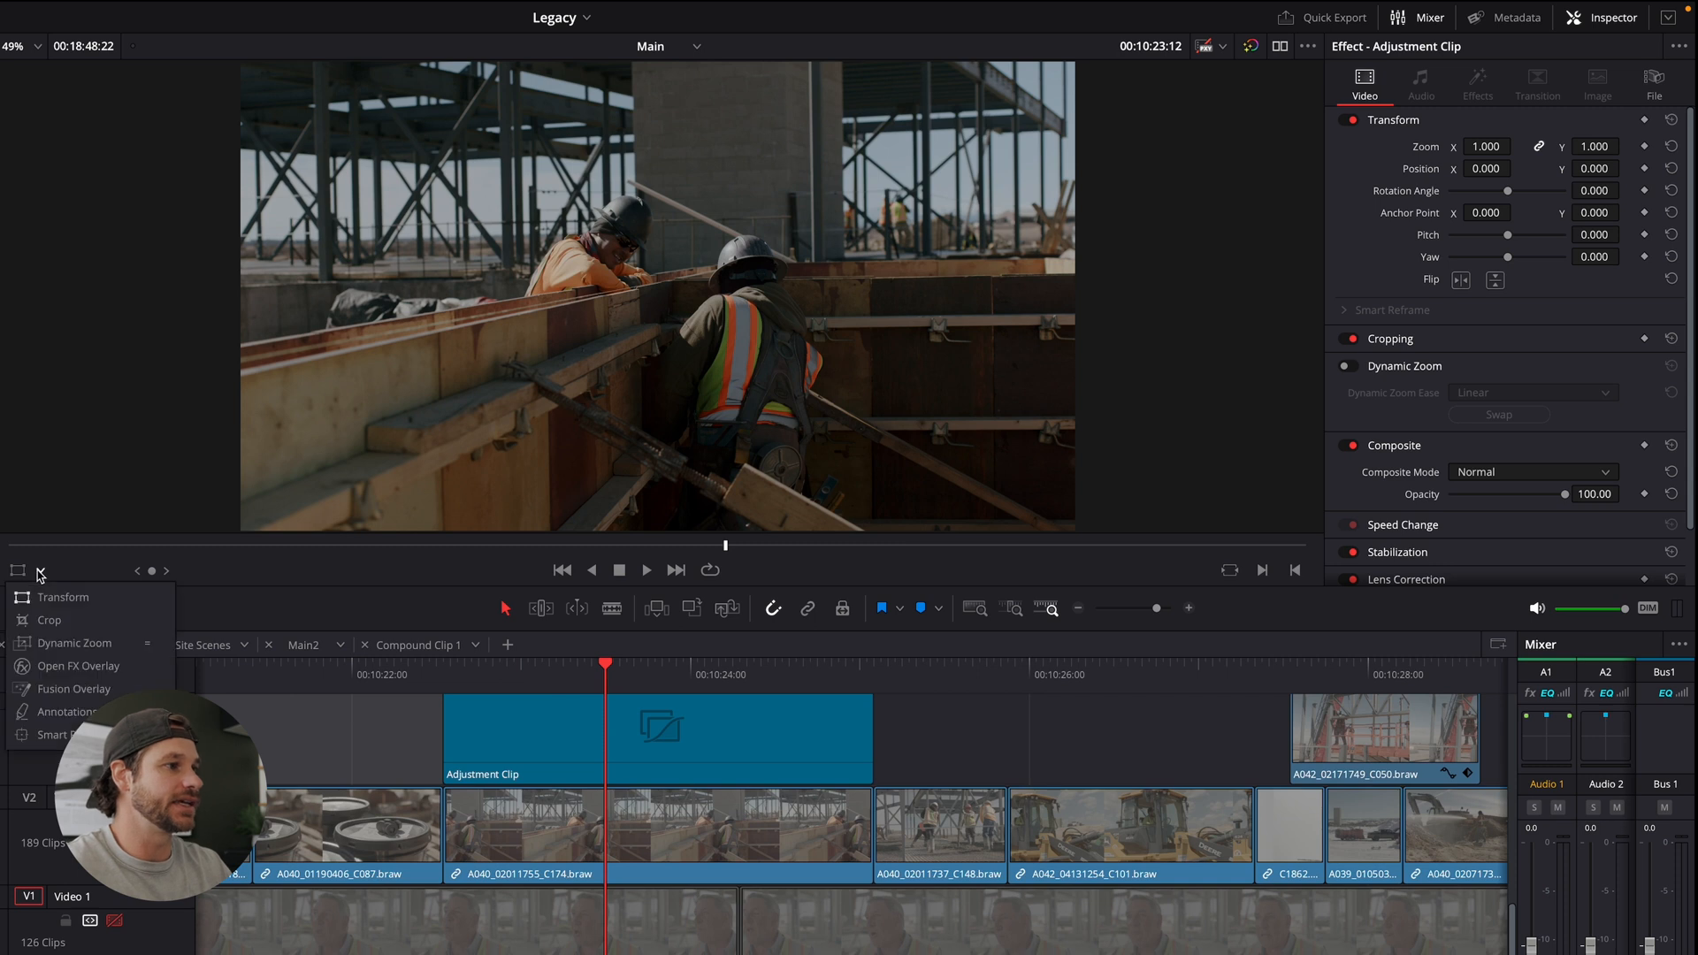
click(523, 834)
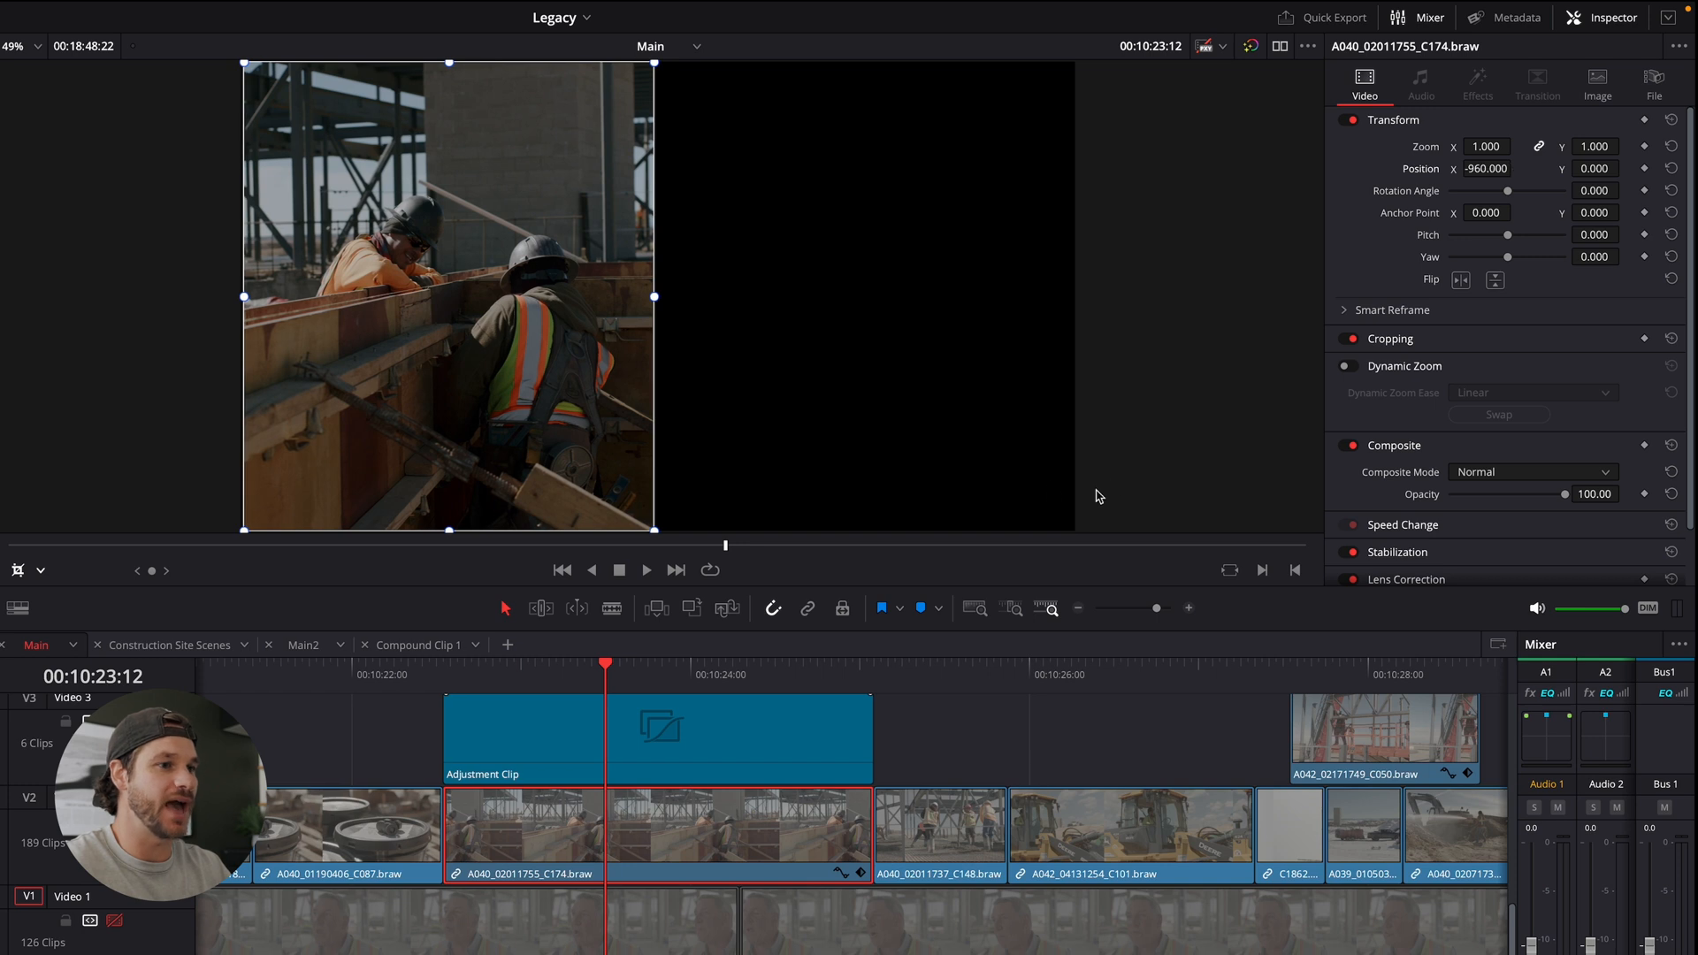
mouse_move(721, 758)
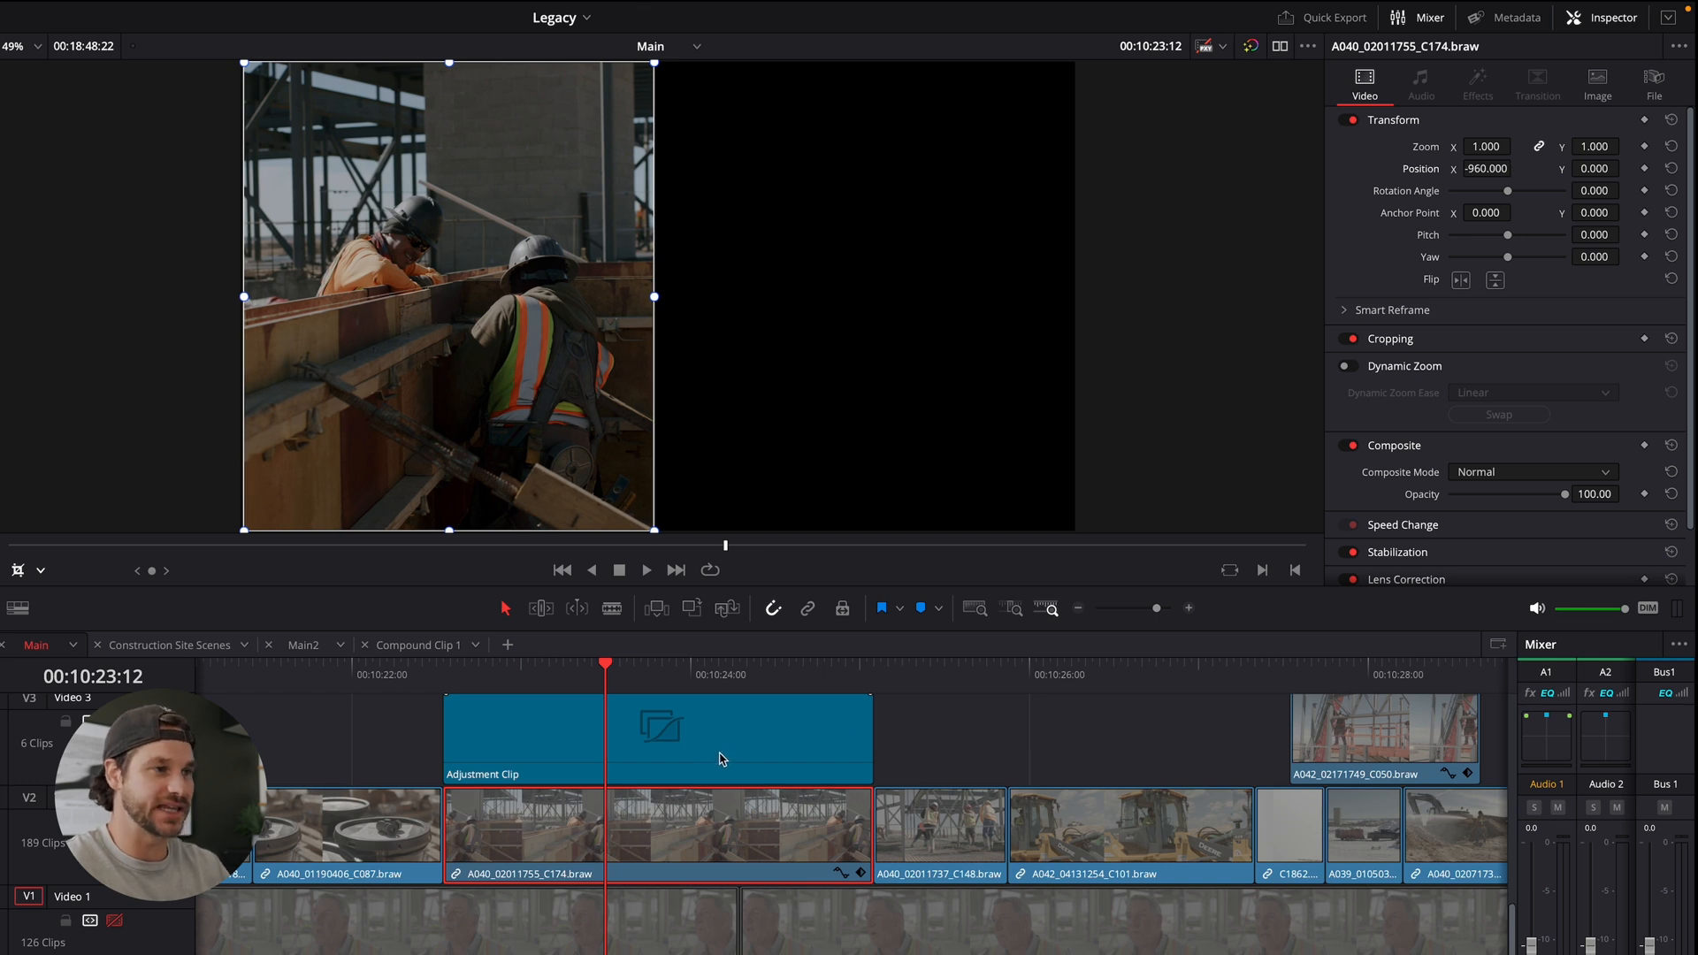
click(657, 725)
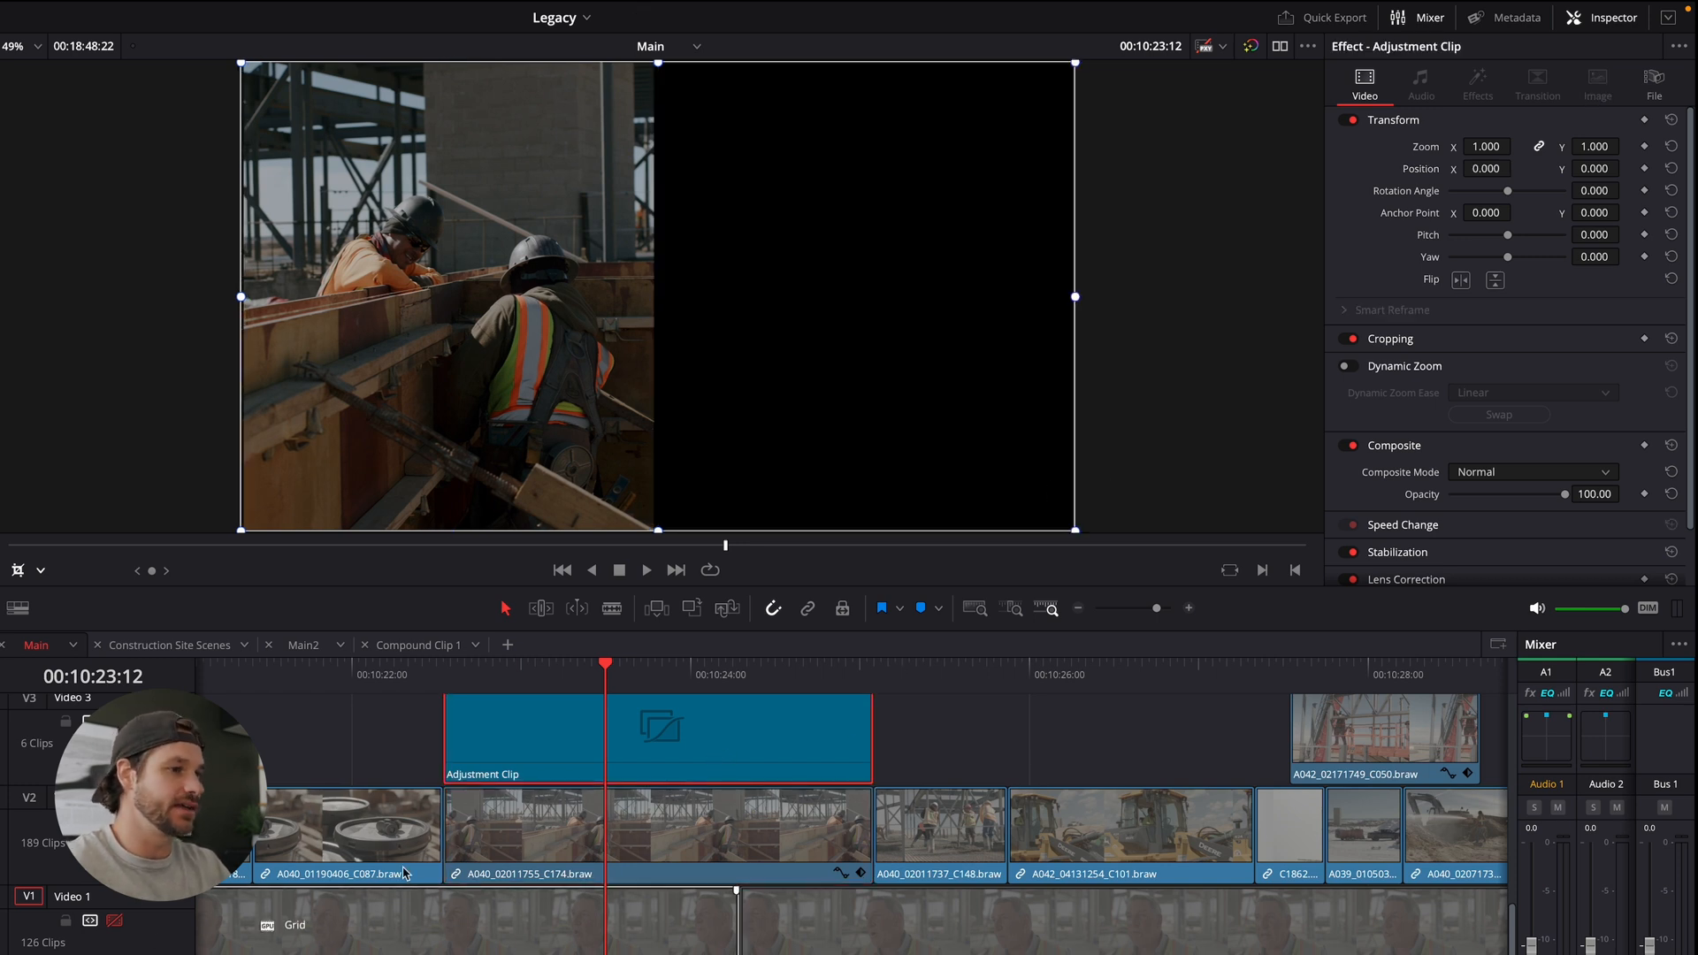
click(1476, 83)
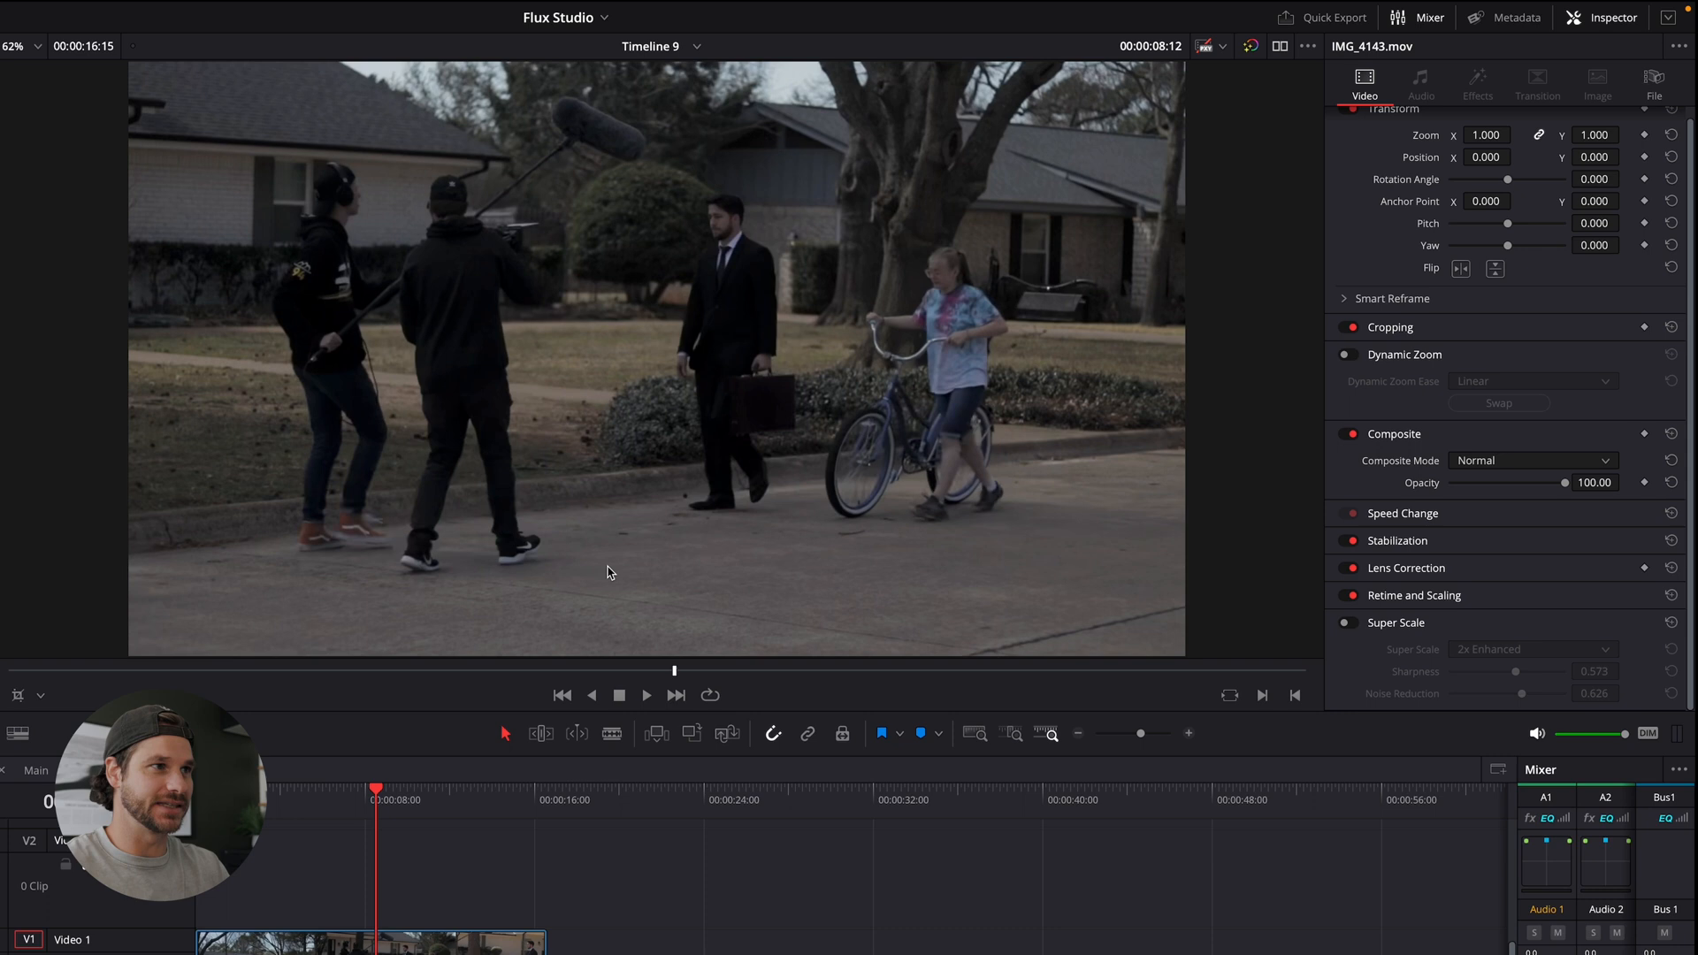
mouse_move(547, 669)
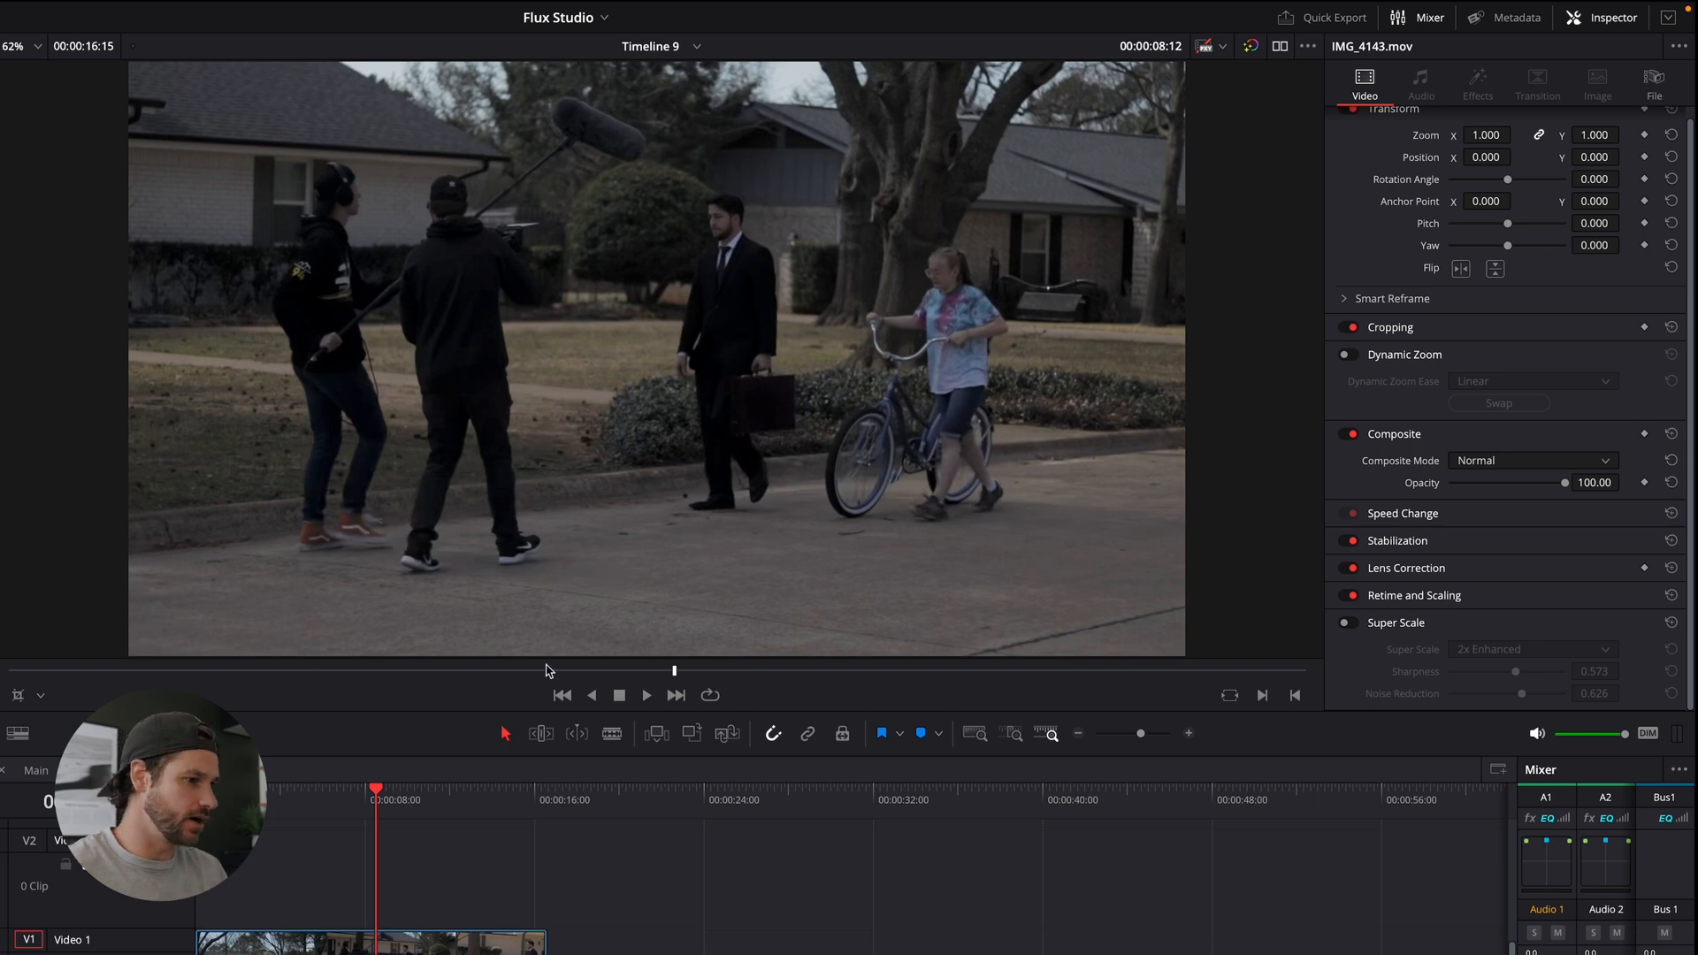
mouse_move(814, 271)
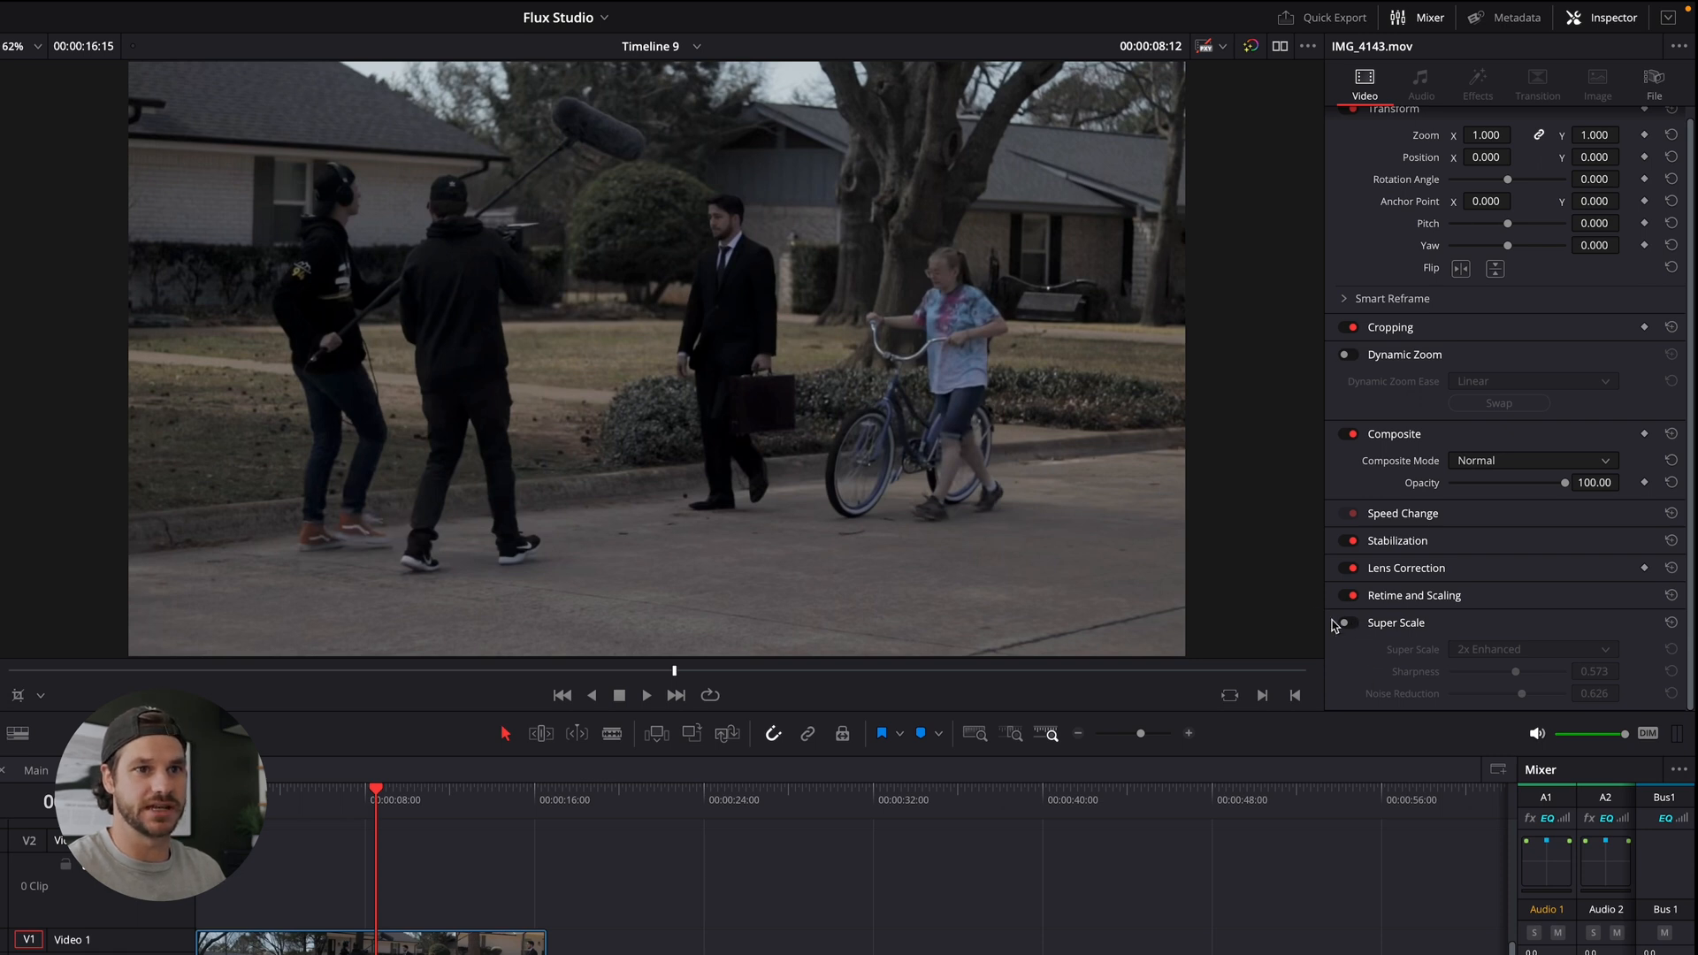
Enable 2x Enhanced Super Scale on IMG_4143.mov, toggle it off and on to compare, and play it
click(1348, 622)
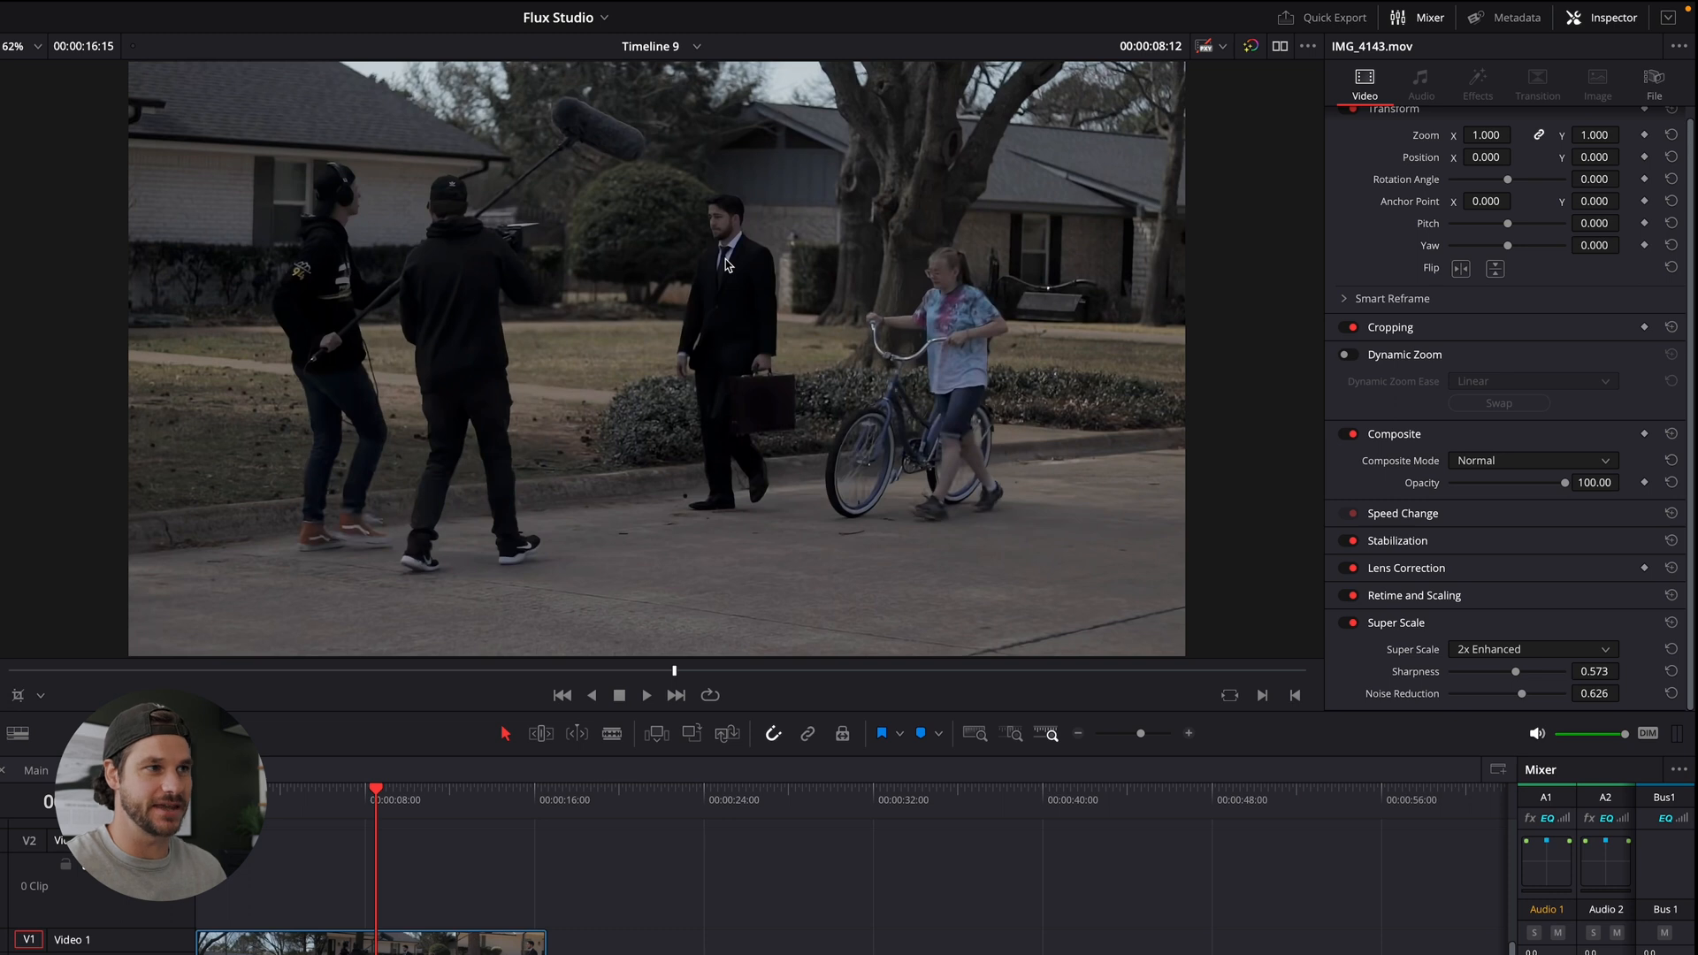
mouse_move(756, 267)
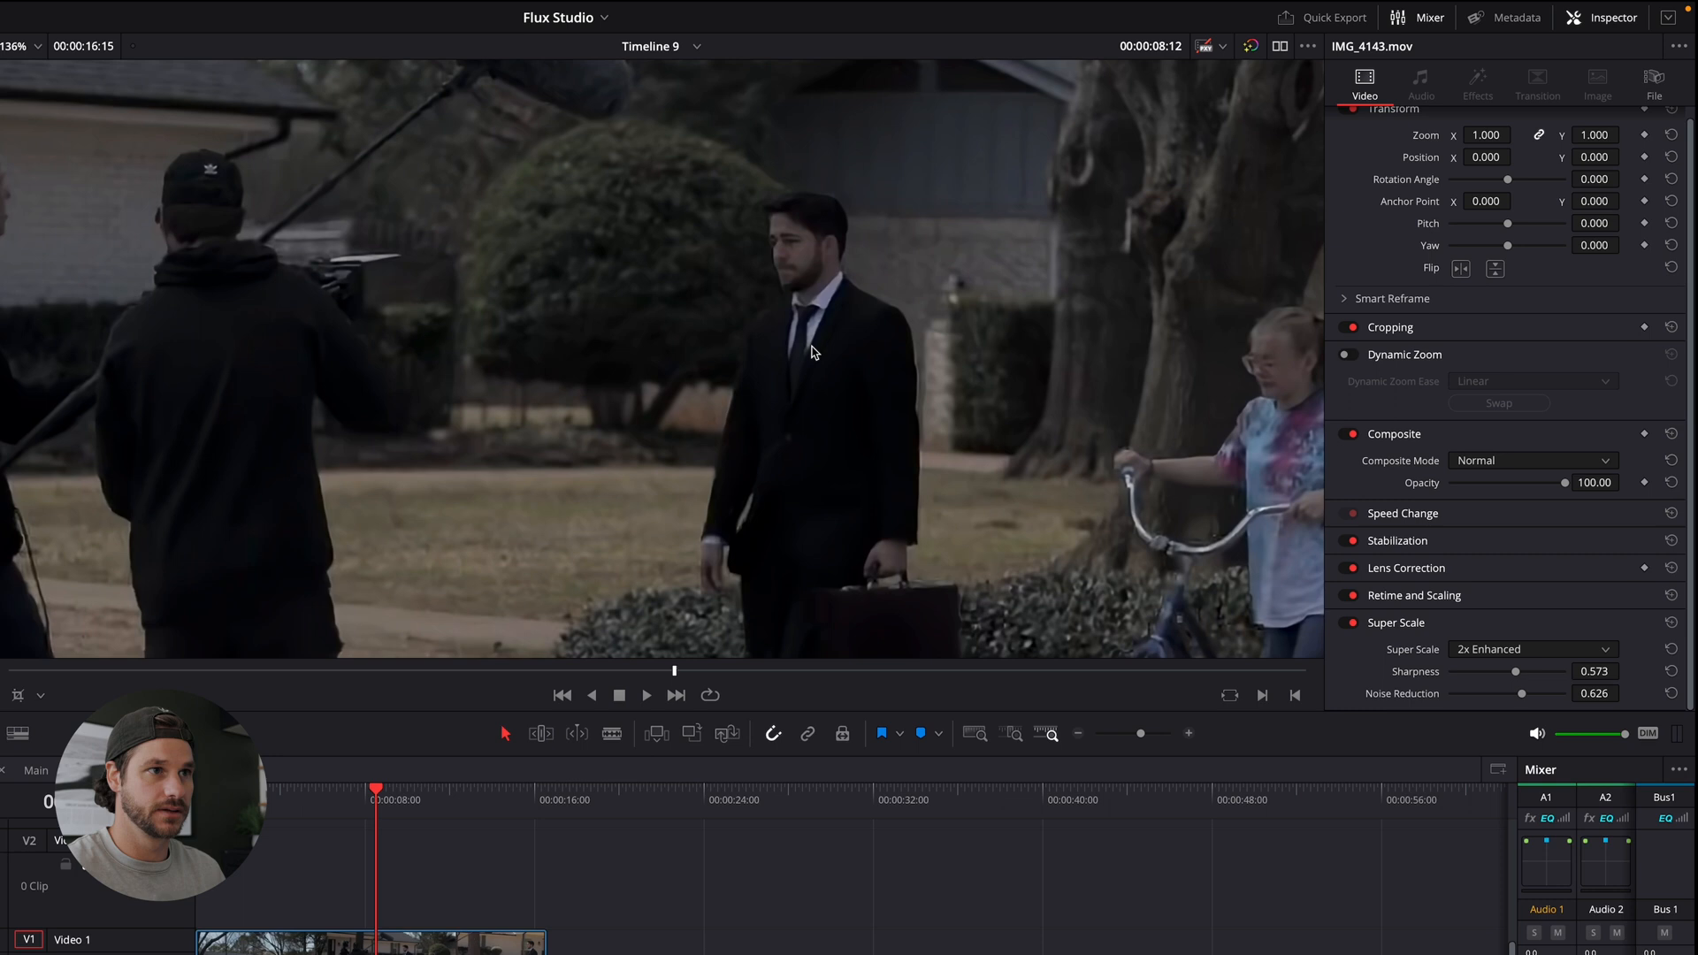
click(1350, 626)
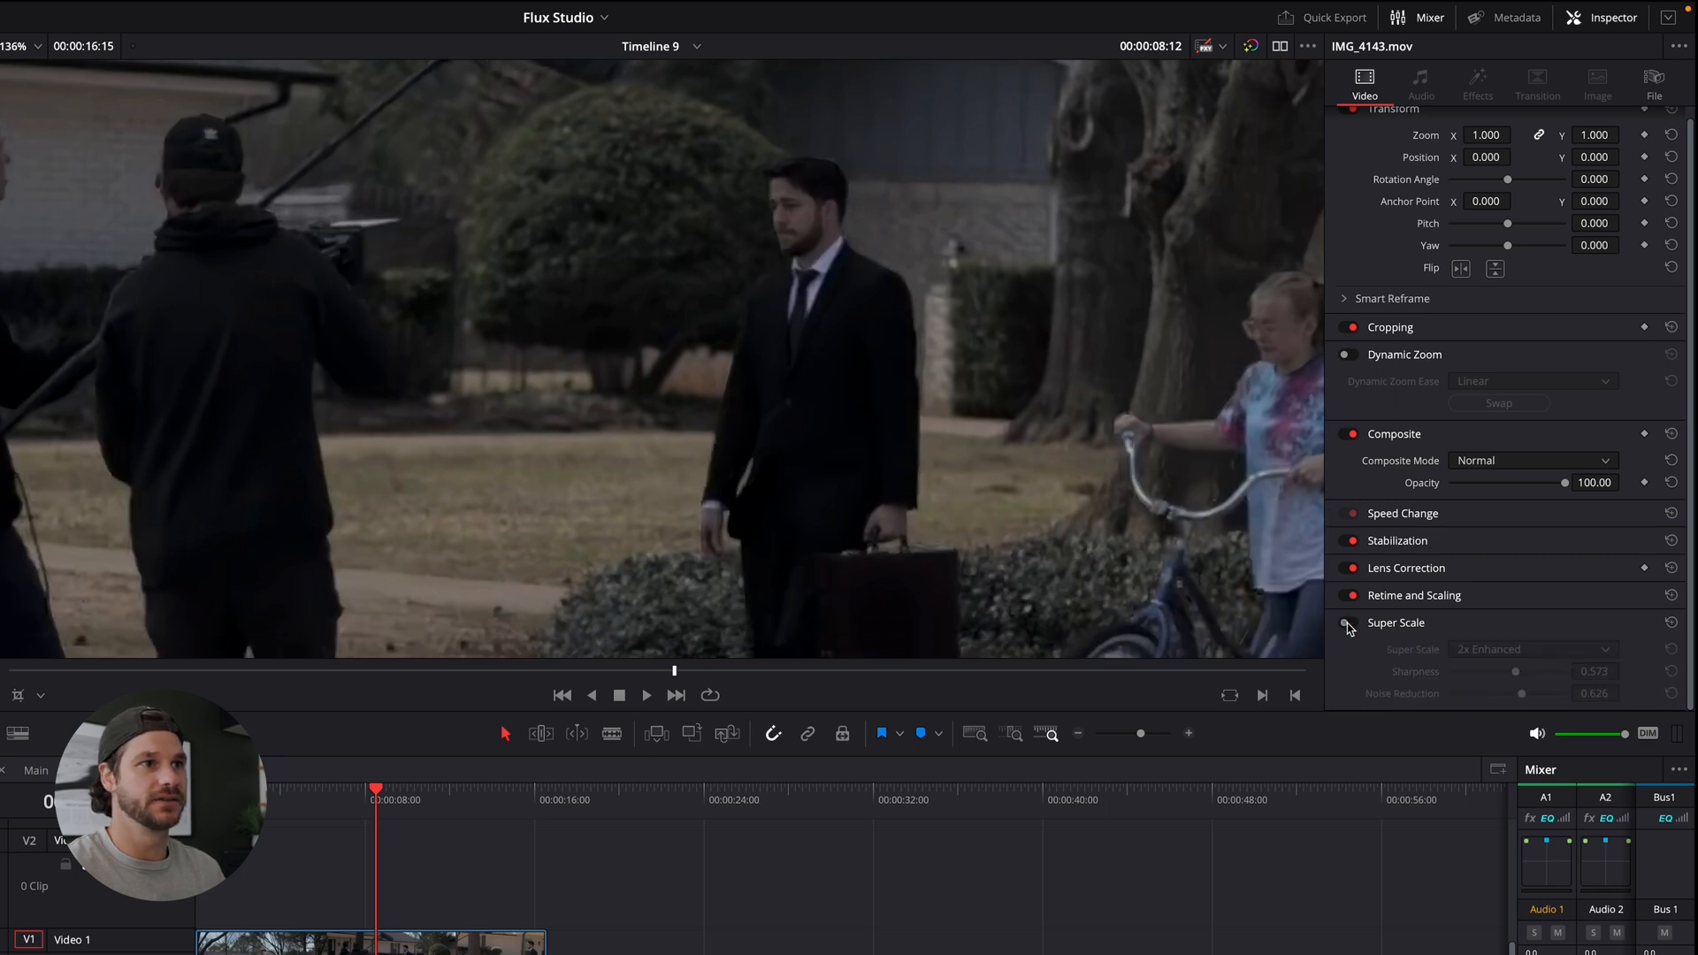
click(1349, 623)
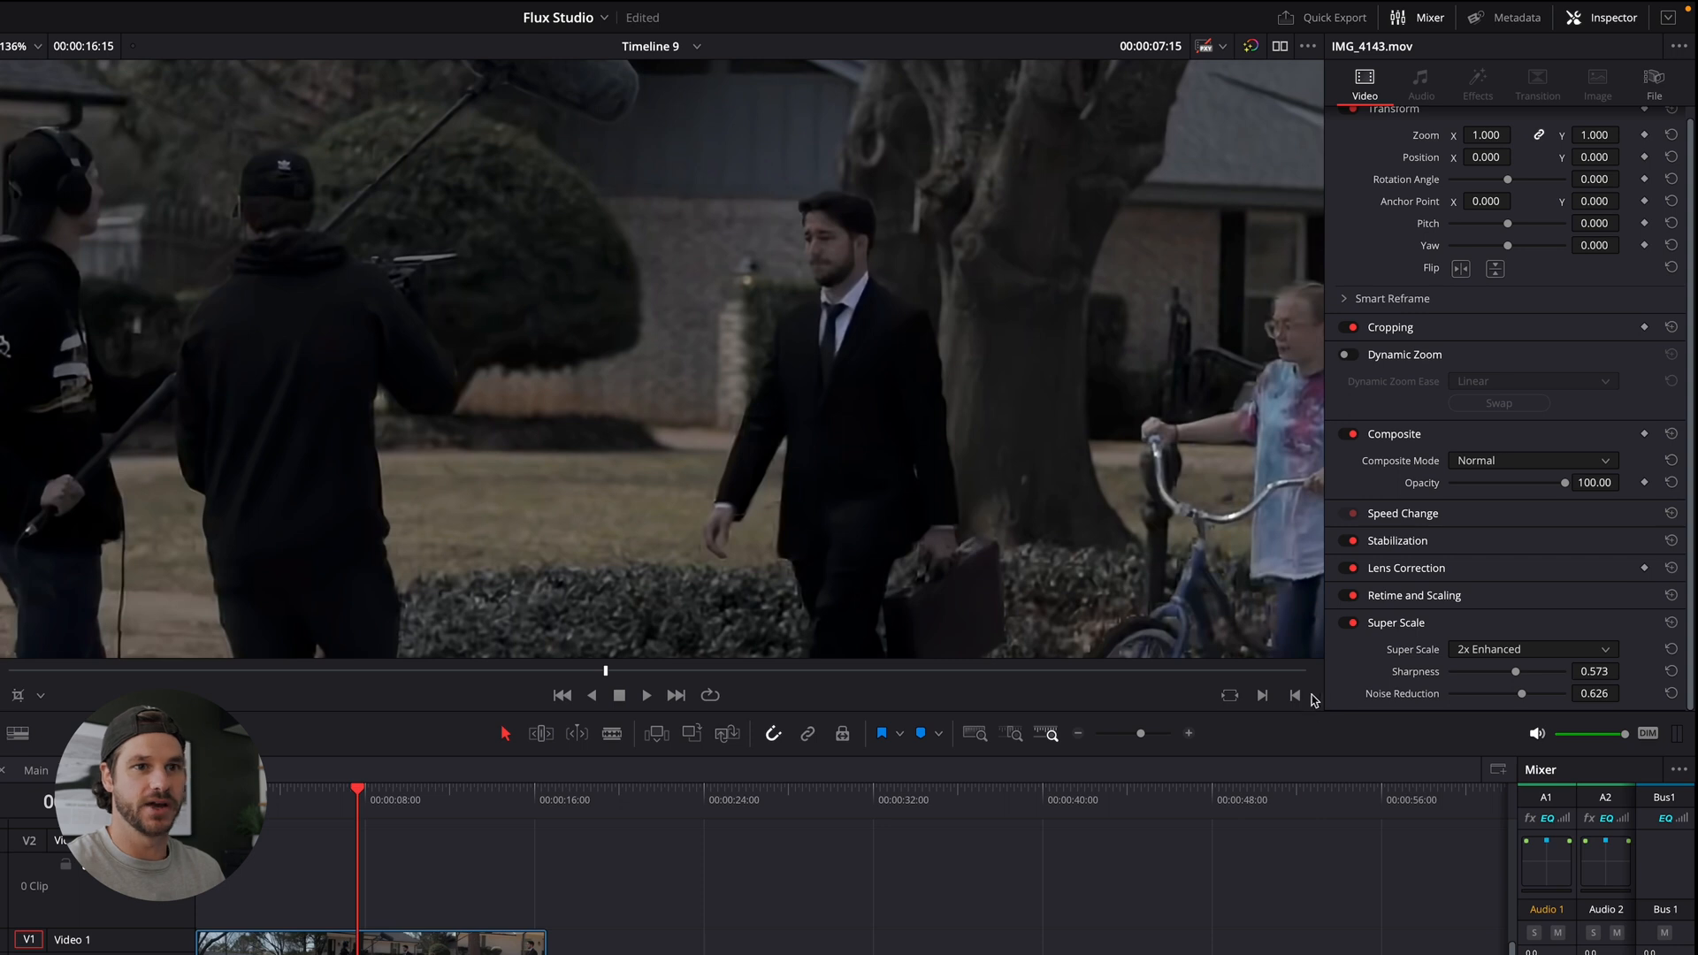
click(1351, 622)
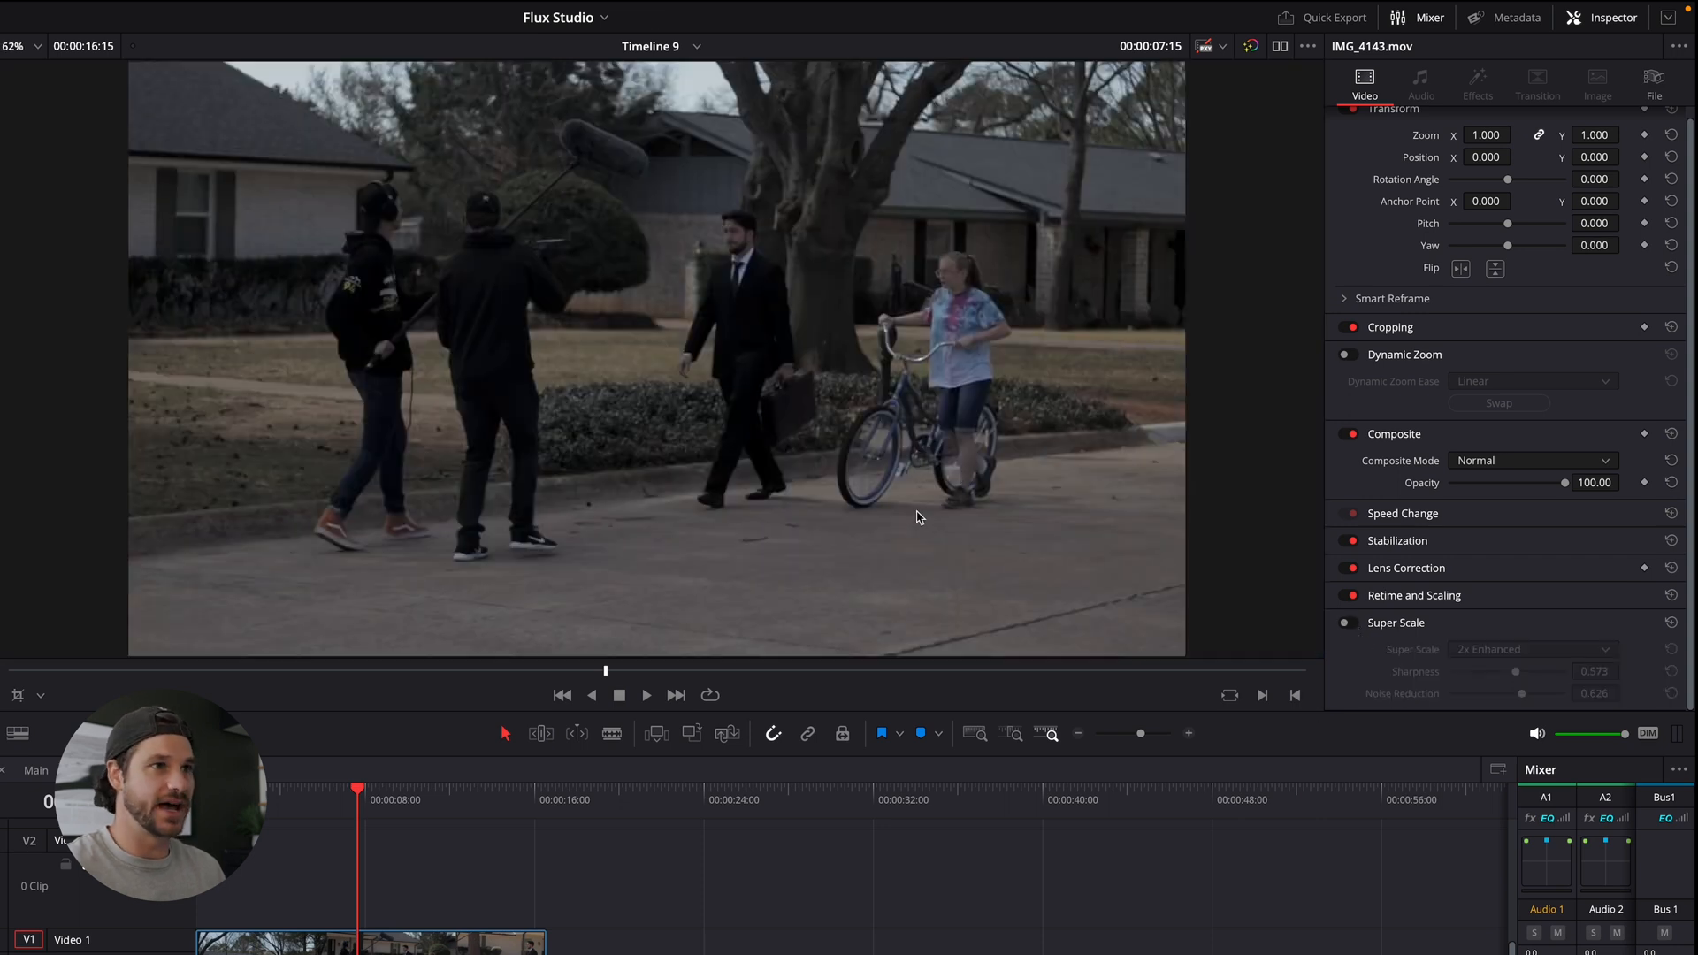
click(645, 695)
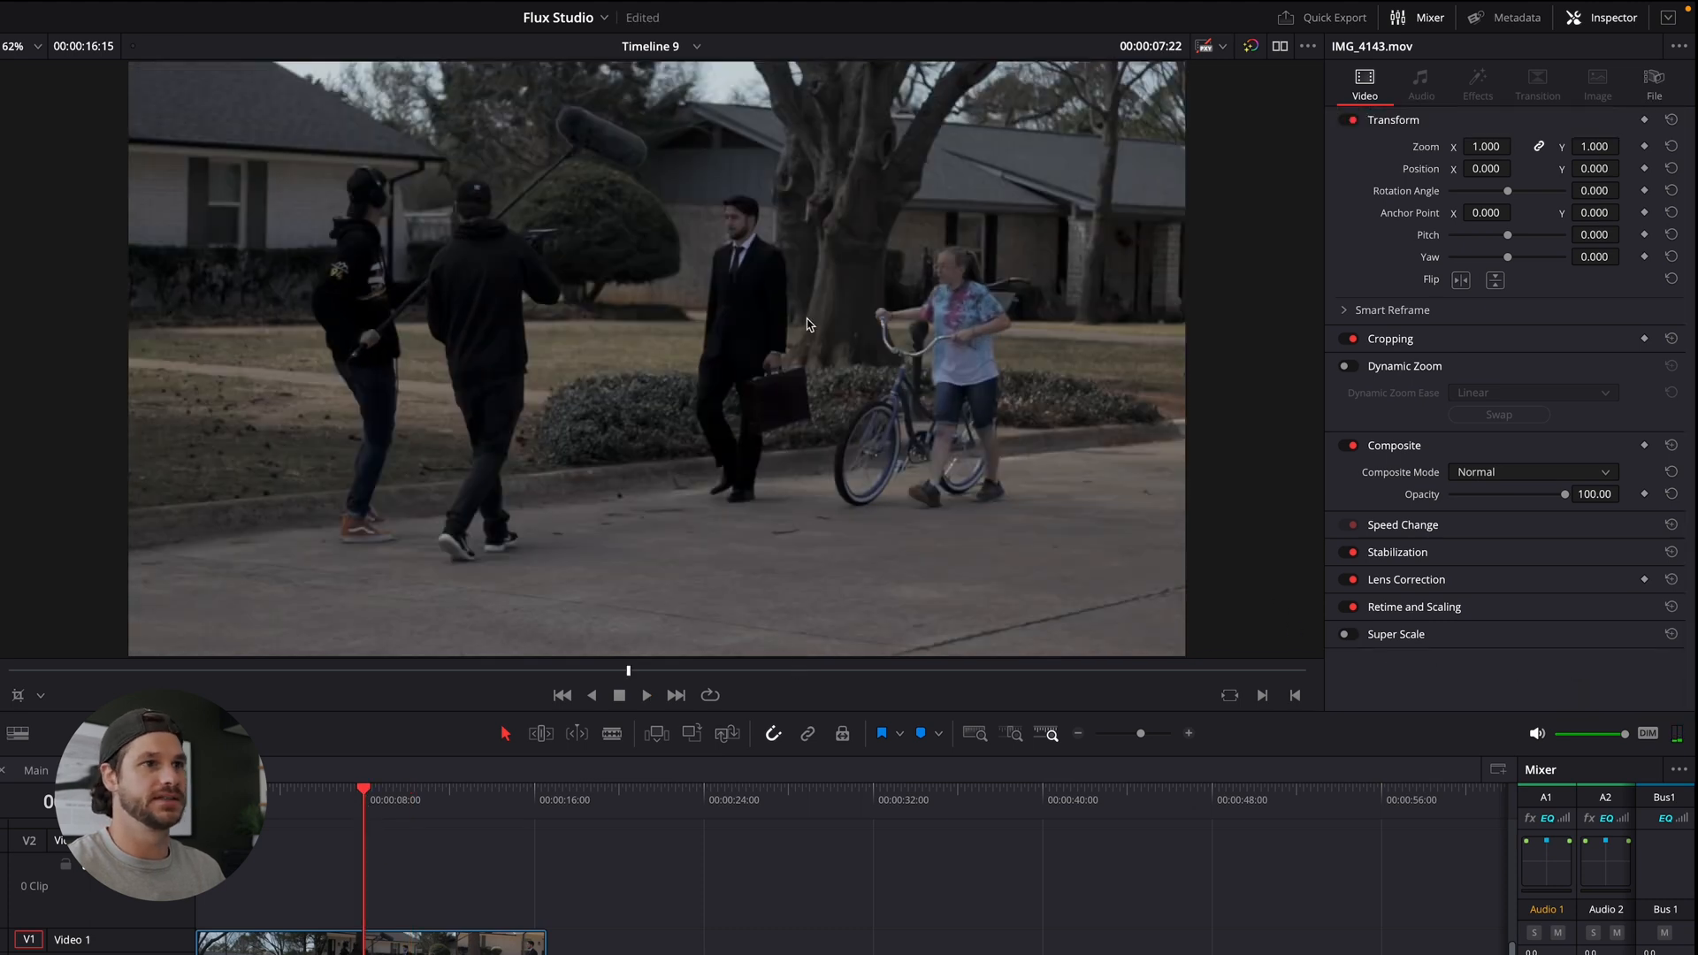
click(1348, 633)
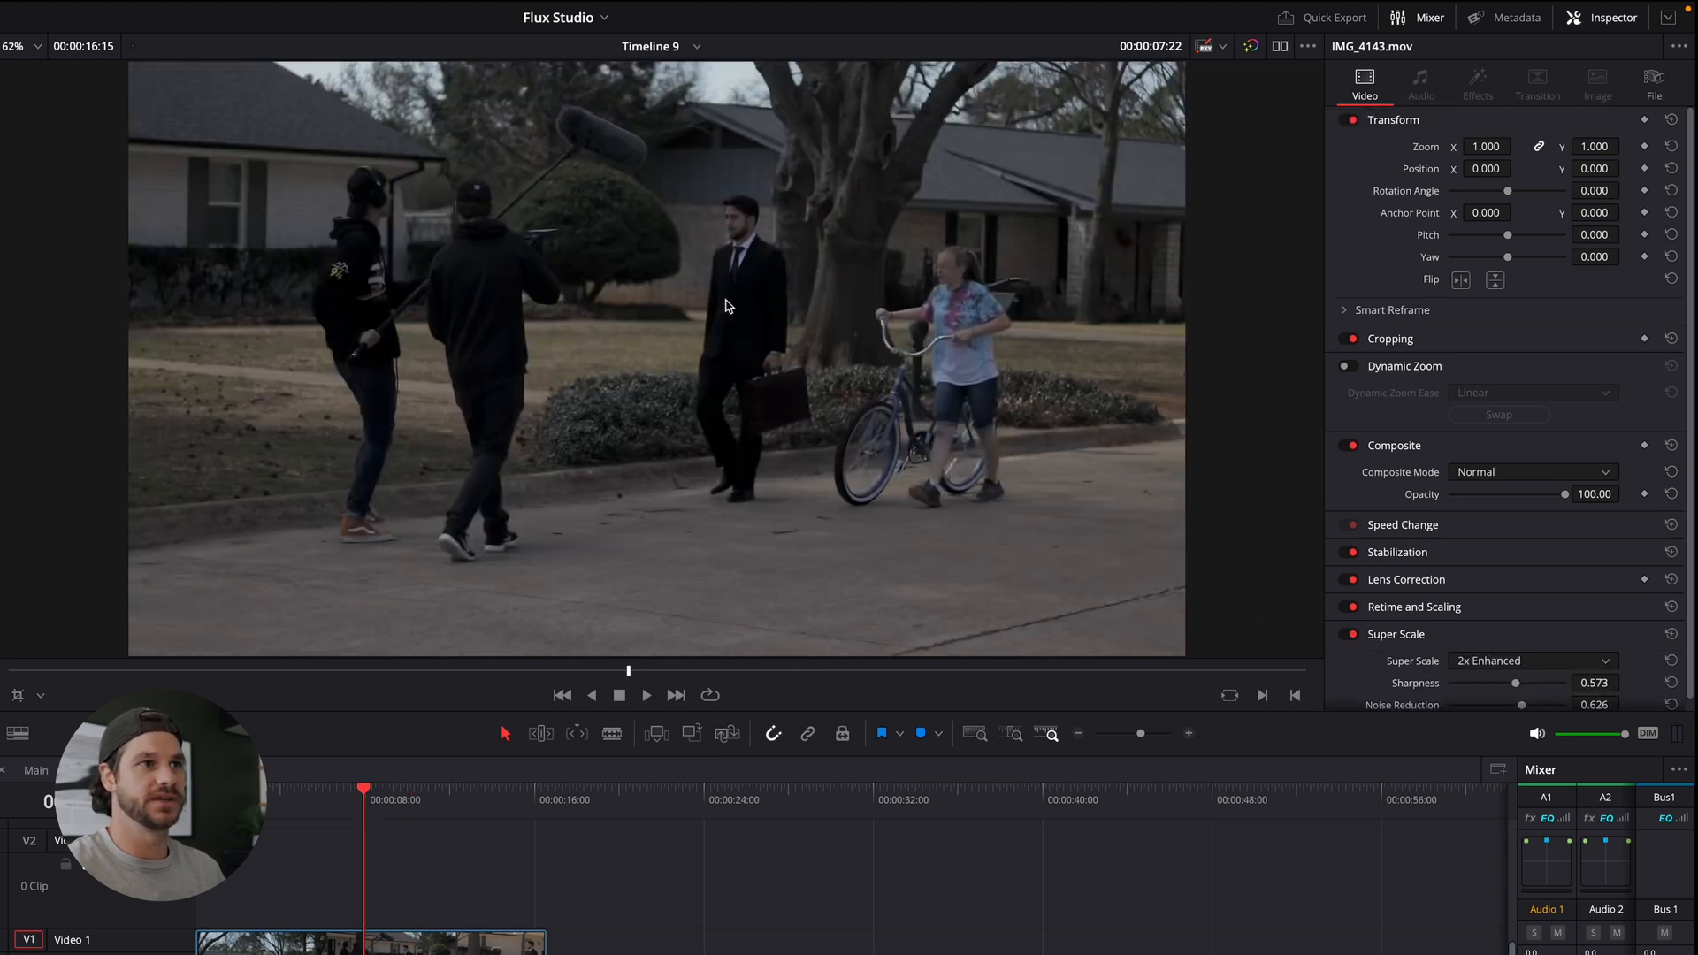
click(646, 695)
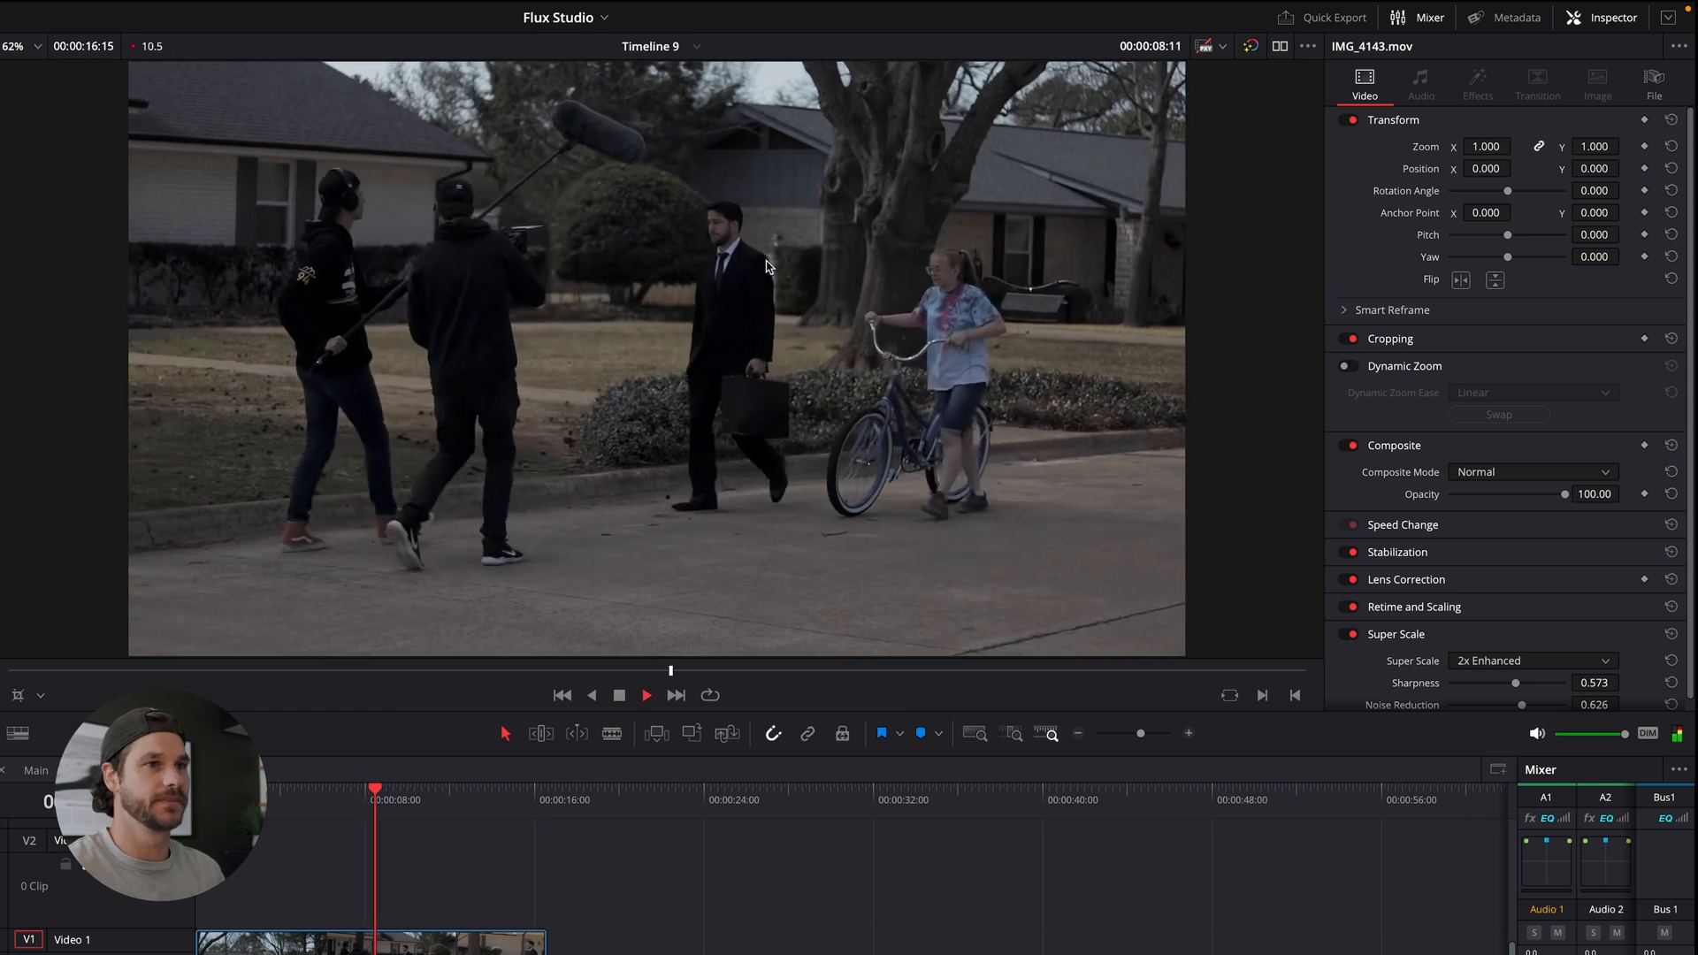
click(645, 695)
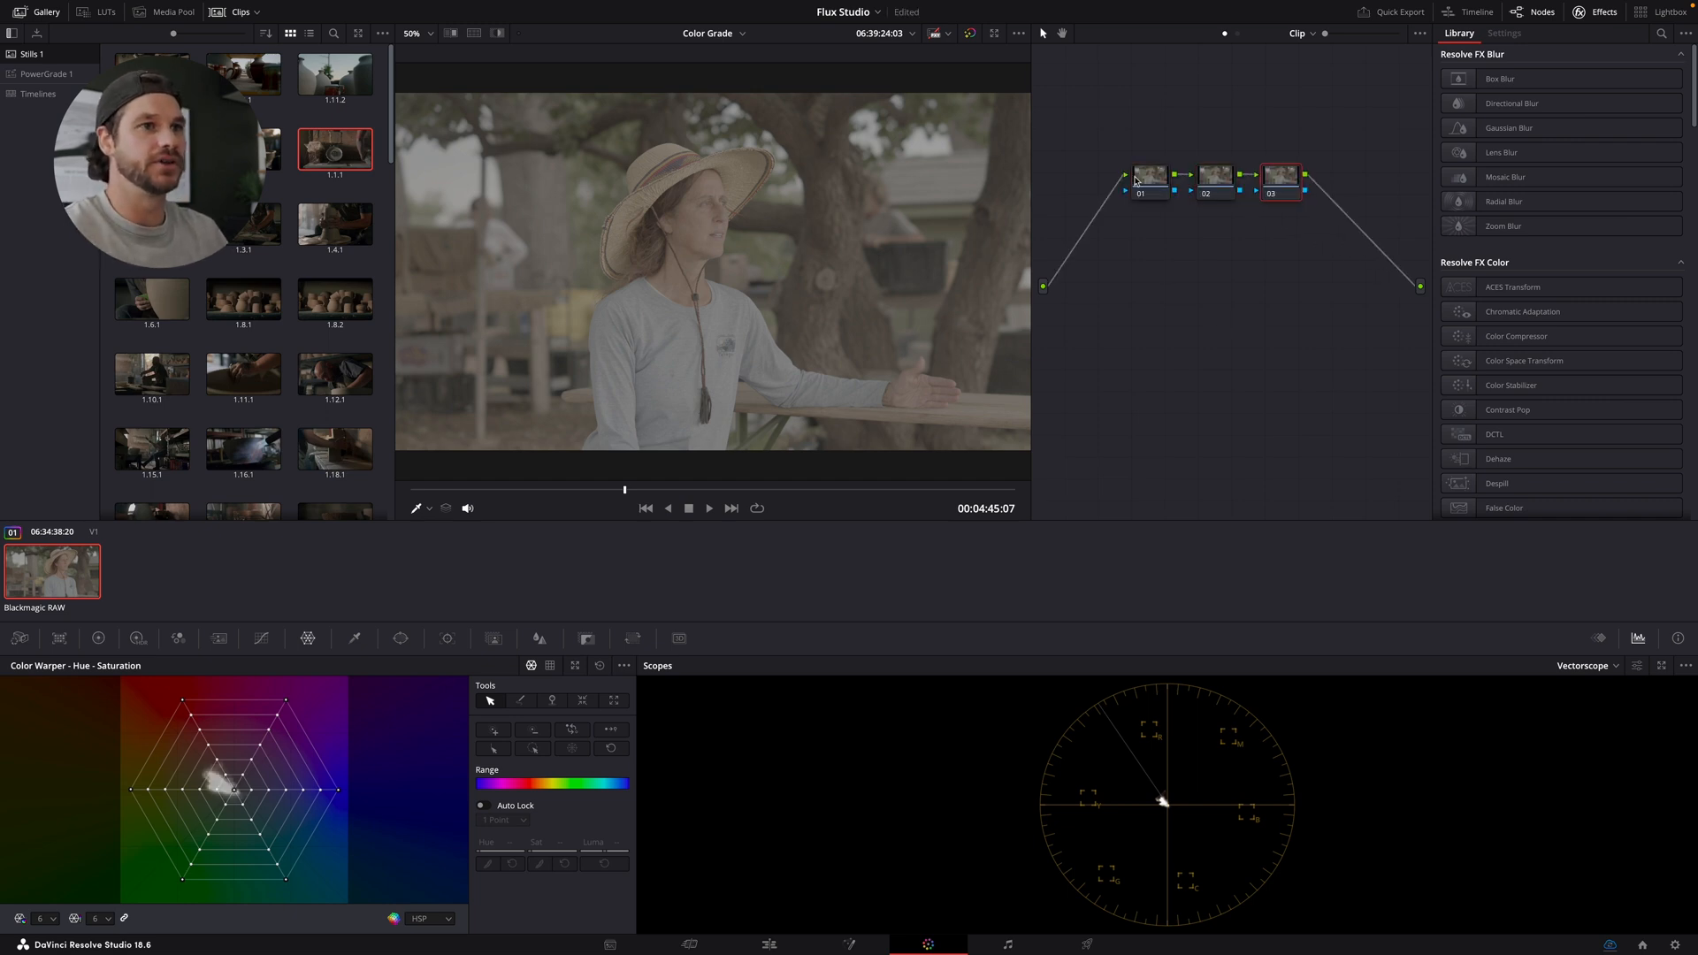
Apply the BMPCC4K_6K_Gen5_Natural_Rec709_v1 LUT from My LUTs to node 01
right_click(1152, 173)
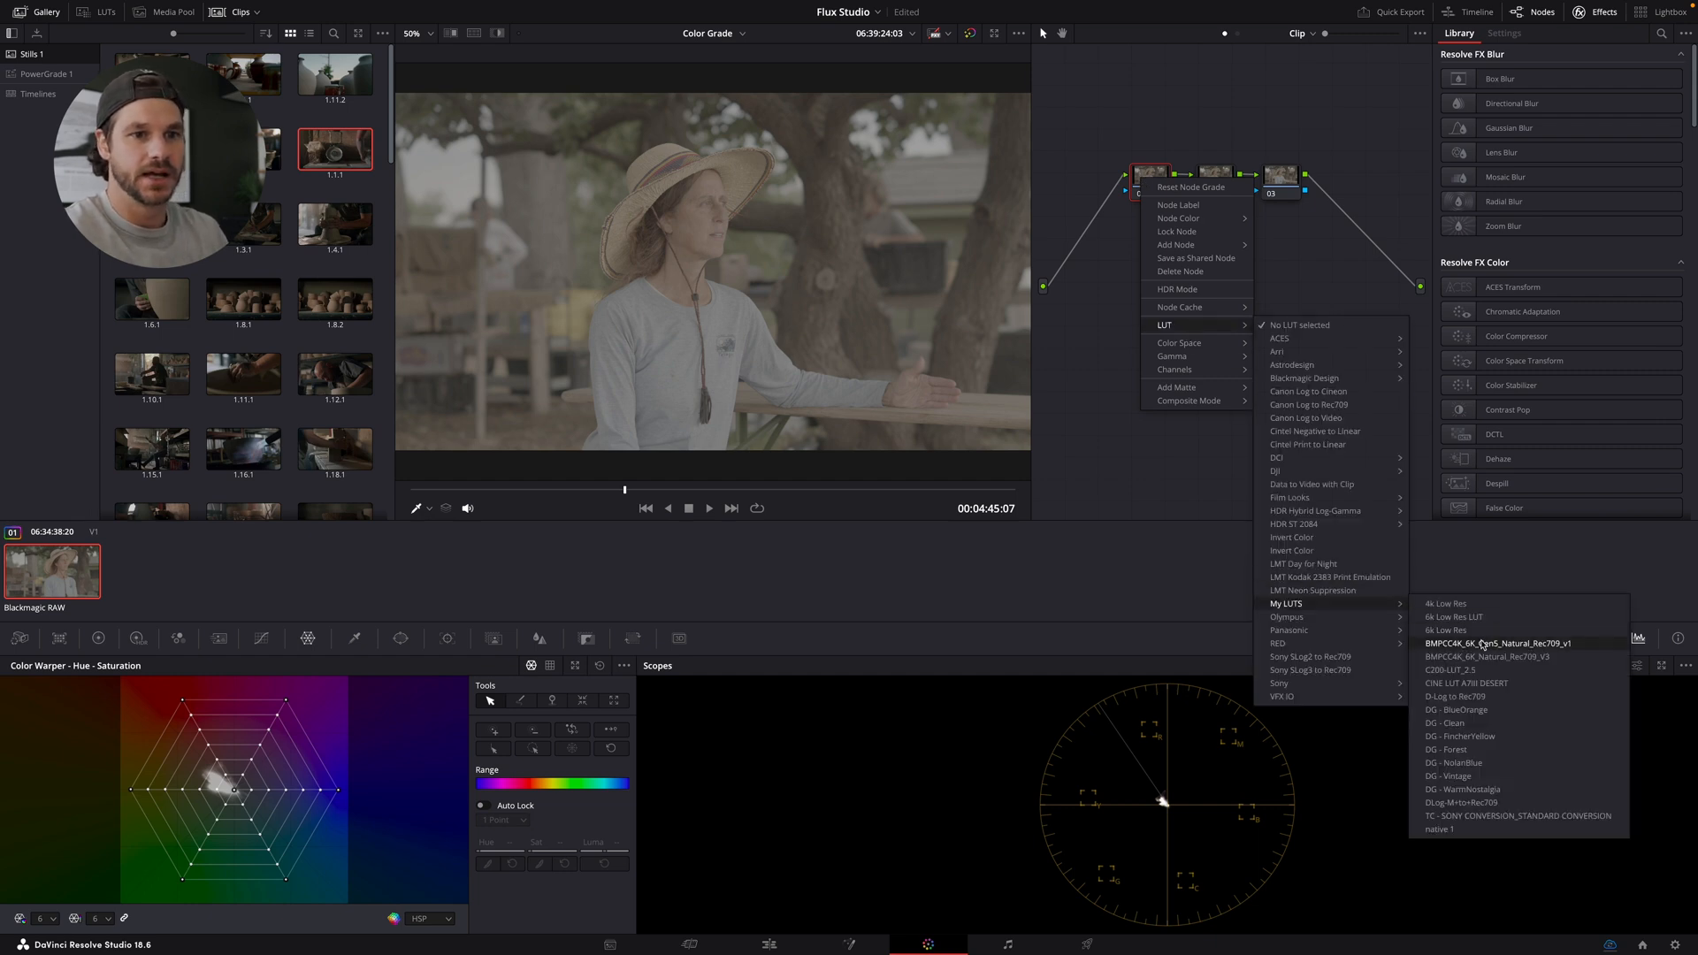
click(1499, 643)
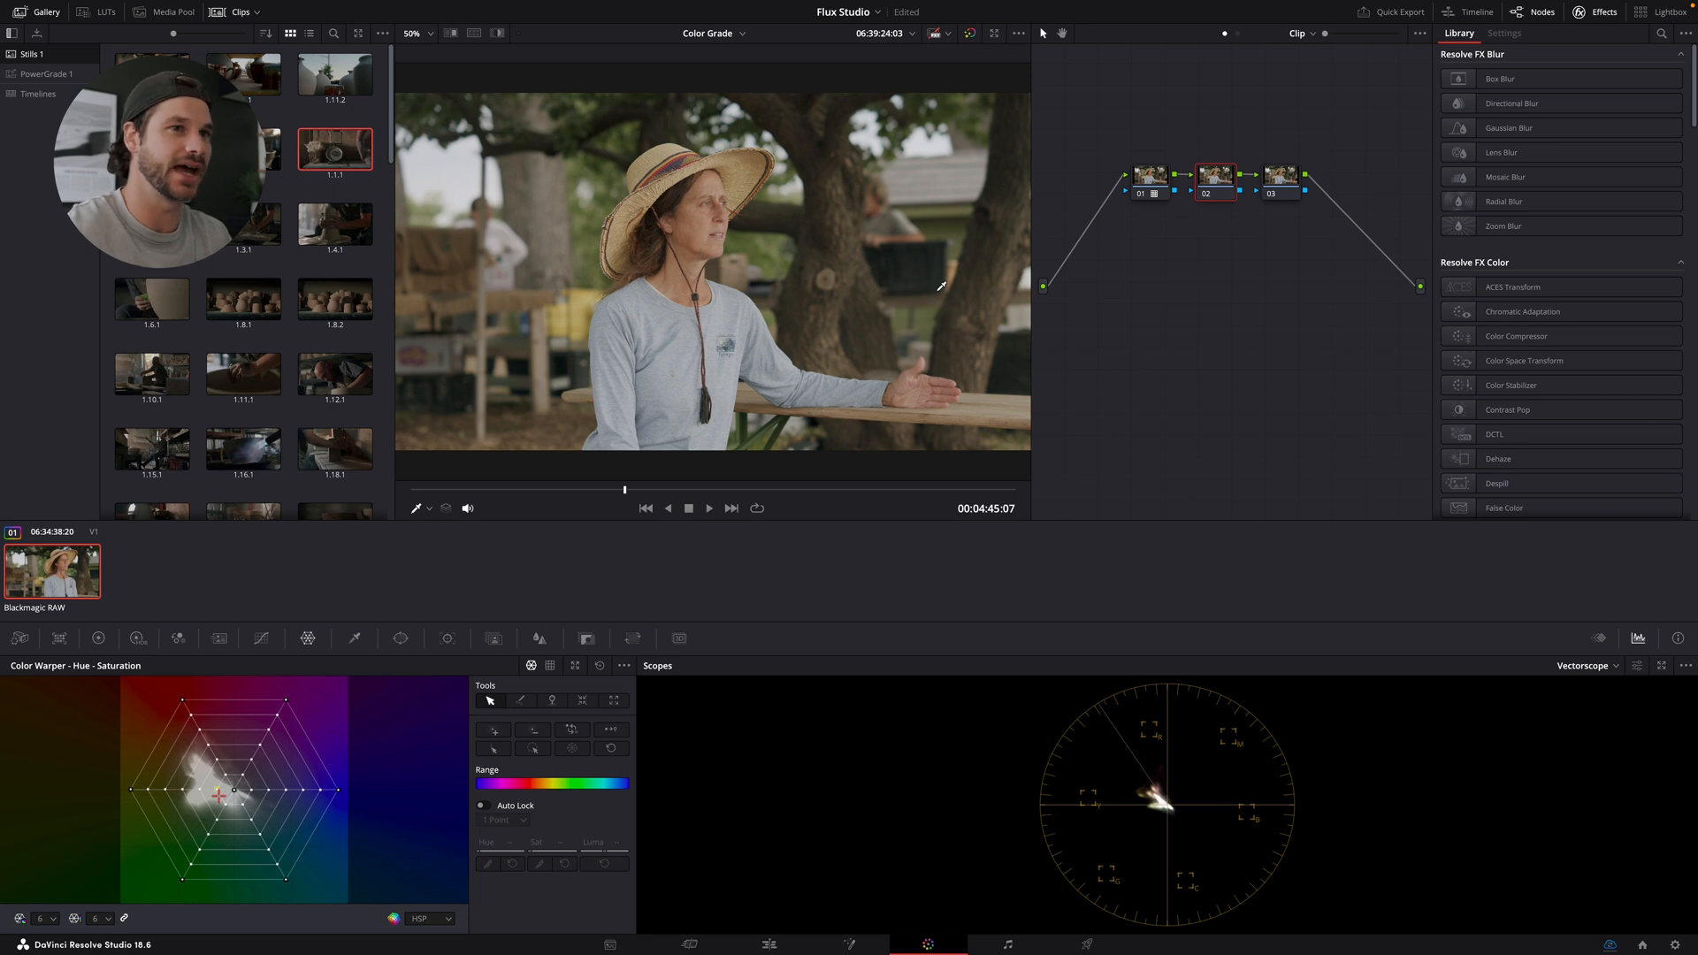
mouse_move(1090, 910)
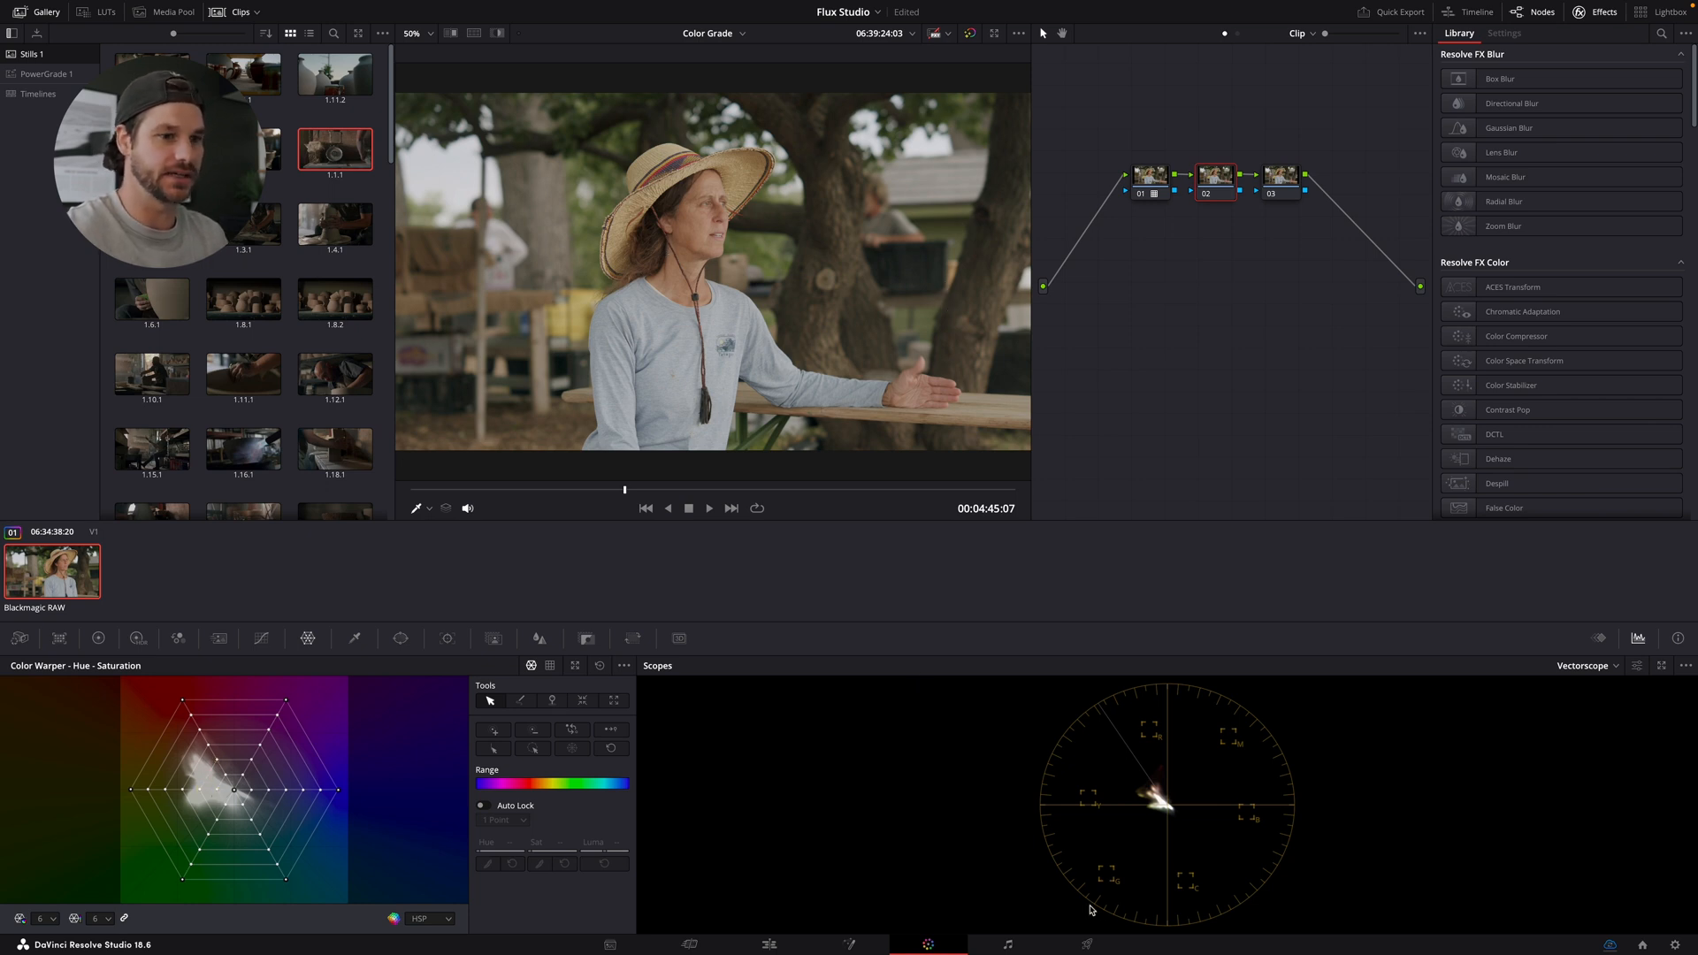
mouse_move(1172, 800)
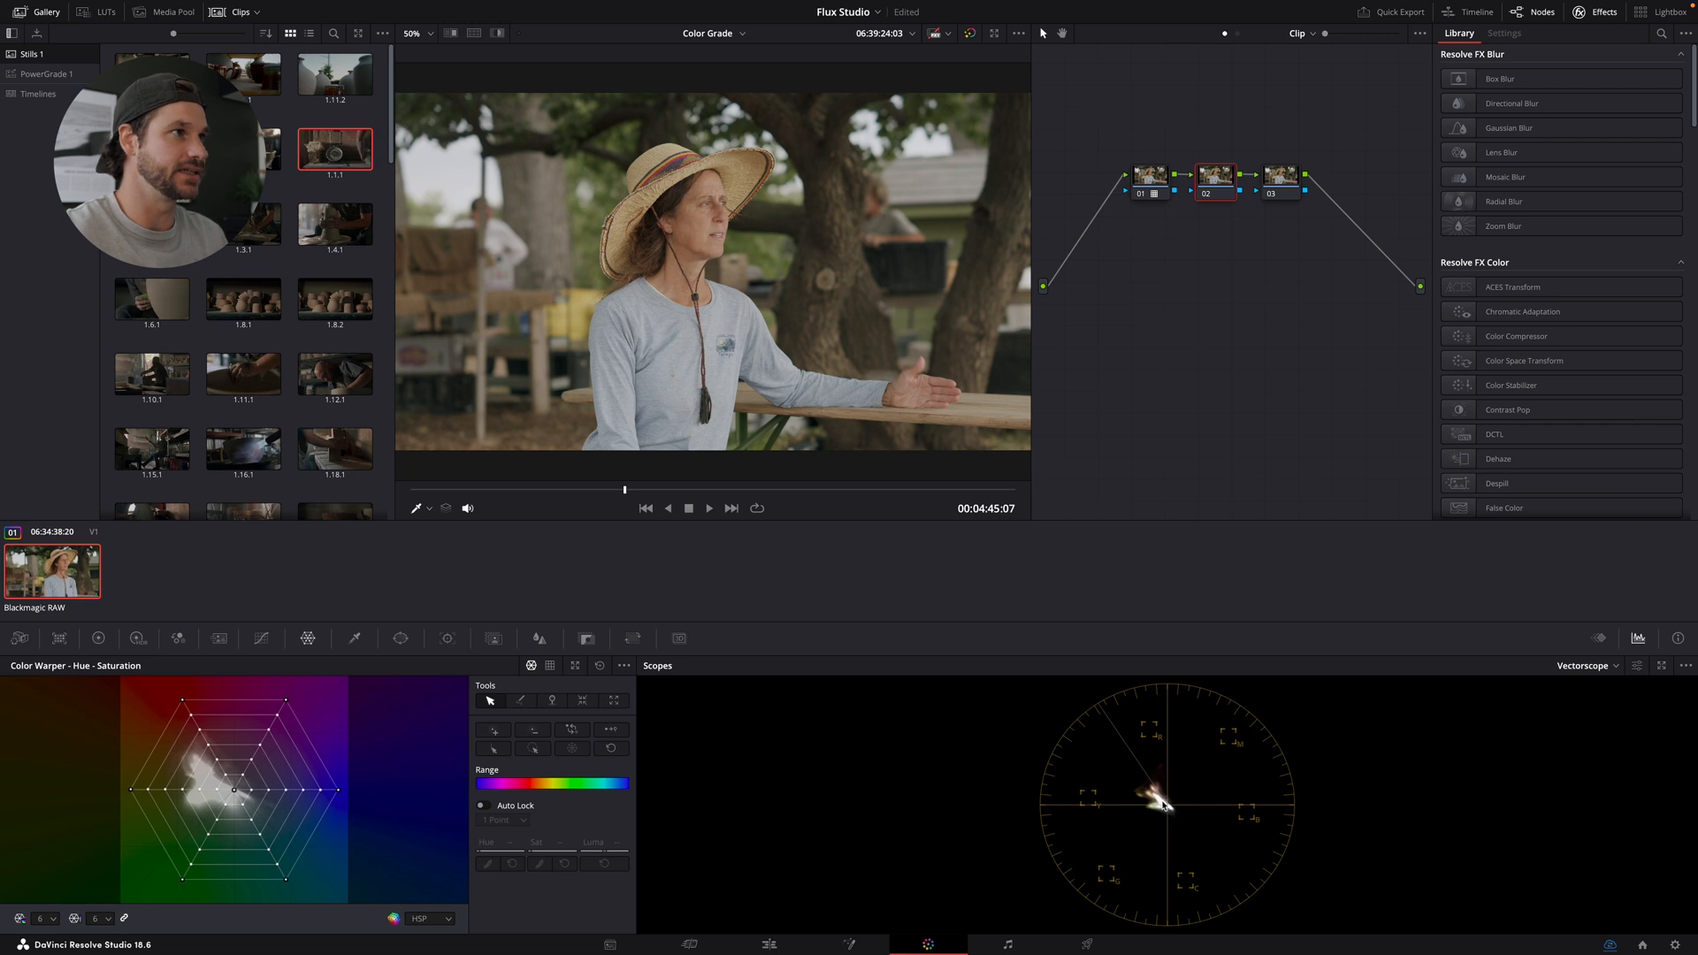
mouse_move(372, 572)
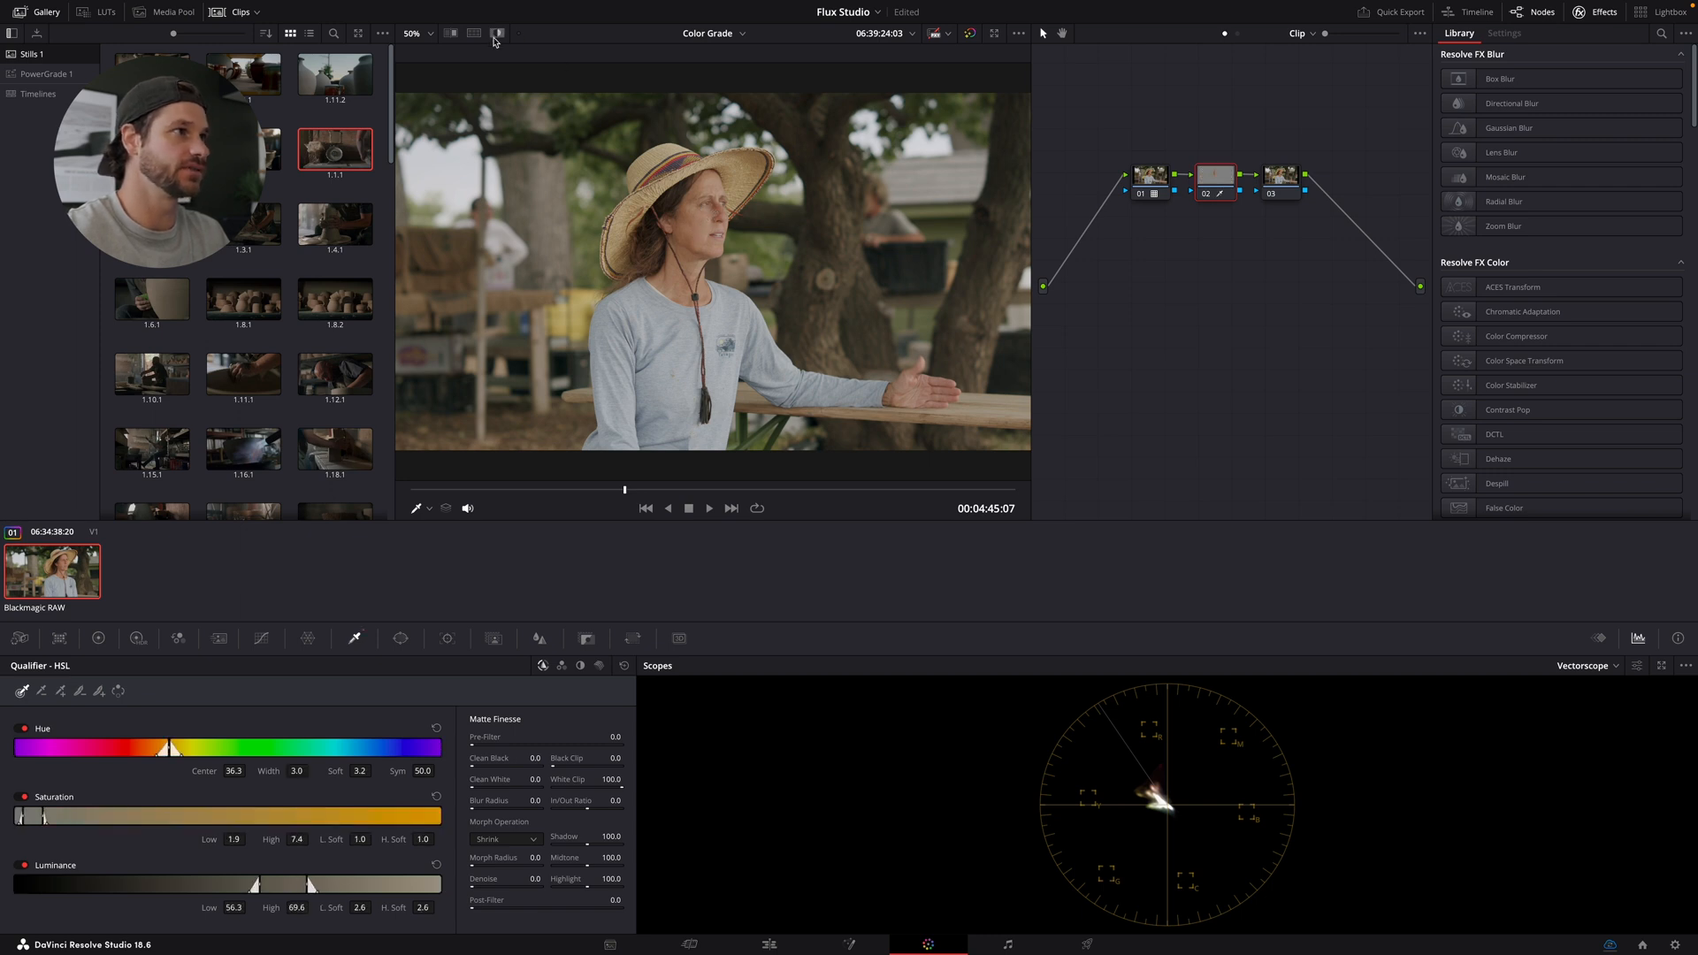
Highlight the qualified face on node 02 and adjust skin hue and saturation in the Color Warper
click(497, 33)
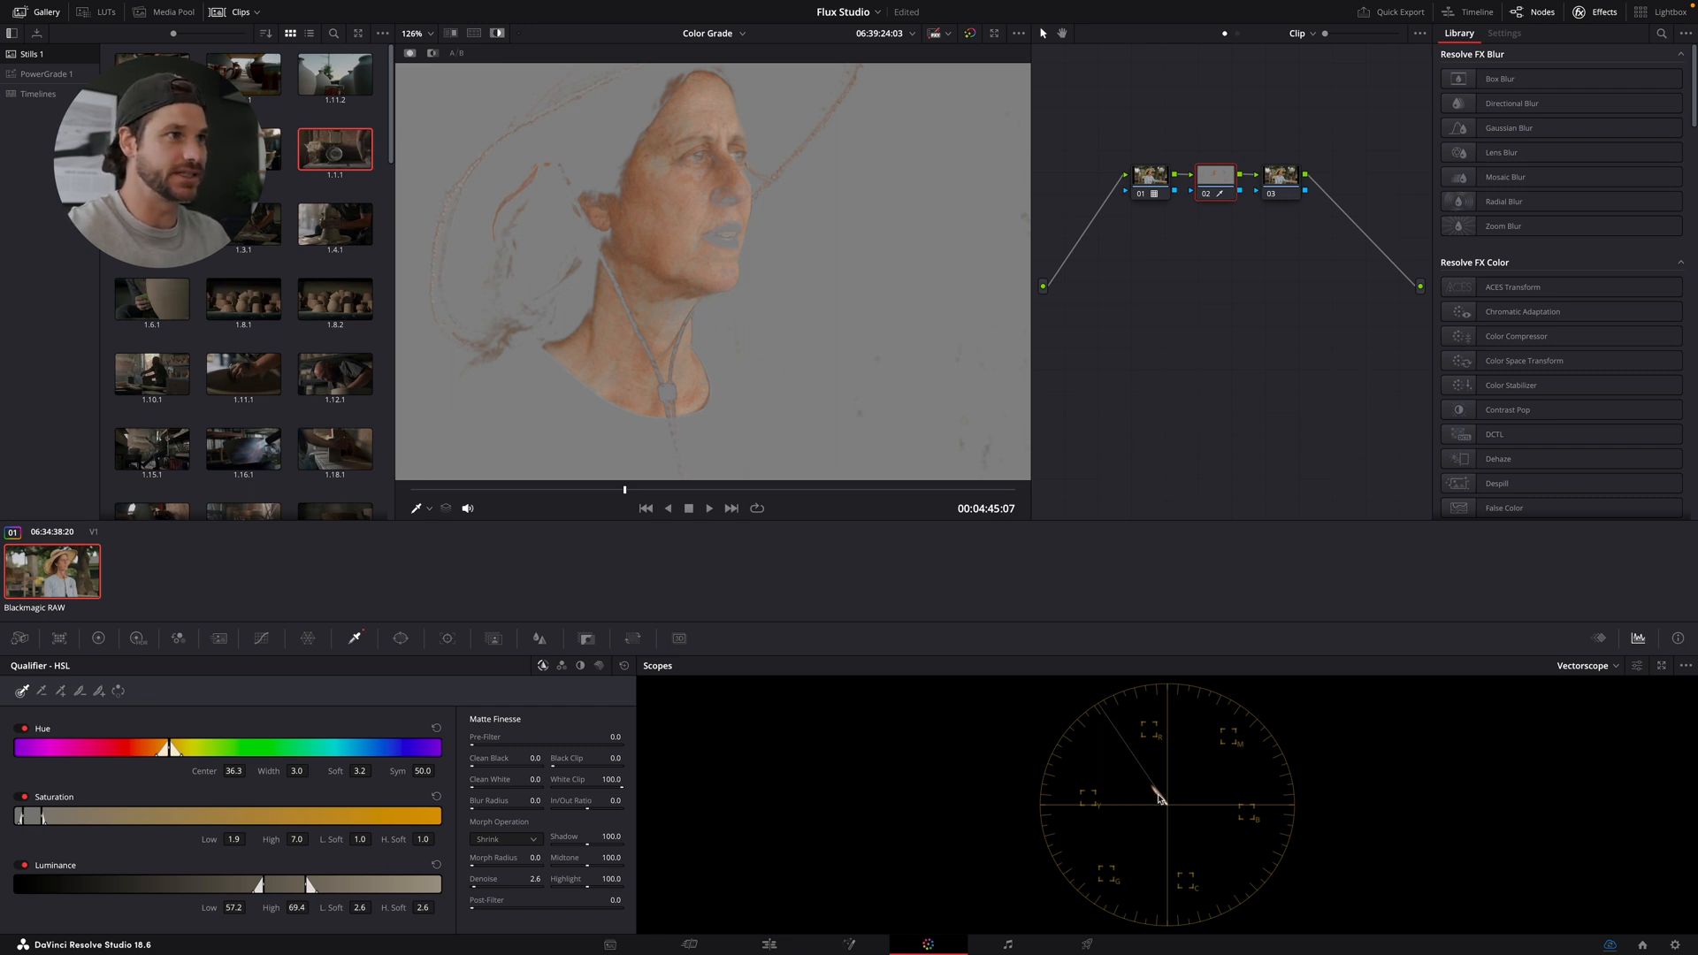
click(308, 638)
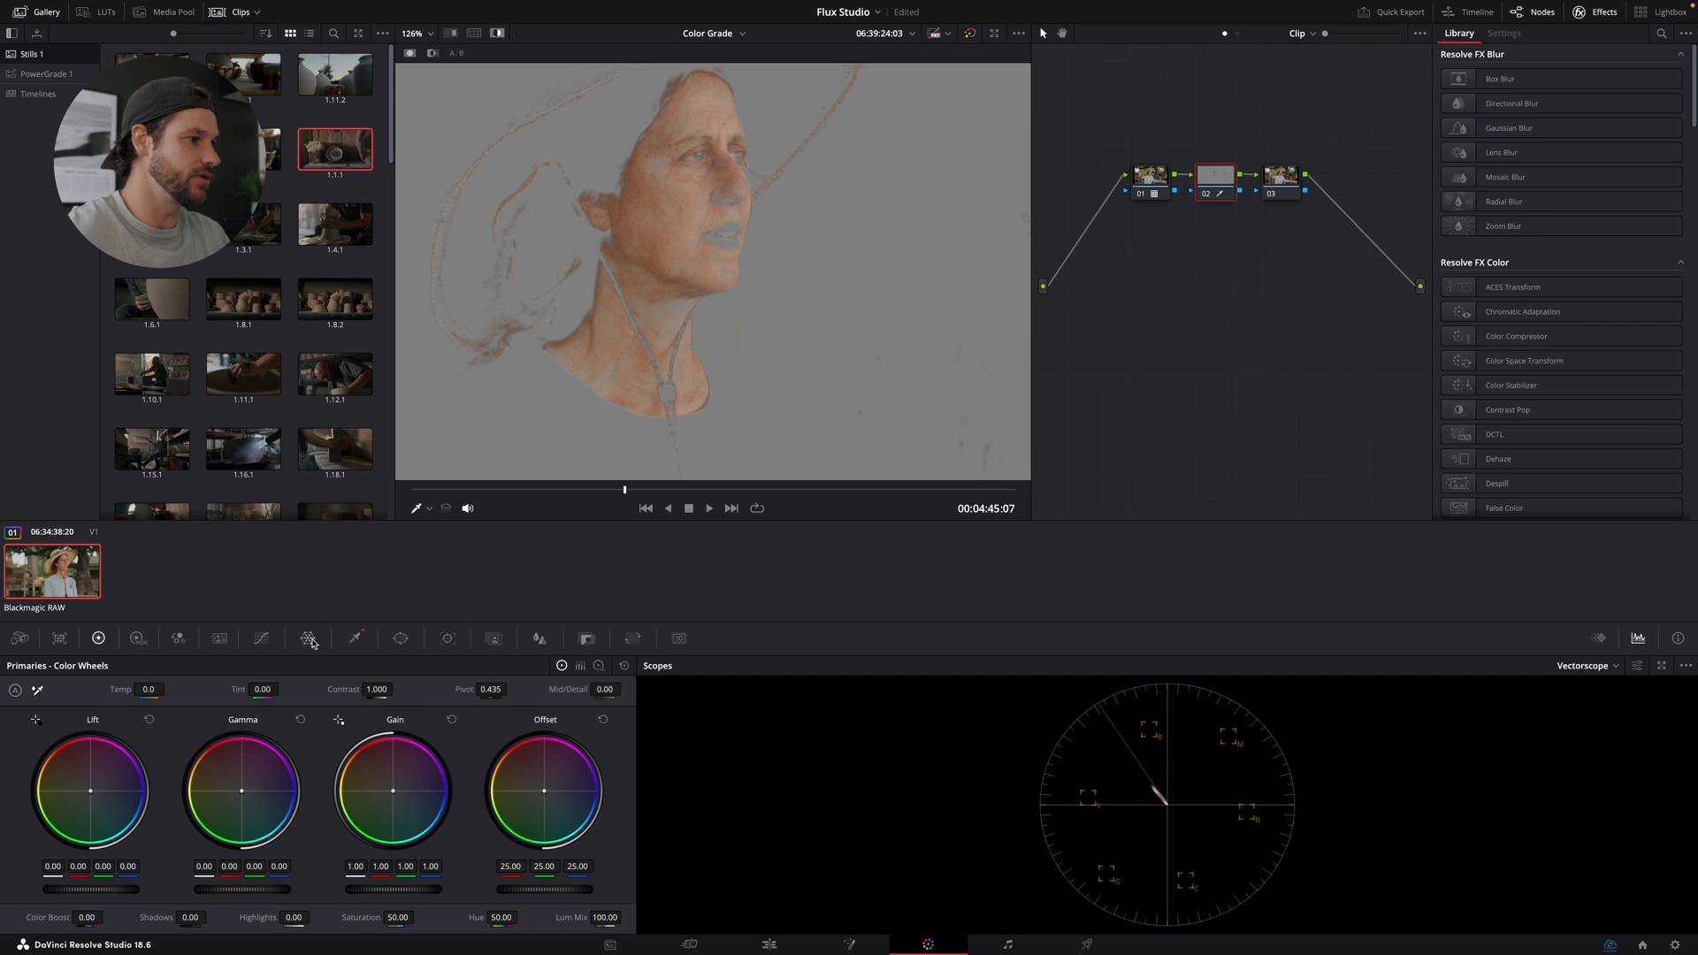
click(308, 638)
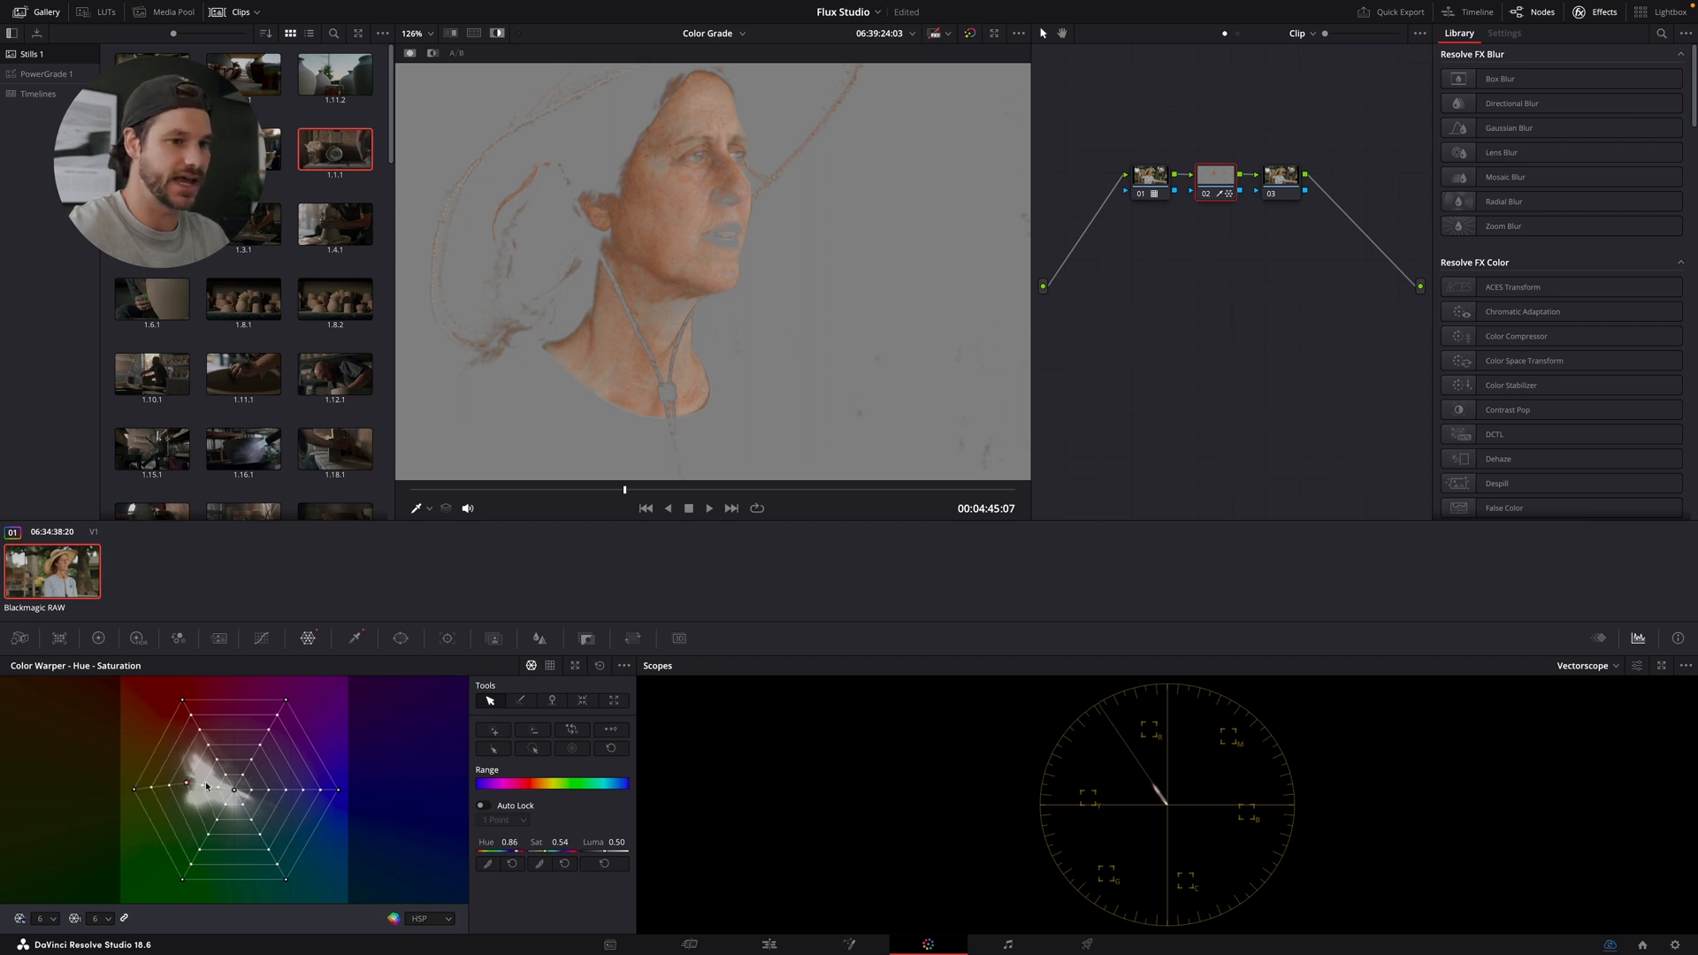
mouse_move(1166, 801)
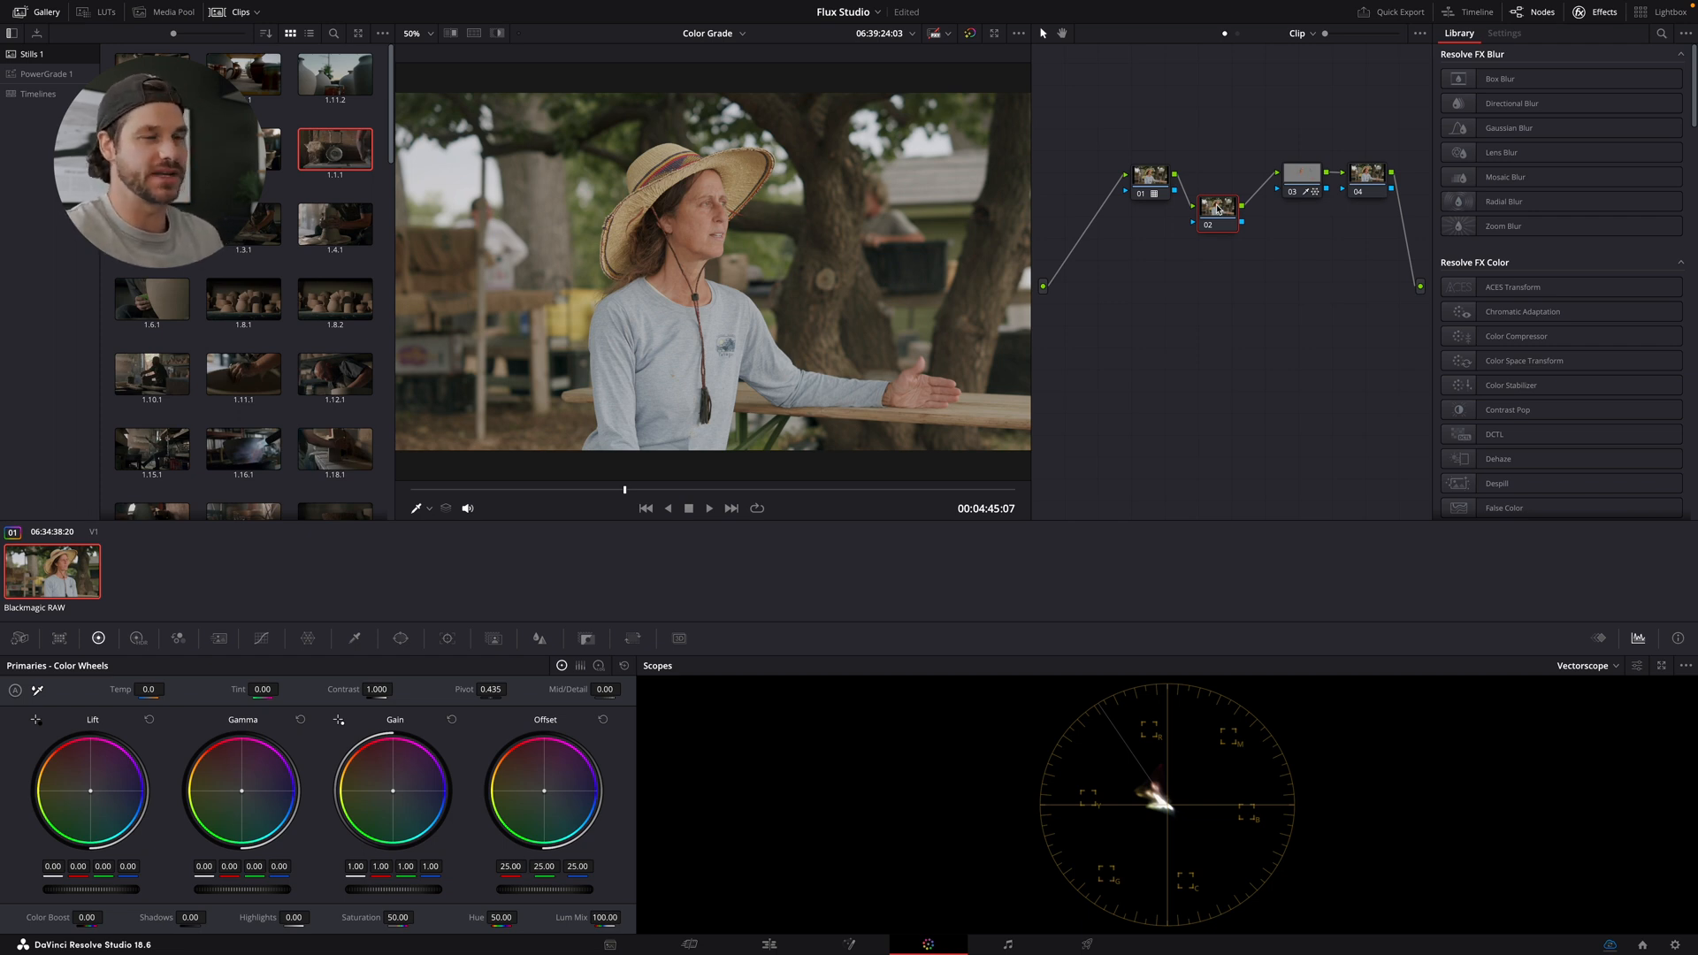
mouse_move(1217, 207)
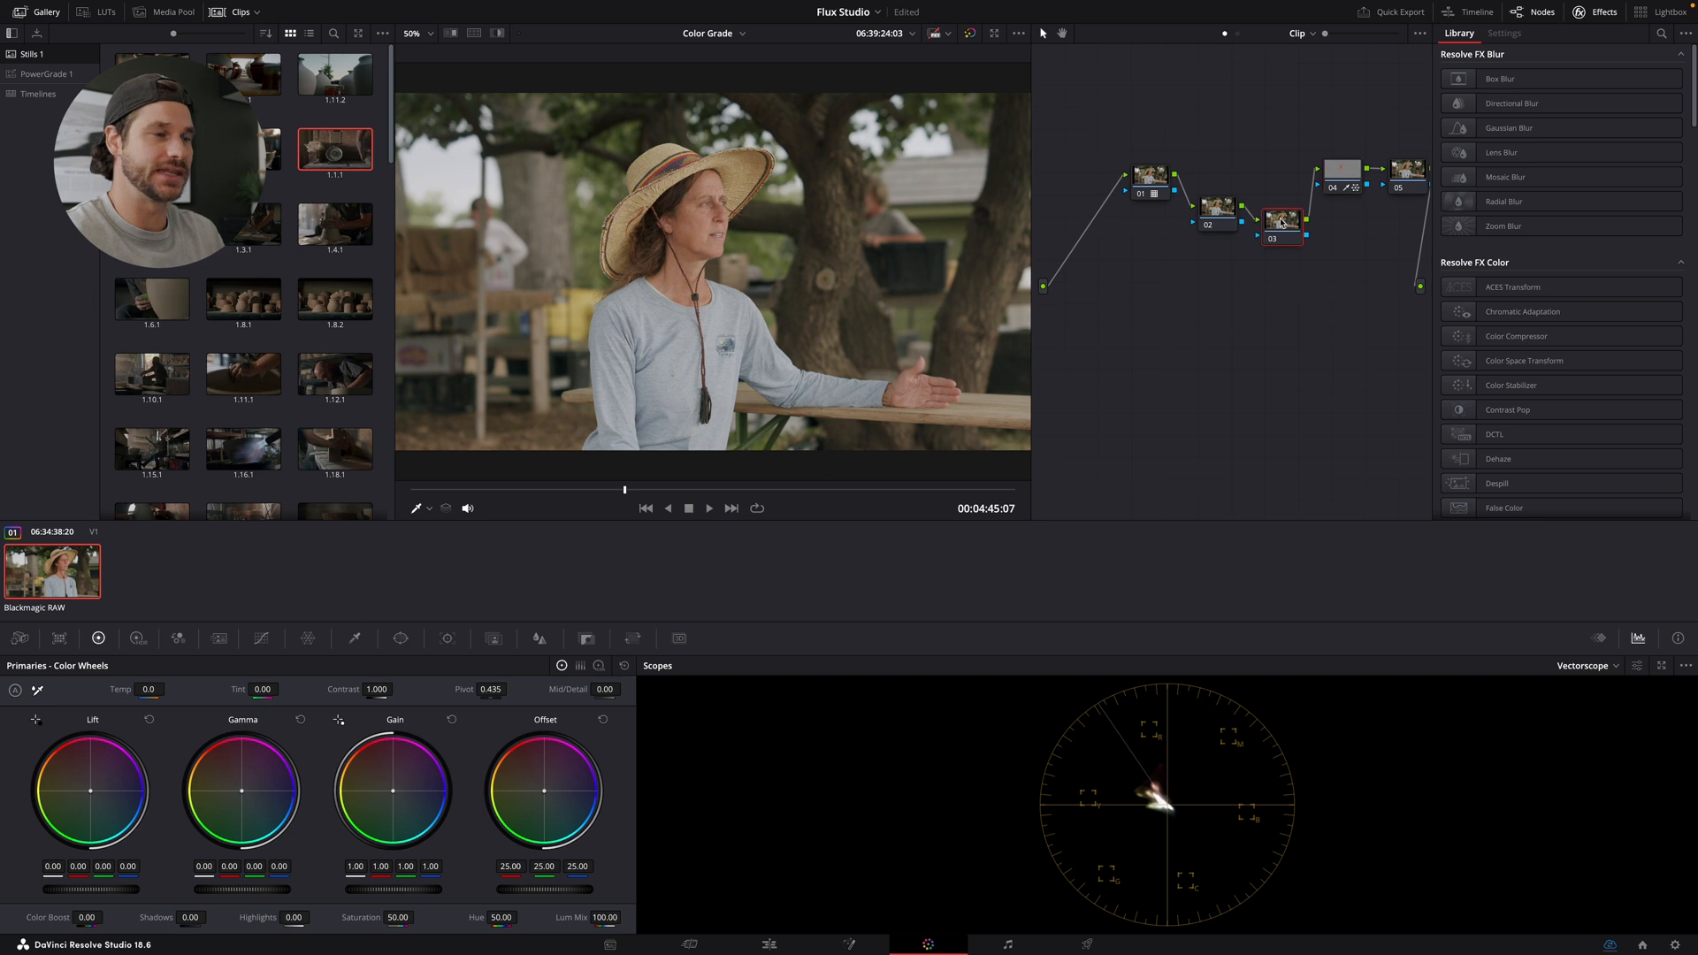
Bring up the Window palette's power window shapes for the new five-node grade
click(399, 638)
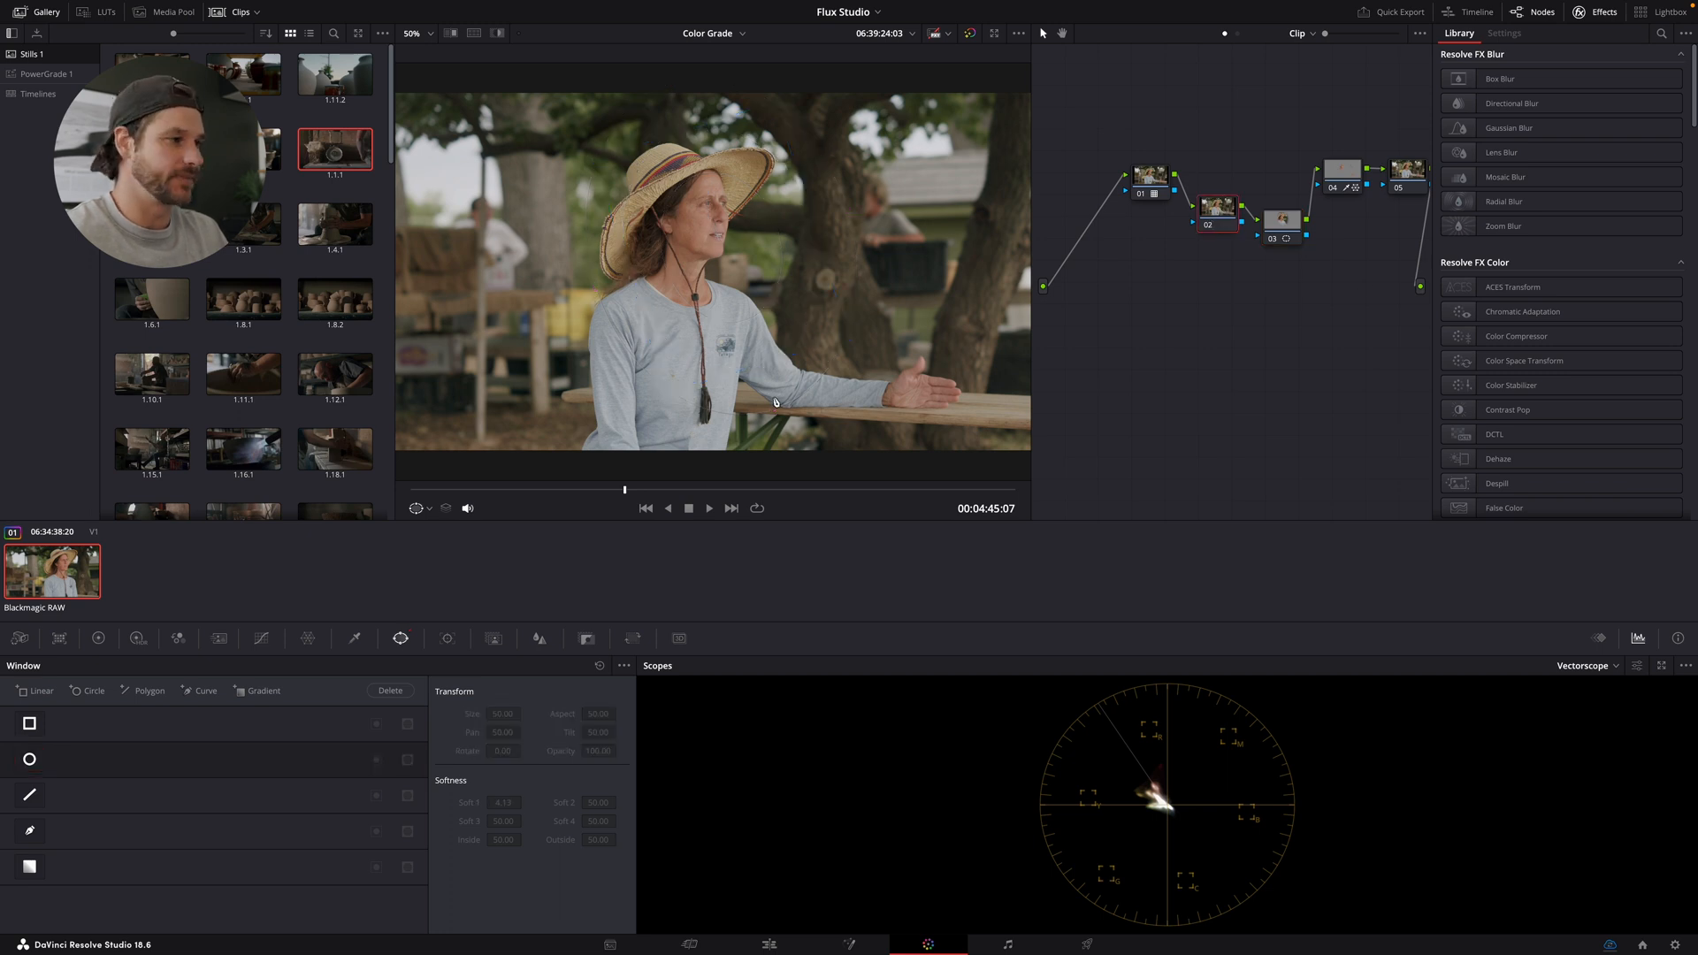
click(98, 637)
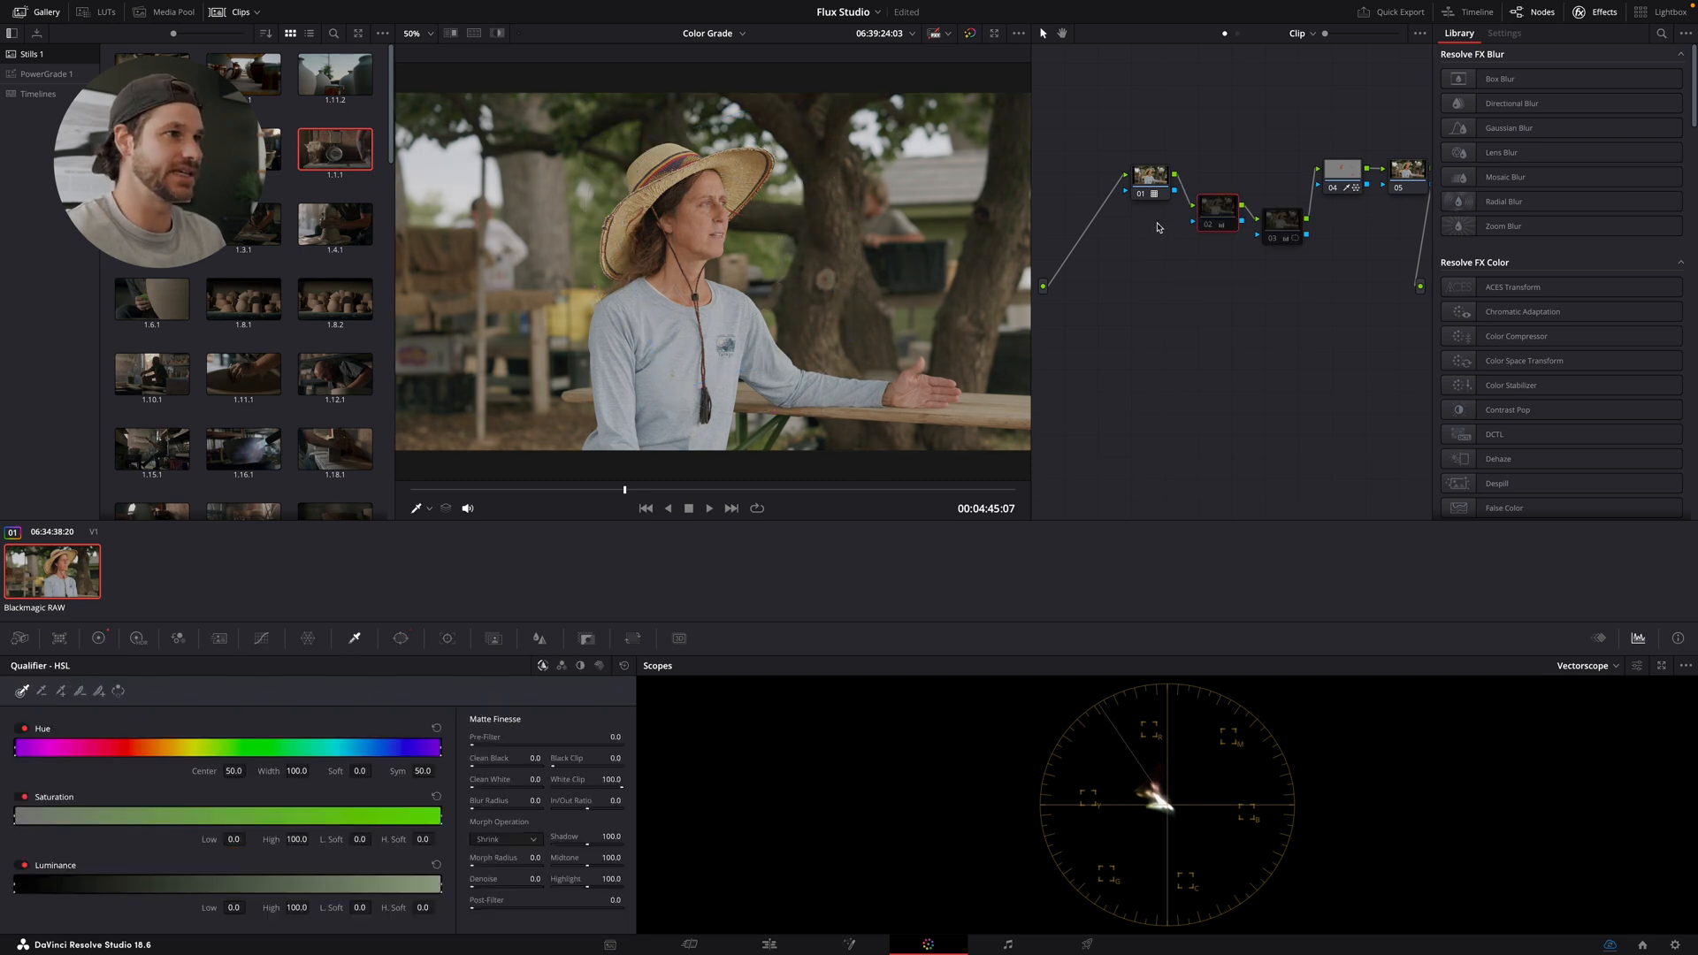
mouse_move(1204, 230)
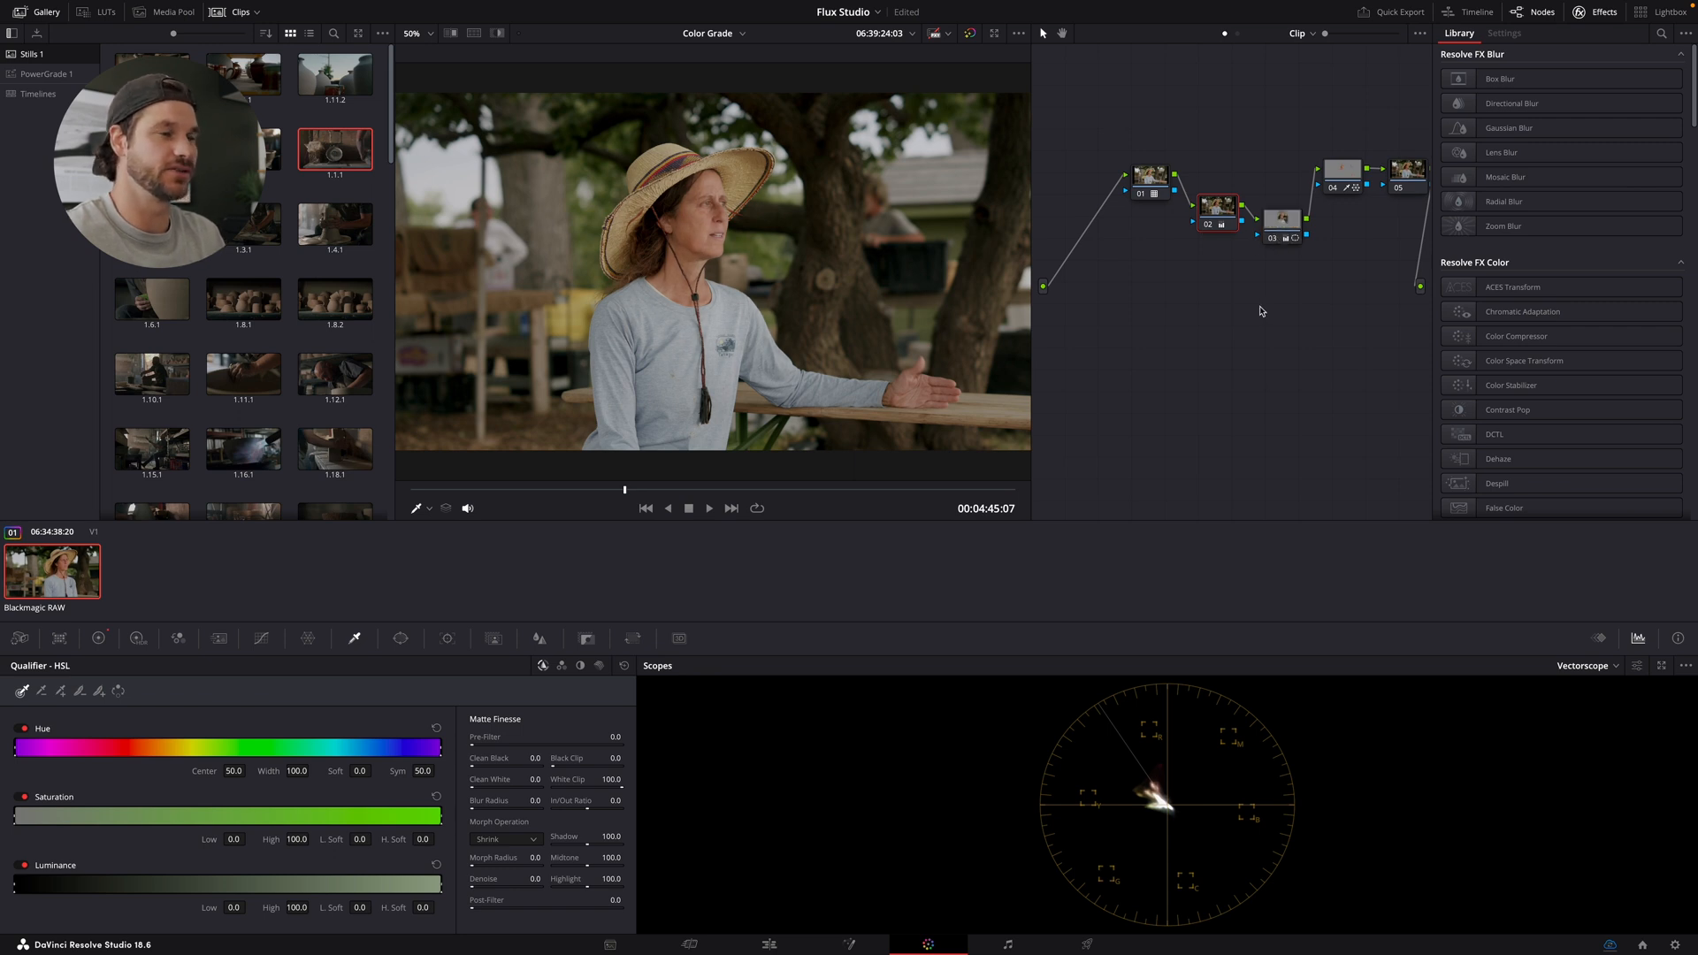
click(400, 638)
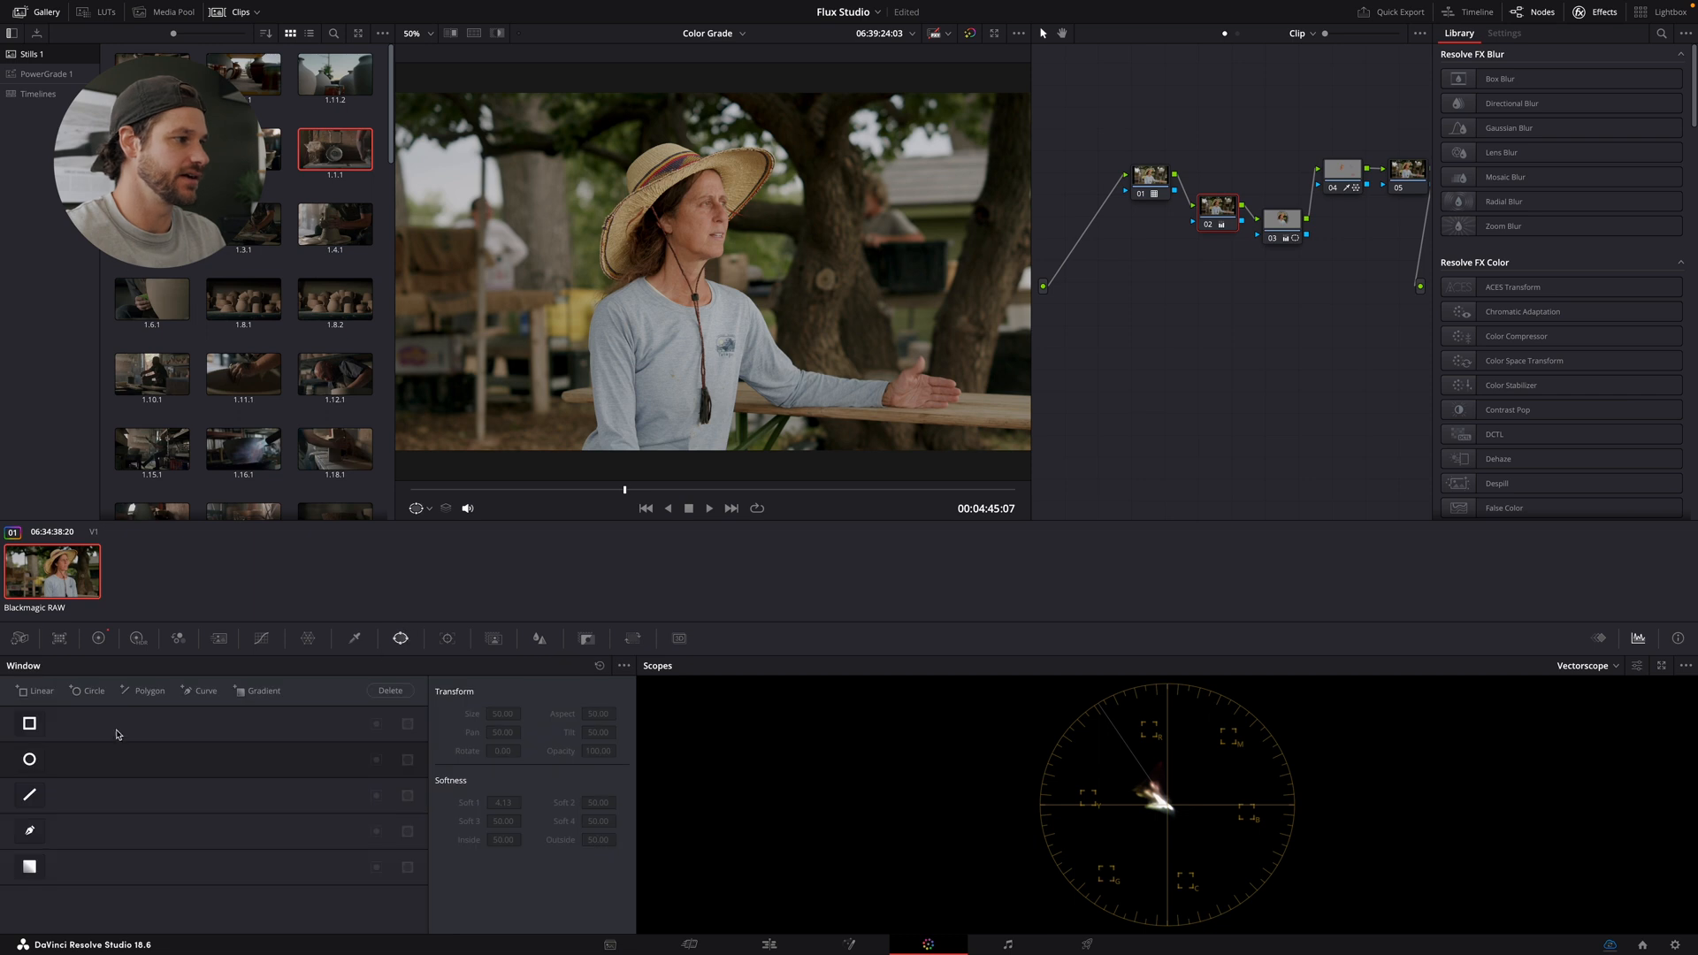
Select node 03 and return to the Qualifier palette to review its settings
click(29, 758)
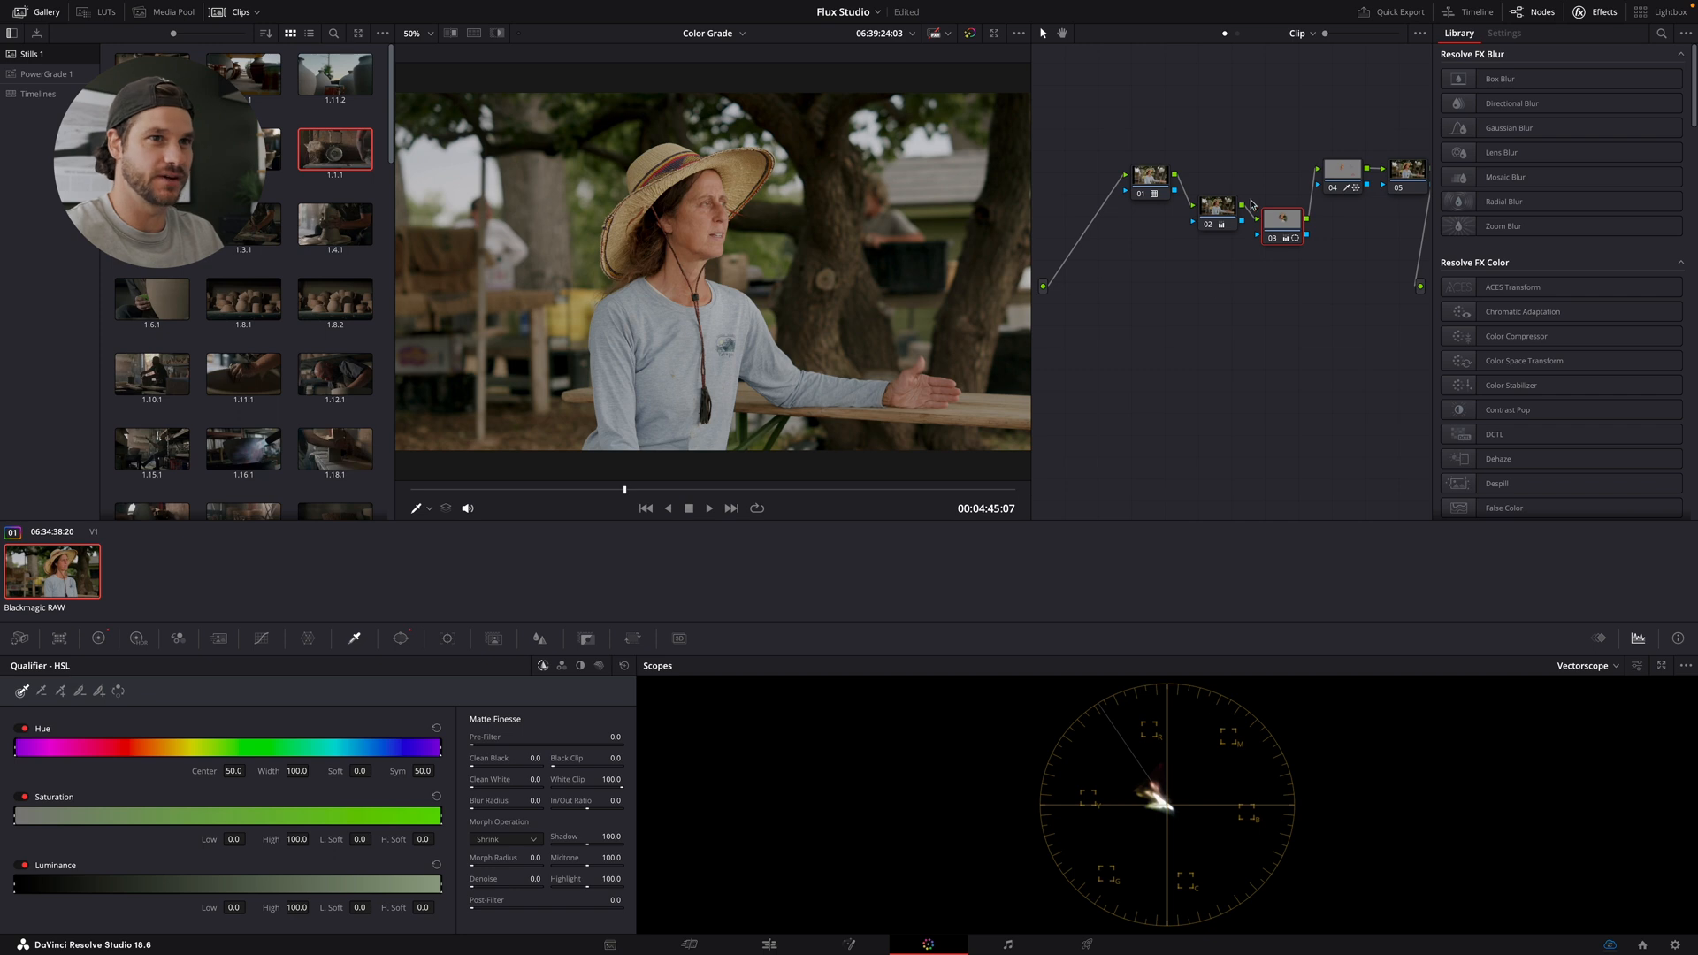
mouse_move(1222, 224)
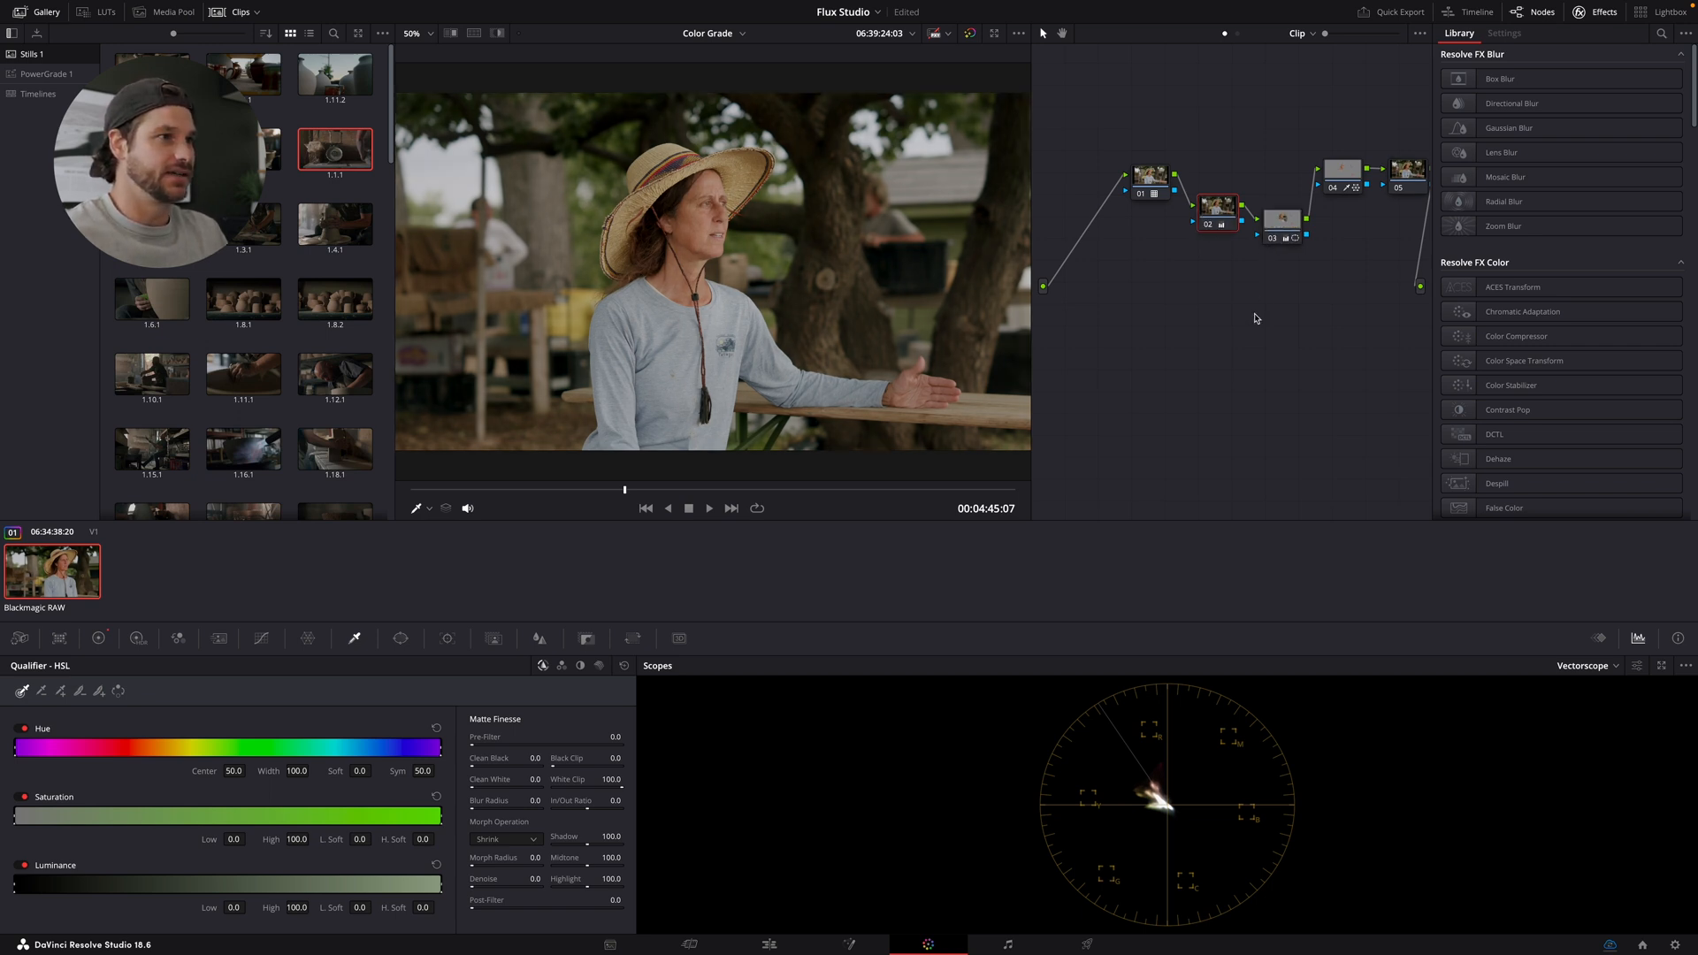
click(1282, 221)
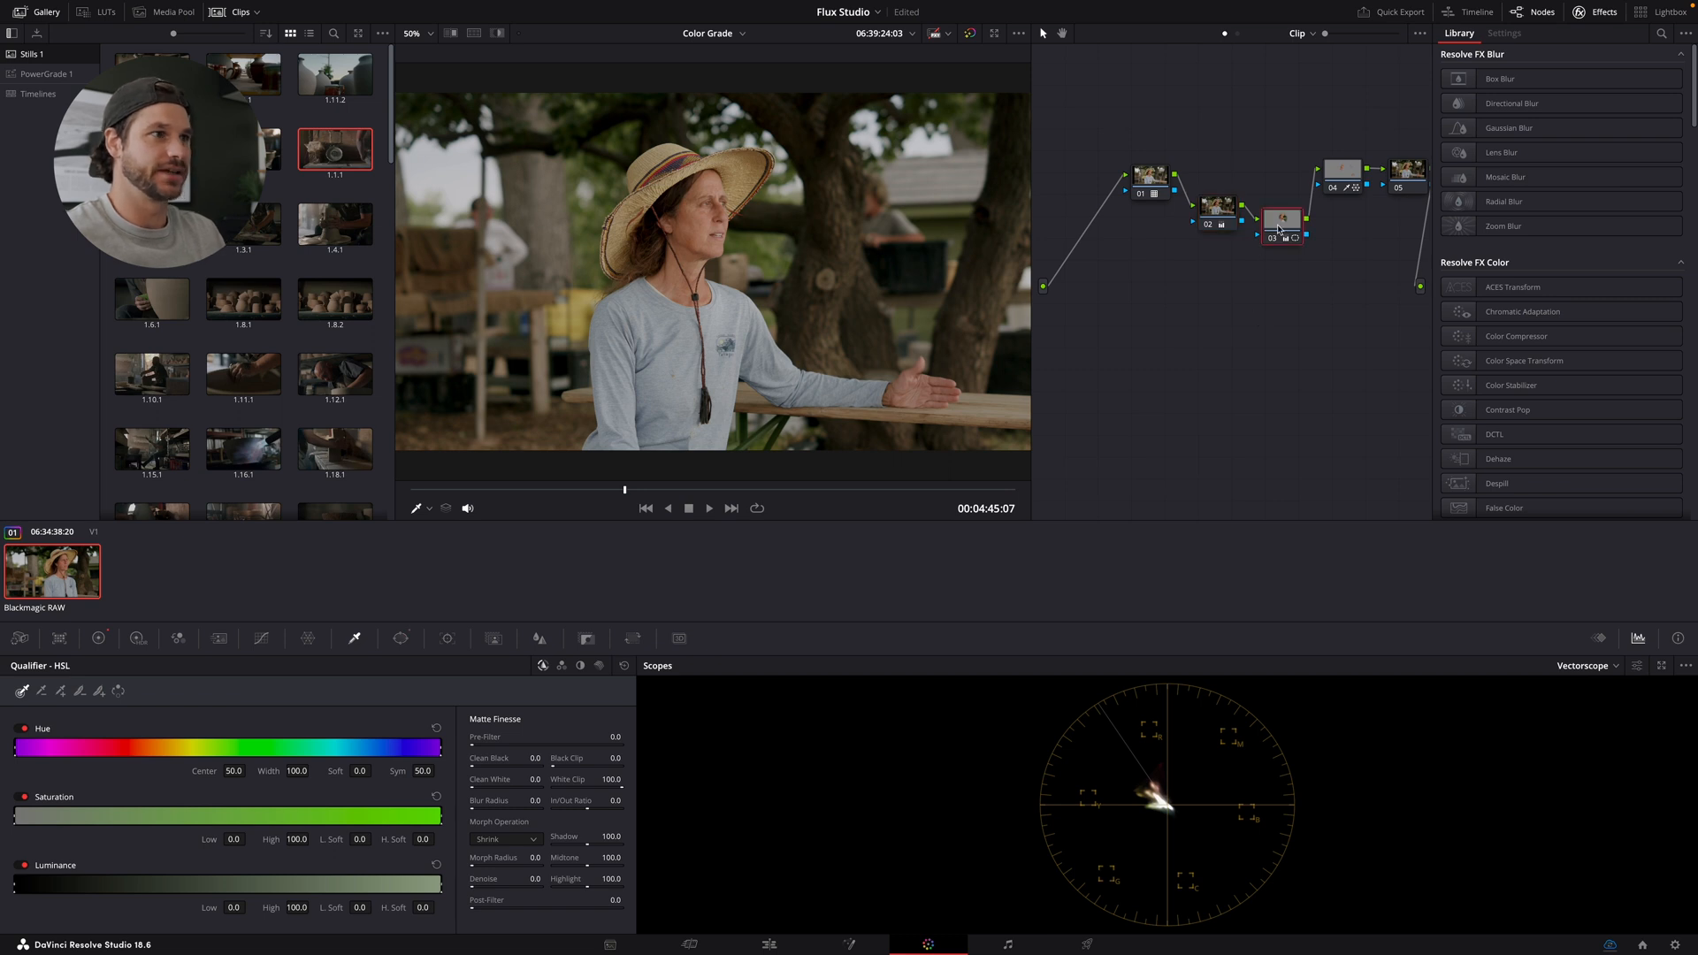